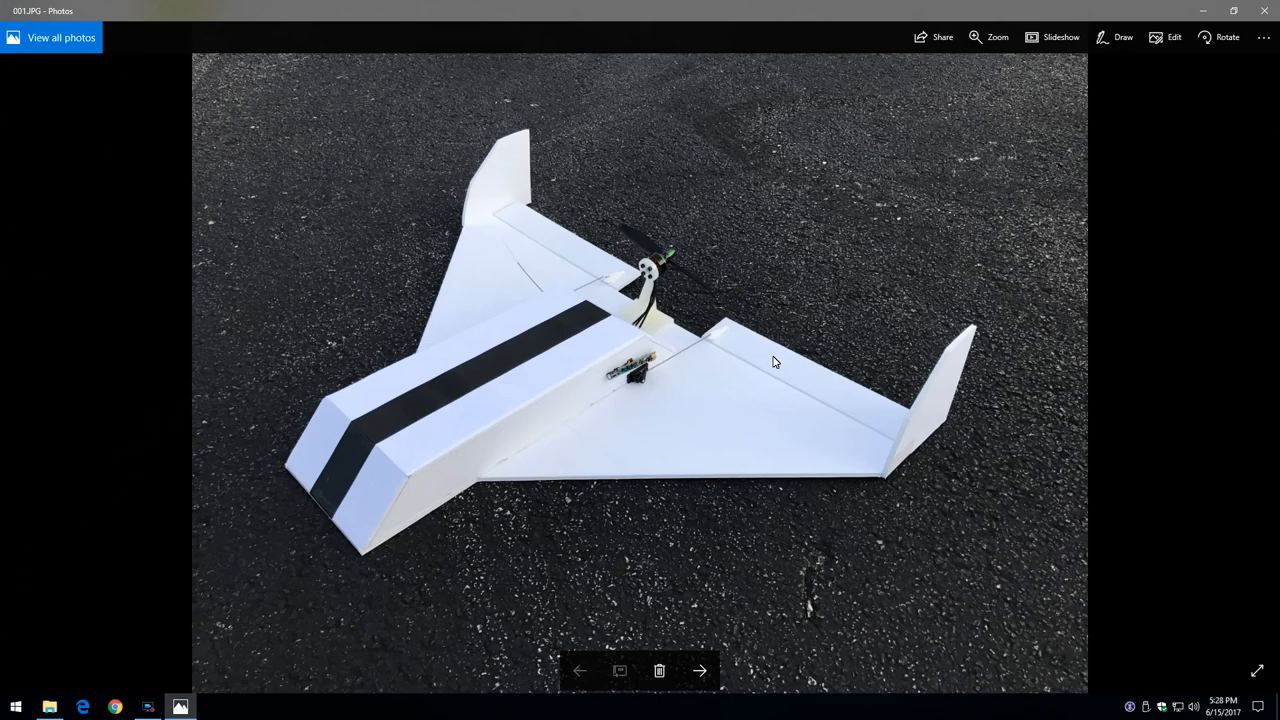
mouse_move(468, 452)
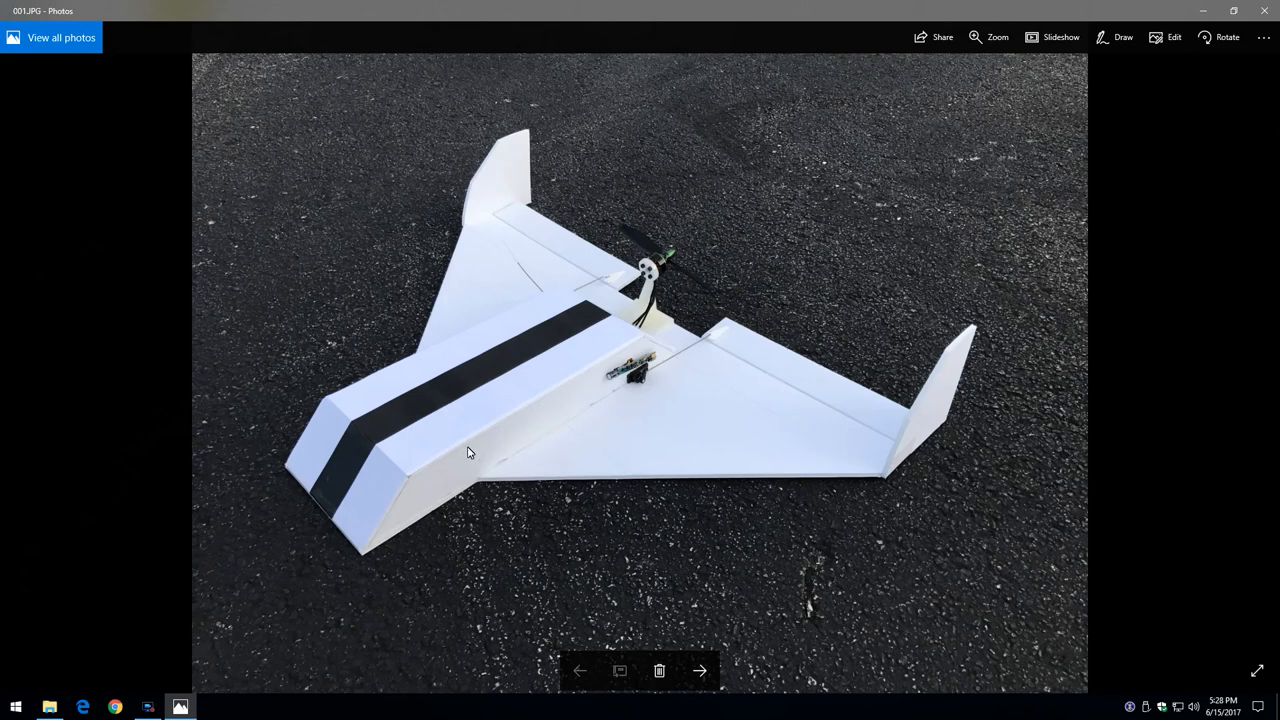
mouse_move(671, 398)
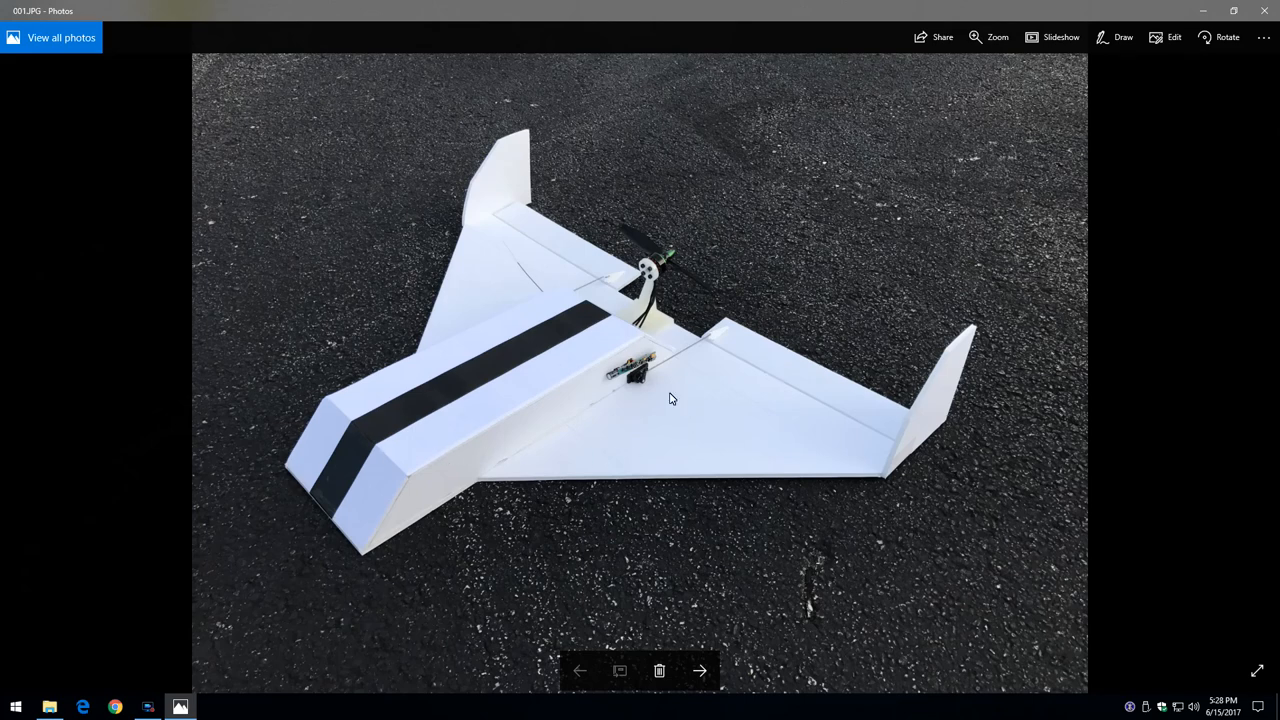
Page from the blue jet render through the fuselage interior to the red-striped plane photo
click(700, 670)
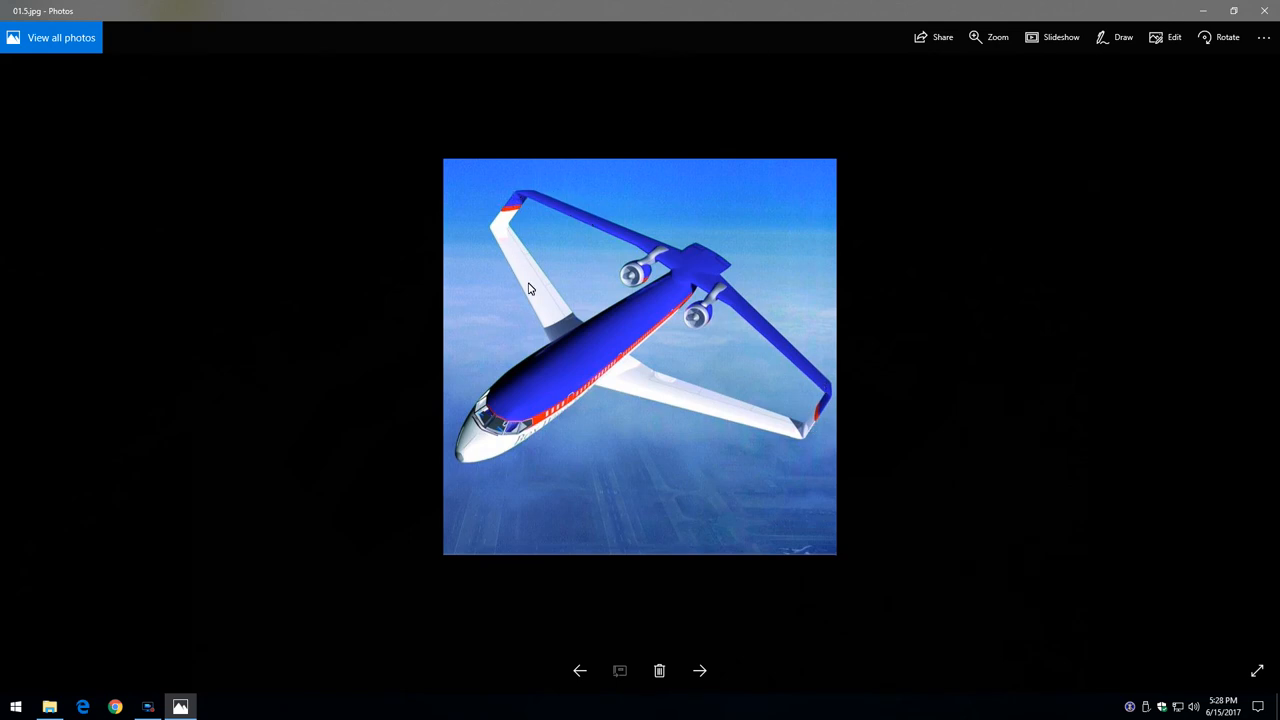
mouse_move(499, 216)
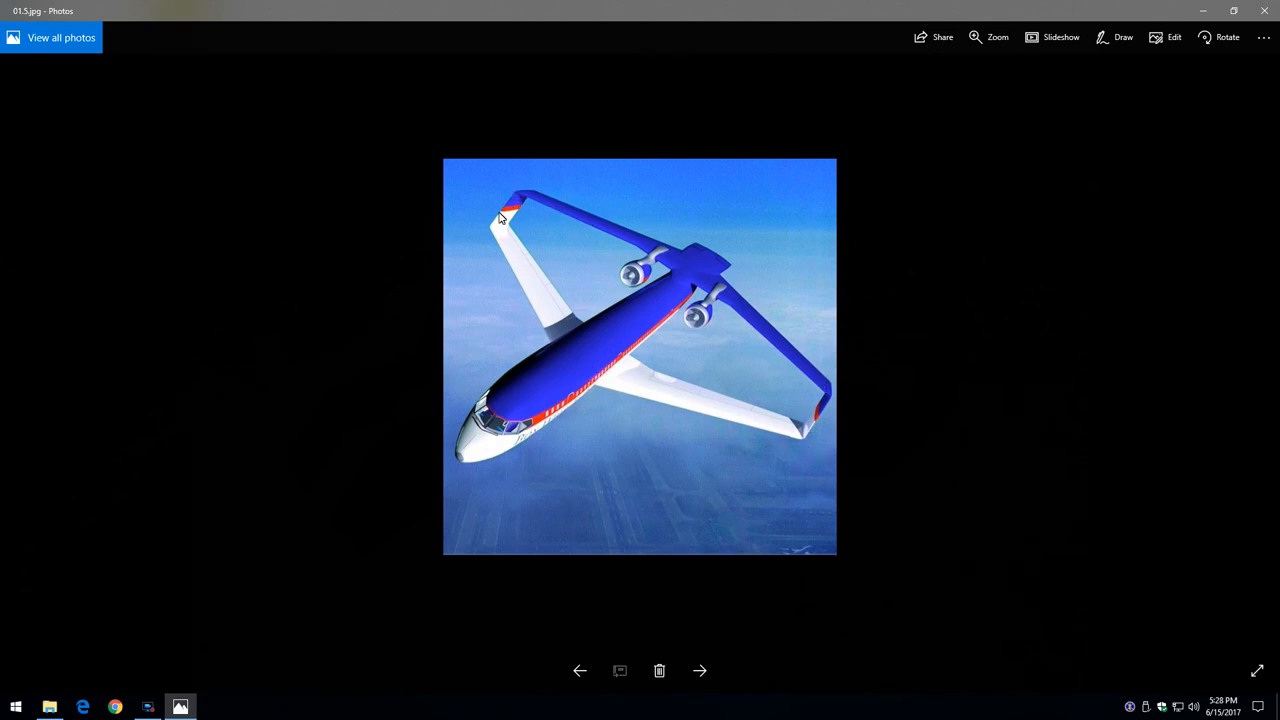
mouse_move(549, 232)
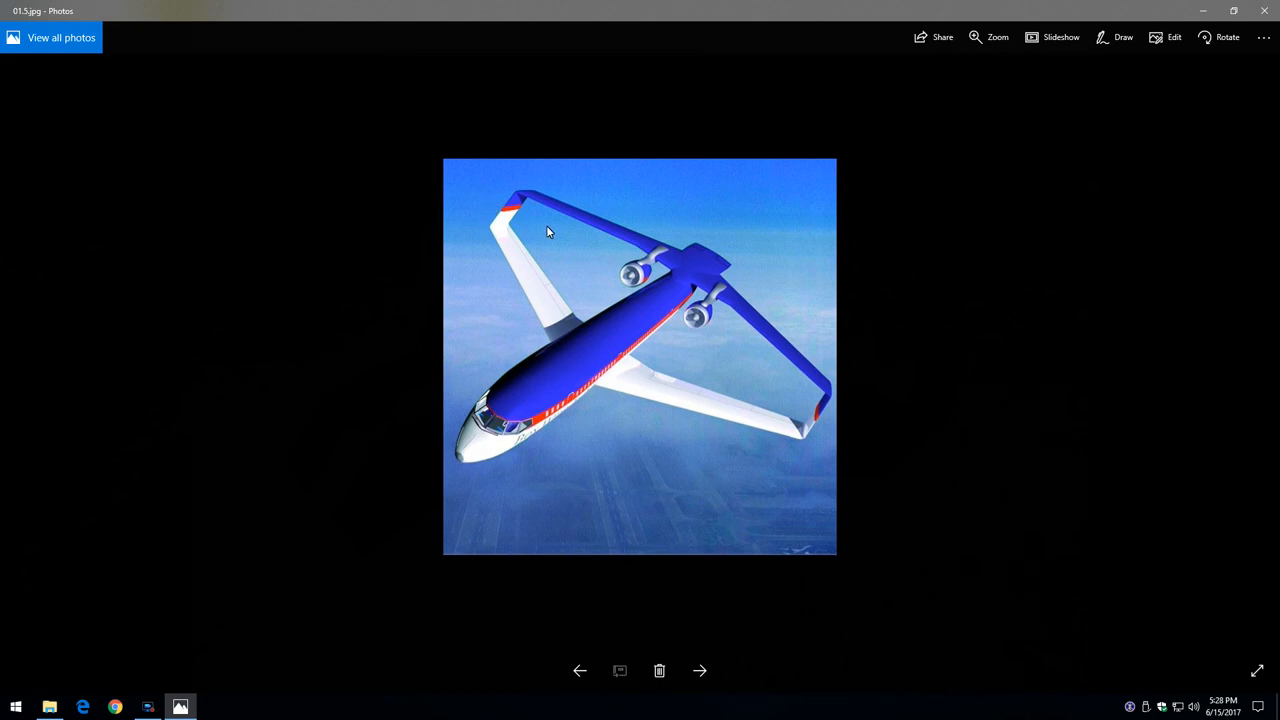
mouse_move(785, 437)
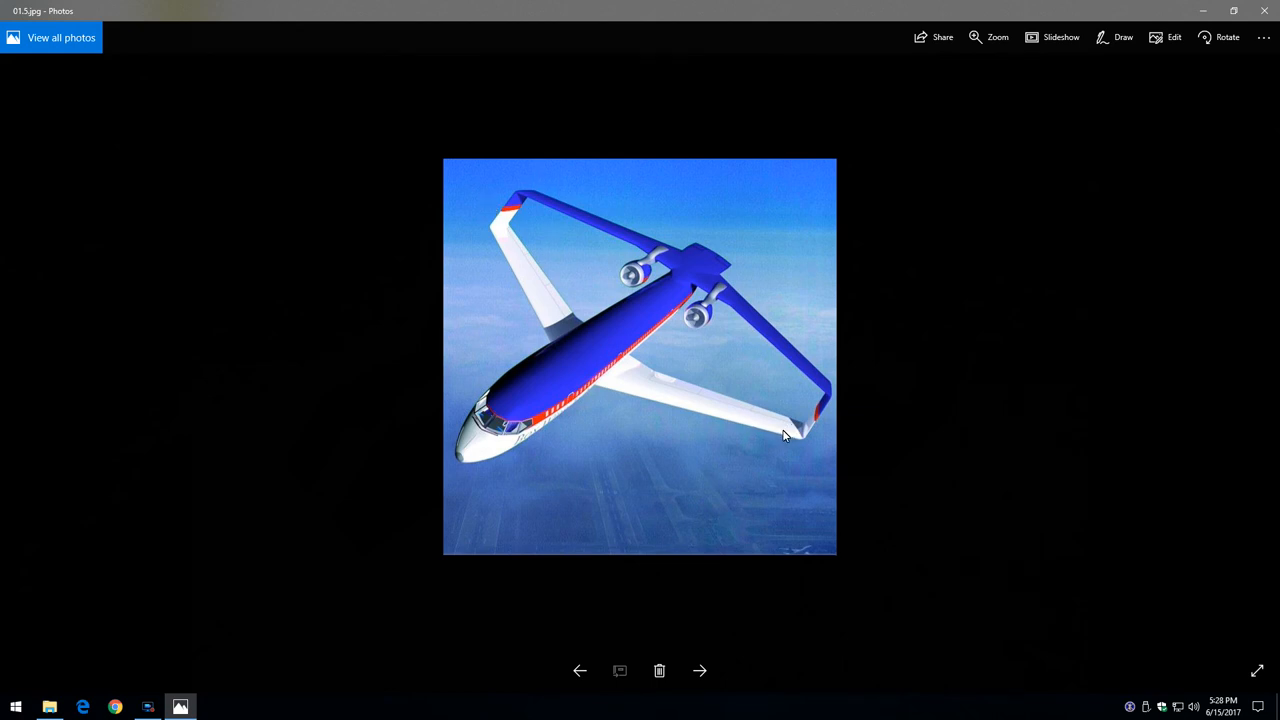
mouse_move(718, 291)
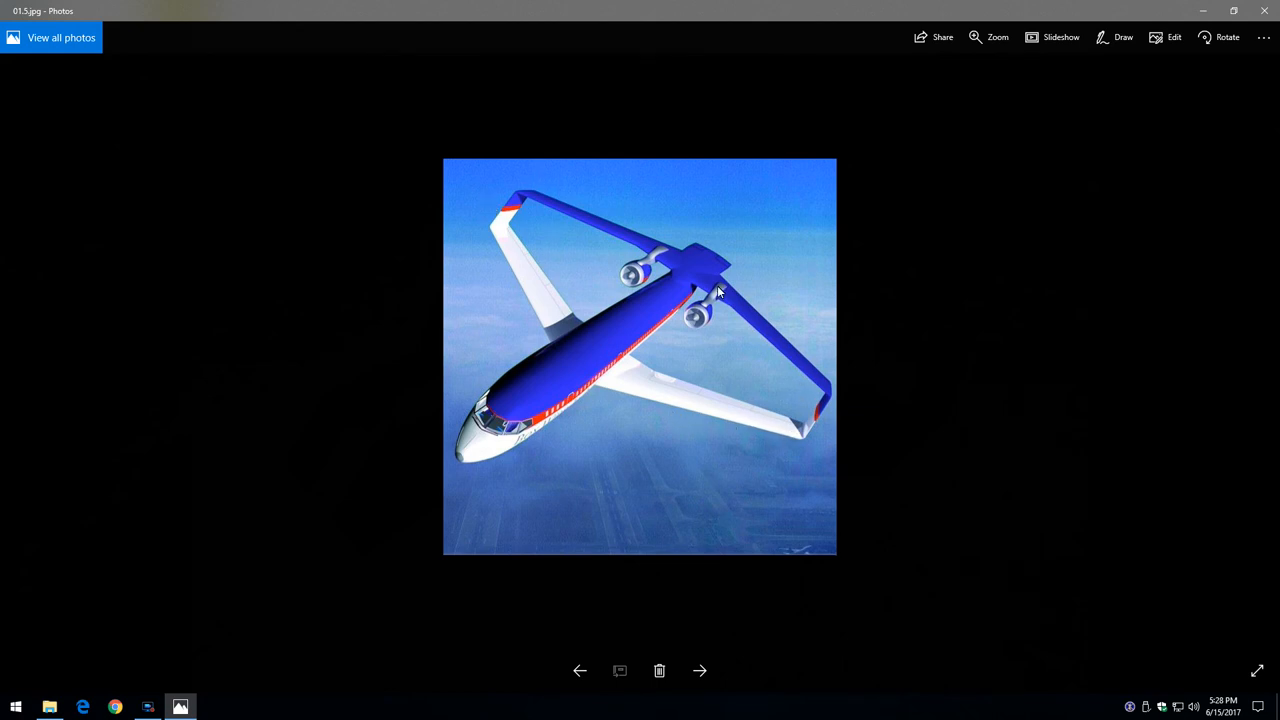
mouse_move(715, 416)
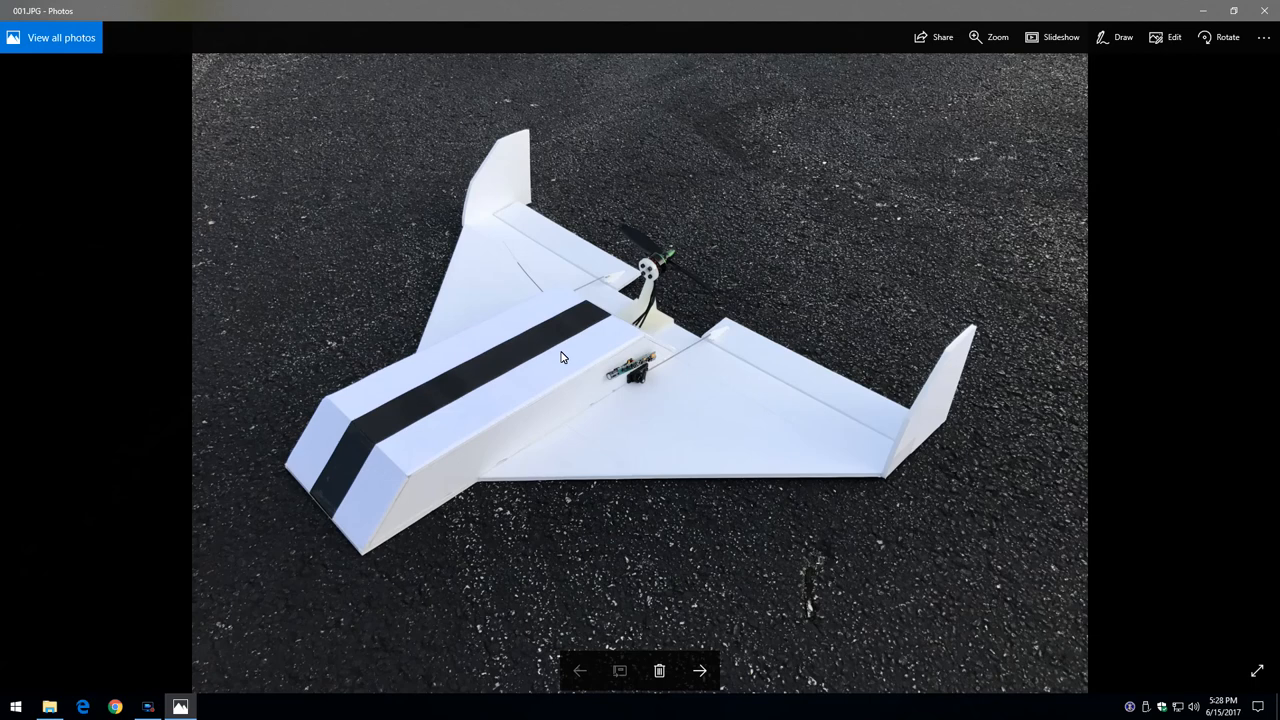
mouse_move(480, 488)
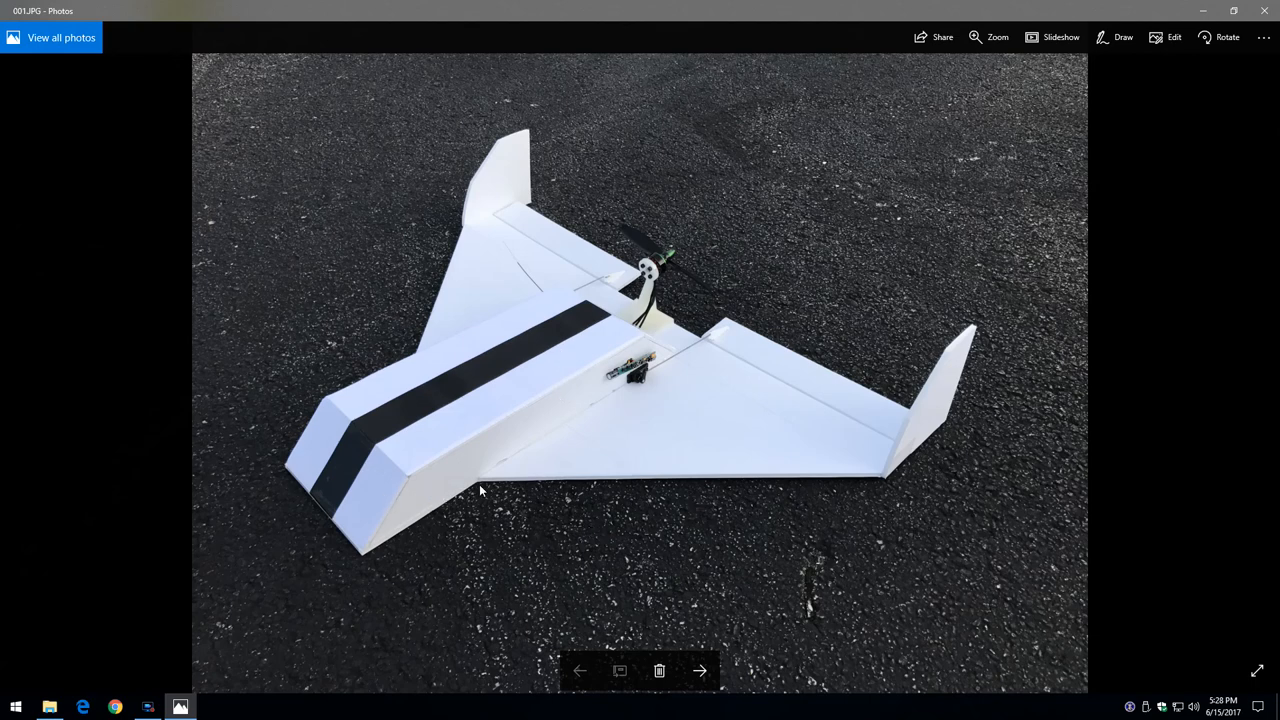
mouse_move(978, 404)
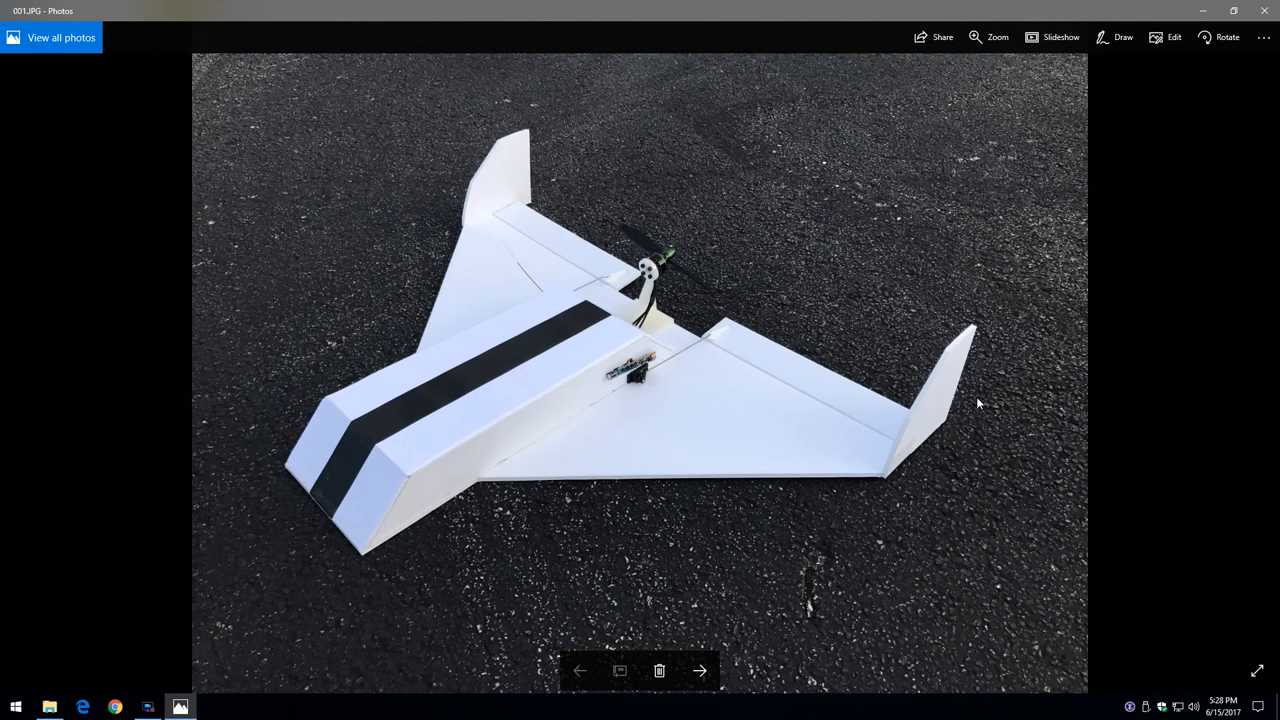
mouse_move(484, 223)
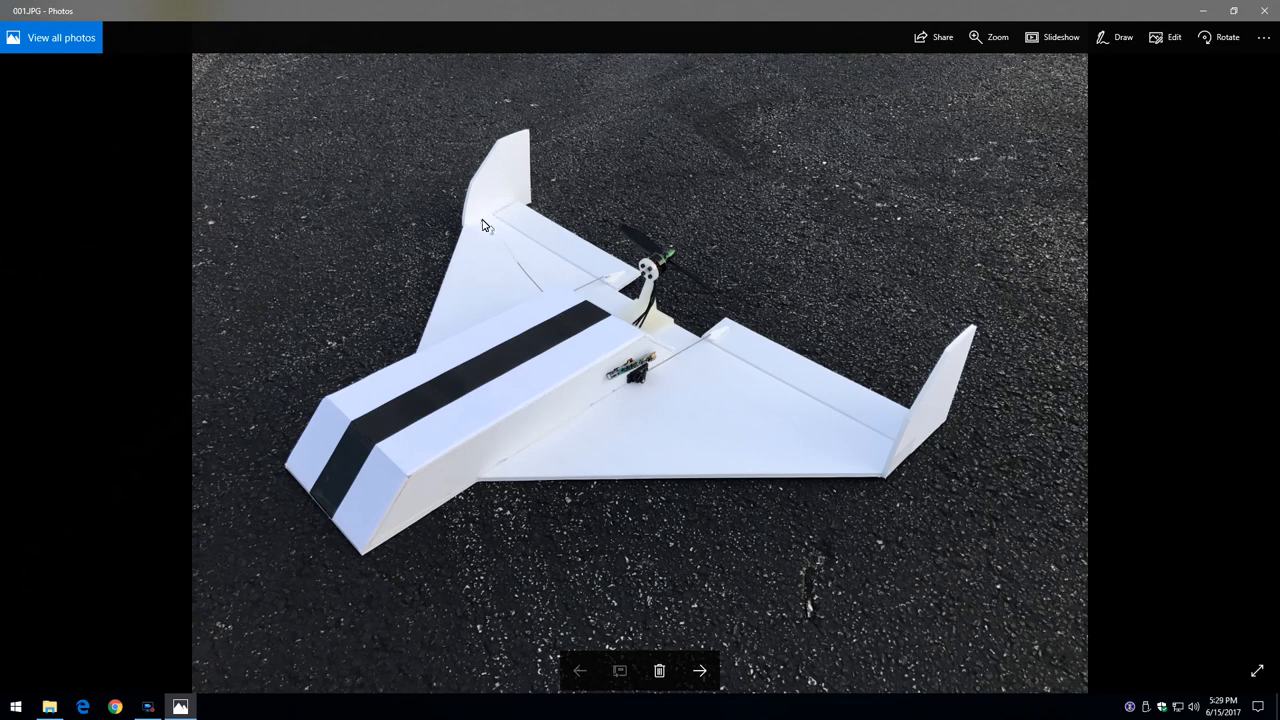
mouse_move(518, 218)
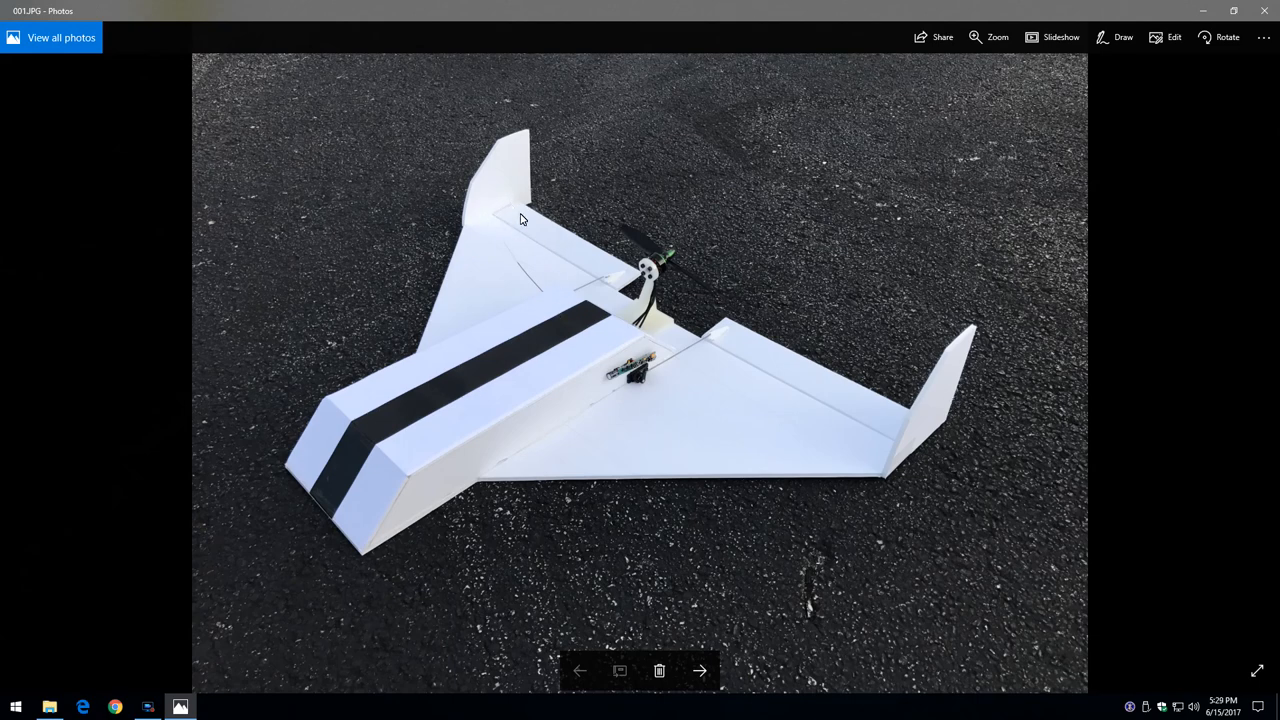
mouse_move(416, 285)
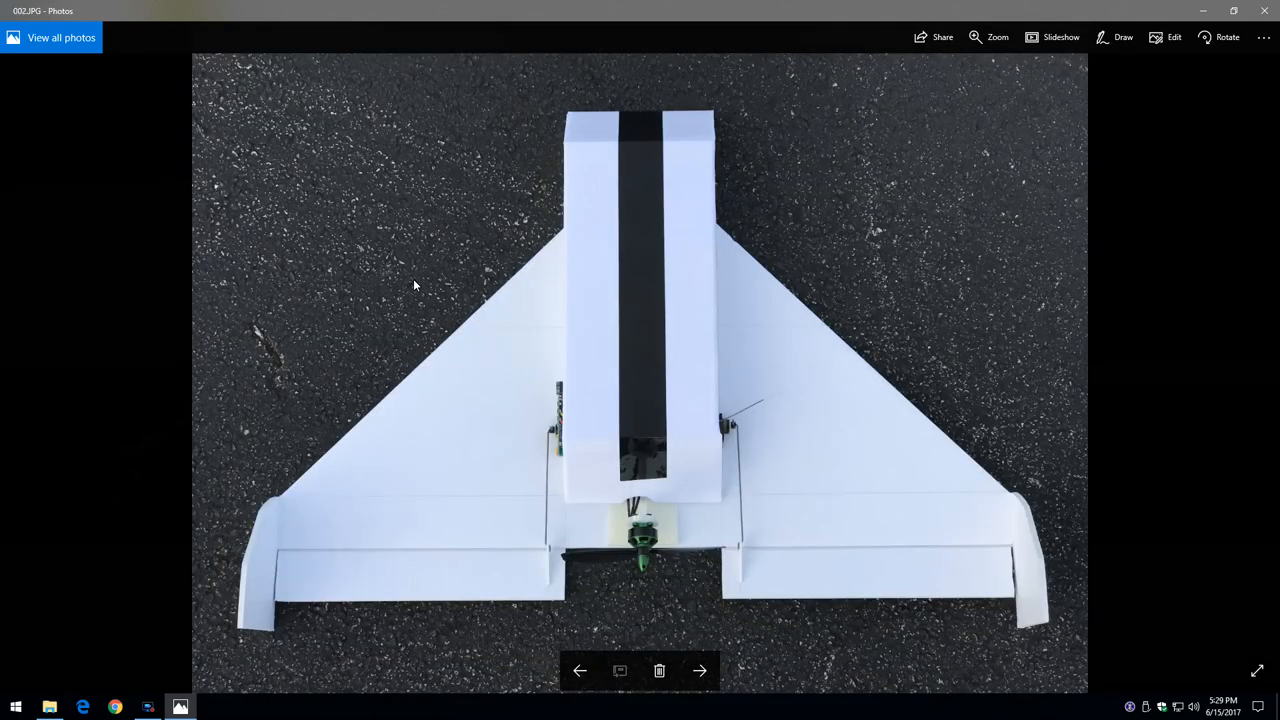
click(700, 670)
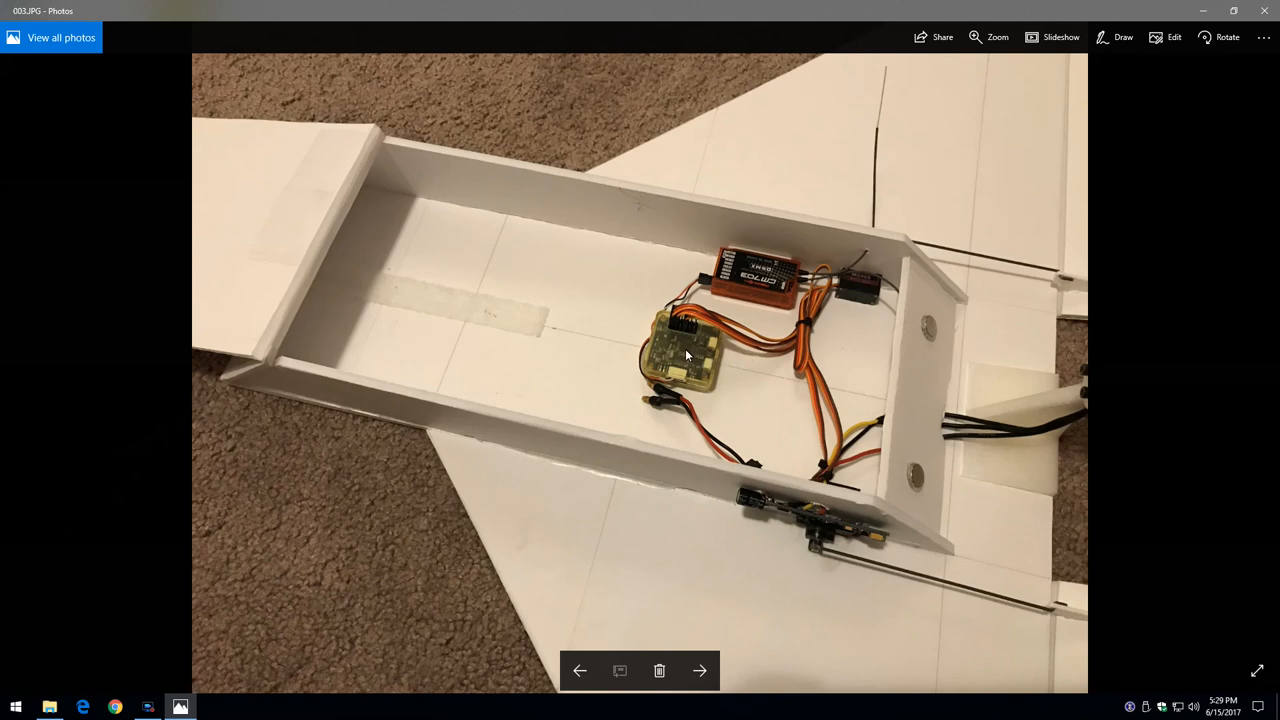
click(702, 670)
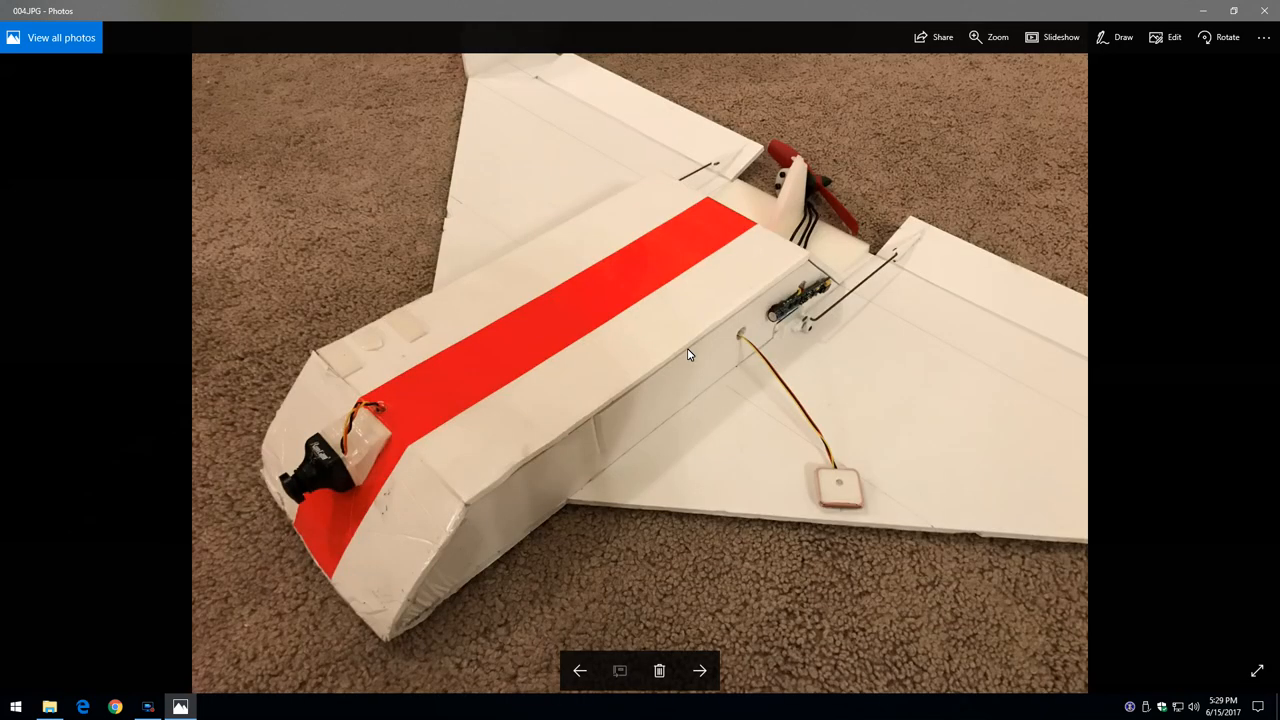
mouse_move(321, 490)
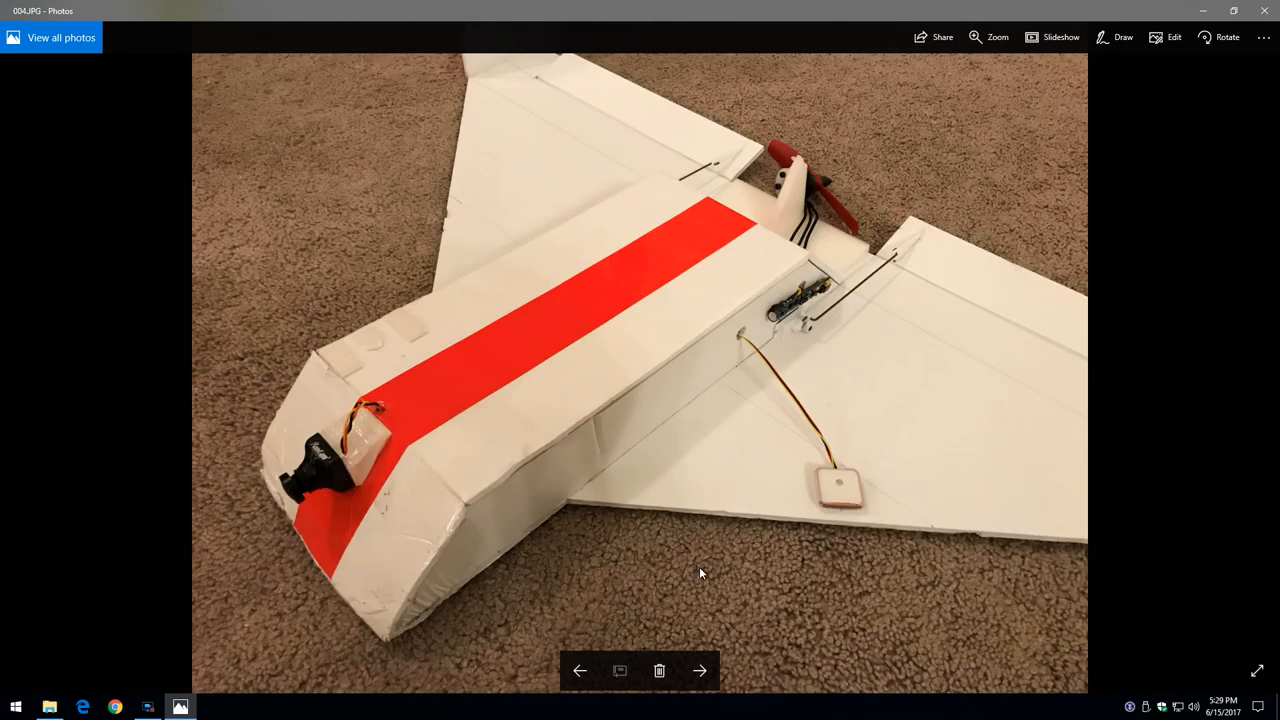
Move from the open-fuselage electronics photo (005.JPG) to the yellow-striped plane (006.JPG)
click(698, 670)
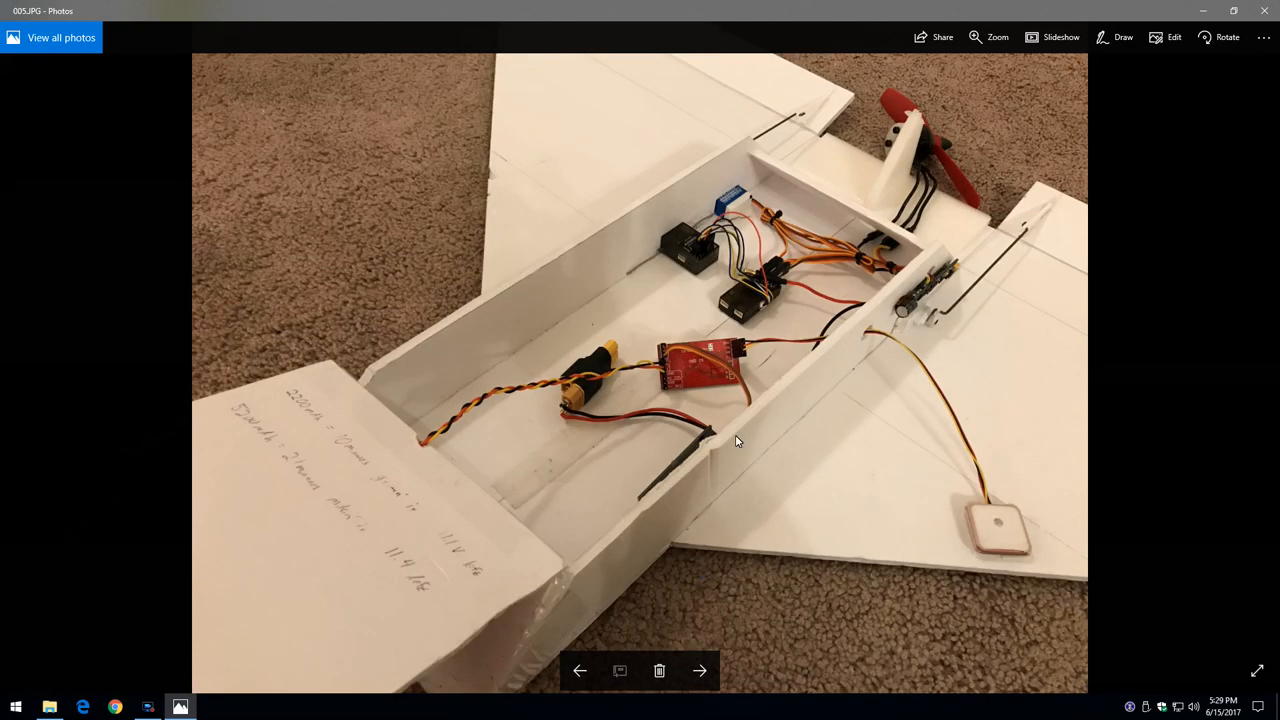
mouse_move(758, 304)
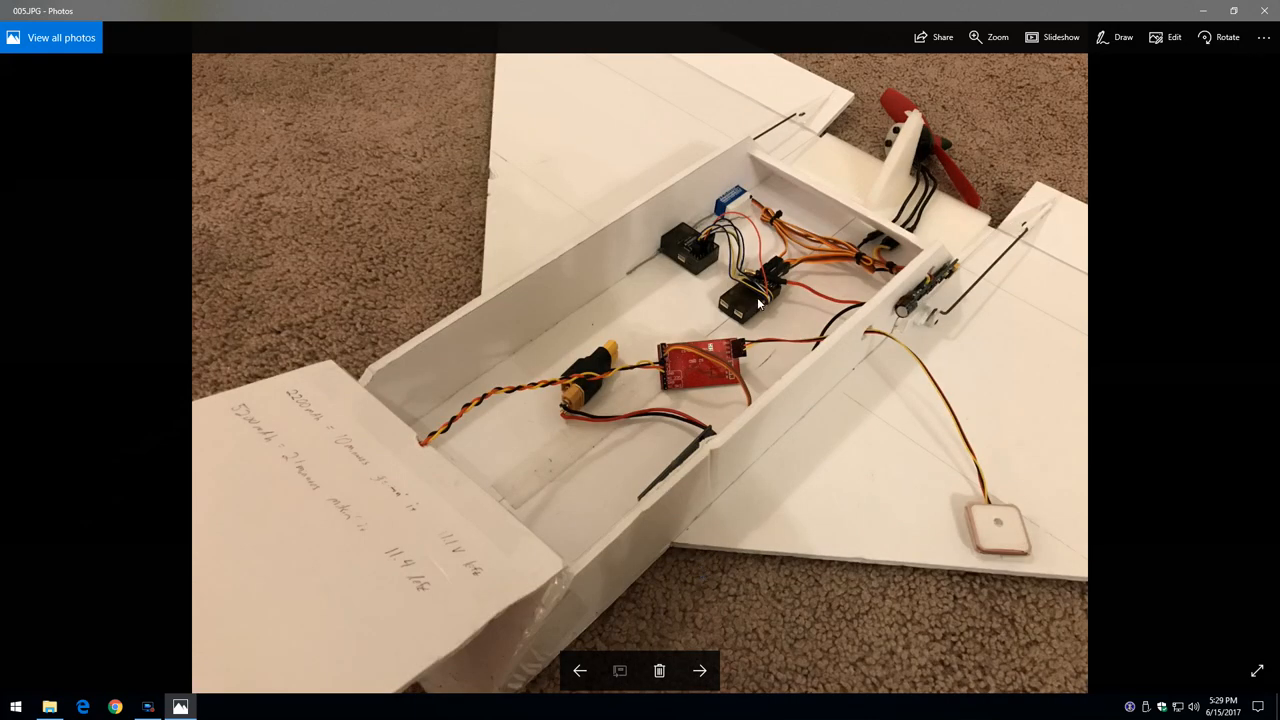
mouse_move(399, 523)
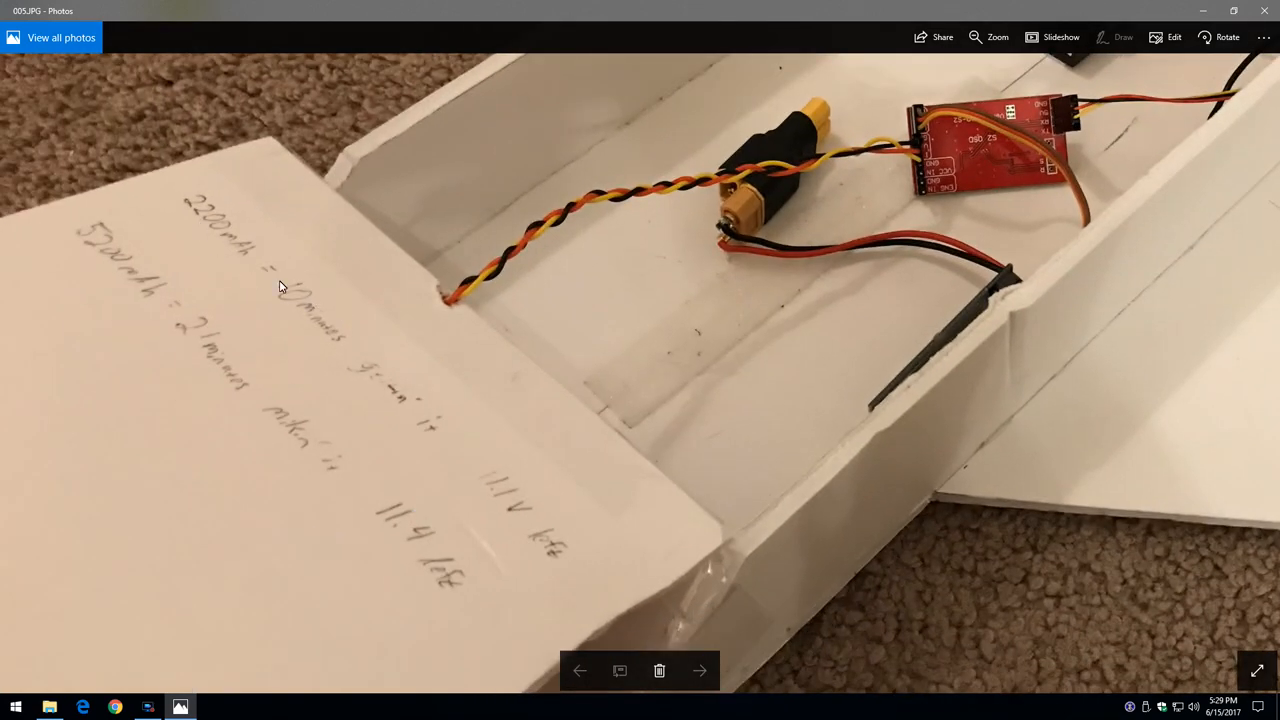
mouse_move(210, 358)
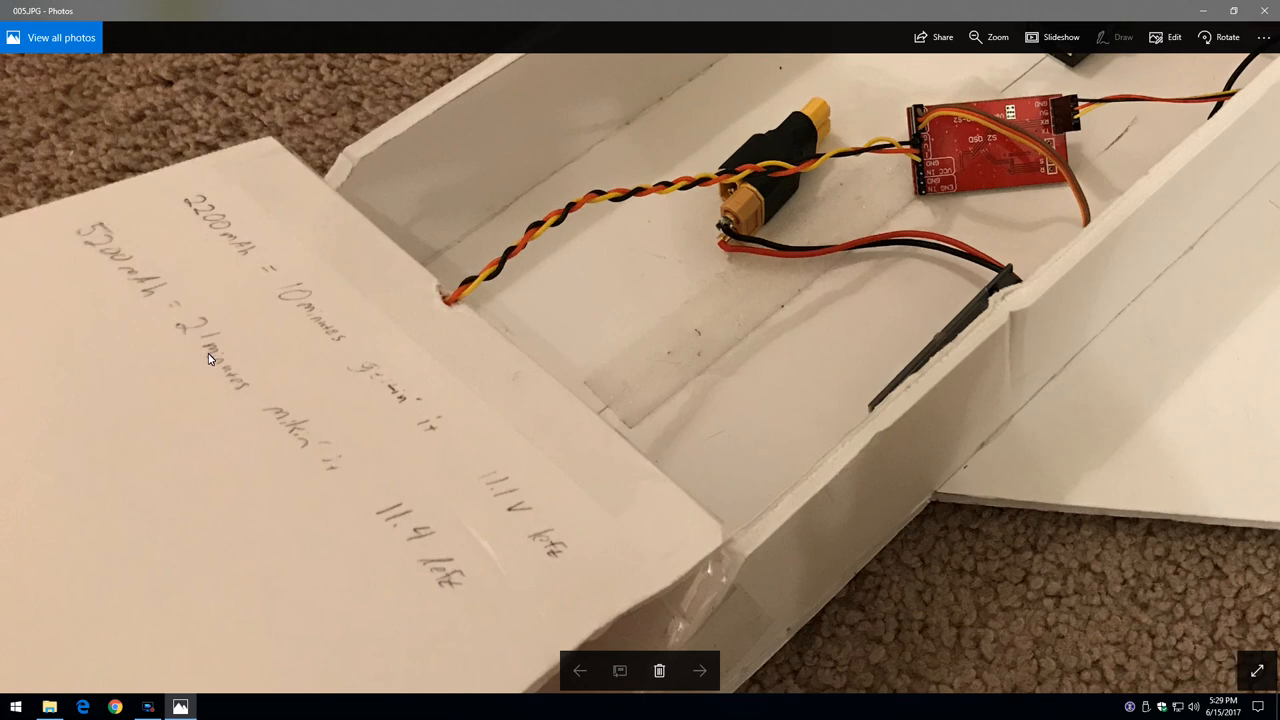
mouse_move(288, 427)
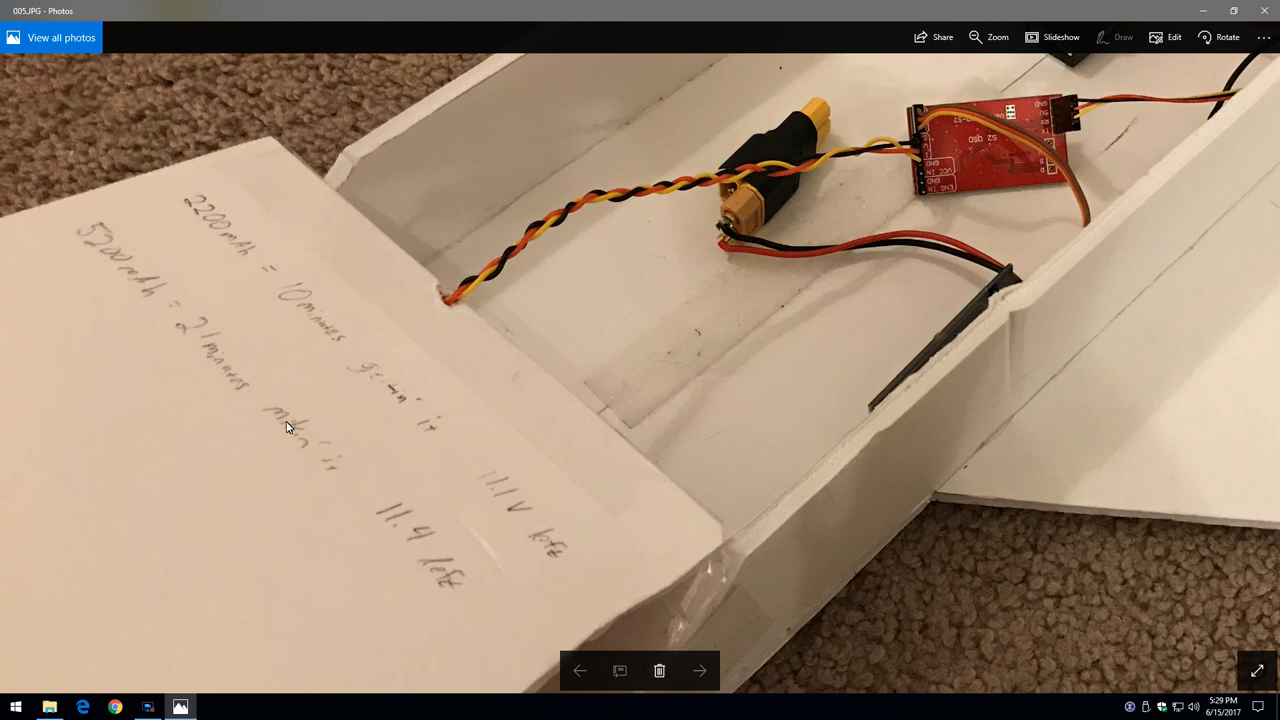
mouse_move(696, 298)
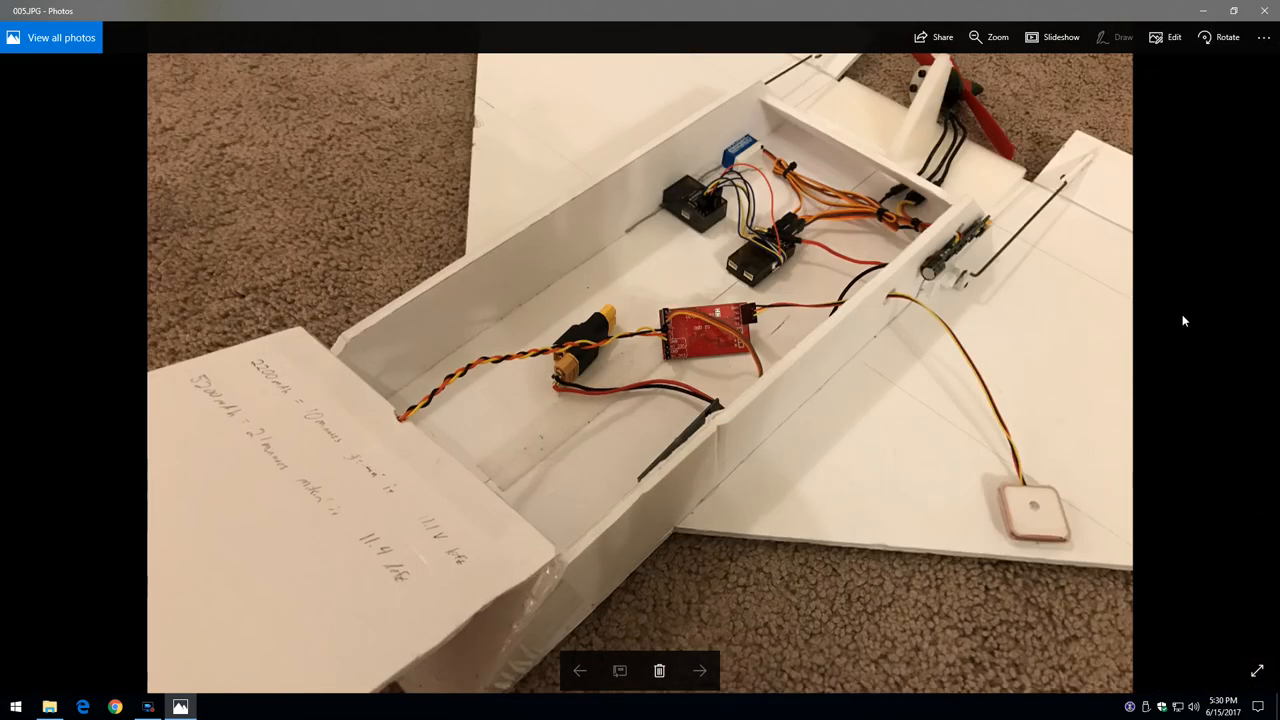
mouse_move(972, 377)
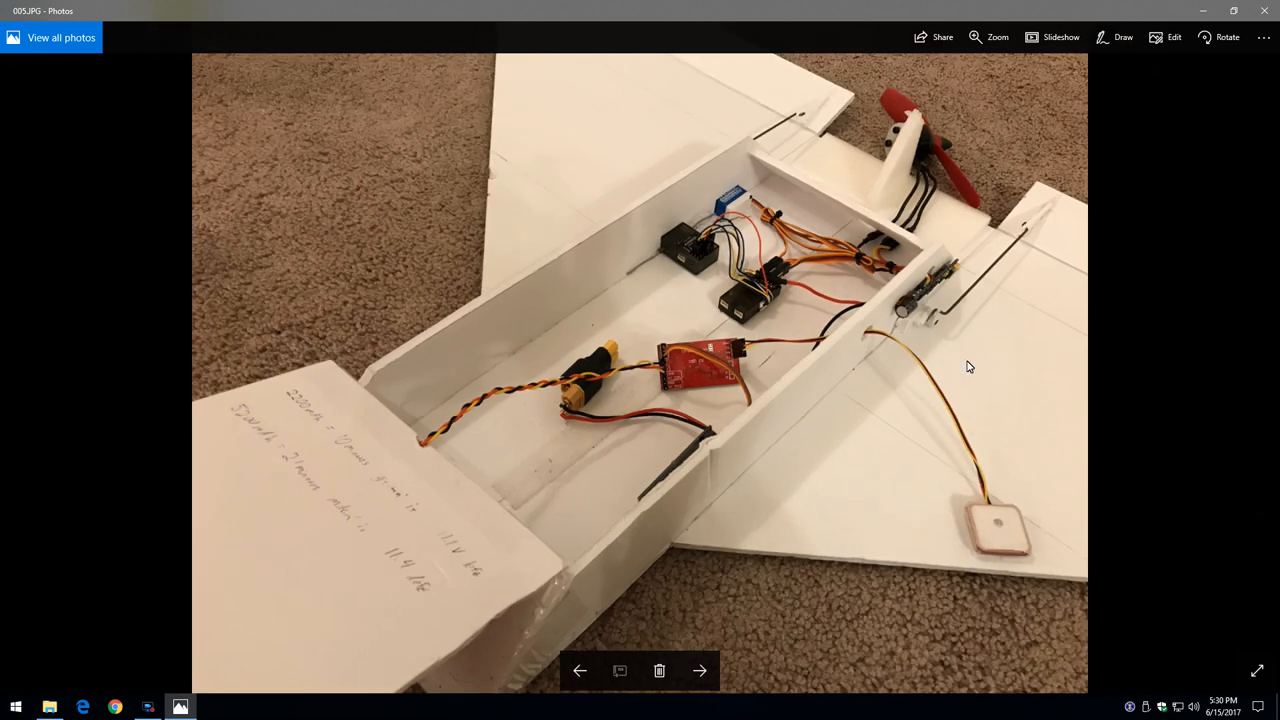
click(700, 670)
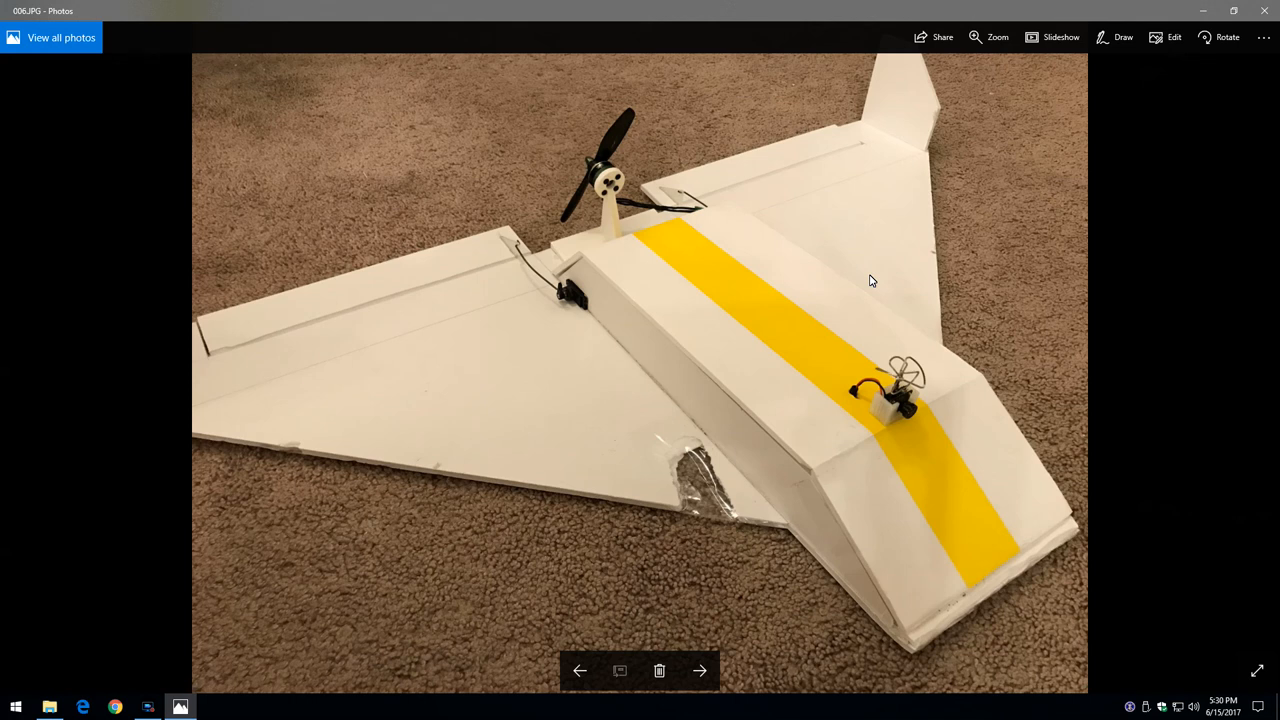
mouse_move(680, 497)
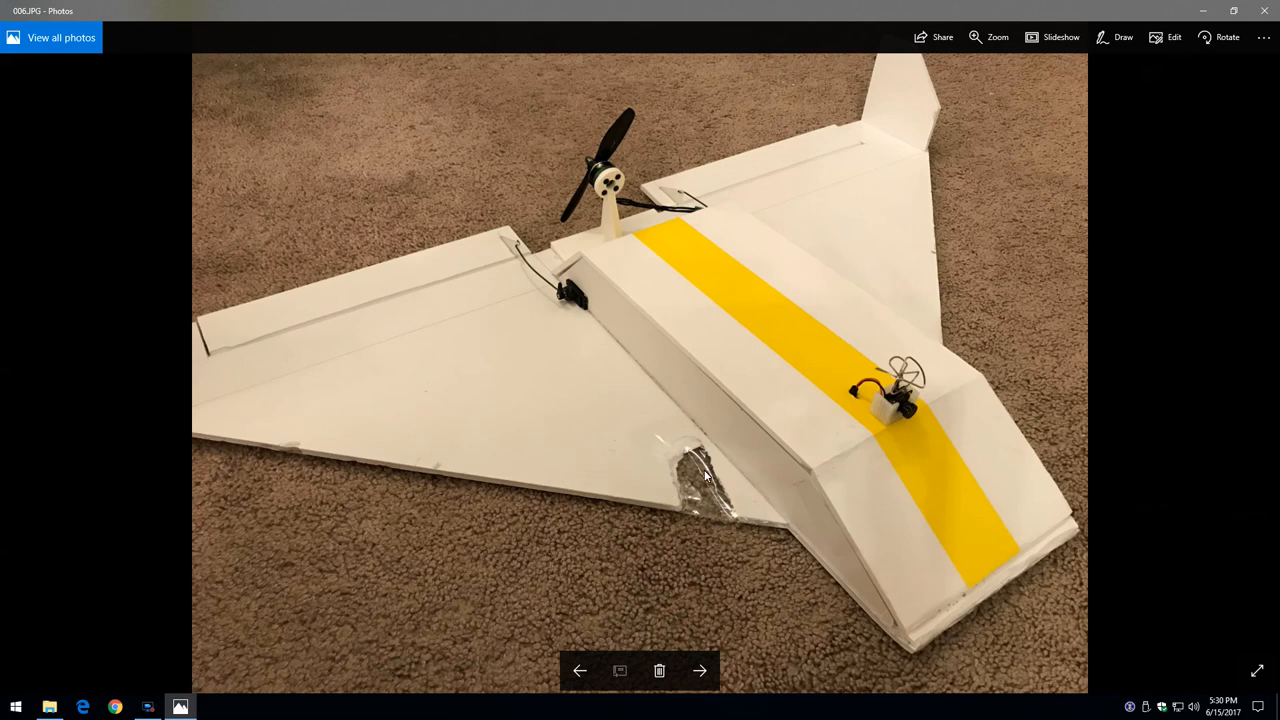
mouse_move(695, 485)
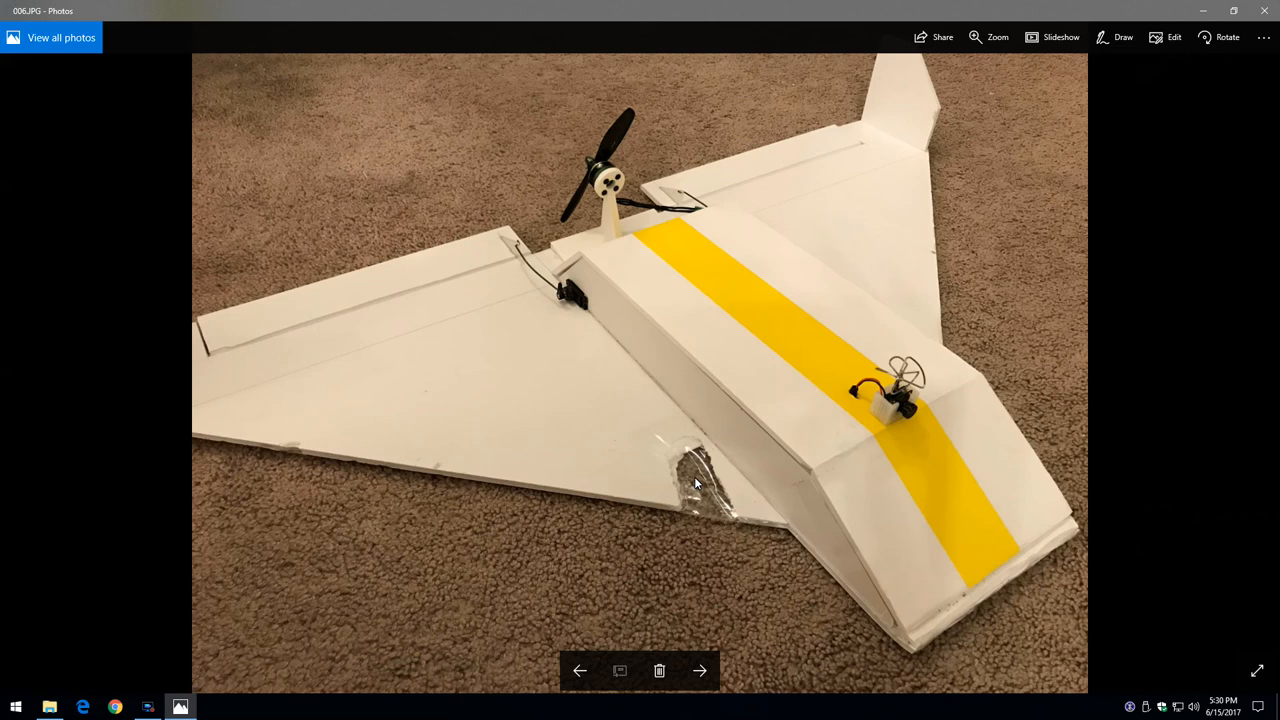
mouse_move(916, 429)
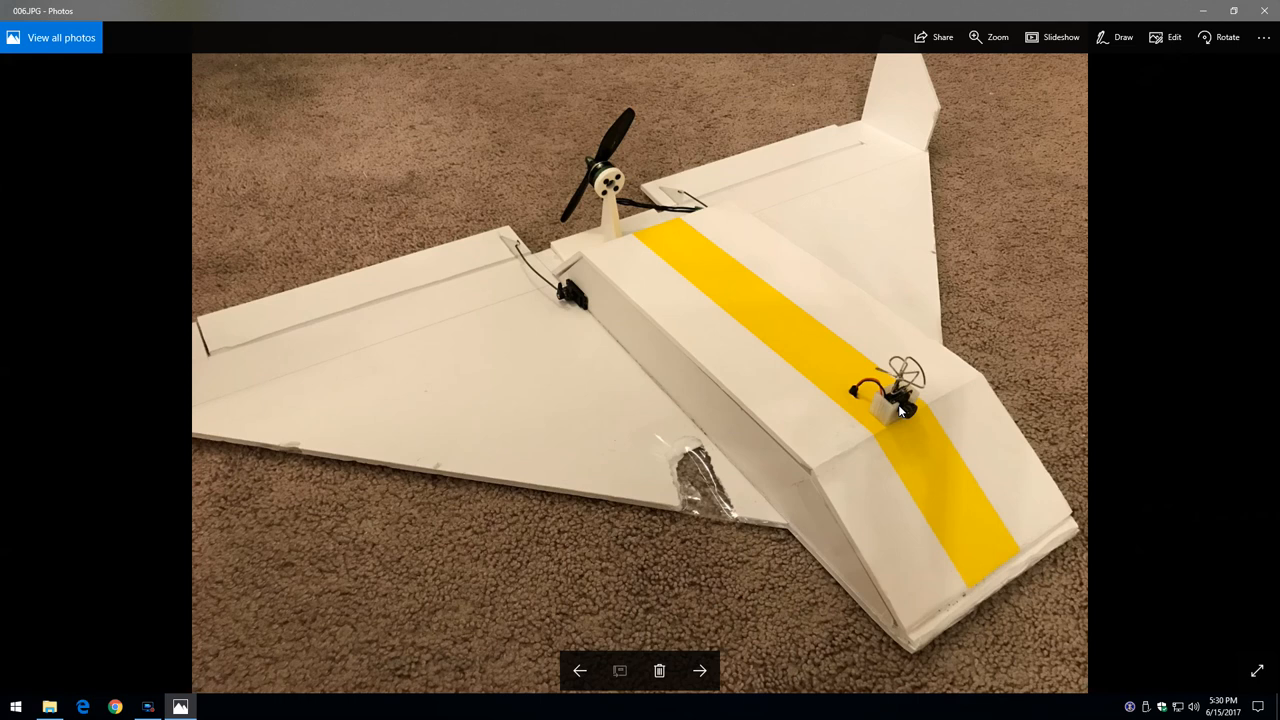
mouse_move(874, 409)
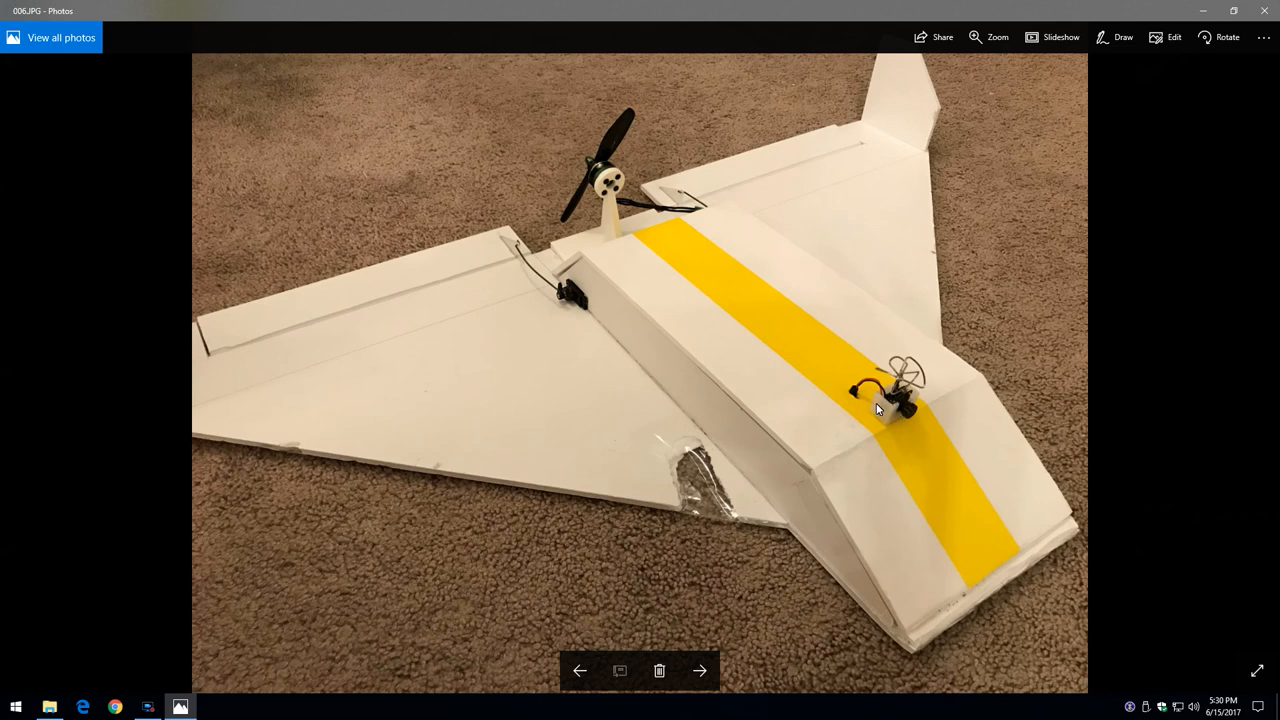
mouse_move(886, 424)
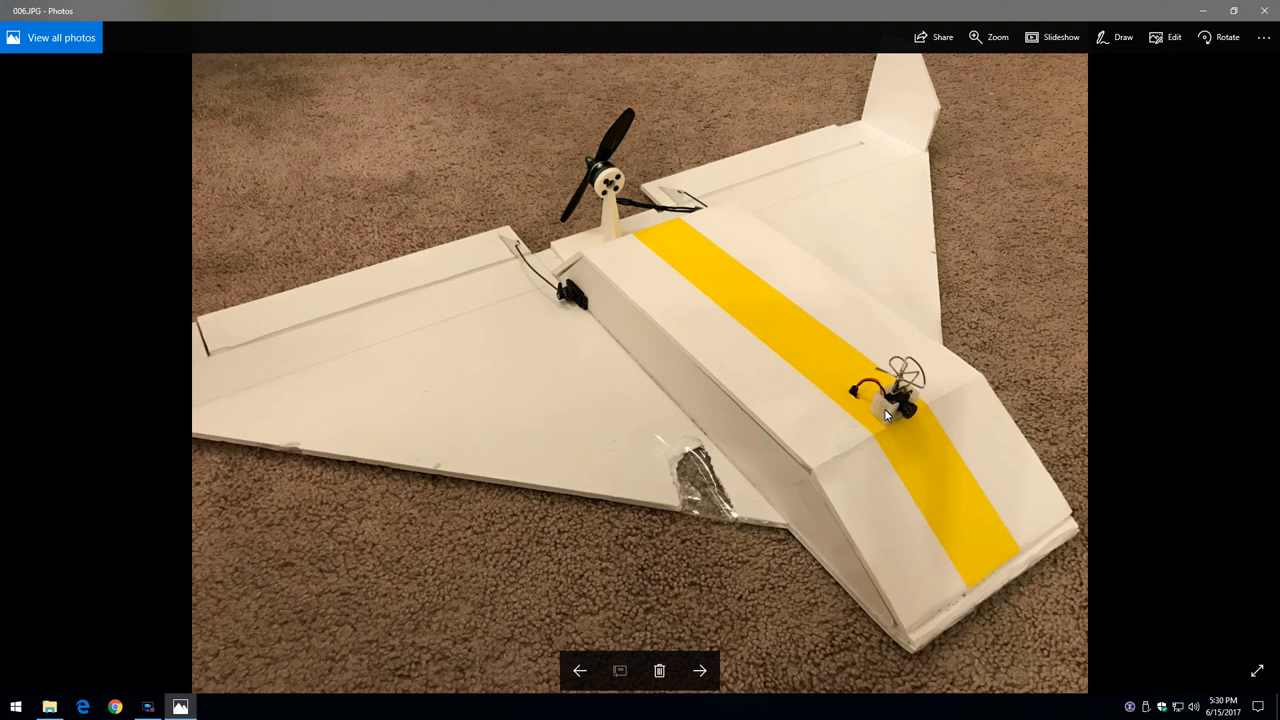
mouse_move(897, 419)
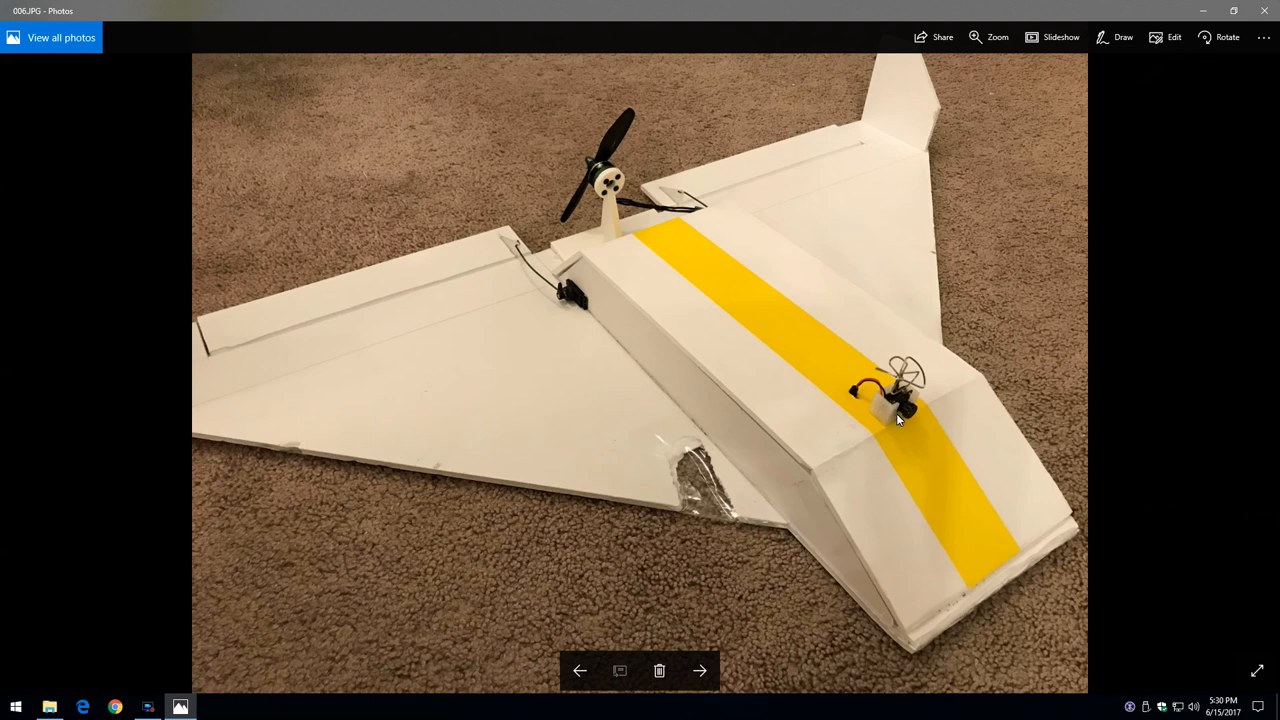
mouse_move(606, 346)
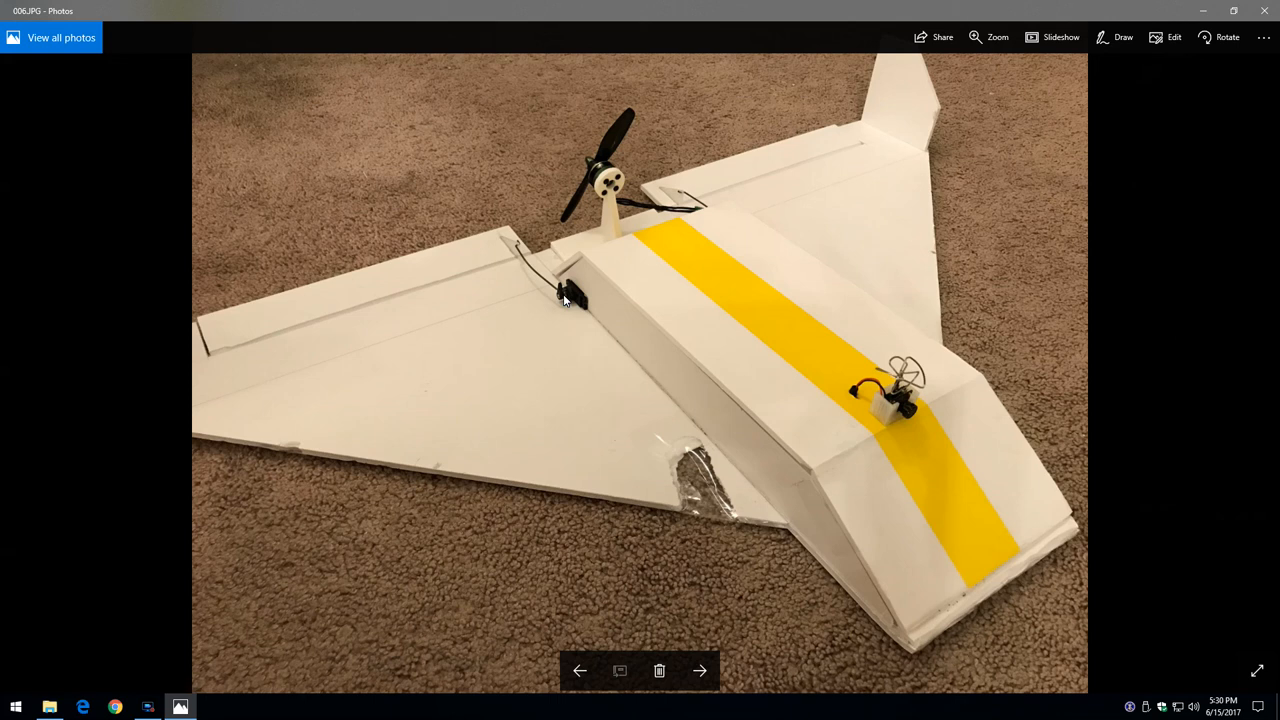
mouse_move(728, 360)
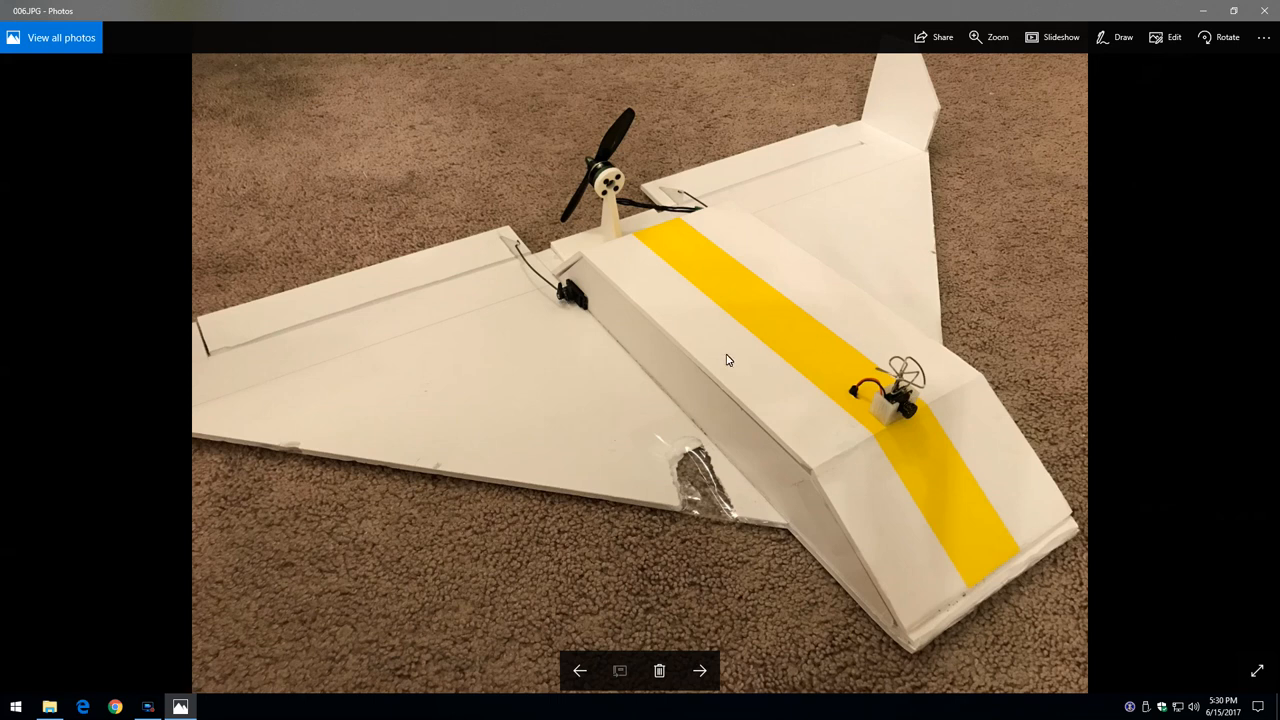
mouse_move(679, 341)
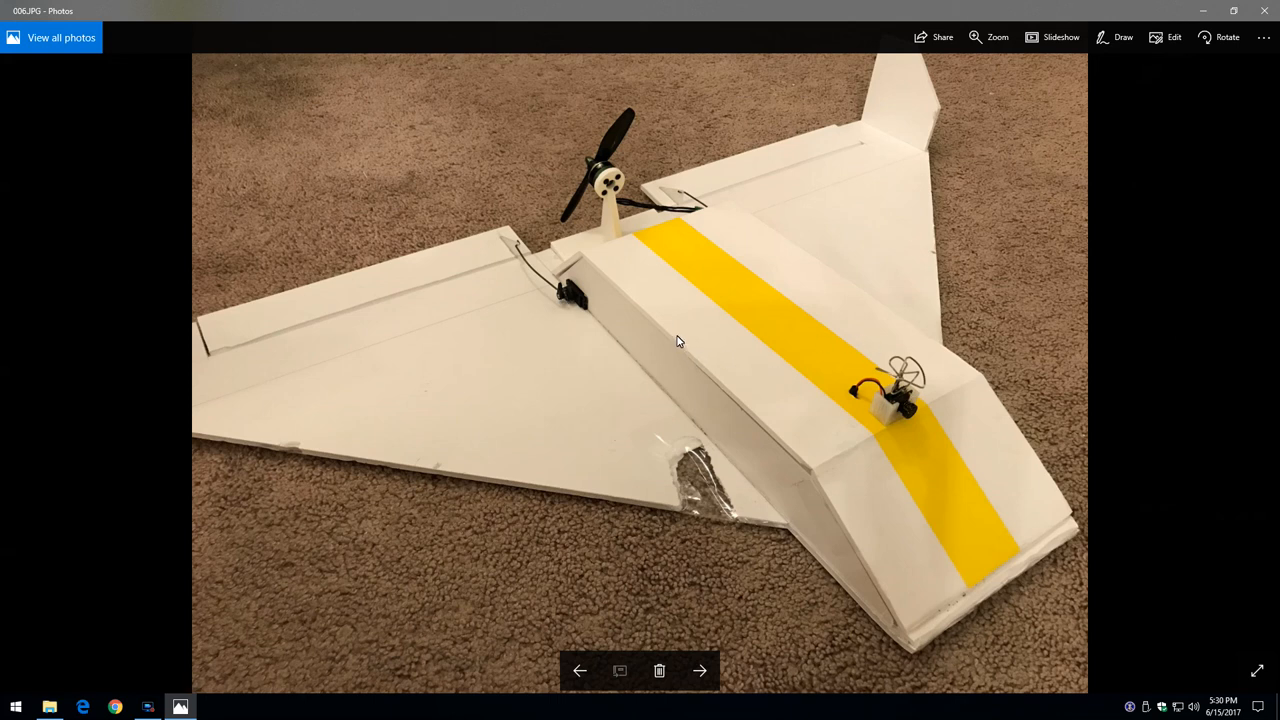
mouse_move(919, 425)
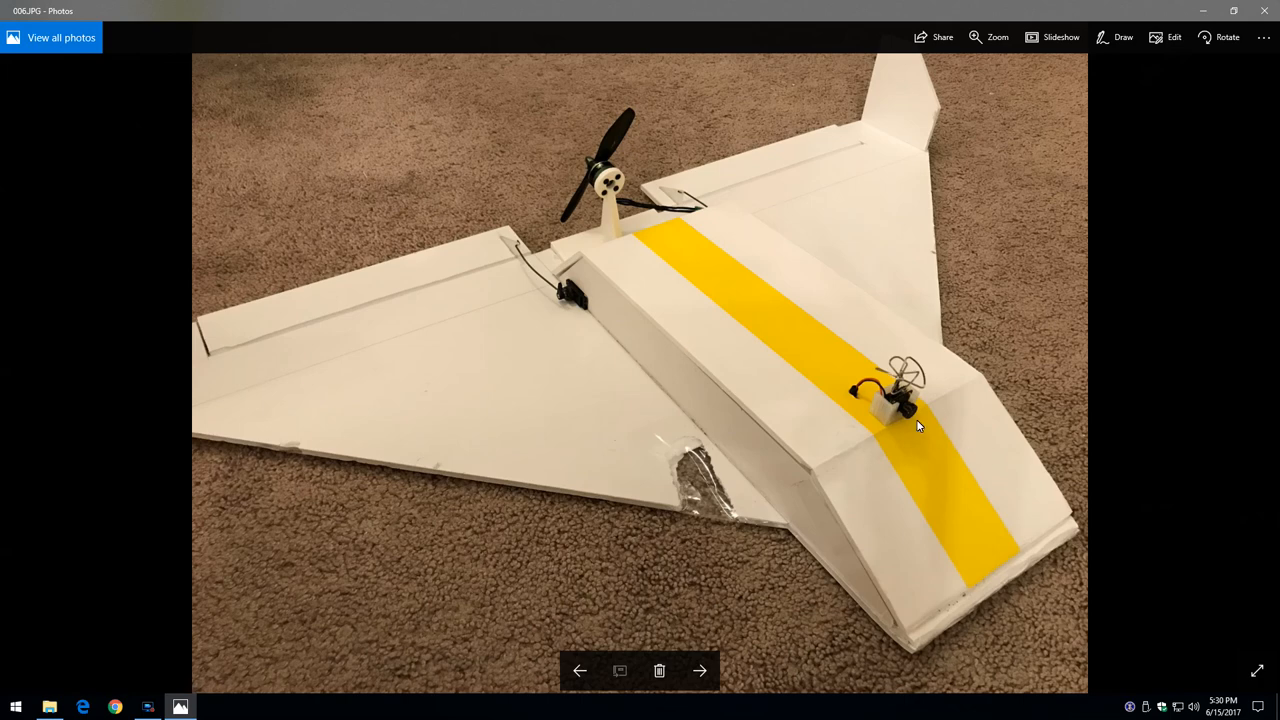
Page past the wiring, orange-striped plane and electronics close-up to the green-striped plane
click(701, 670)
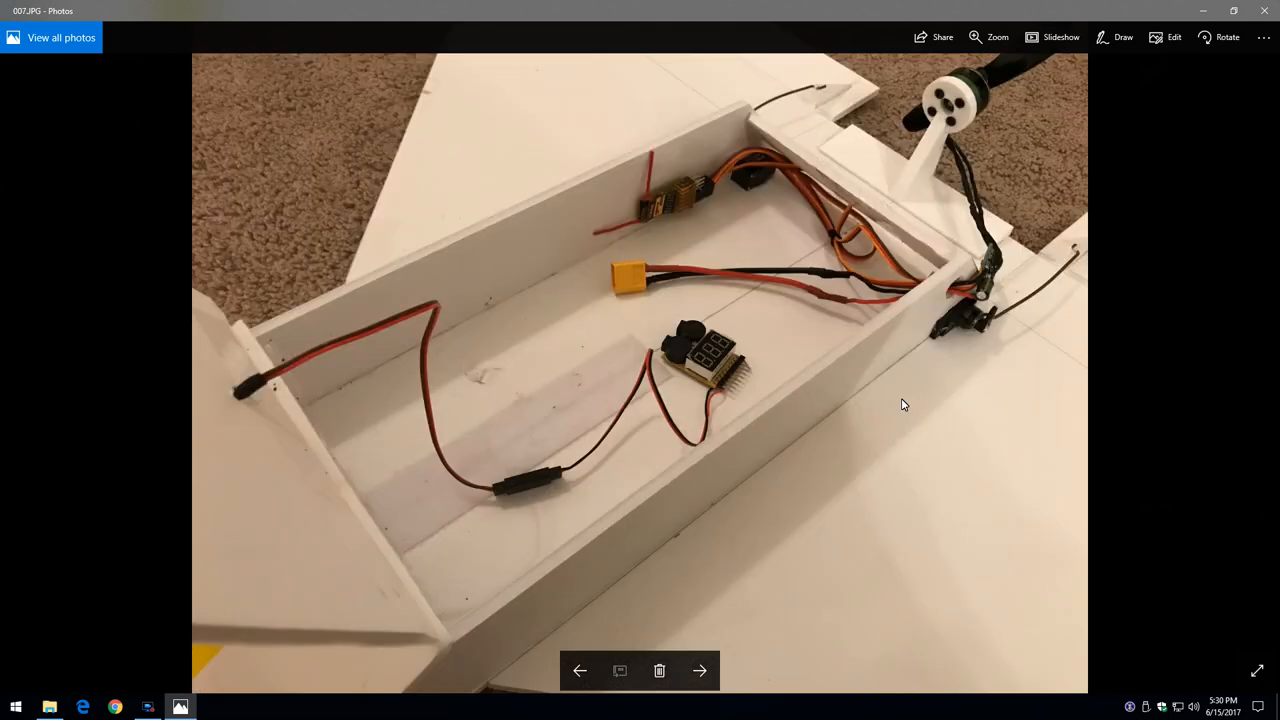
mouse_move(418, 527)
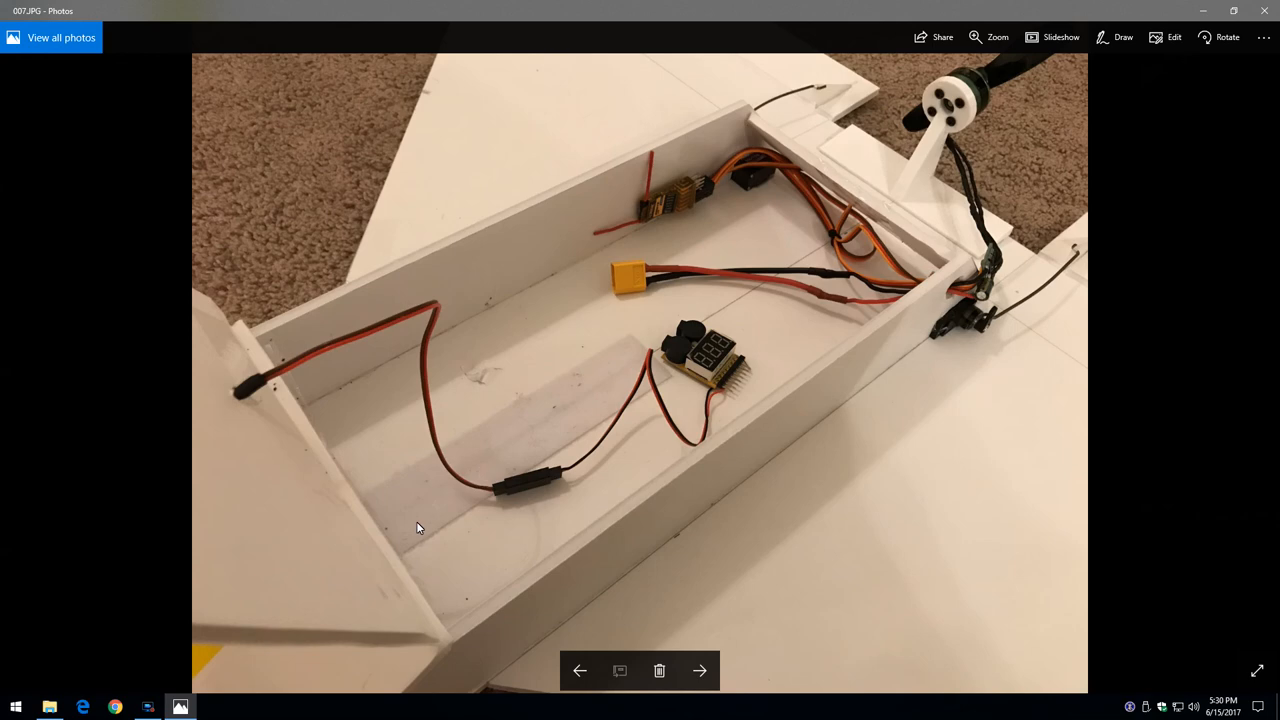
mouse_move(801, 377)
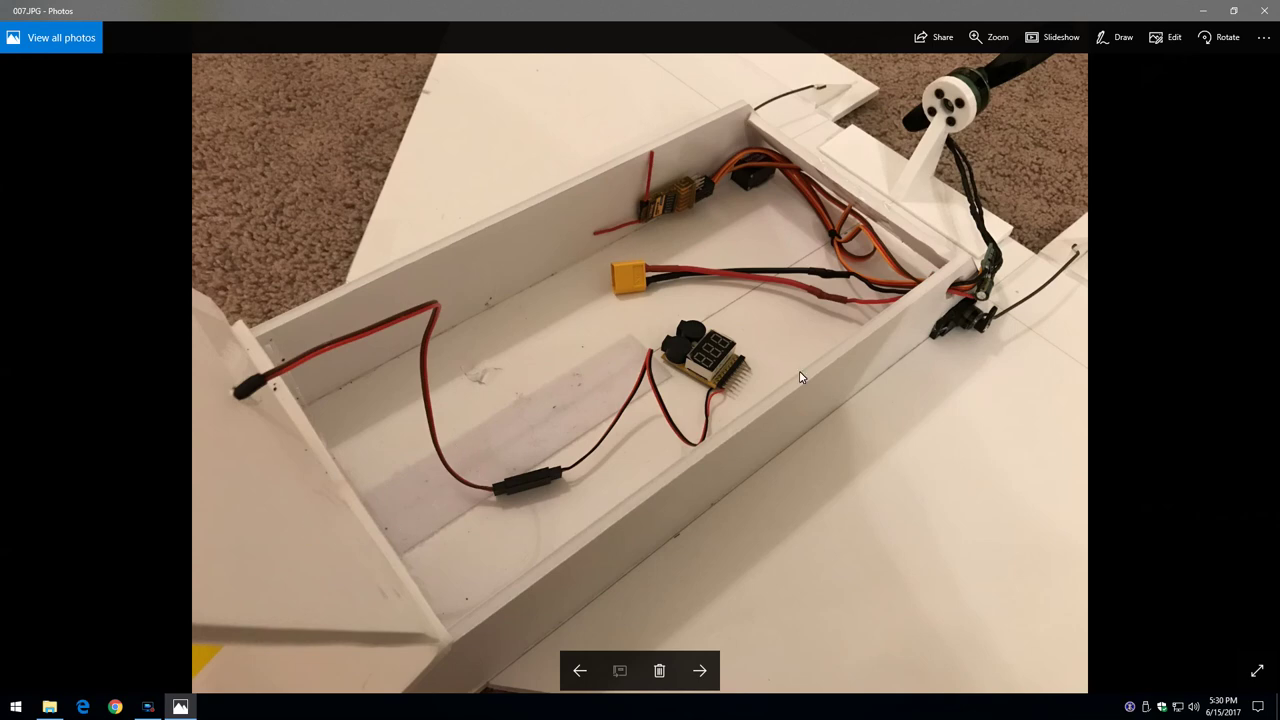
click(701, 670)
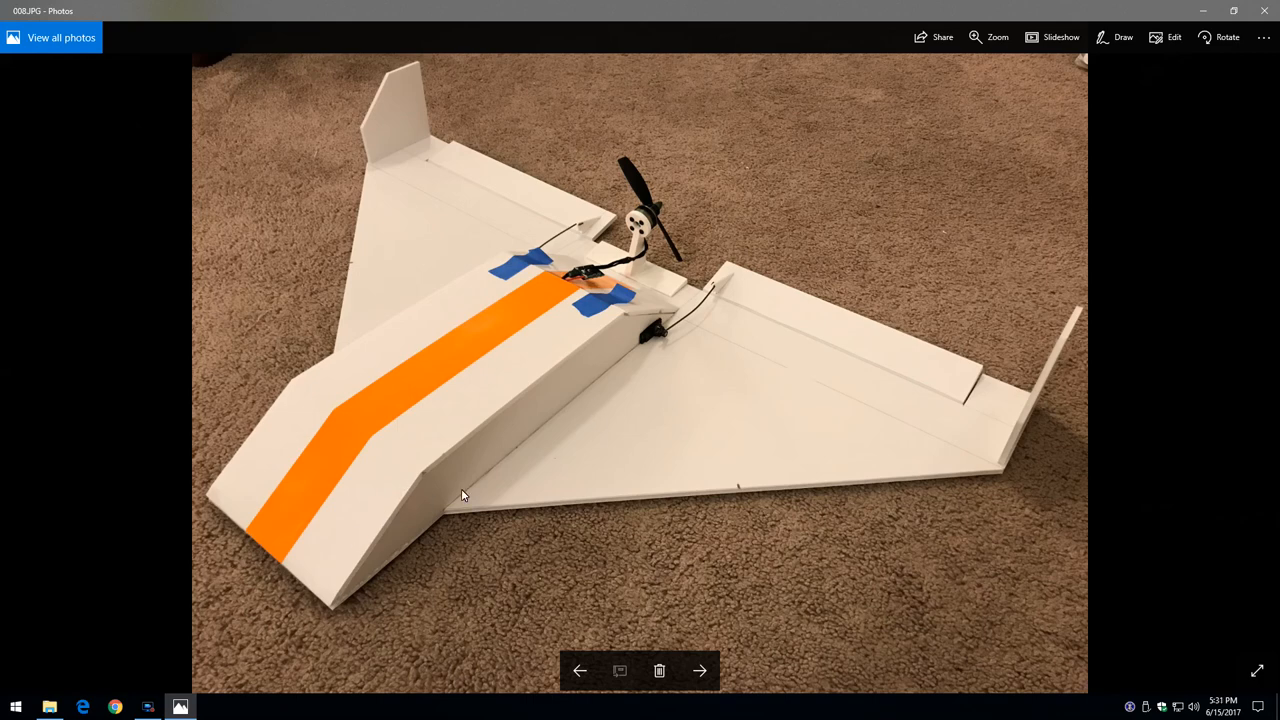
mouse_move(353, 537)
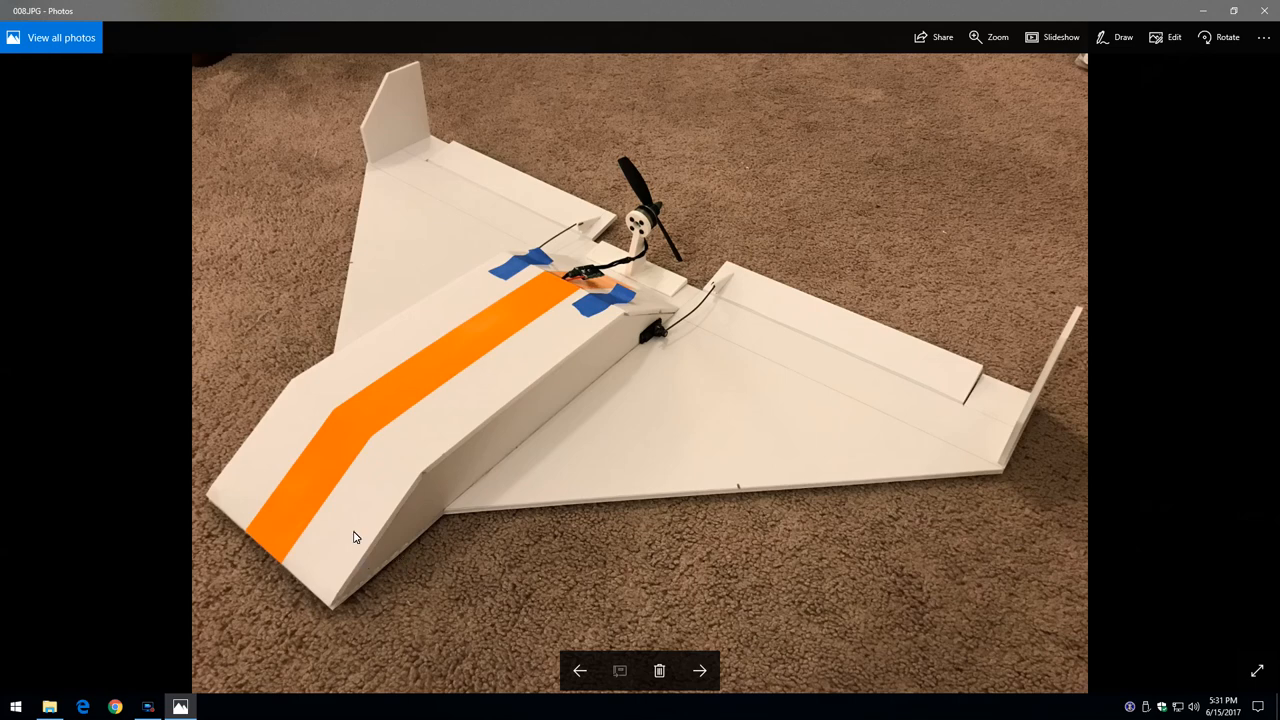
mouse_move(362, 591)
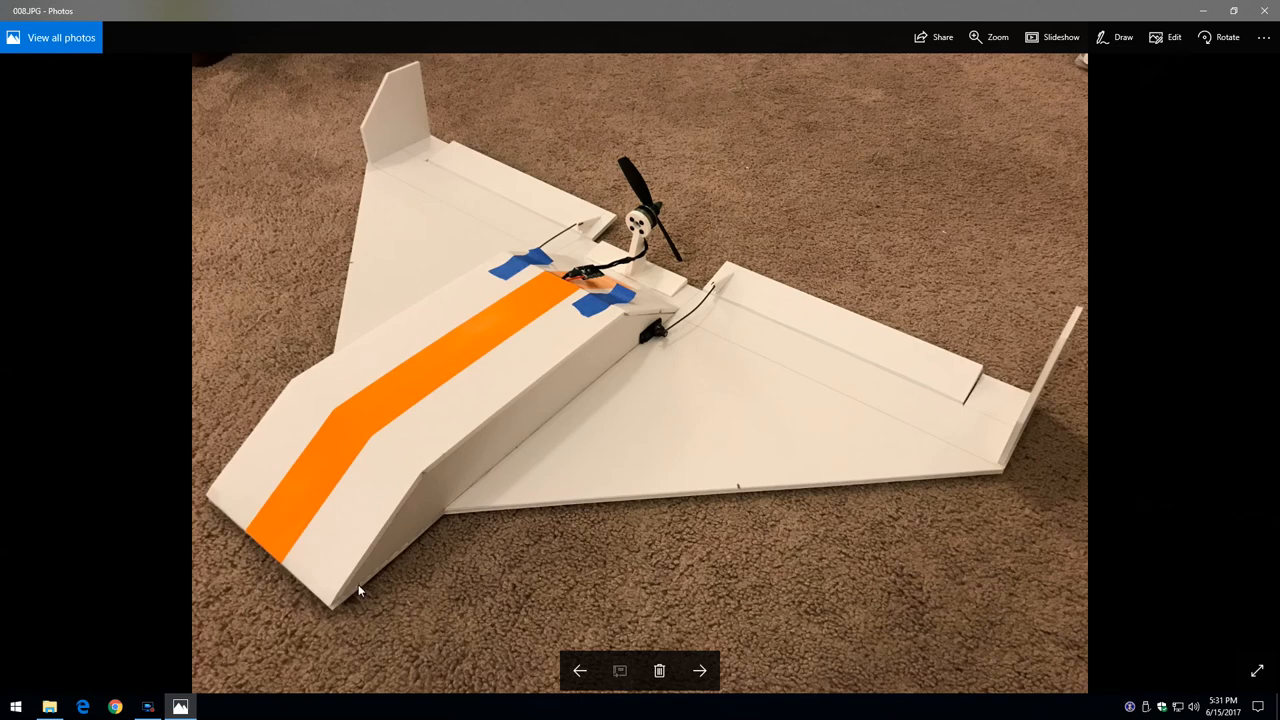
mouse_move(438, 513)
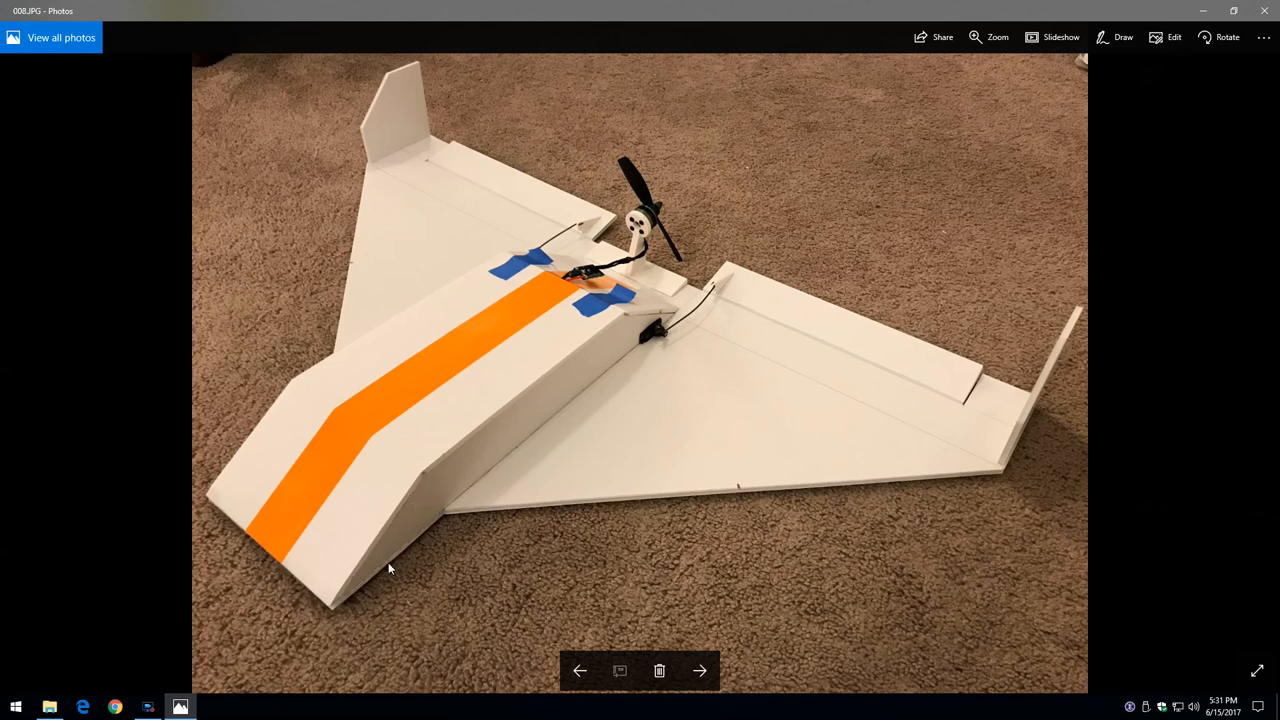
mouse_move(469, 620)
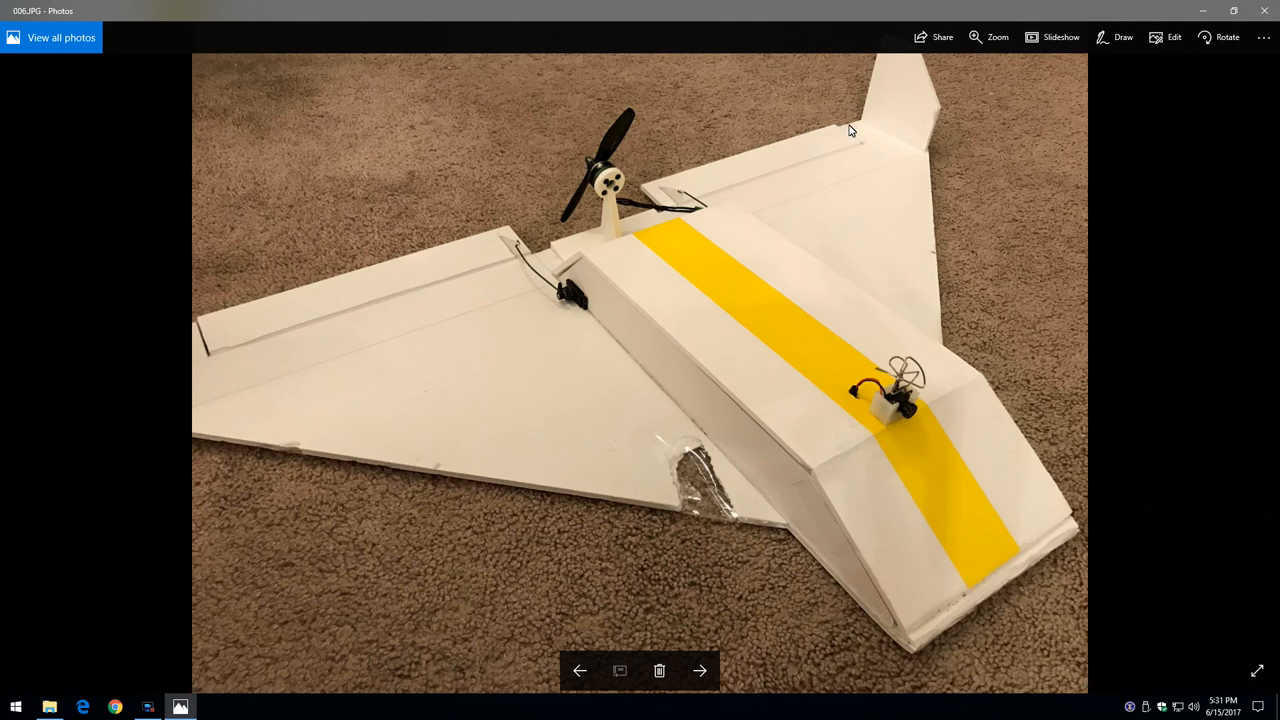
mouse_move(710, 173)
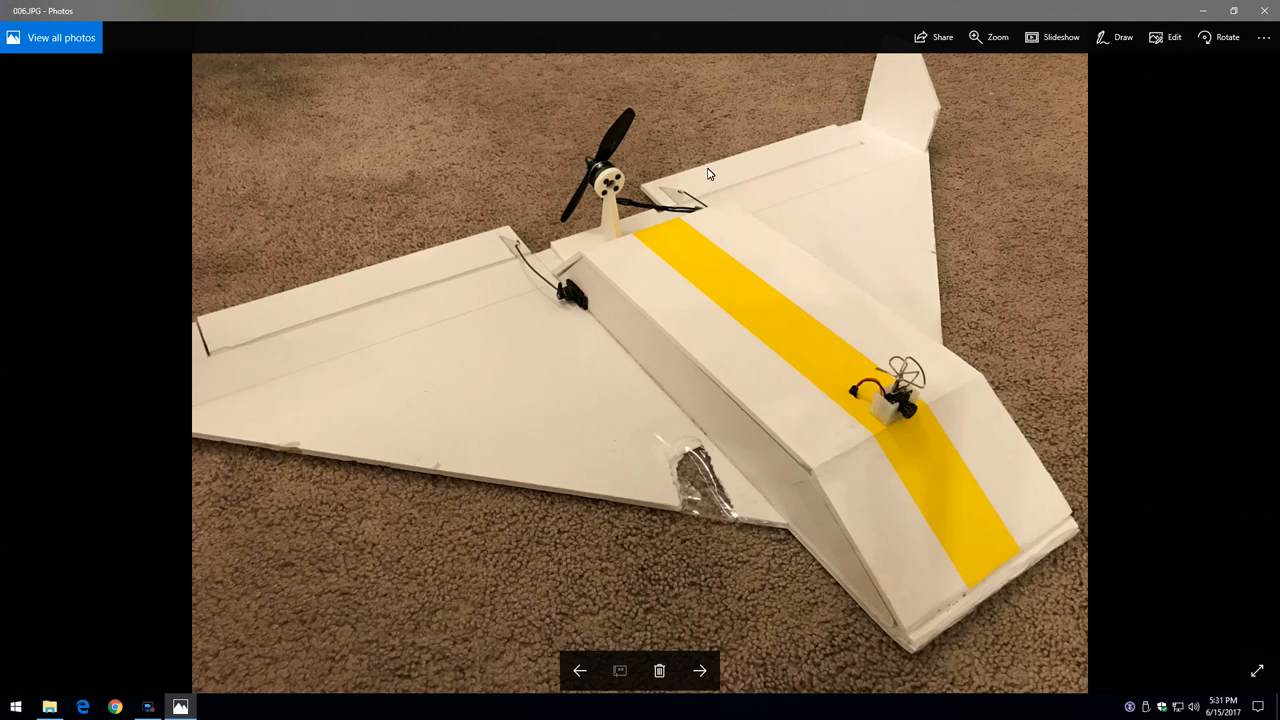
mouse_move(864, 136)
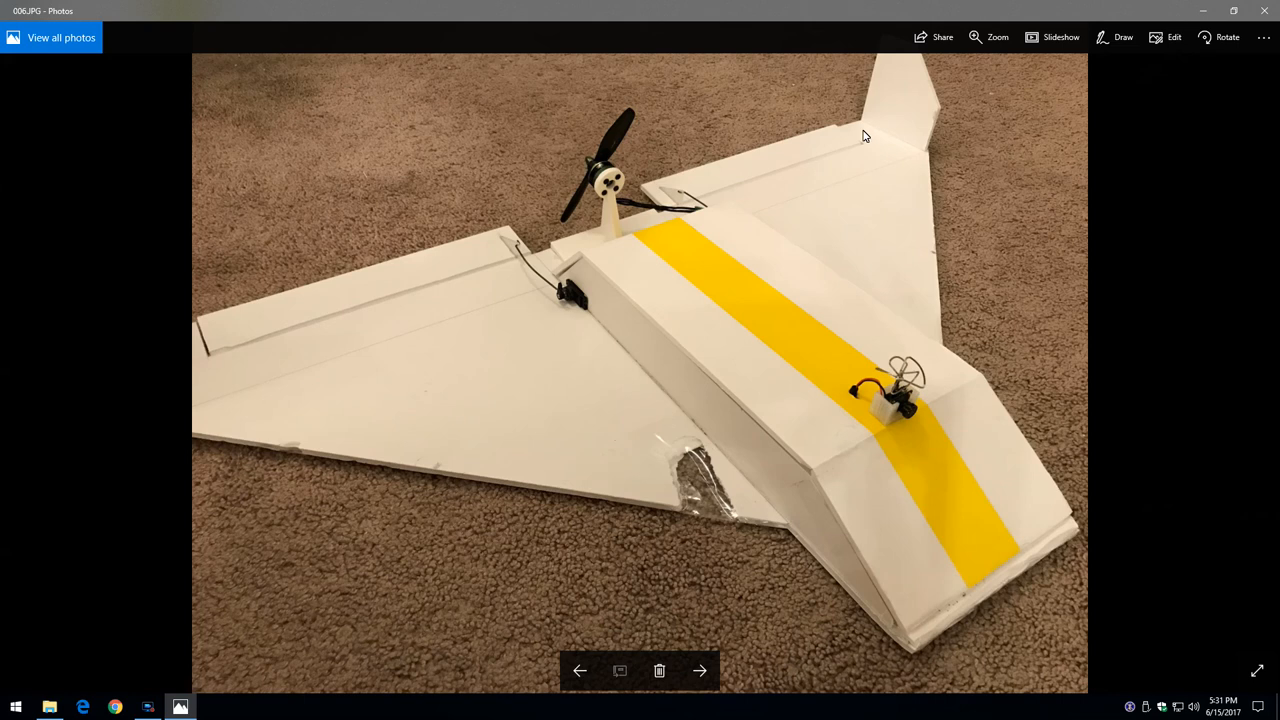
mouse_move(859, 131)
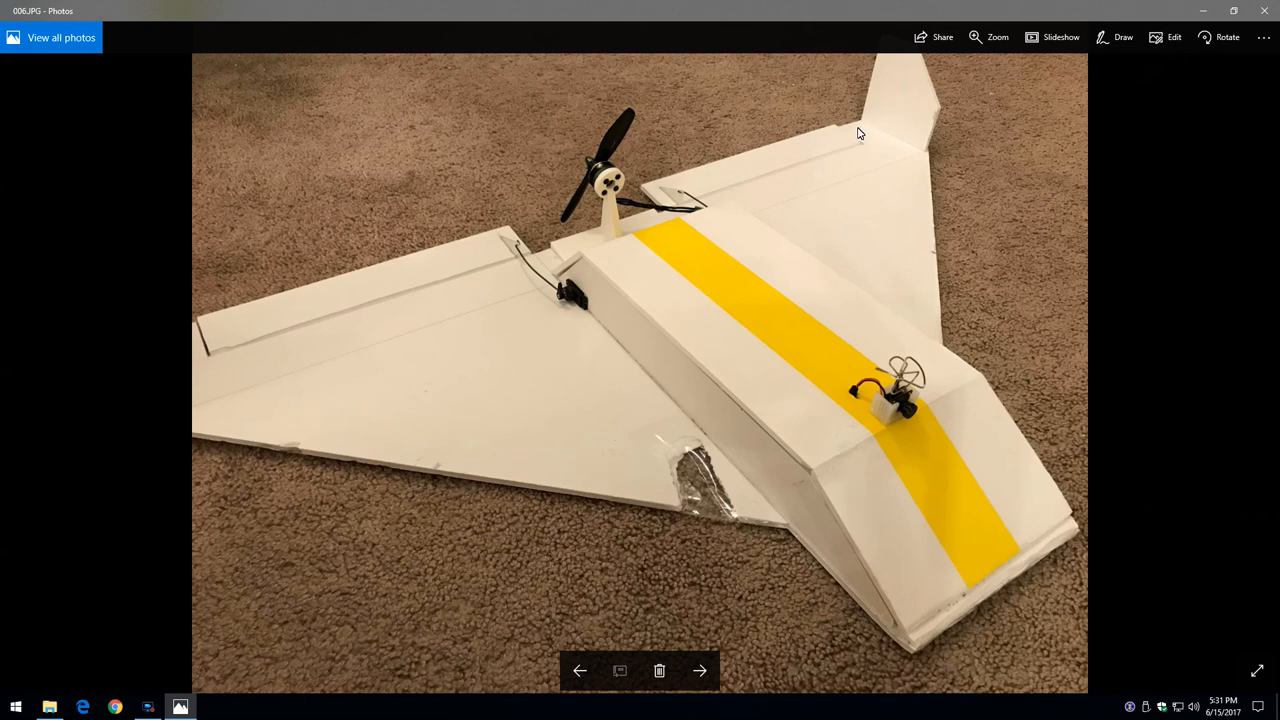
mouse_move(748, 183)
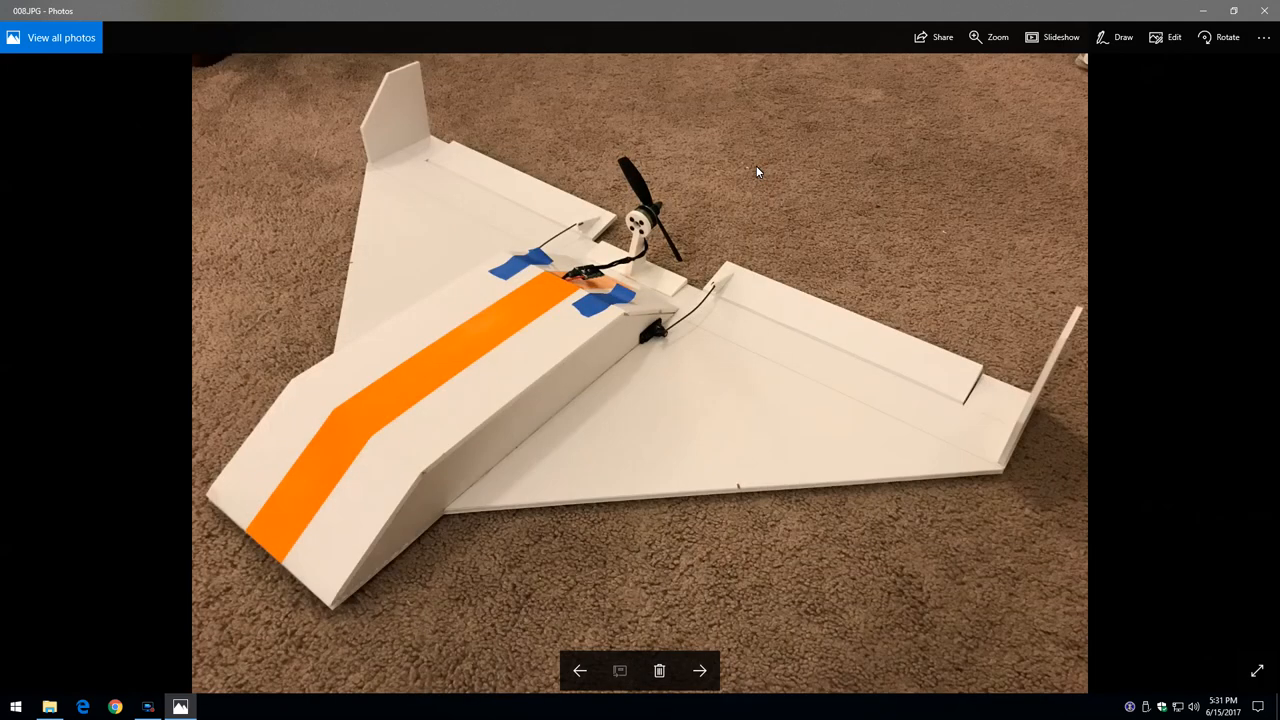
click(702, 669)
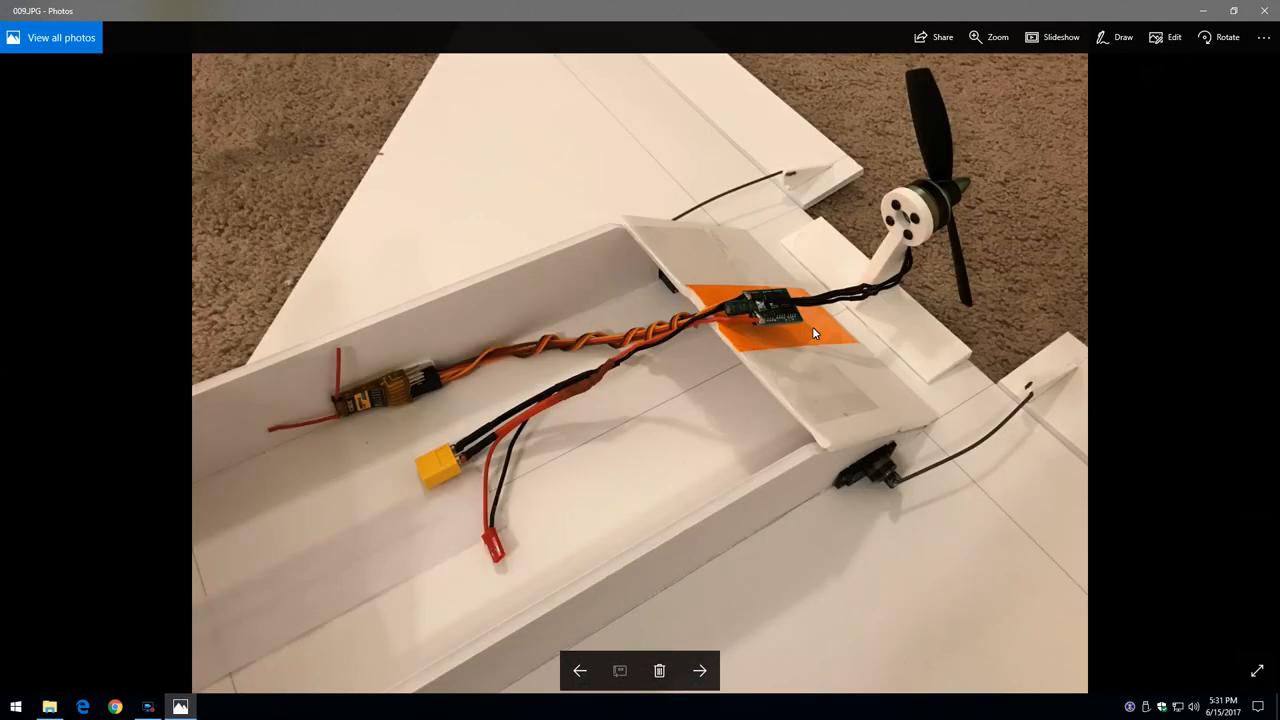
click(702, 670)
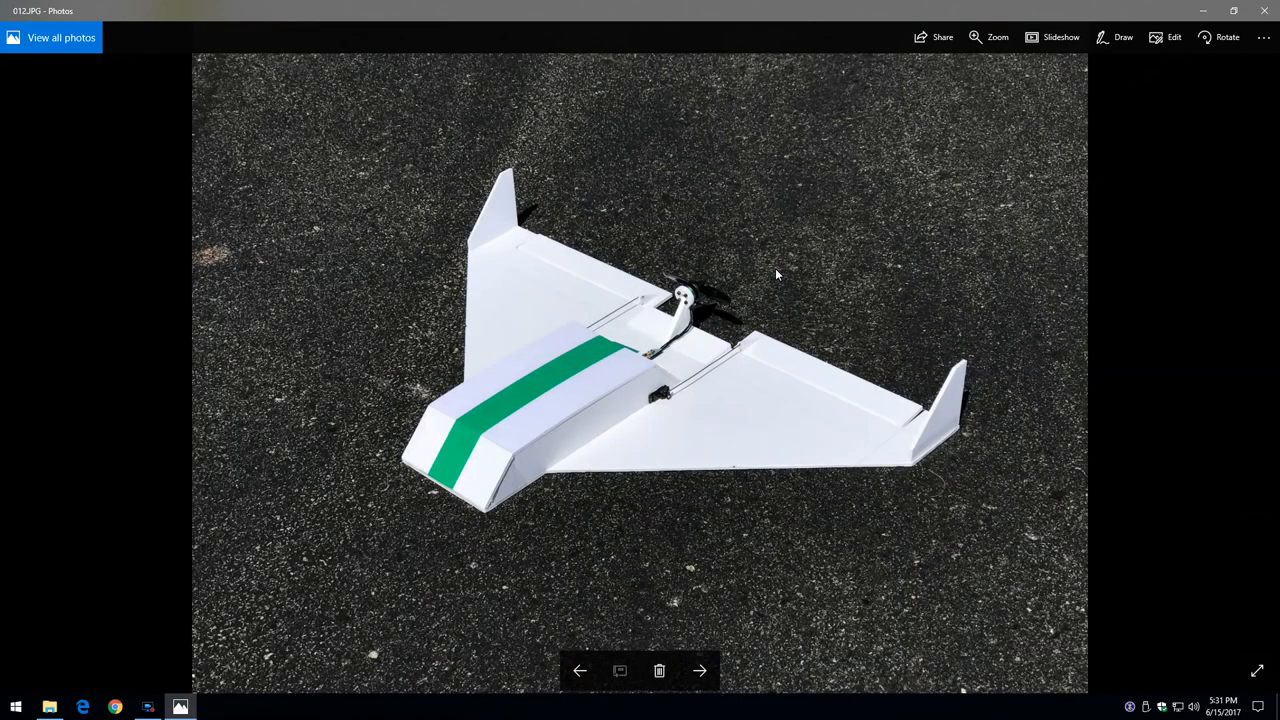
mouse_move(705, 370)
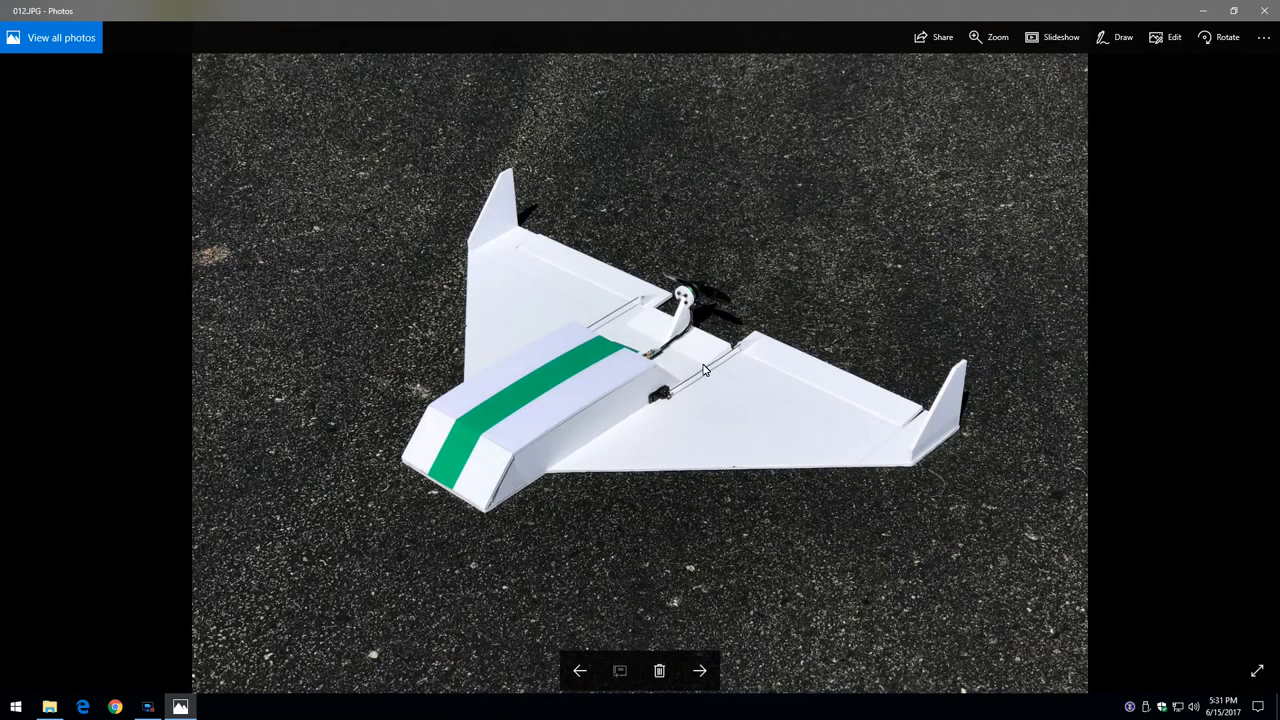
mouse_move(625, 427)
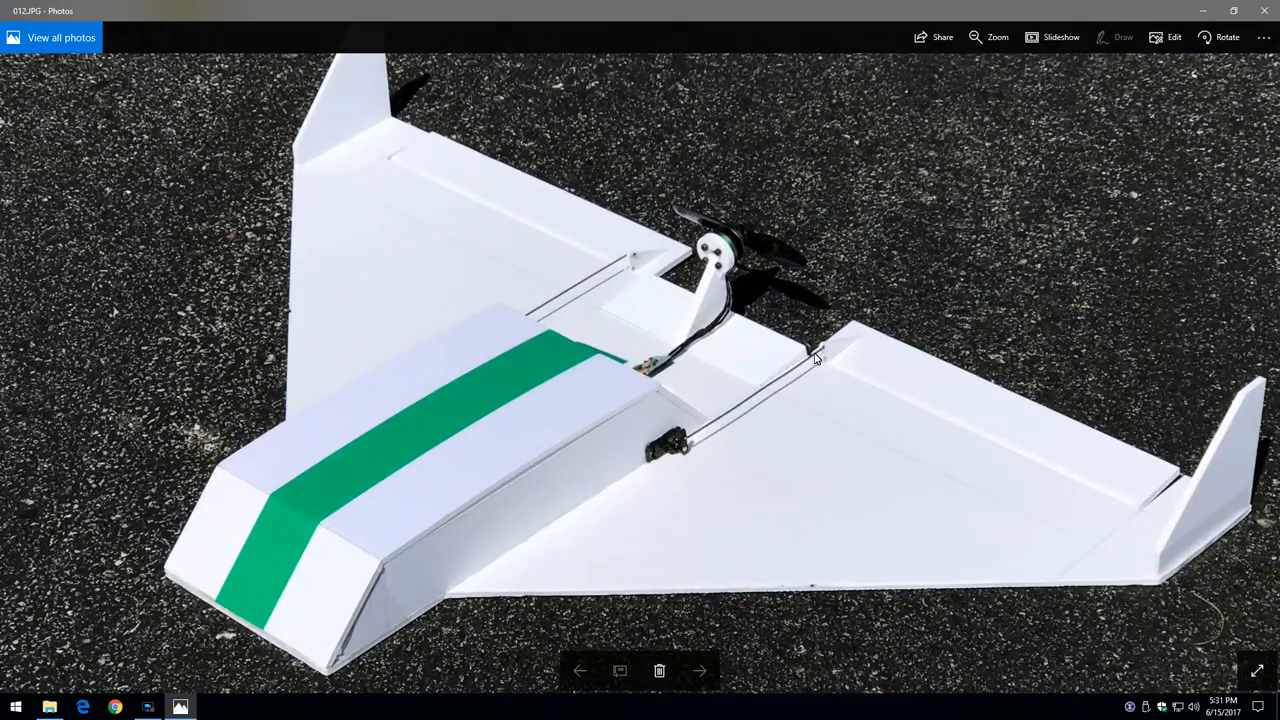
mouse_move(725, 466)
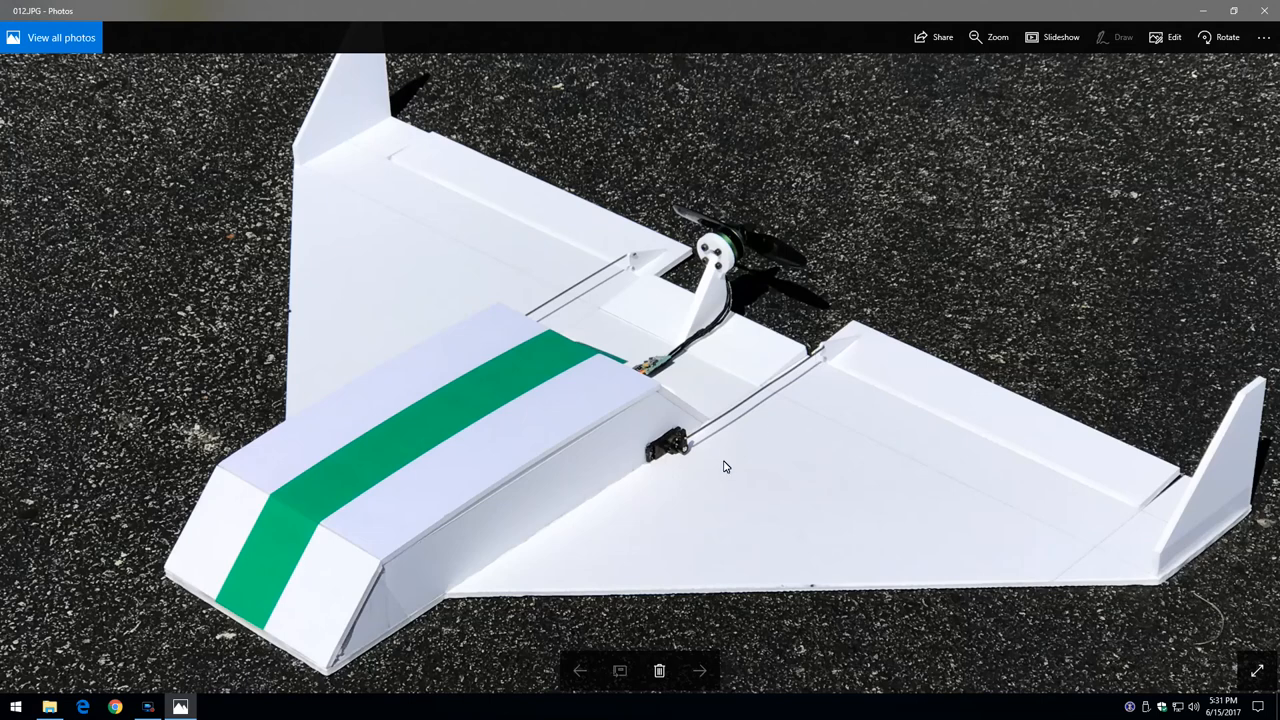
mouse_move(575, 468)
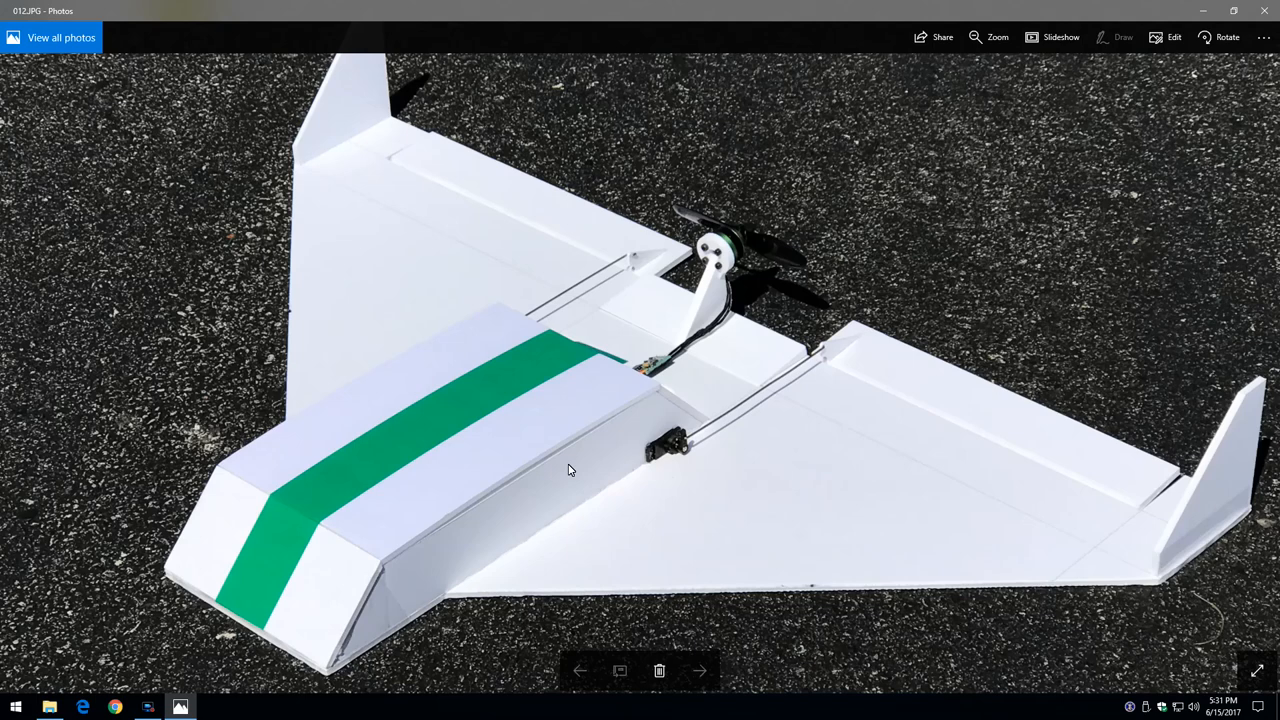
mouse_move(598, 460)
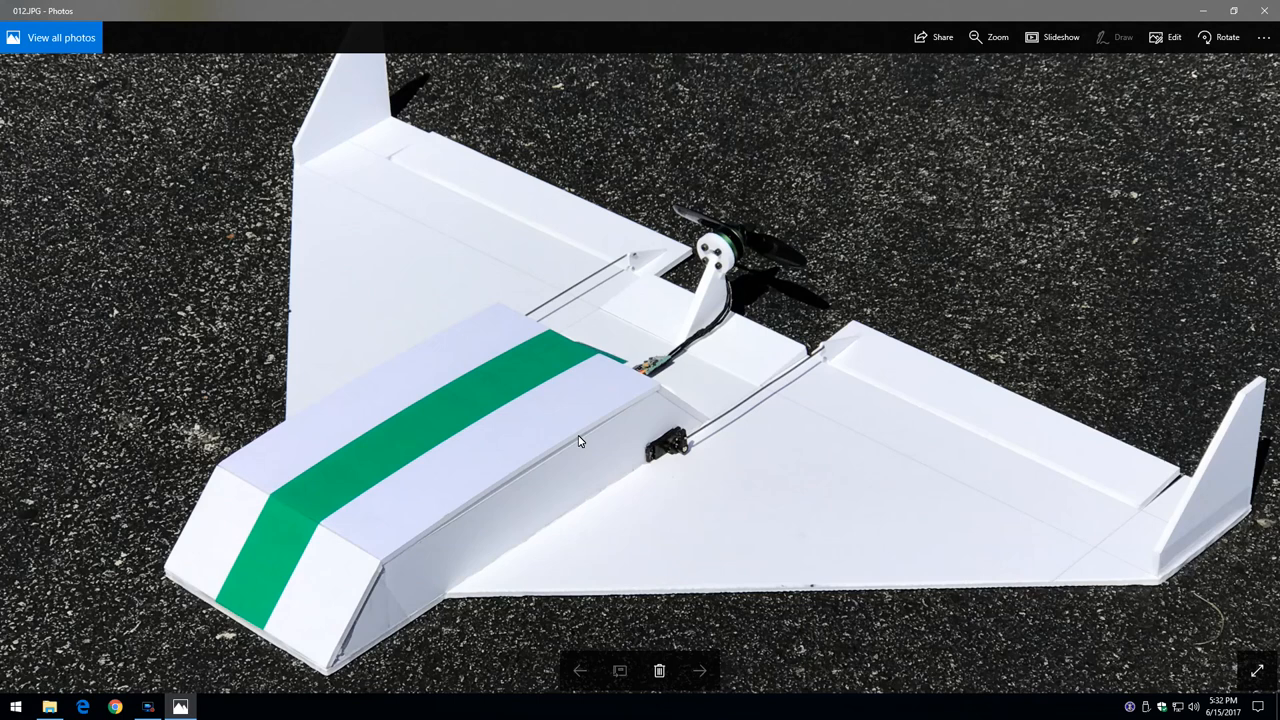
mouse_move(350, 442)
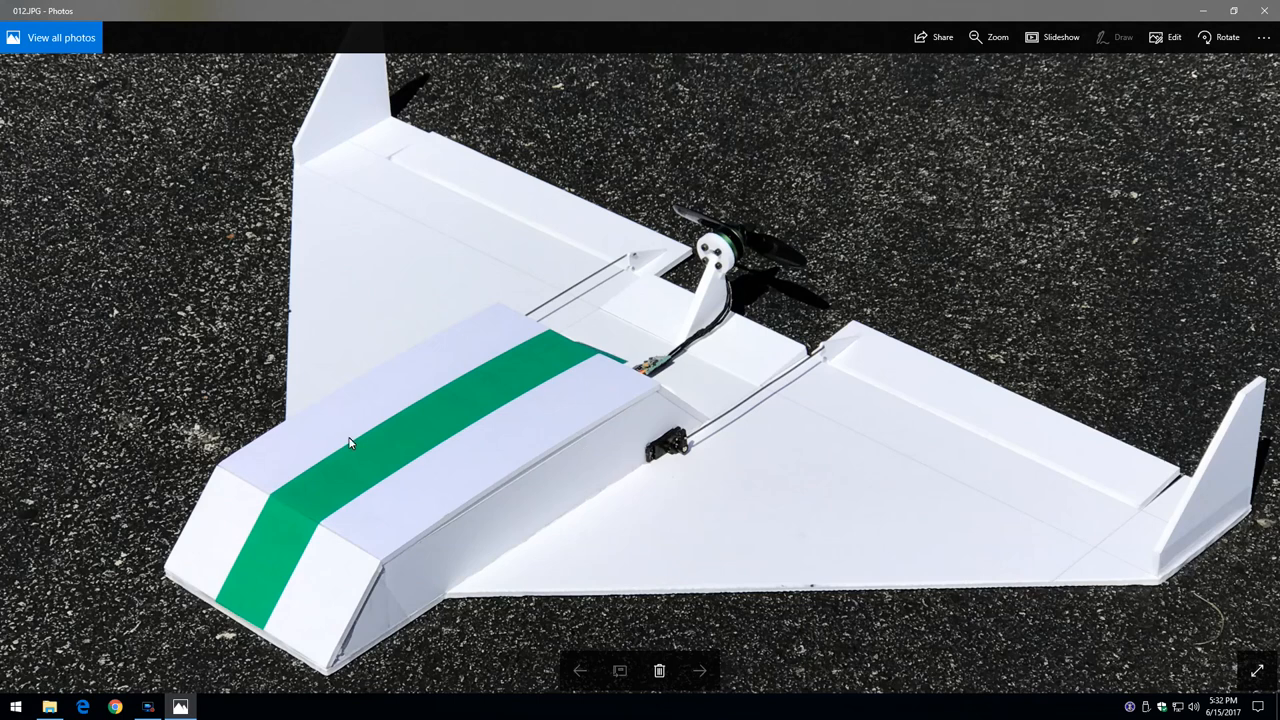
mouse_move(243, 607)
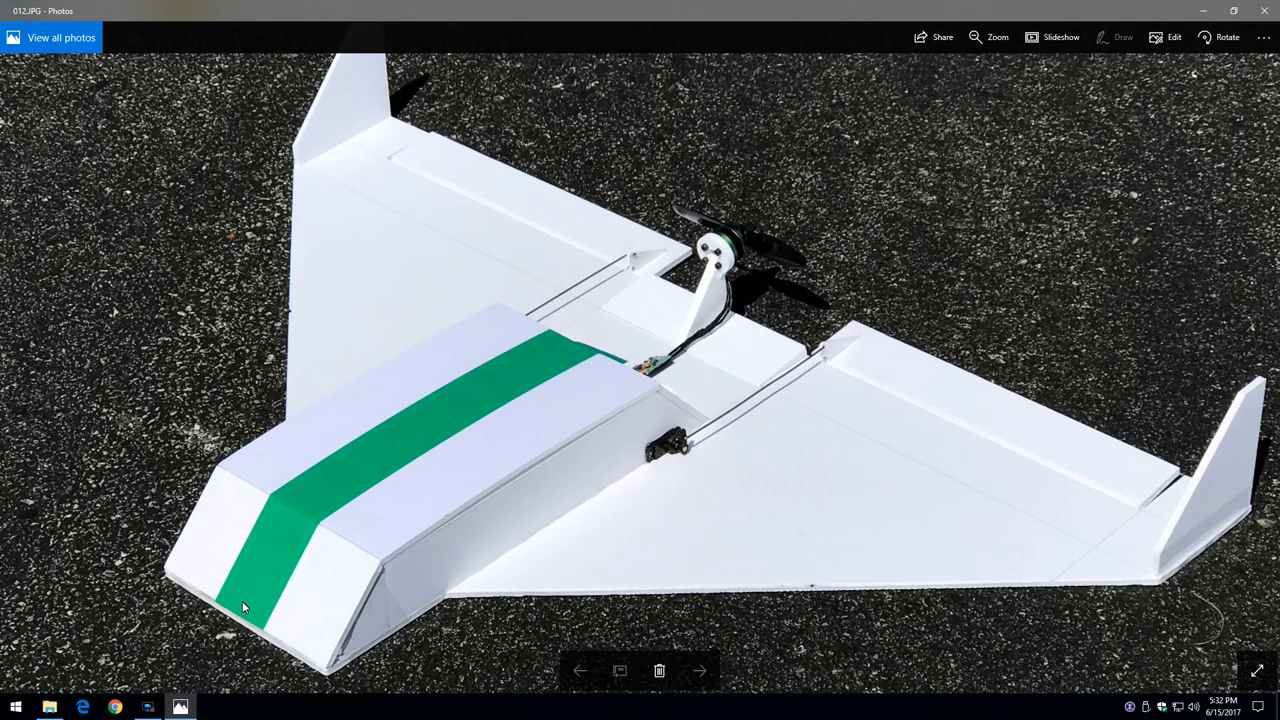
mouse_move(229, 579)
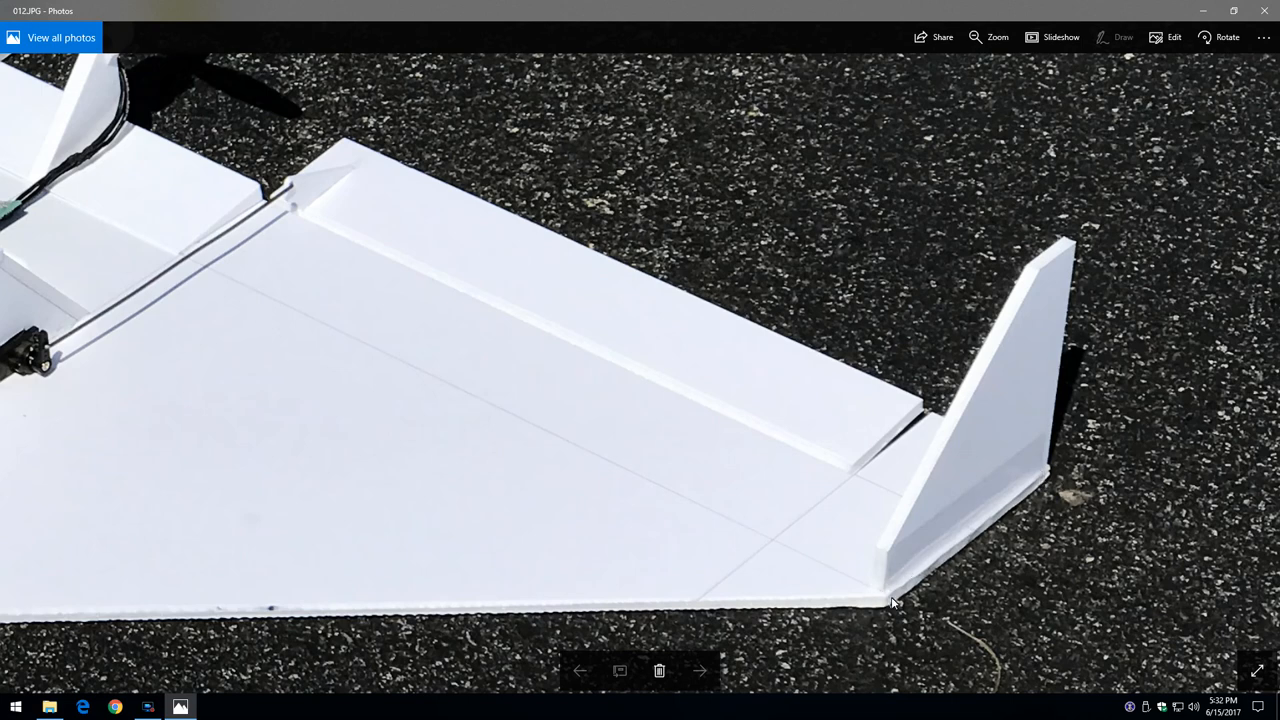
mouse_move(888, 595)
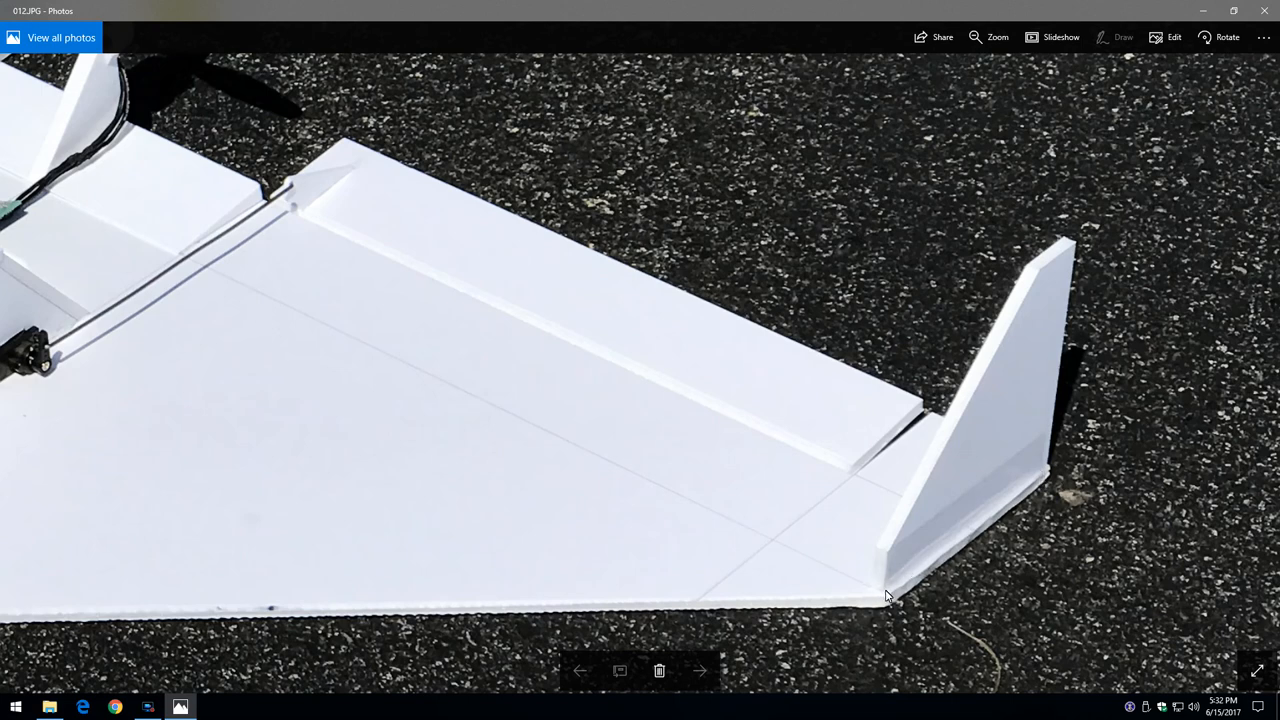
mouse_move(870, 589)
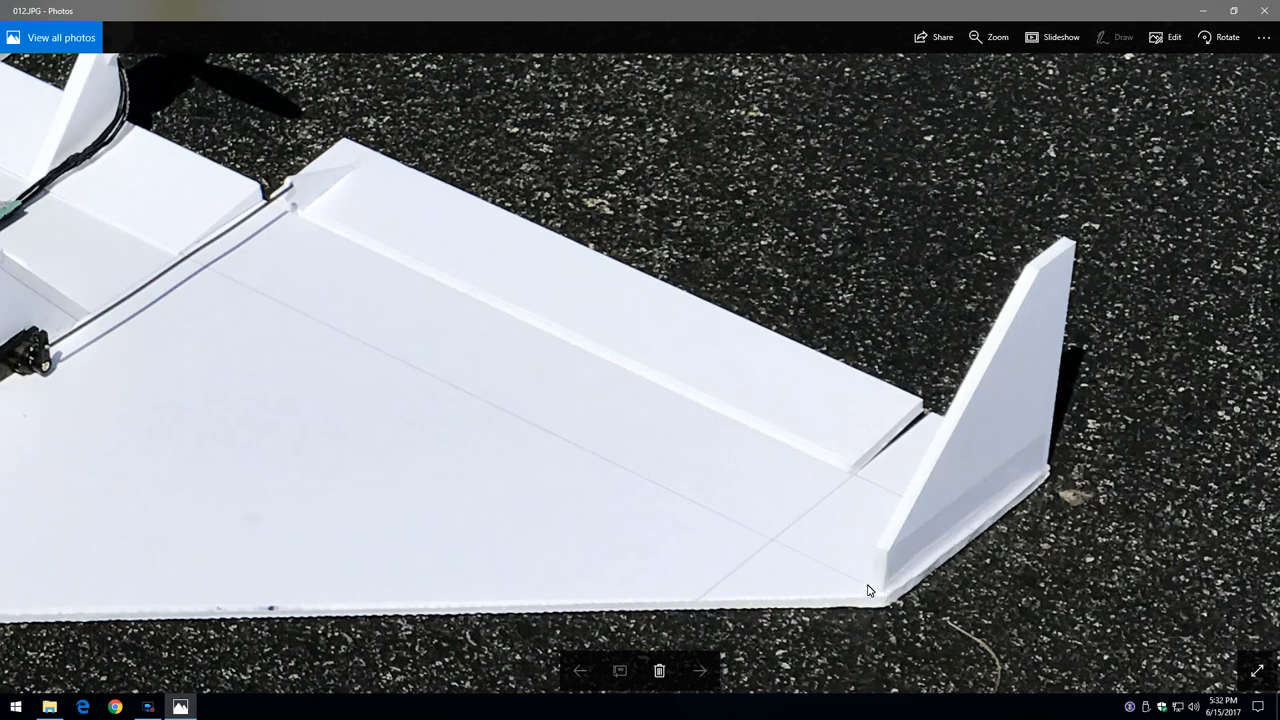
mouse_move(785, 513)
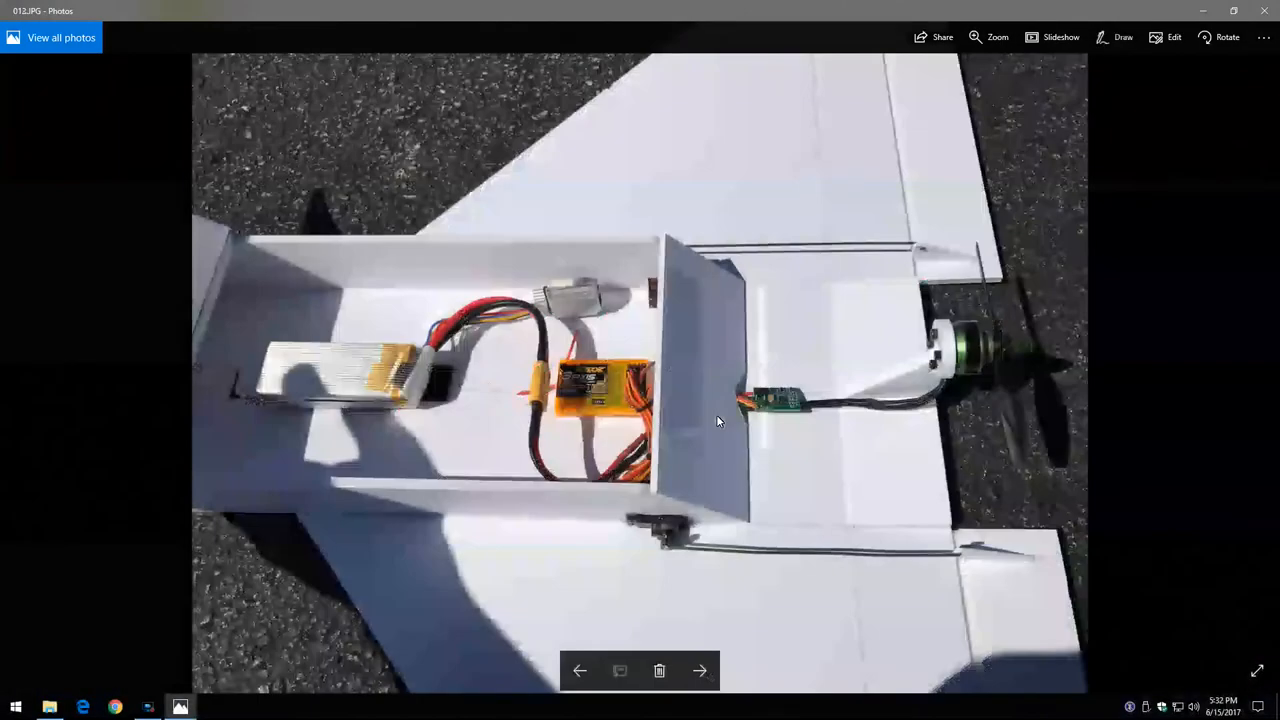
Advance past the top-down fuselage photo to the Elmer's foam board label (014.JPG)
click(701, 670)
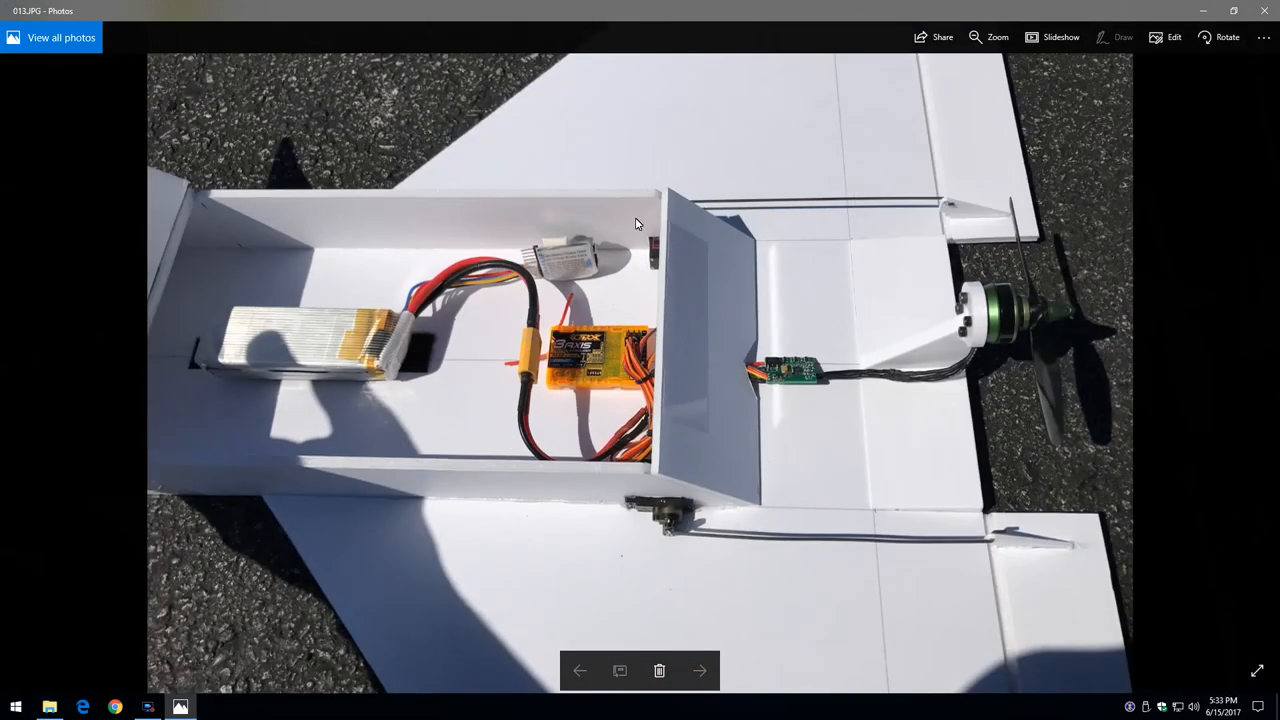
click(700, 670)
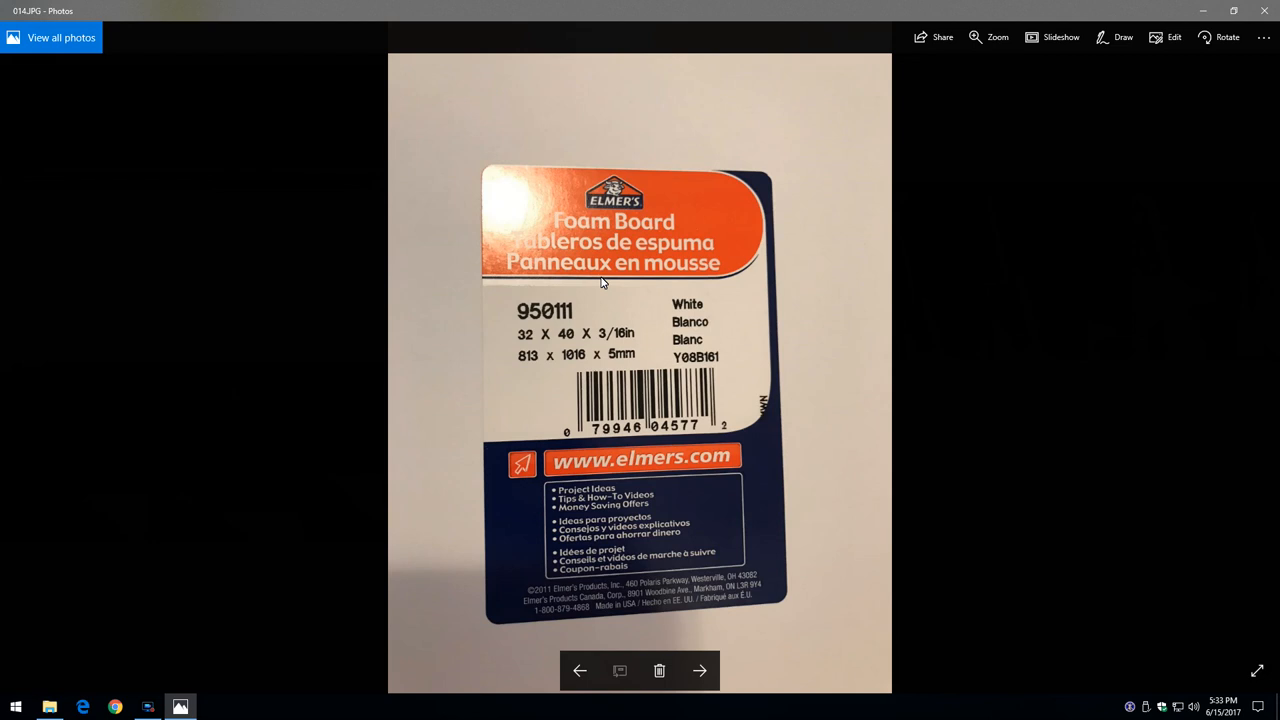
mouse_move(319, 506)
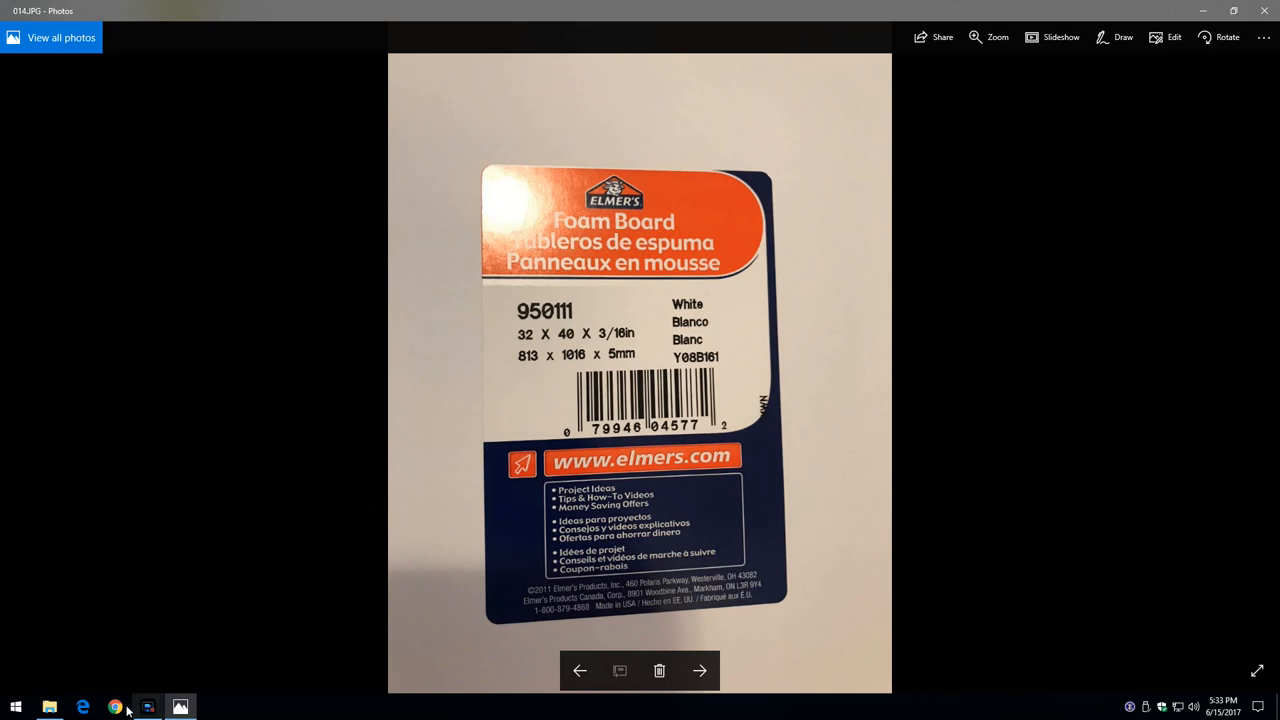
In Chrome, pick A.C. Moore's 55% and 50% off coupons and open their printable page
click(118, 704)
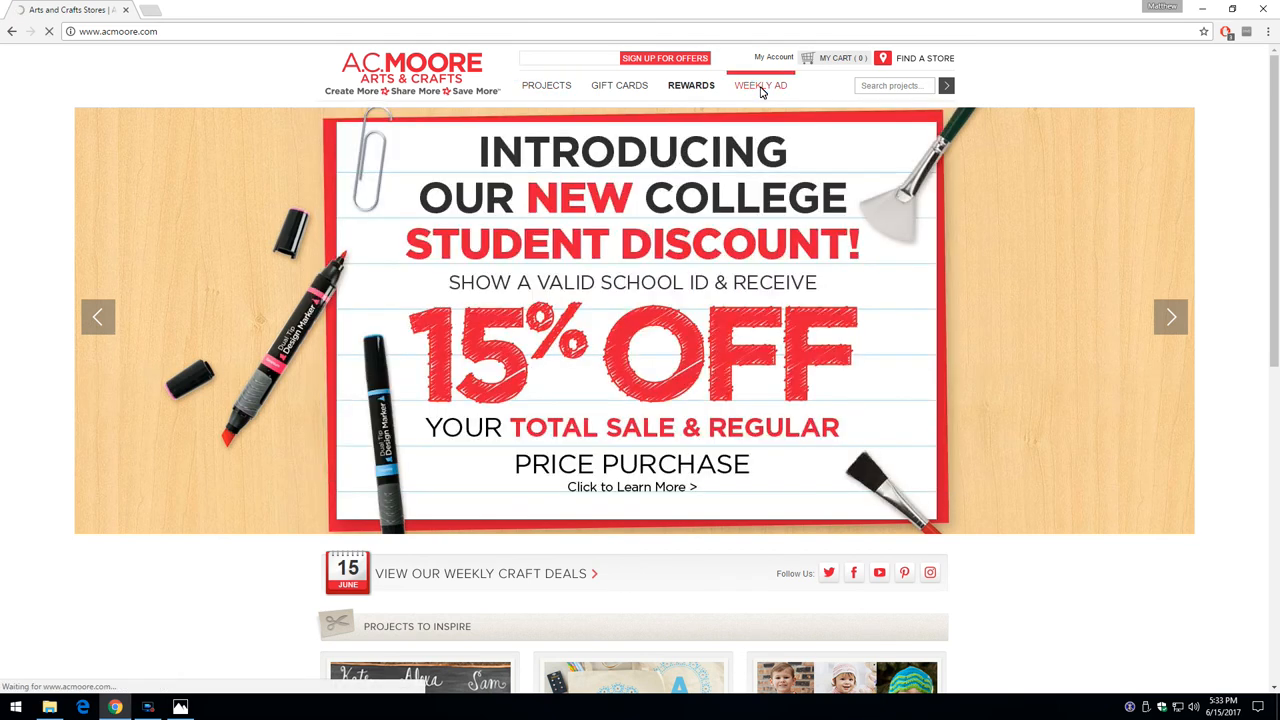
click(480, 573)
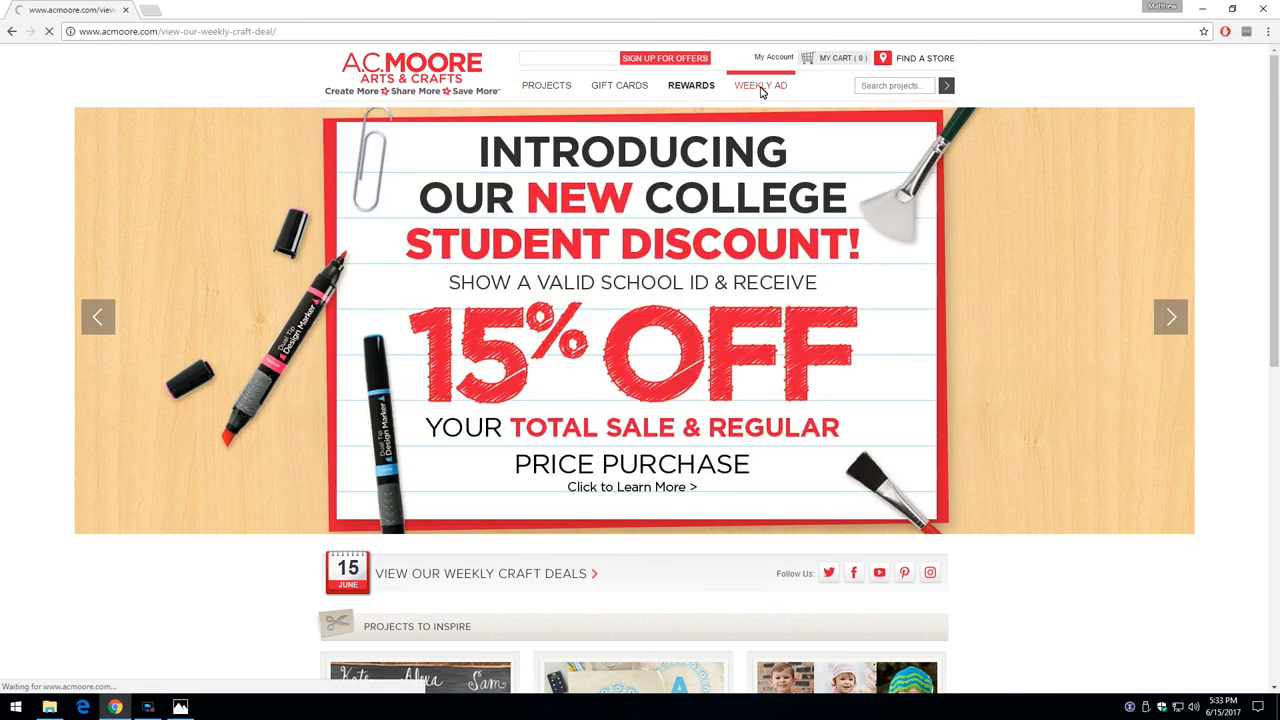
click(760, 85)
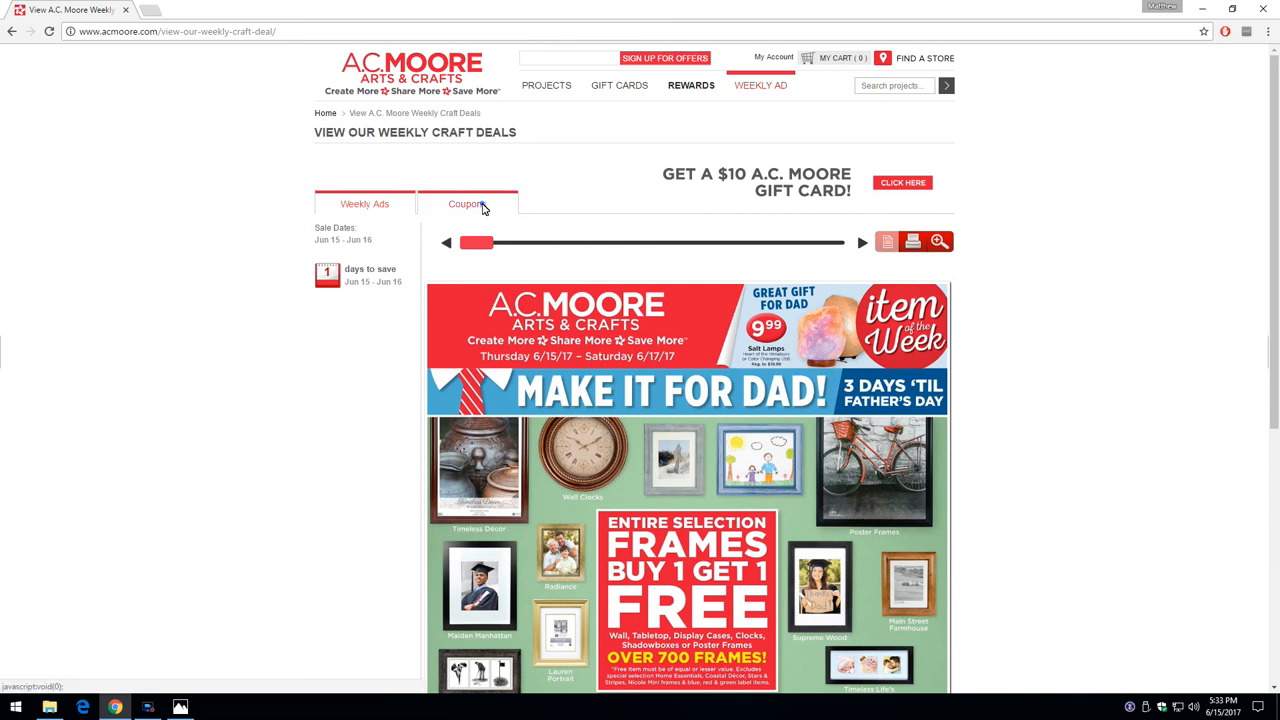
click(467, 204)
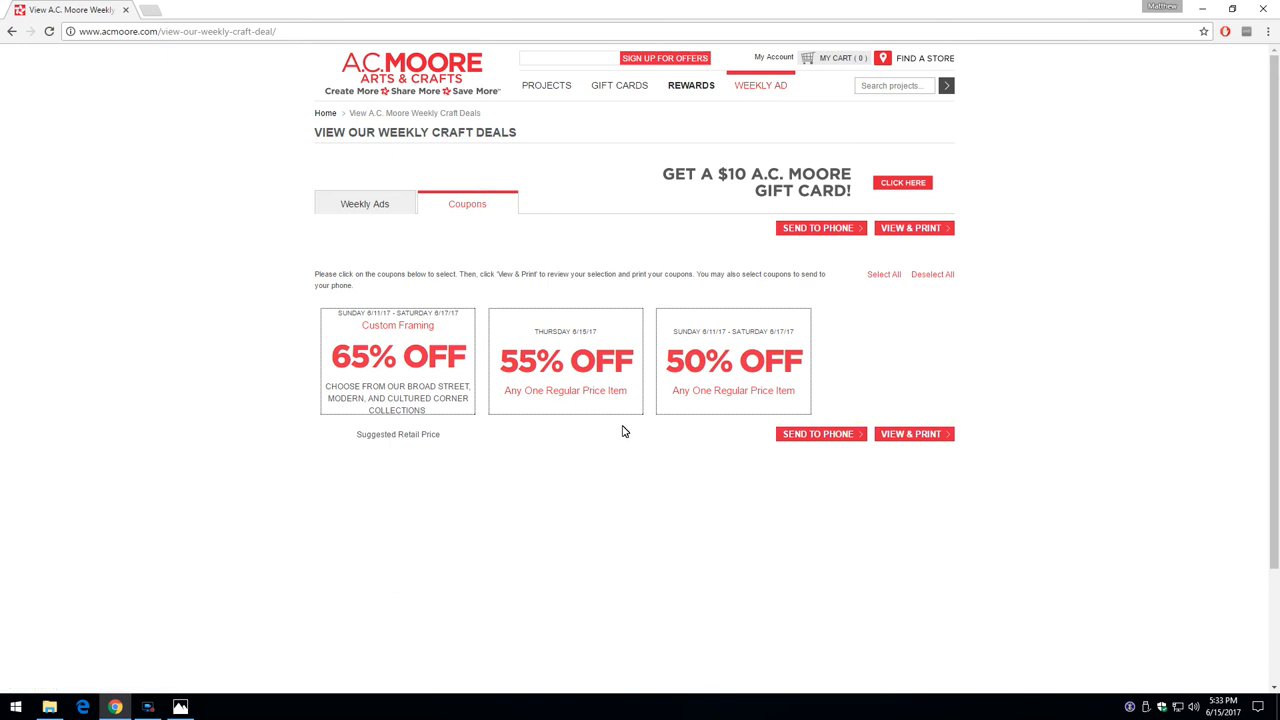
click(733, 360)
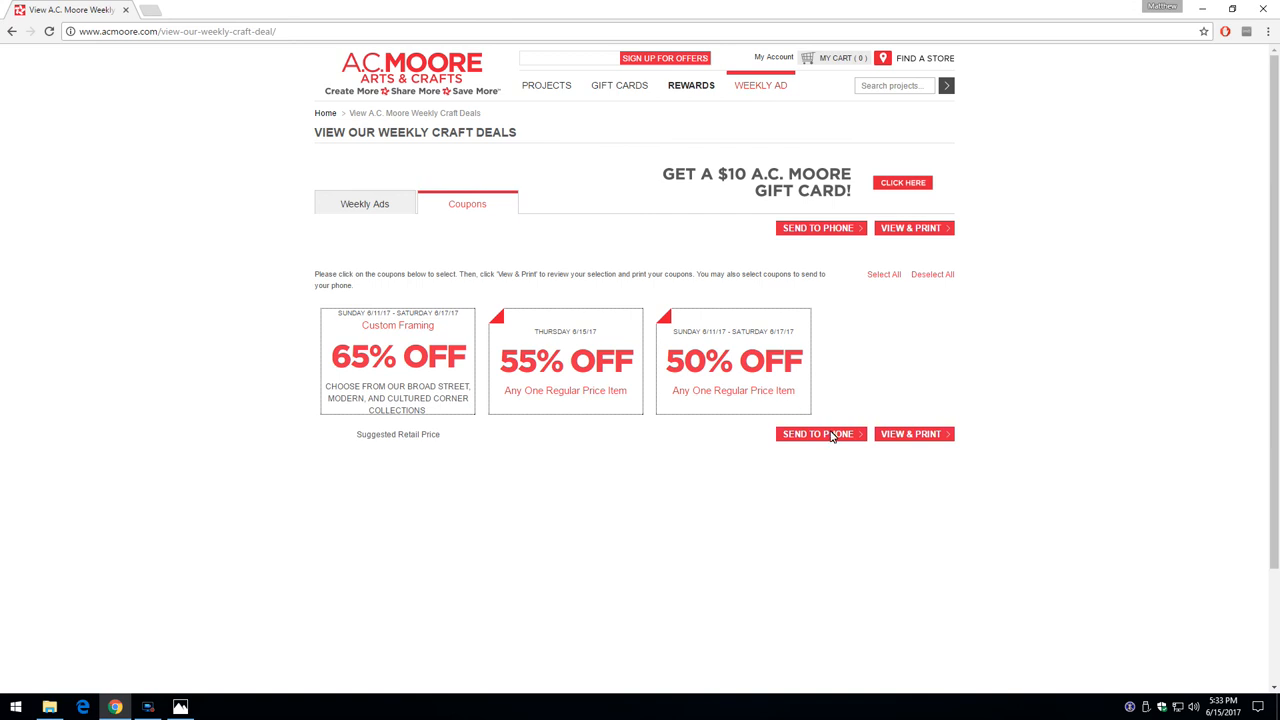
click(913, 434)
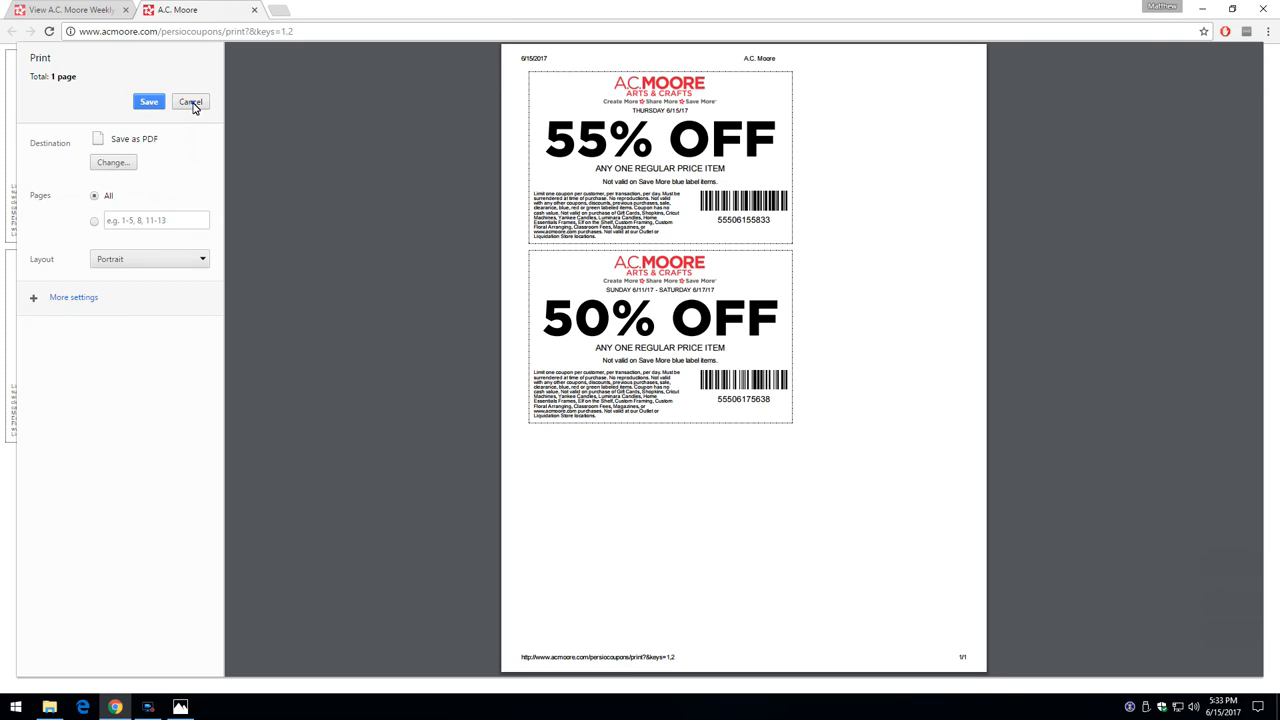
click(185, 101)
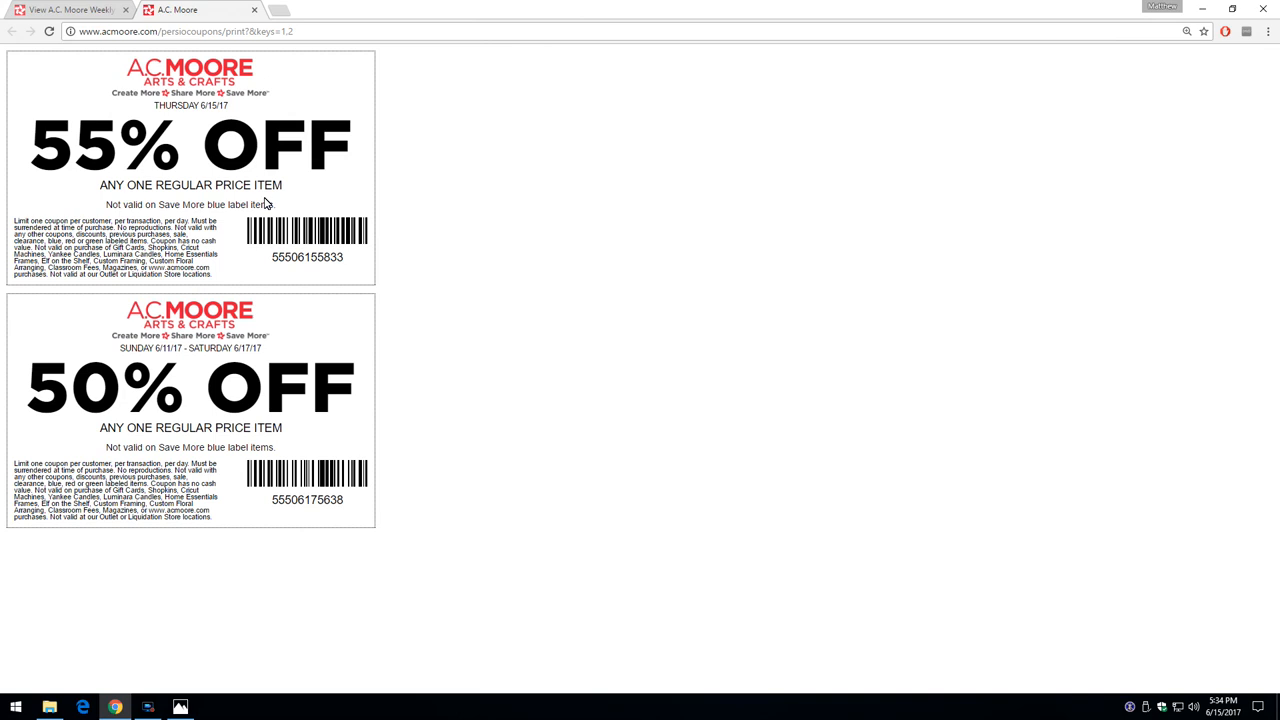
mouse_move(200, 424)
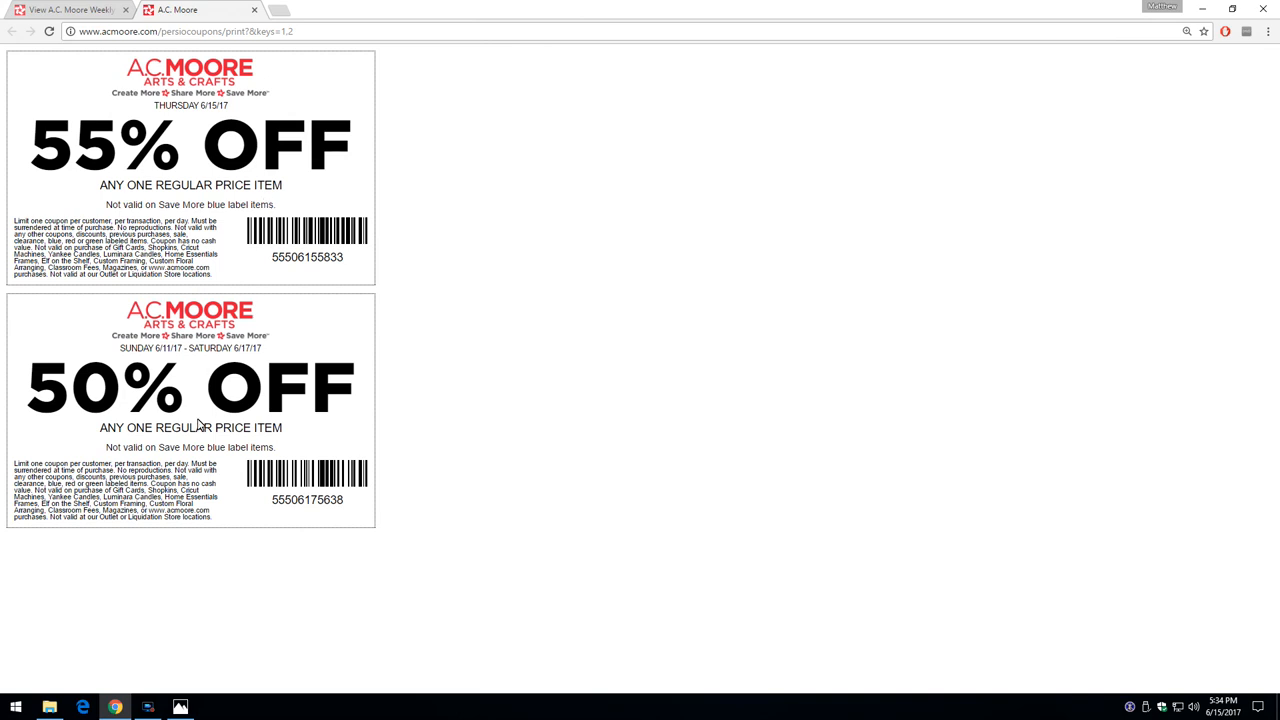
mouse_move(160, 695)
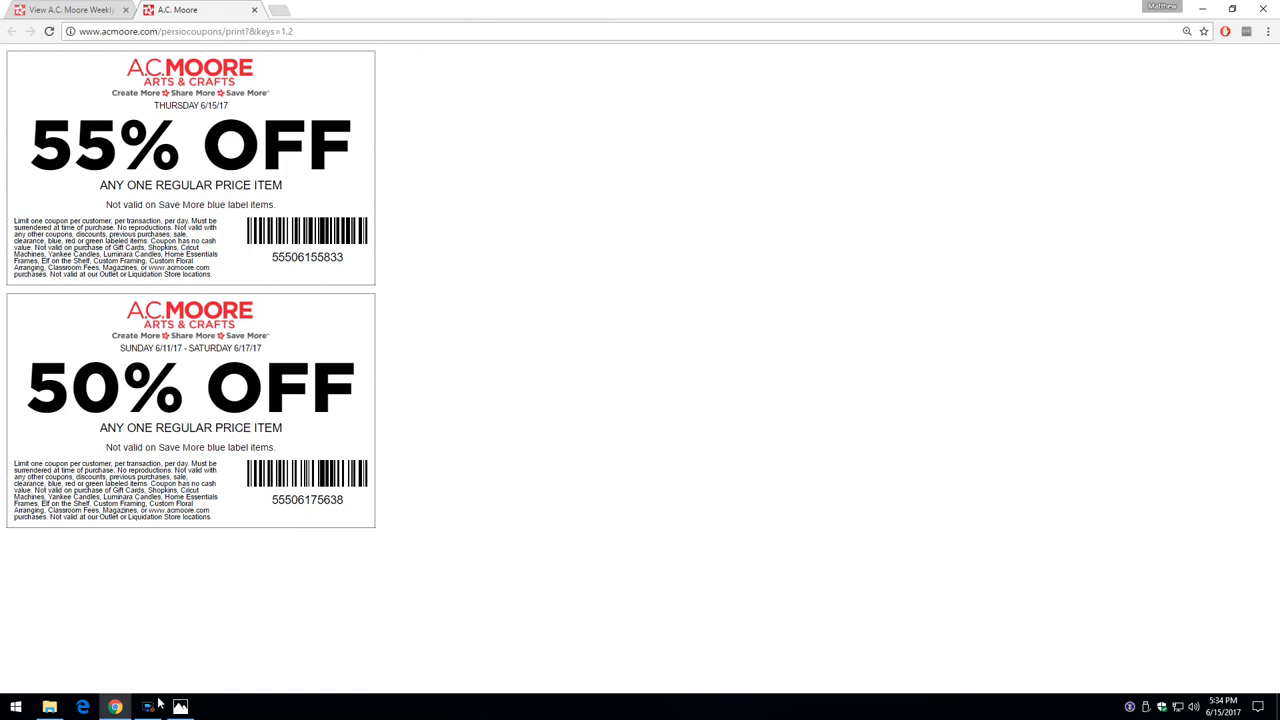
Return to Windows Photos and advance past the foam board label photo
click(180, 705)
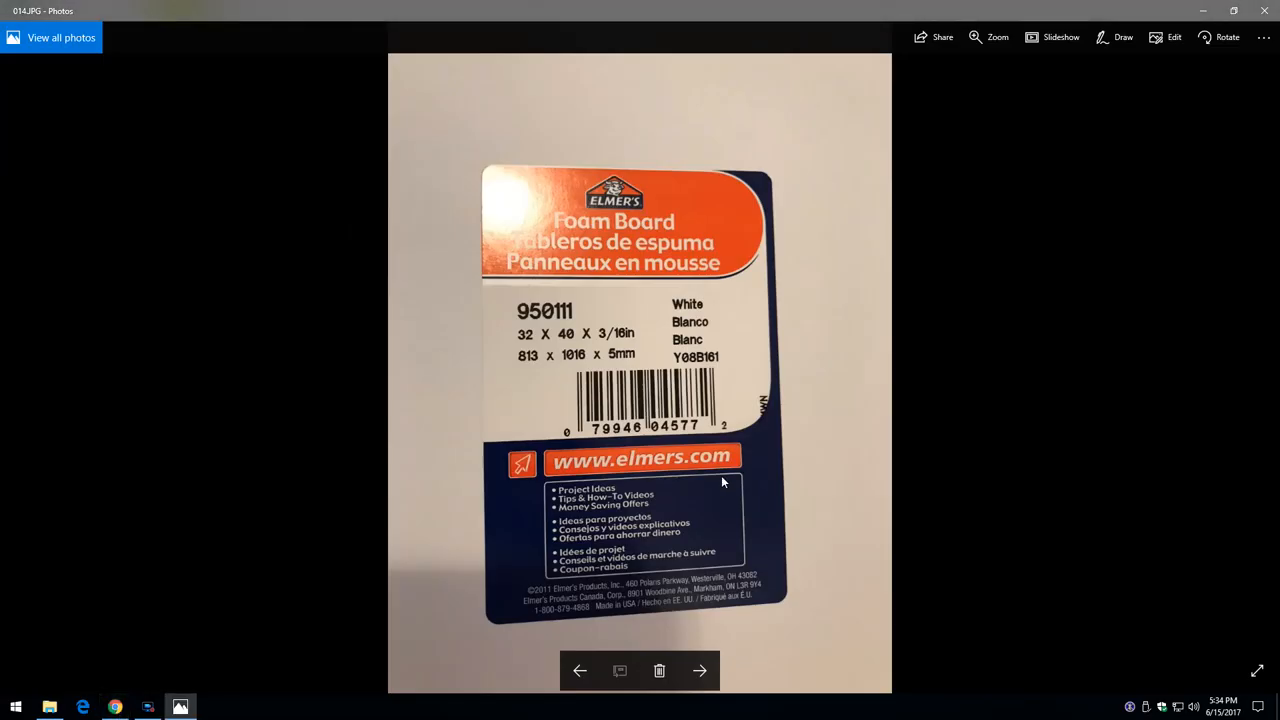
mouse_move(533, 353)
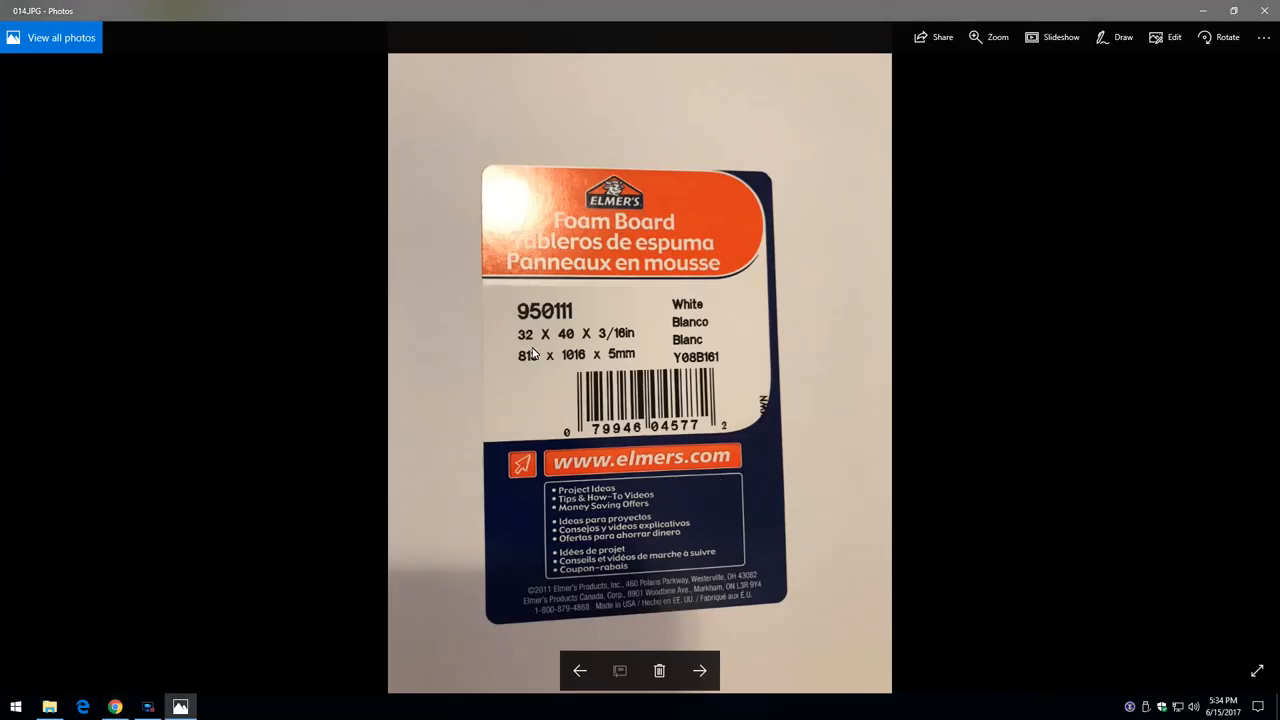
click(700, 670)
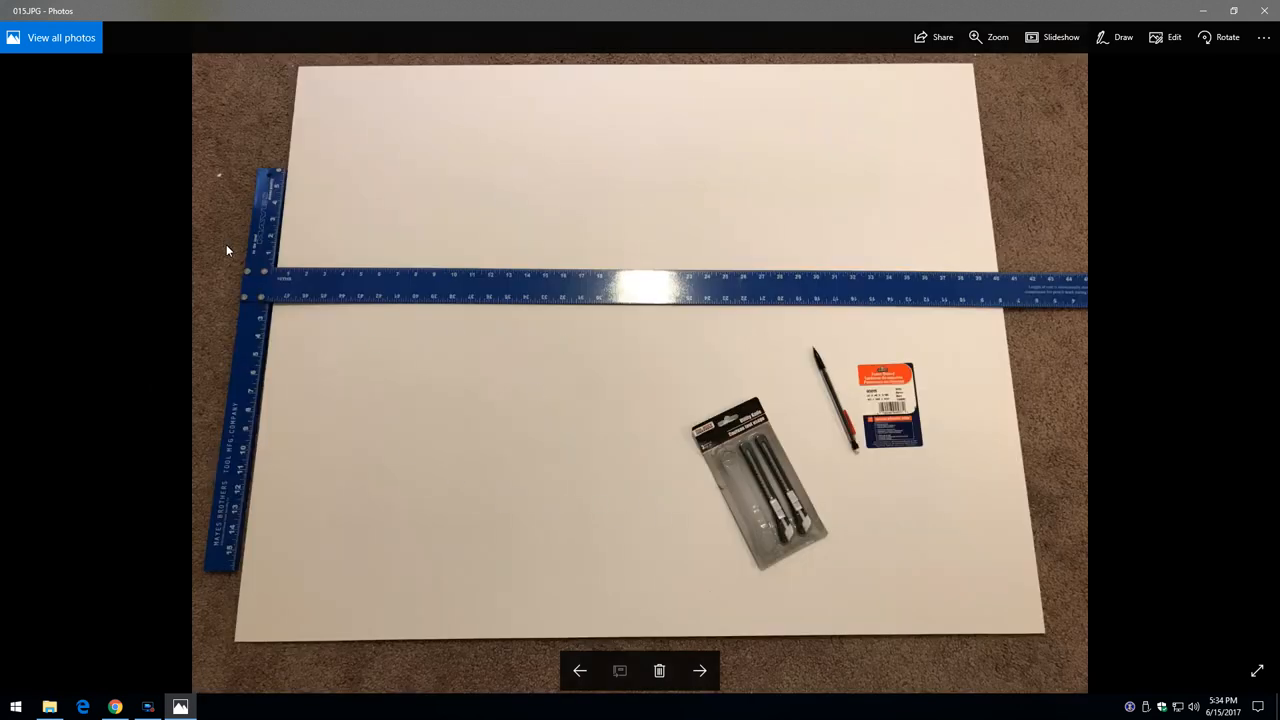
mouse_move(623, 589)
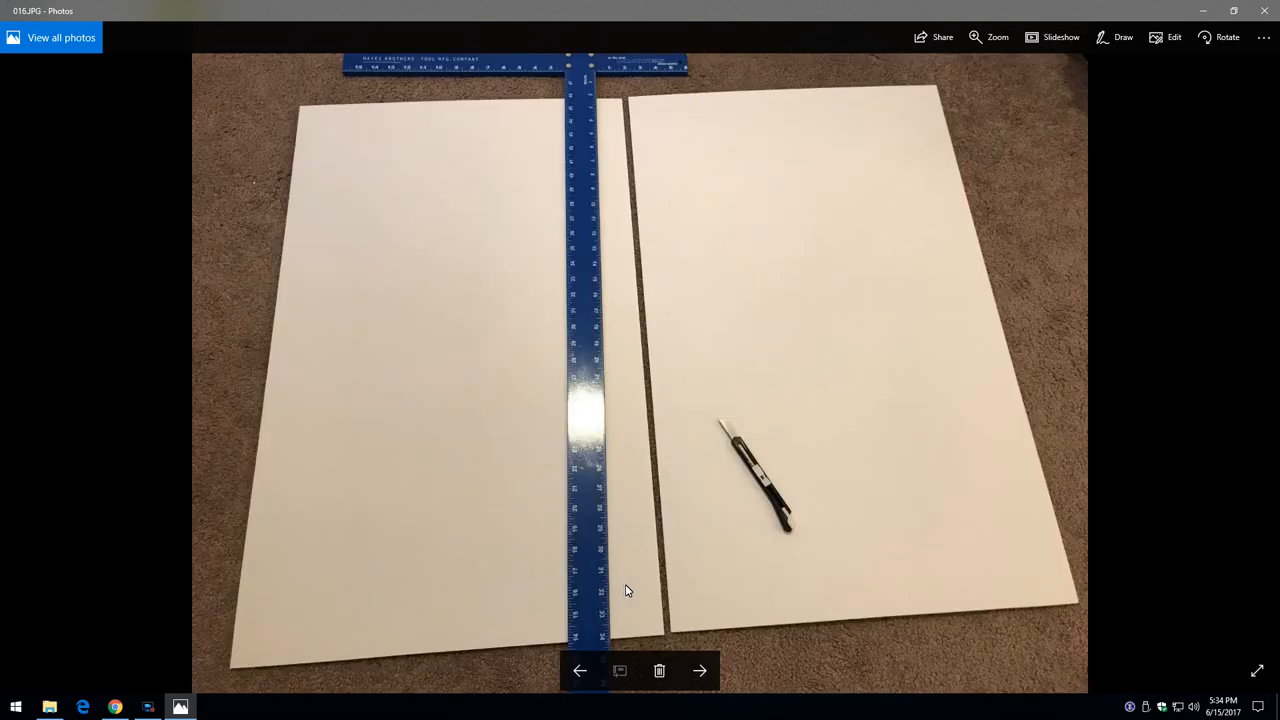
mouse_move(435, 250)
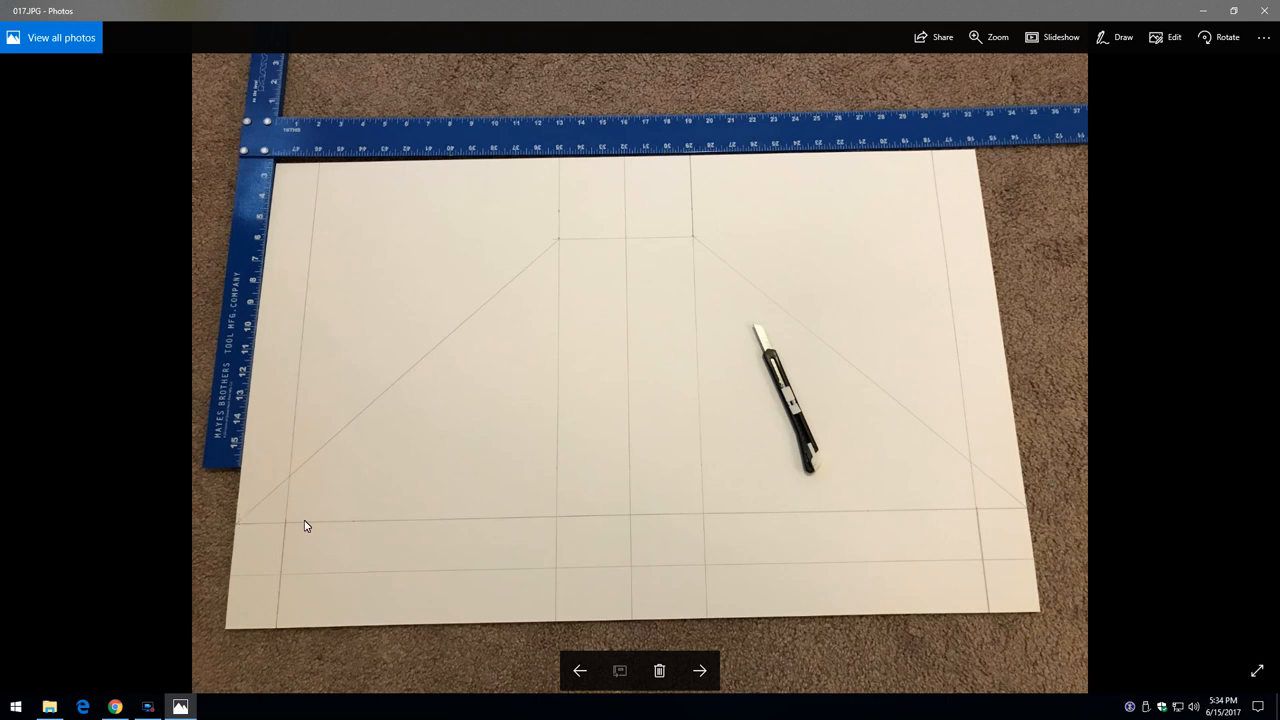
mouse_move(1030, 516)
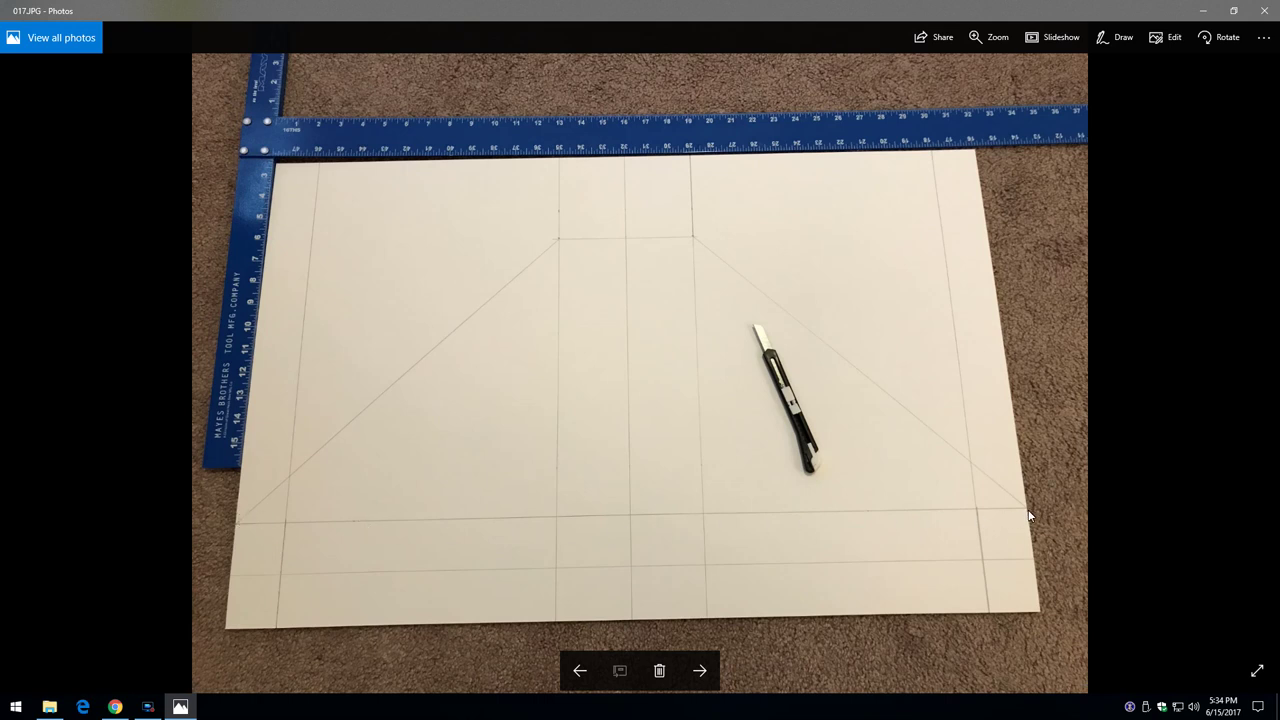
mouse_move(247, 585)
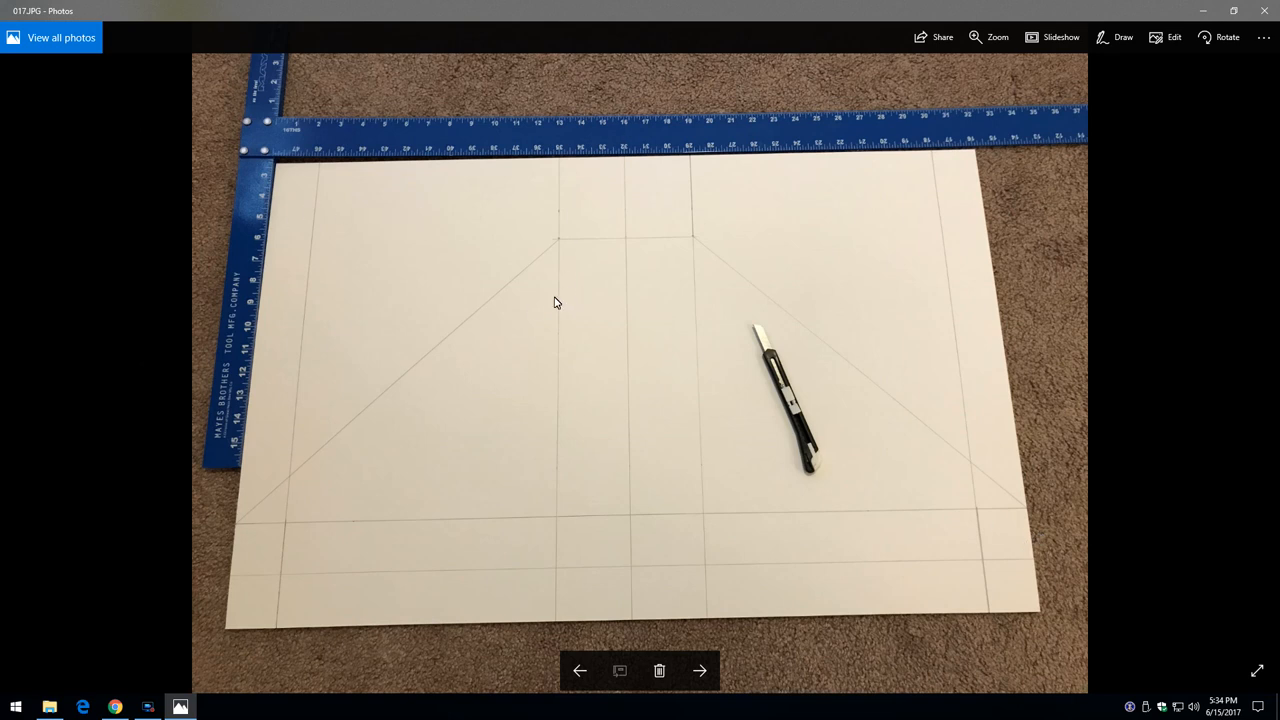
mouse_move(762, 493)
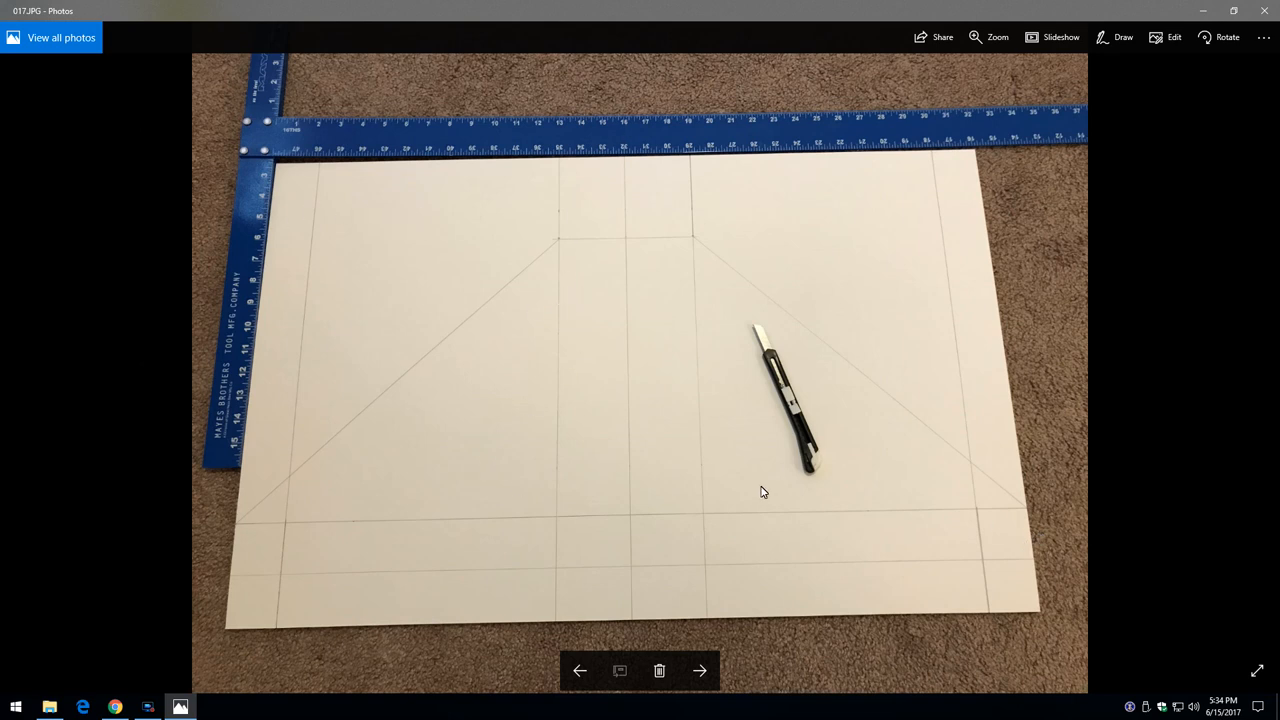
mouse_move(381, 381)
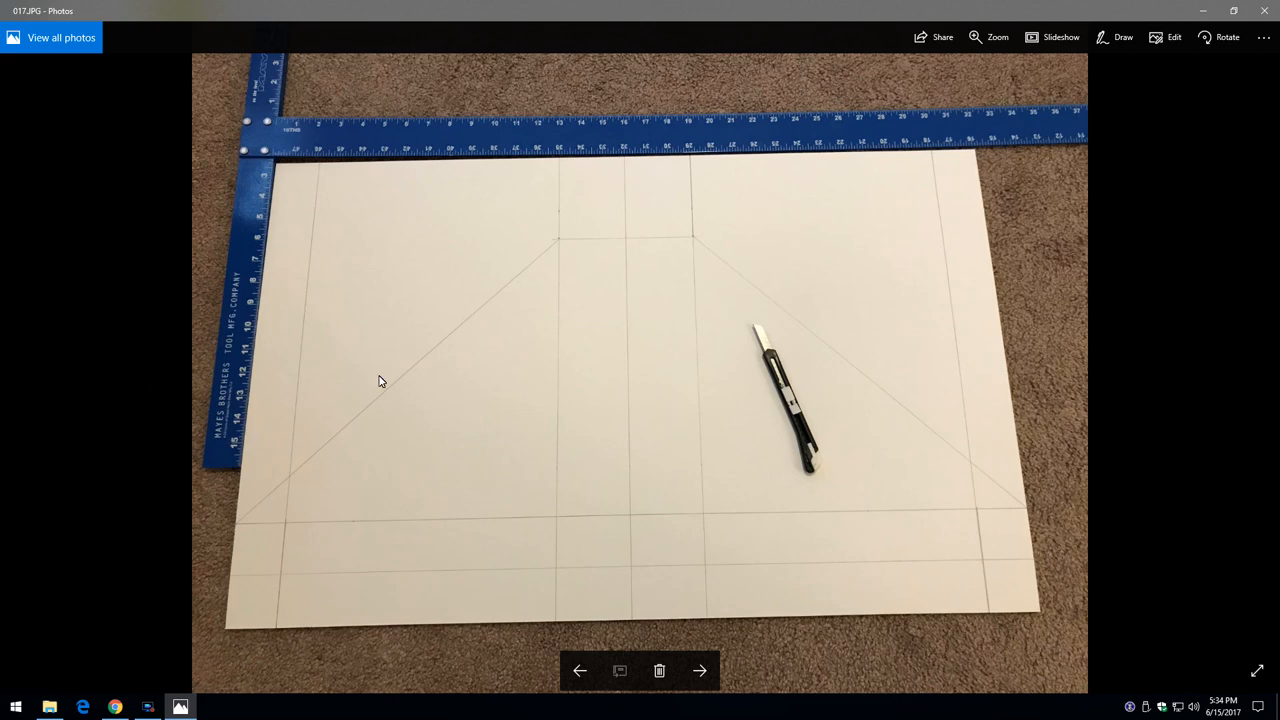
Page through diagonal cuts, side strips and standing sidewalls to the trimmed winglet (024.JPG)
click(702, 670)
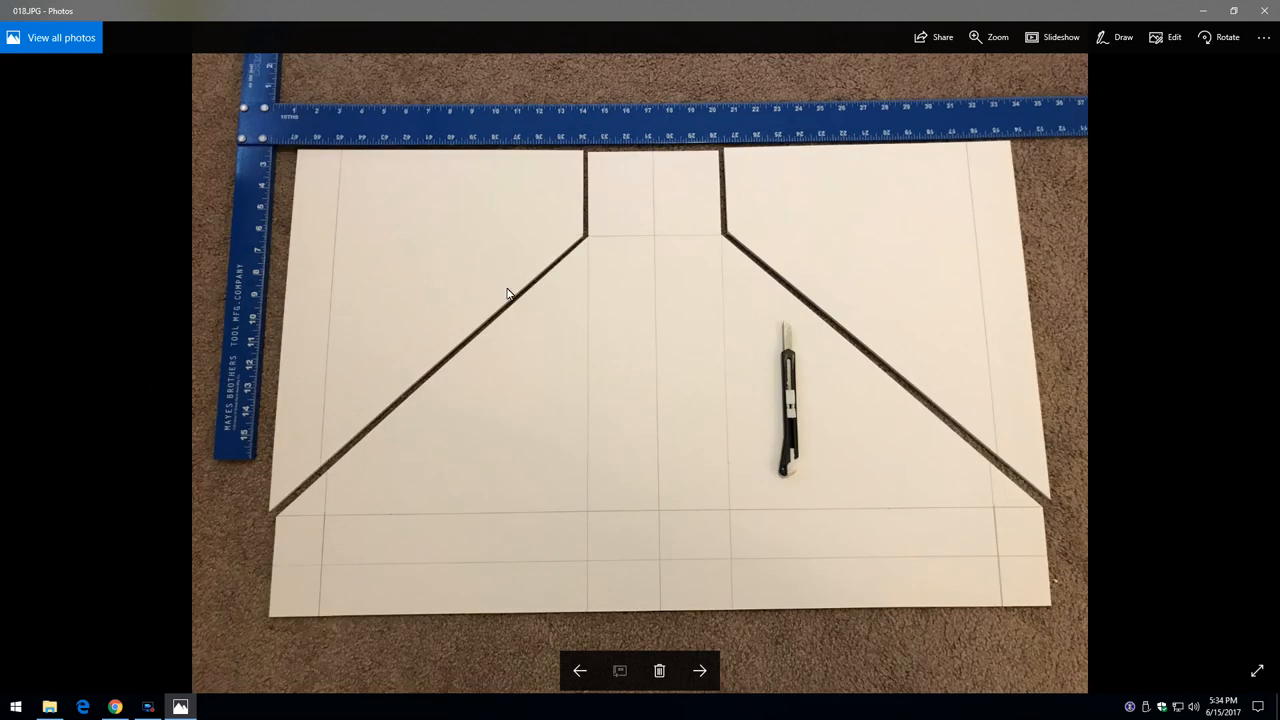
mouse_move(428, 503)
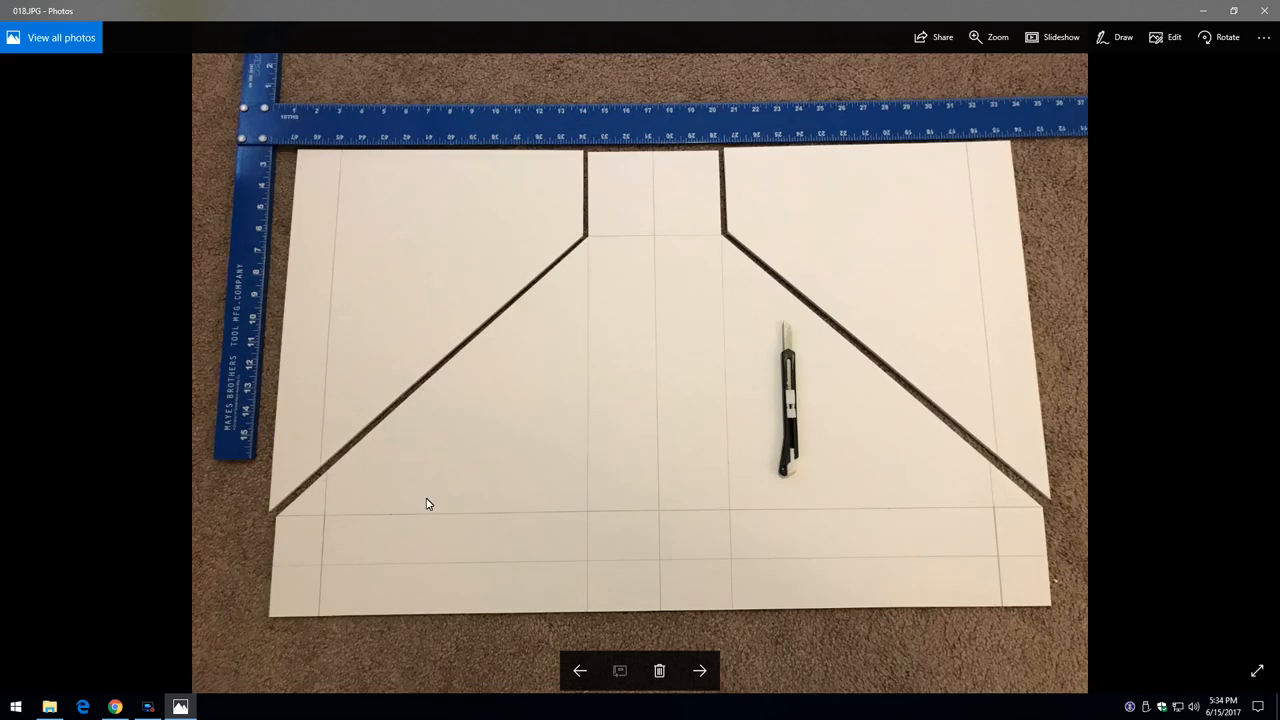
click(700, 670)
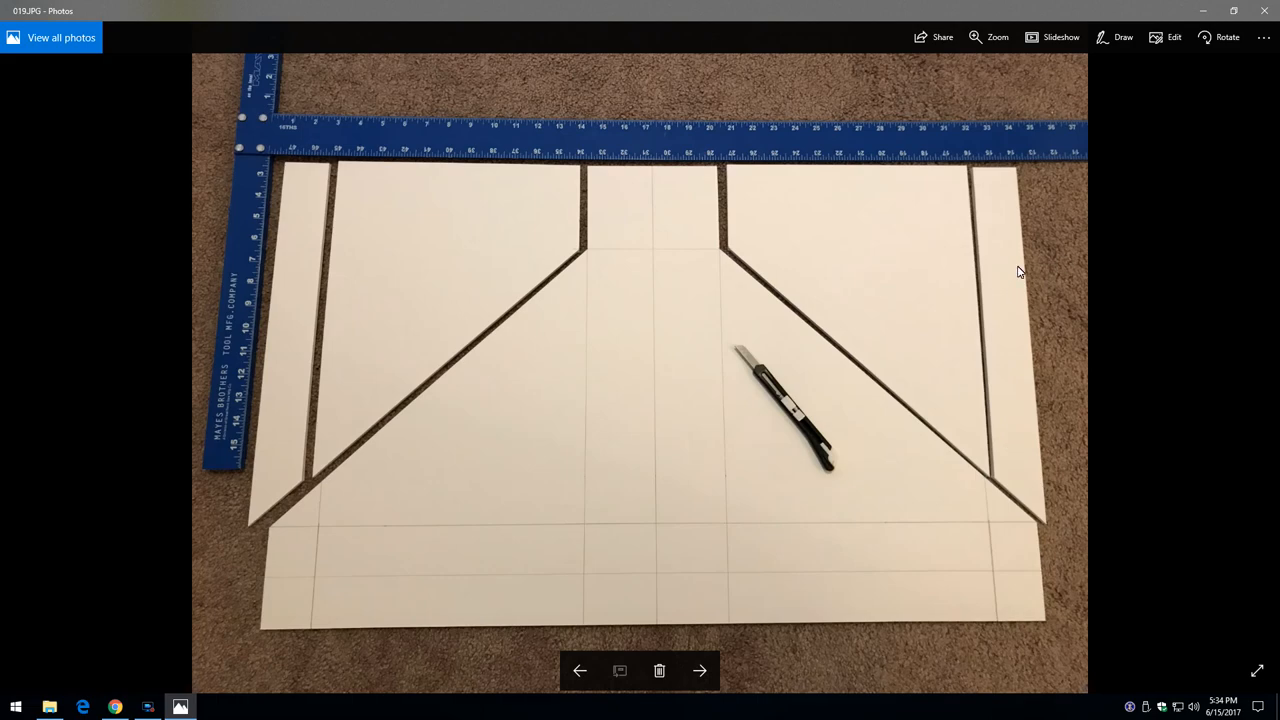
click(707, 671)
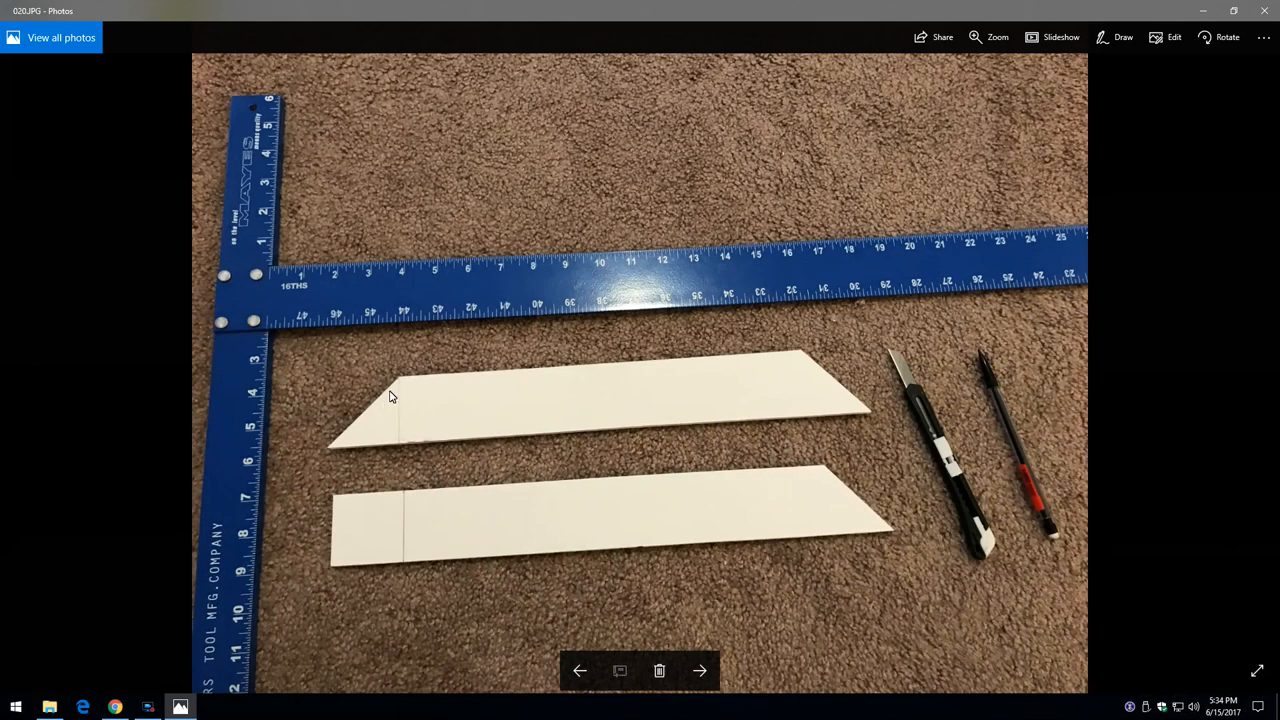
mouse_move(308, 478)
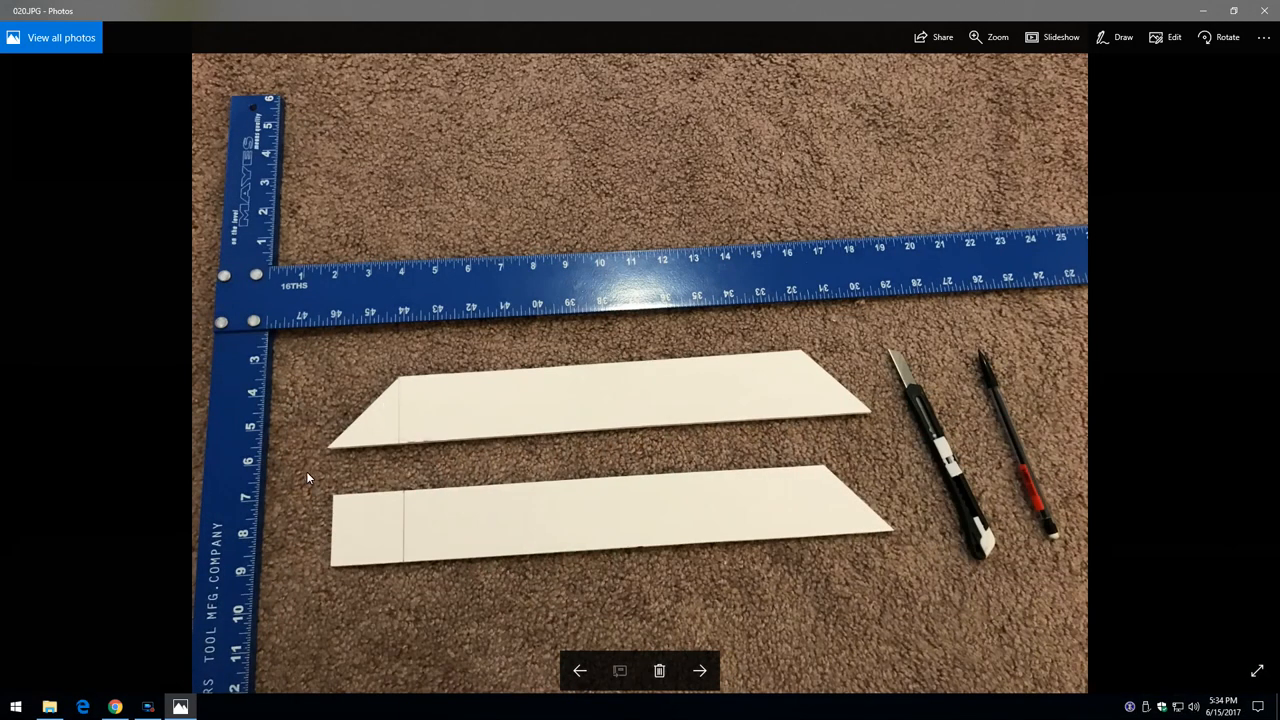
mouse_move(835, 385)
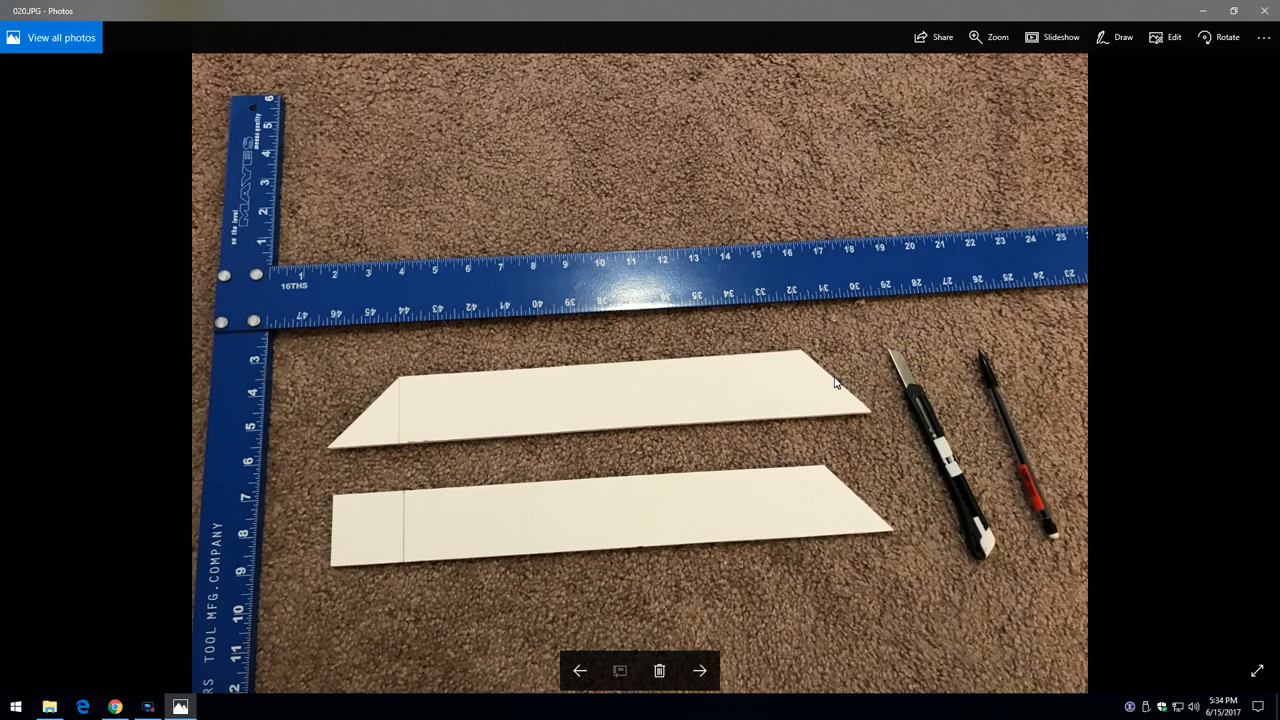
click(706, 671)
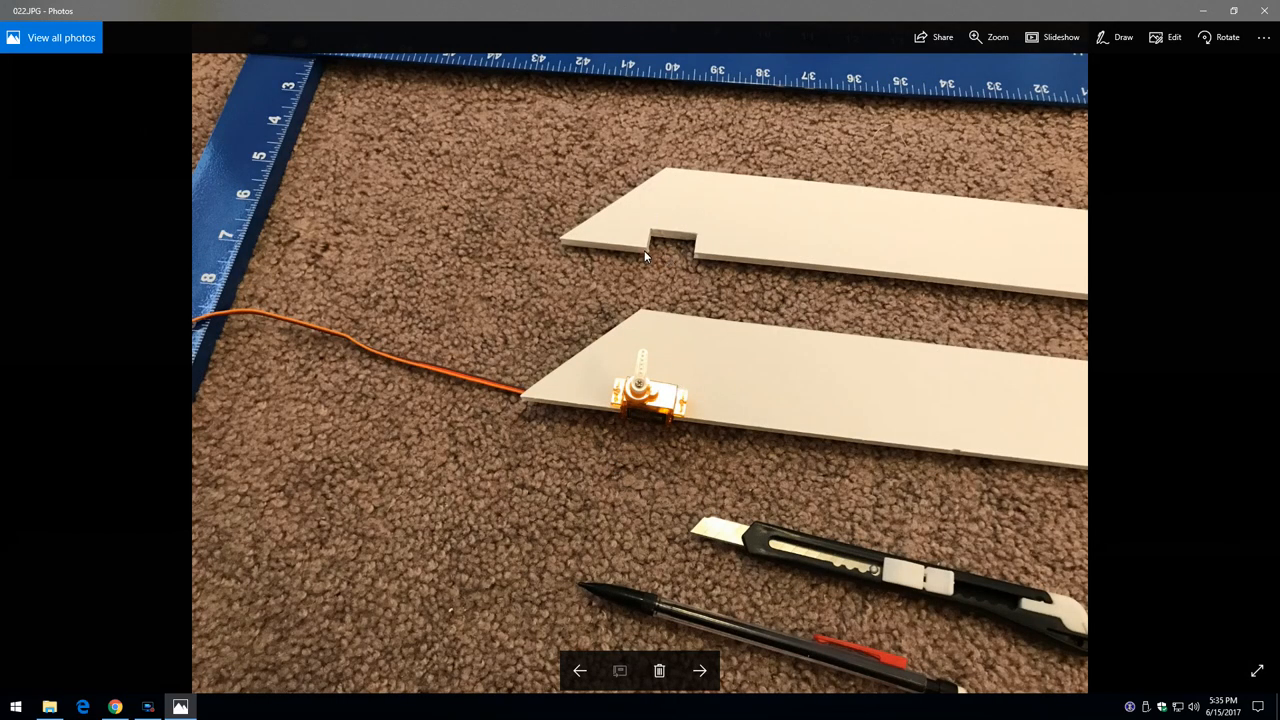
click(701, 669)
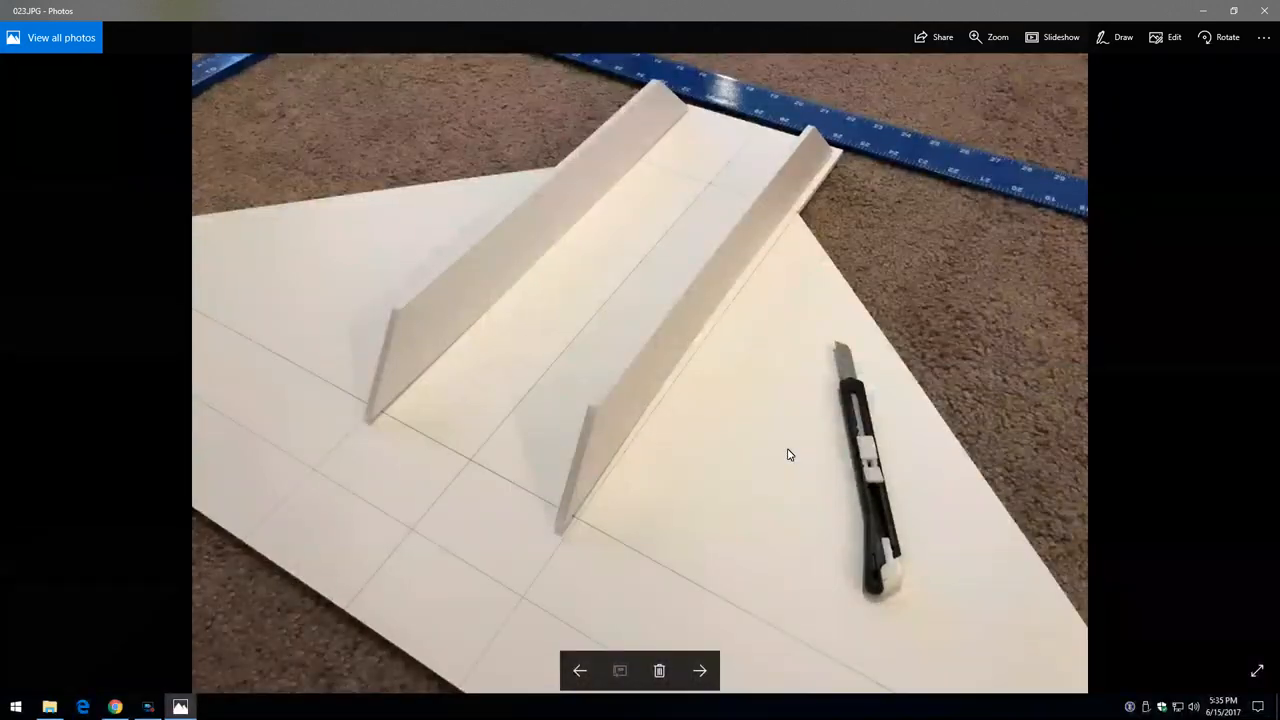
click(699, 670)
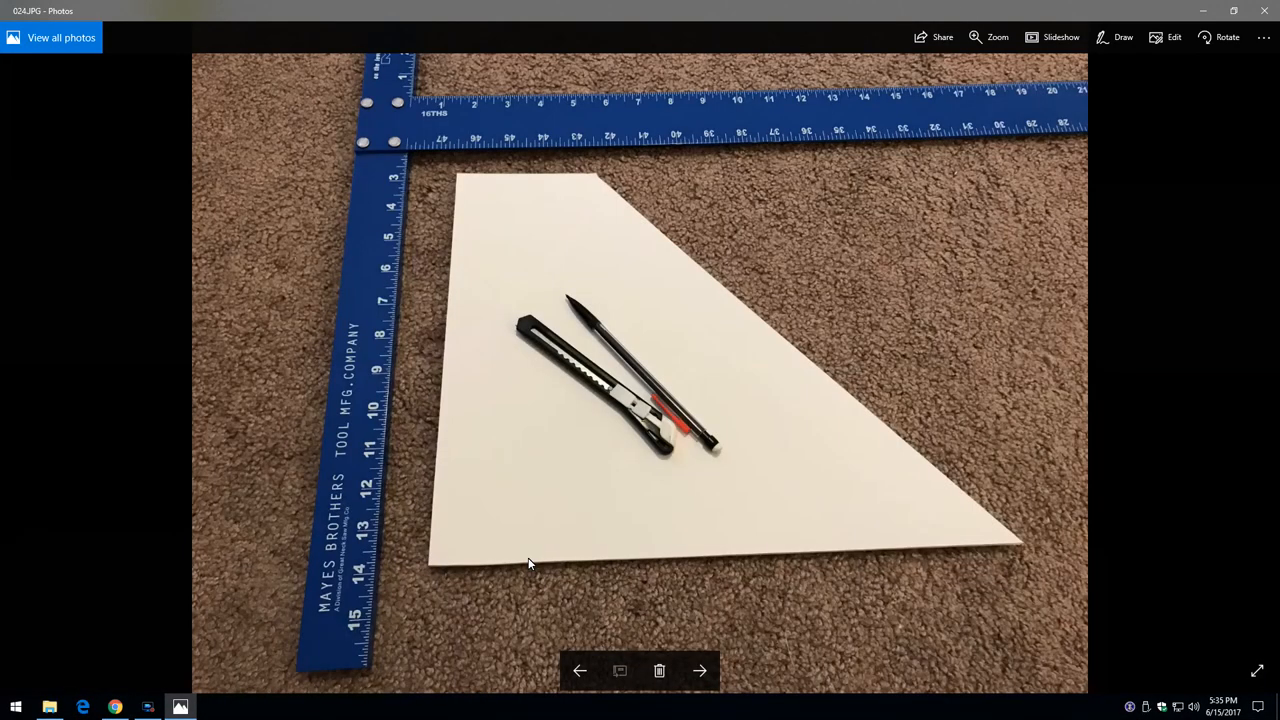
mouse_move(513, 362)
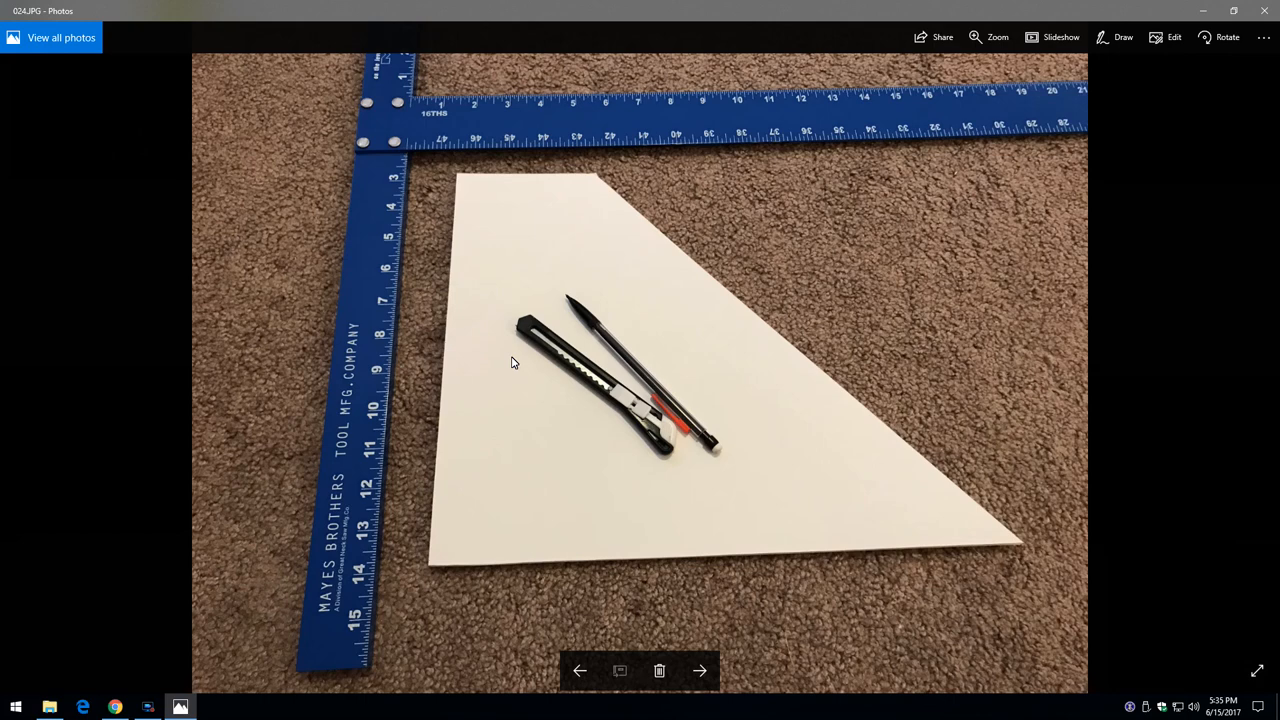
mouse_move(467, 477)
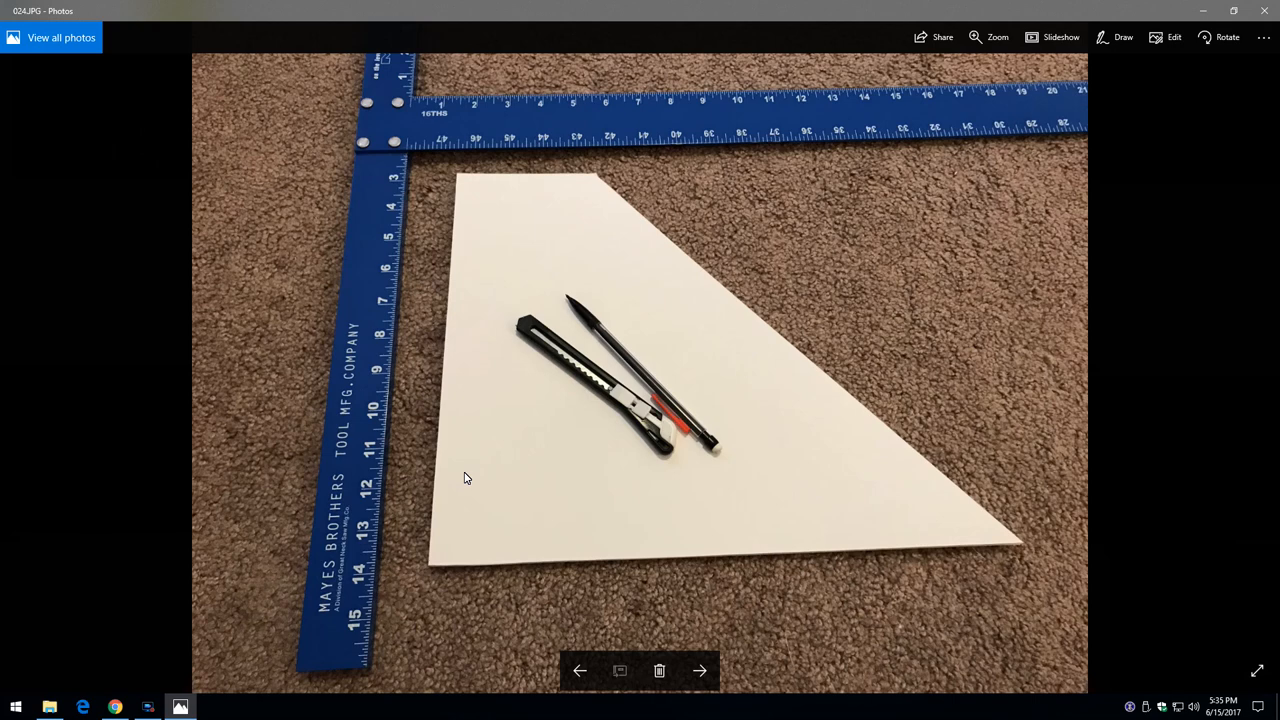
Advance past the 5" x 4" marking and trimmed triangles to the folded winglet (029.JPG)
click(702, 669)
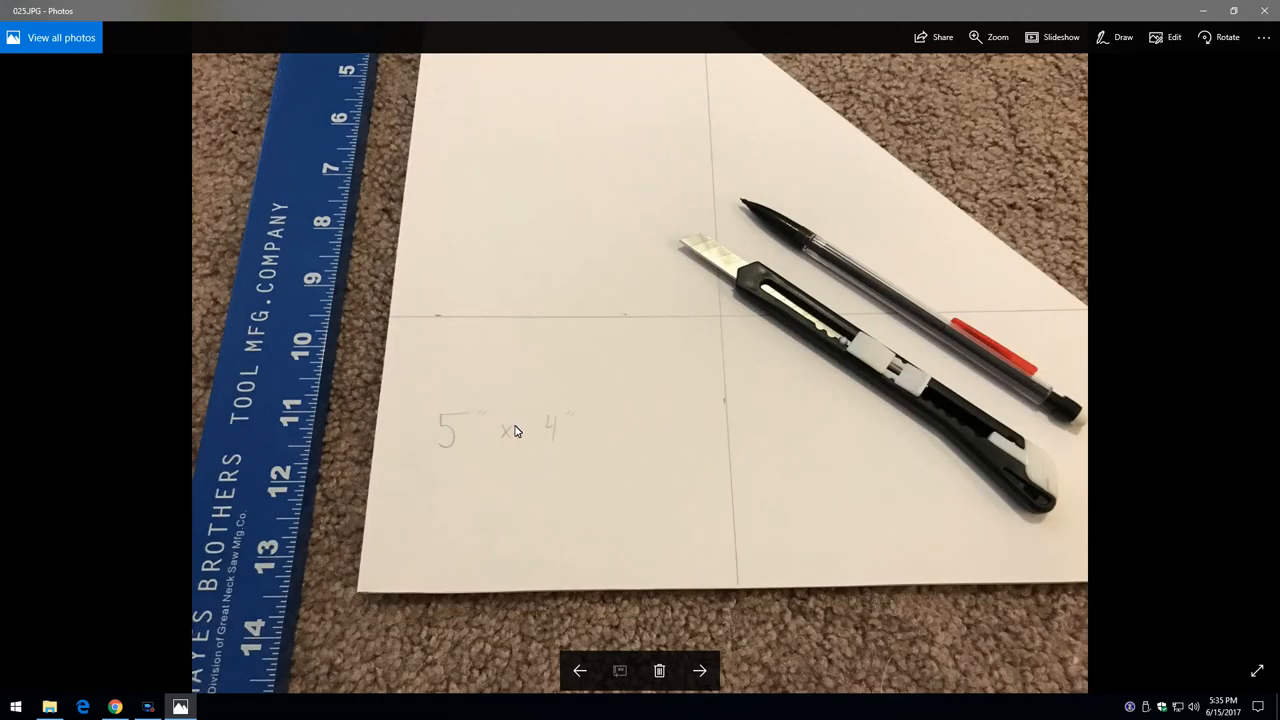
mouse_move(386, 367)
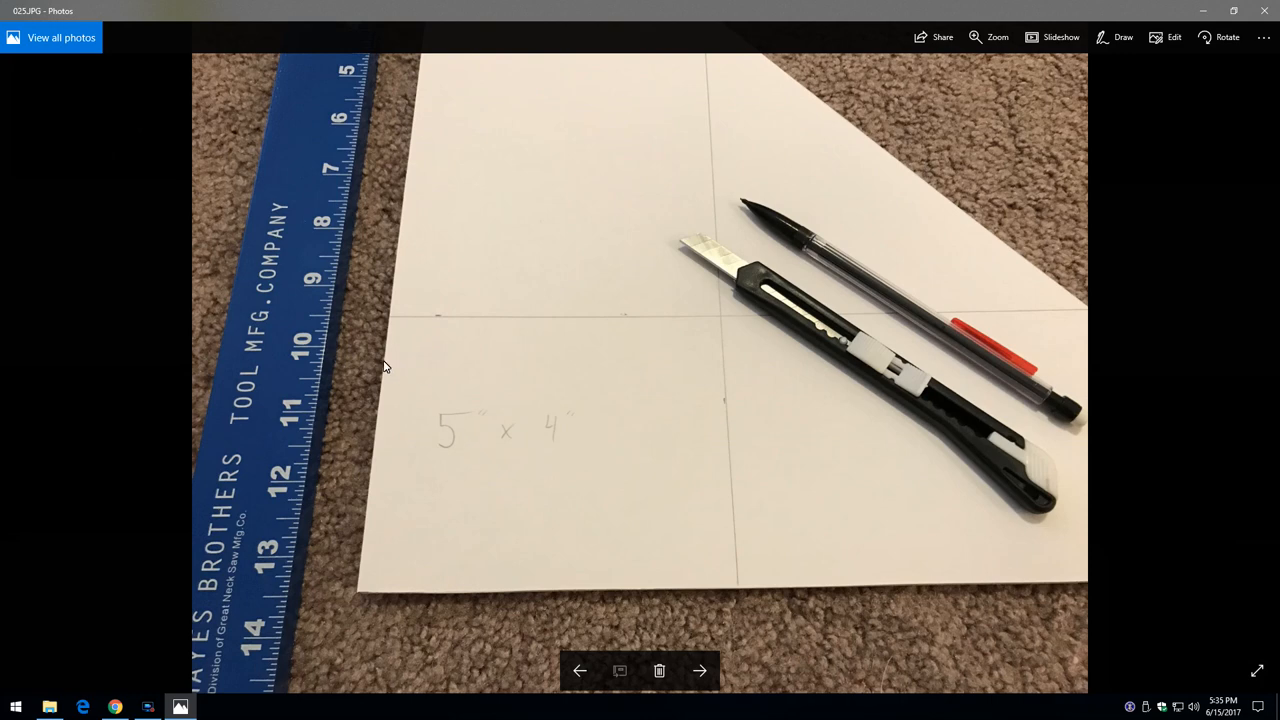
click(702, 671)
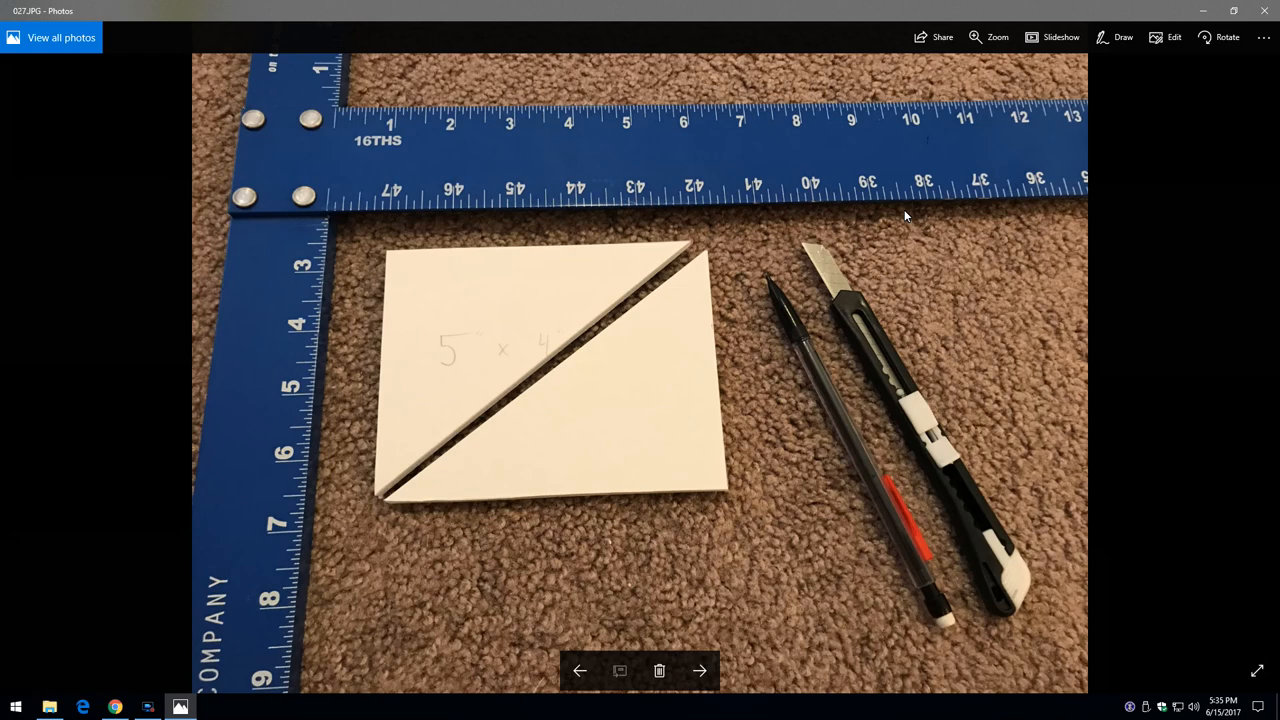
click(706, 671)
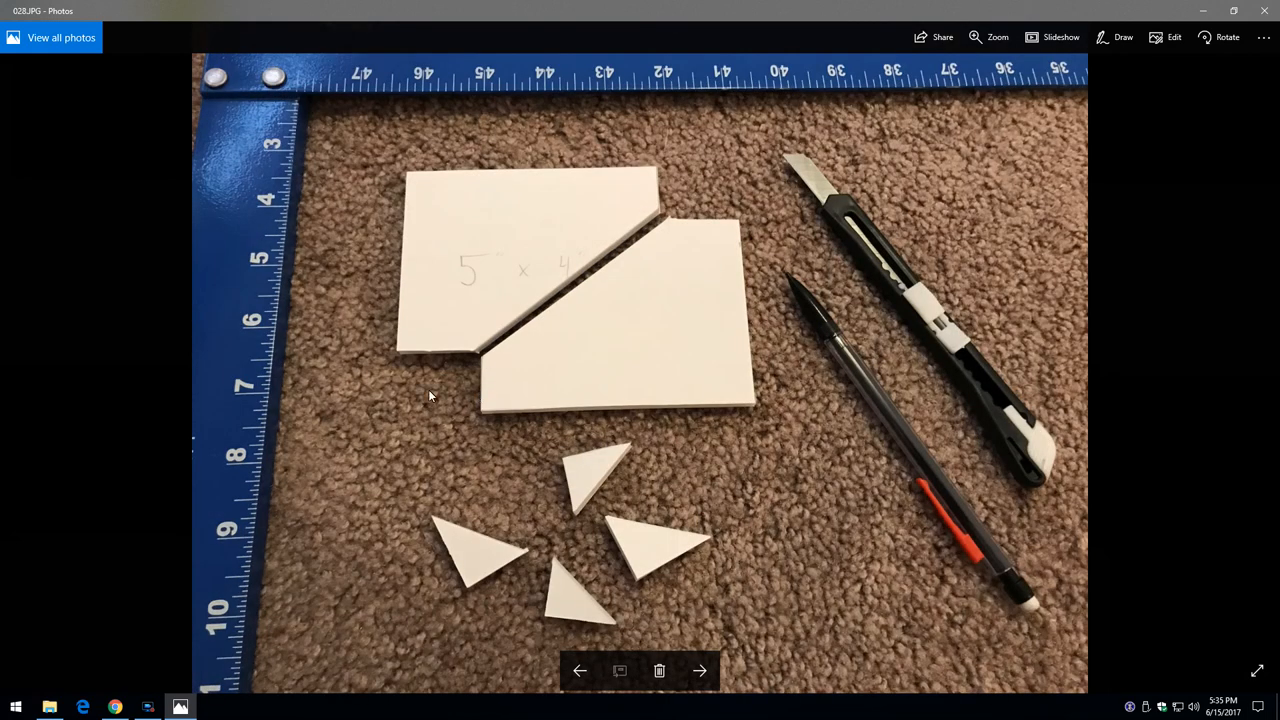
mouse_move(522, 440)
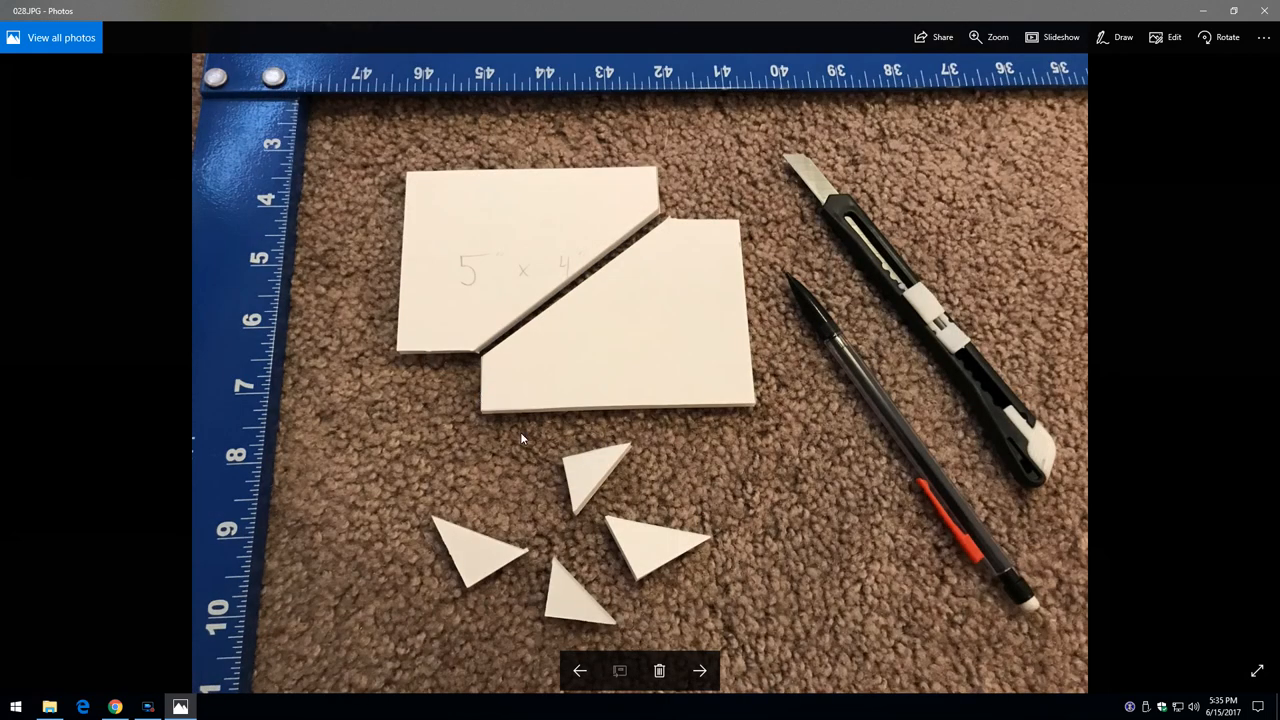
mouse_move(489, 424)
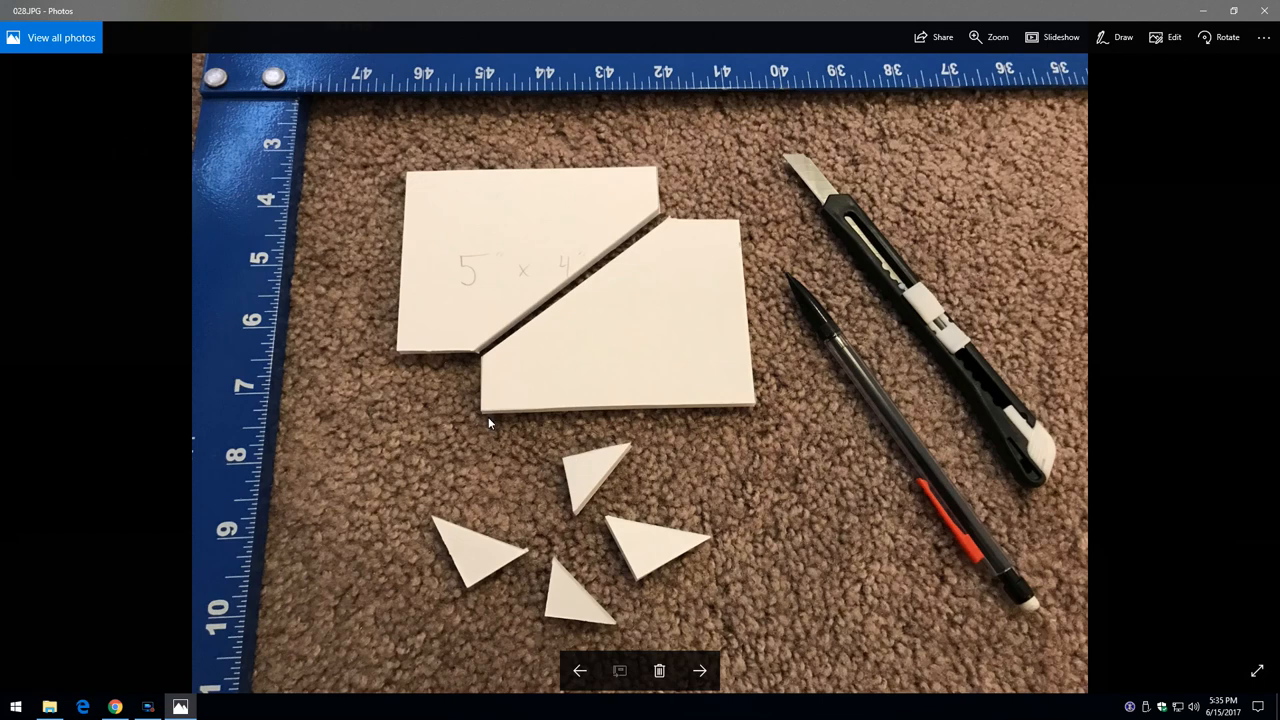
mouse_move(763, 439)
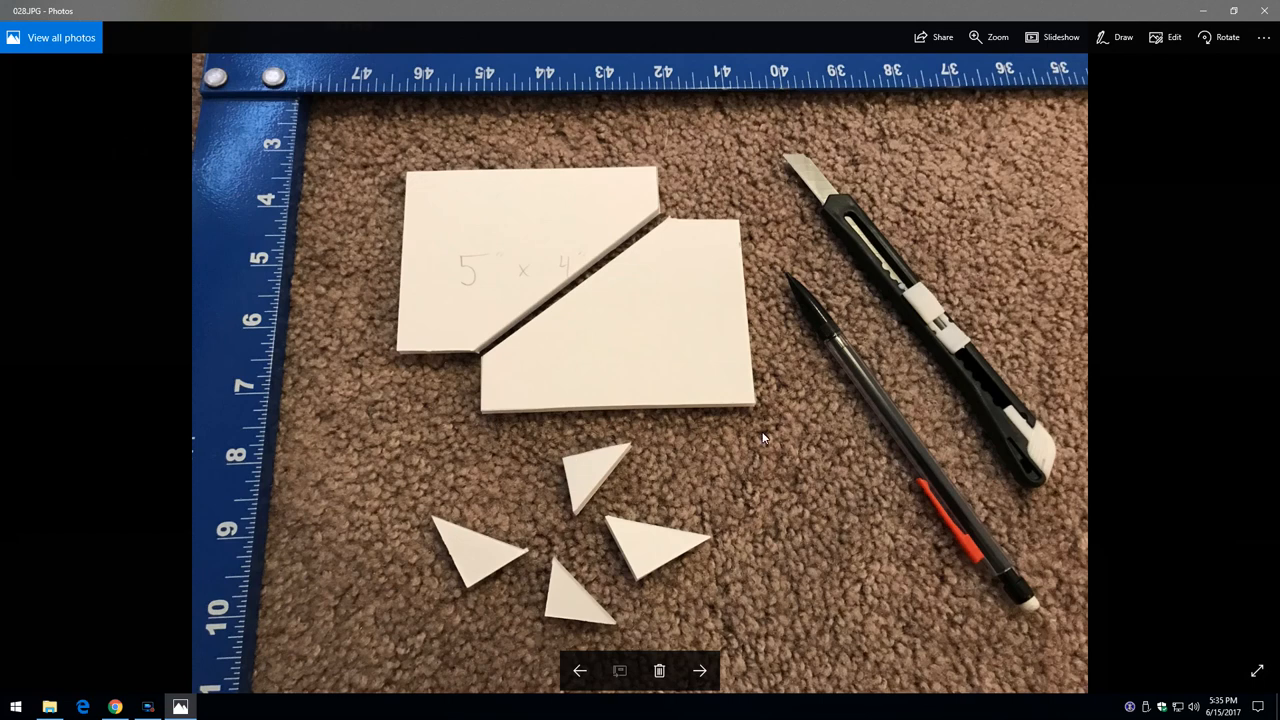
mouse_move(747, 227)
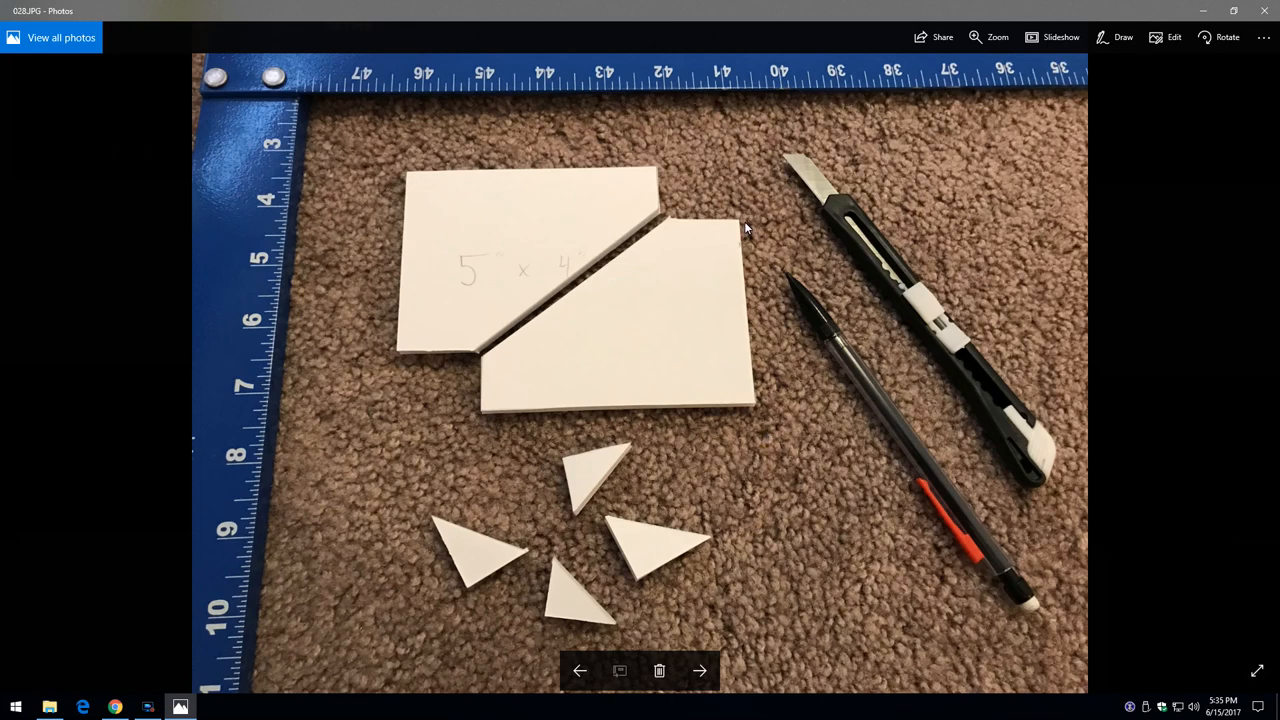
click(700, 671)
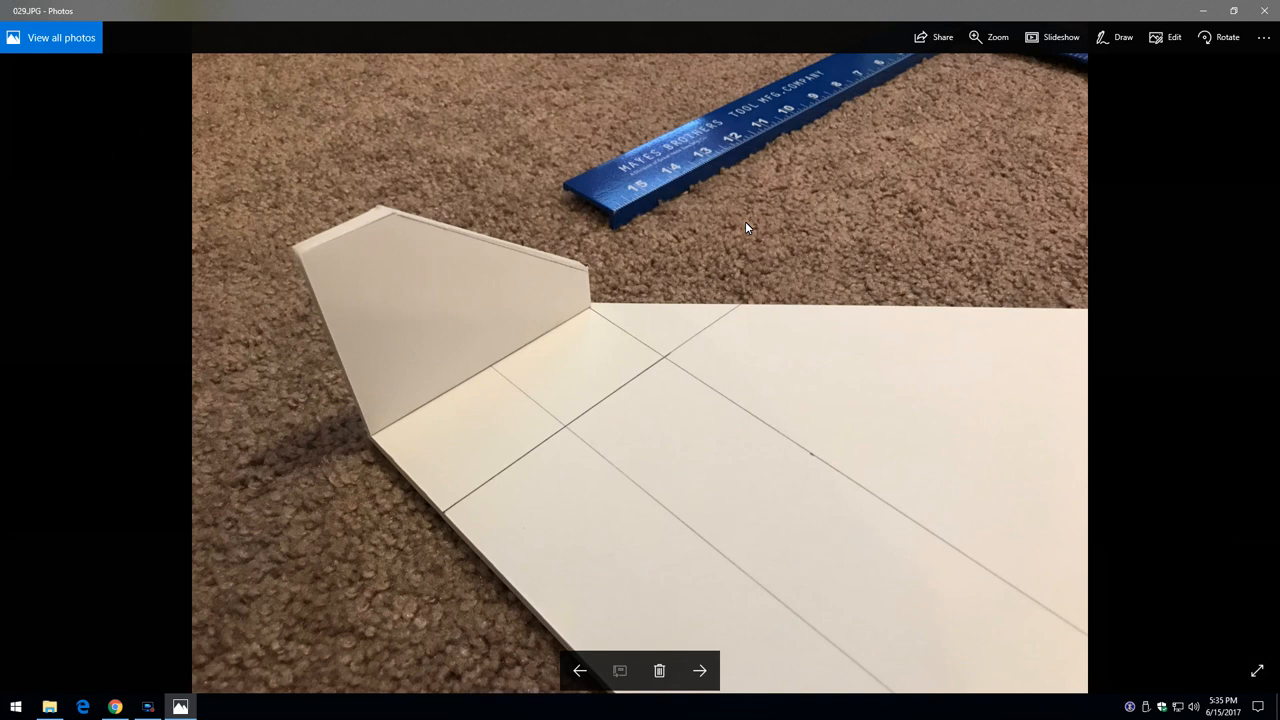
mouse_move(312, 272)
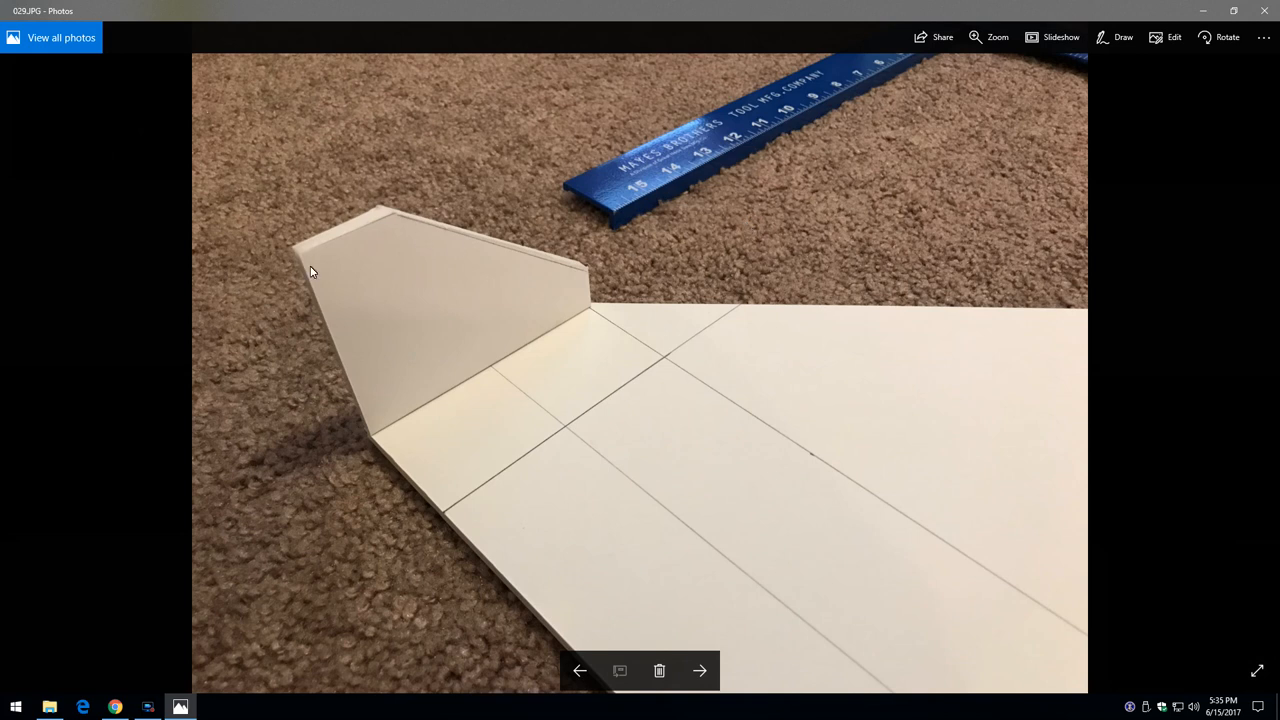
mouse_move(392, 330)
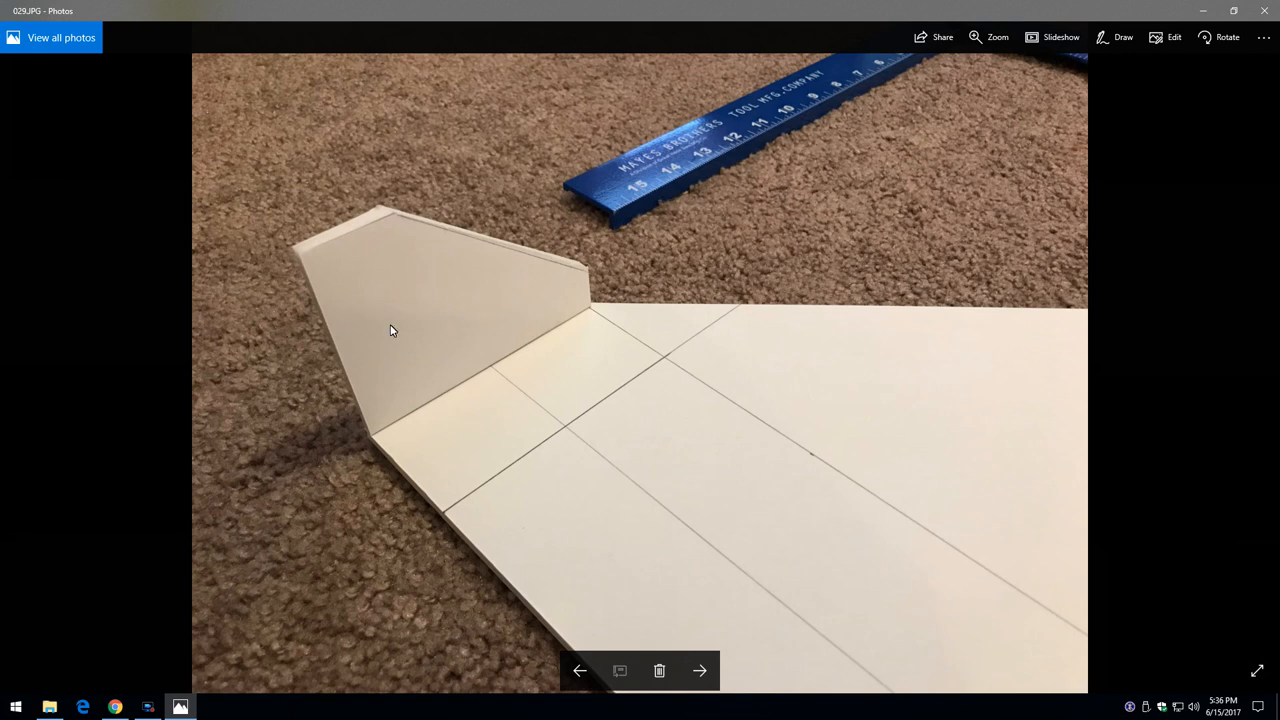
mouse_move(298, 229)
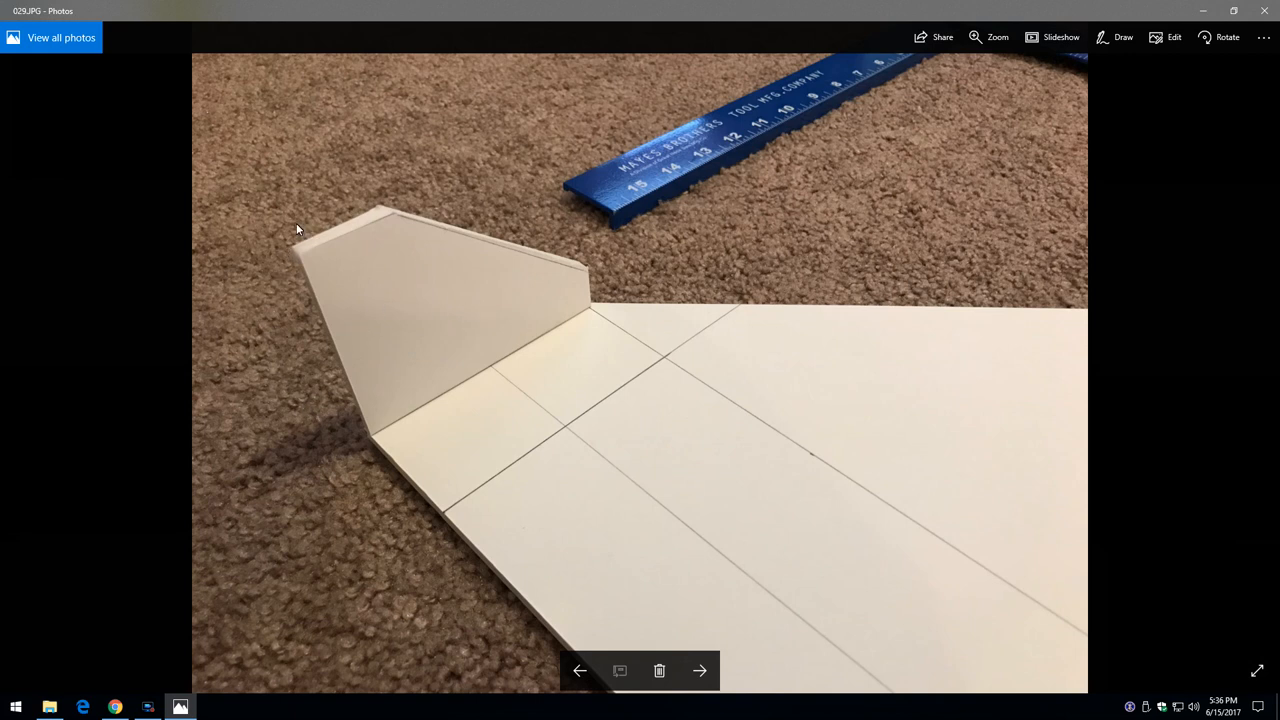
mouse_move(734, 193)
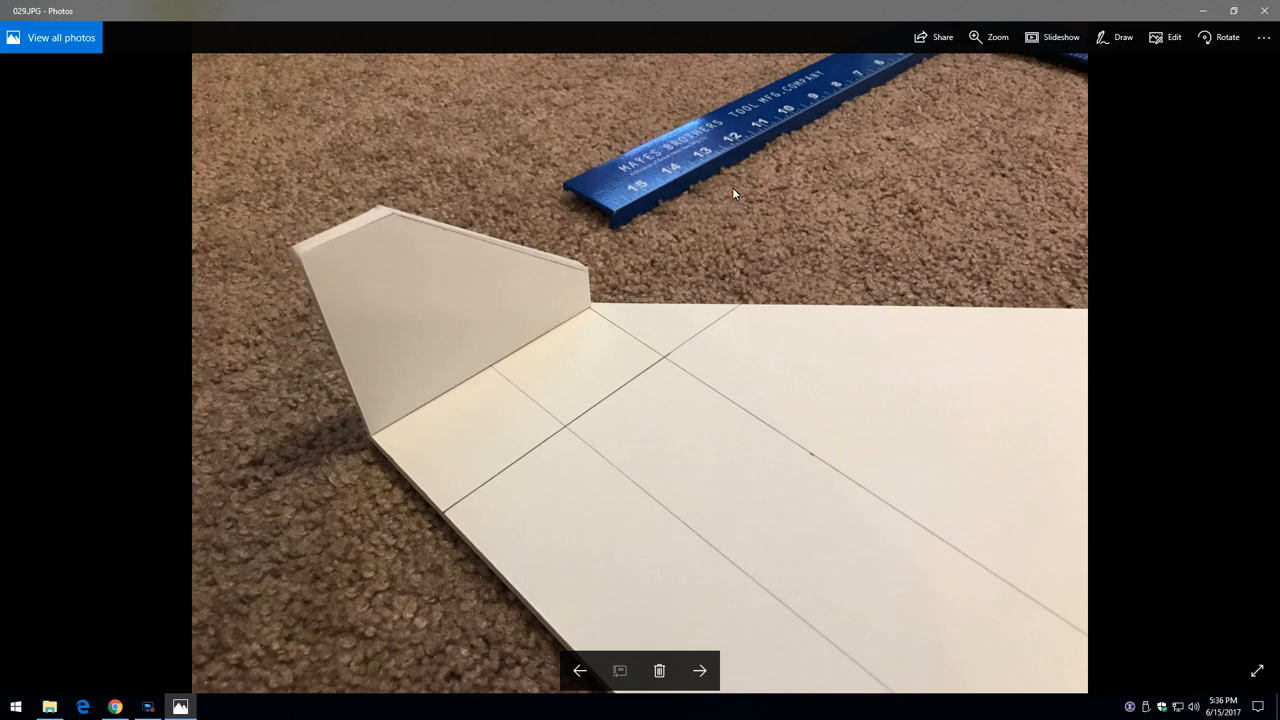
Advance through the full wing outline and cut corner photos to the knife-cutting close-up
click(700, 670)
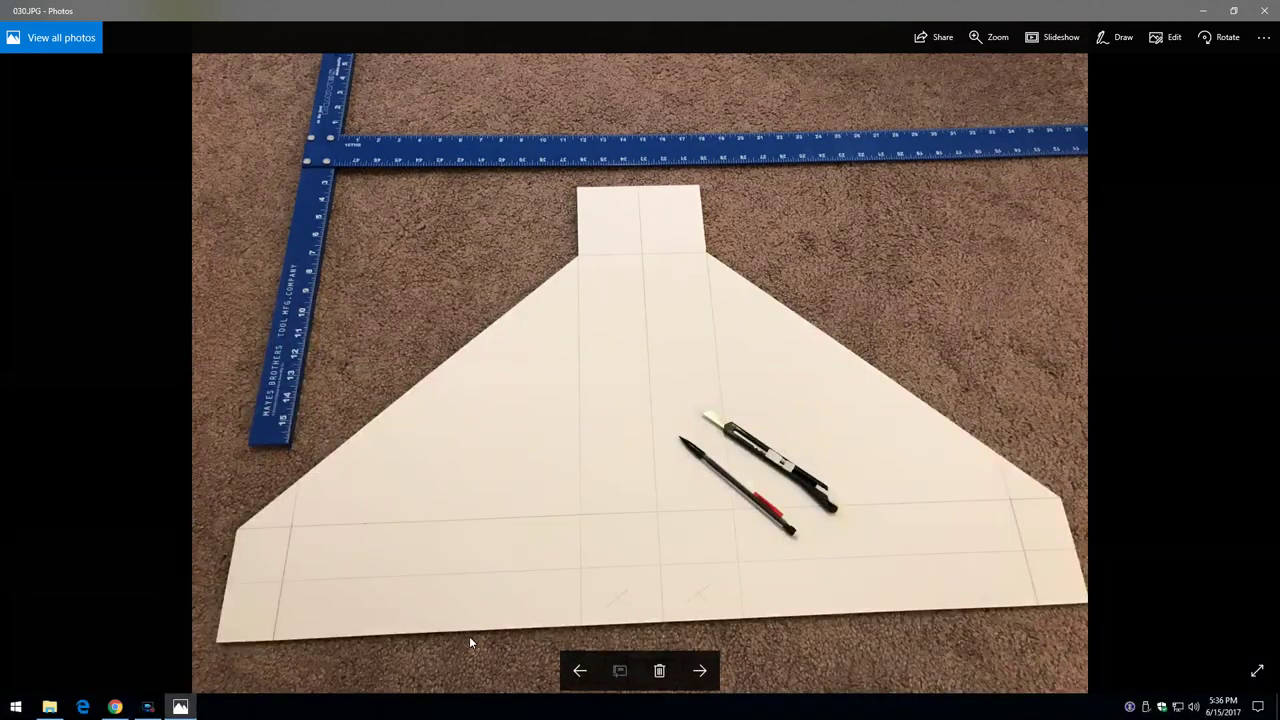
mouse_move(418, 630)
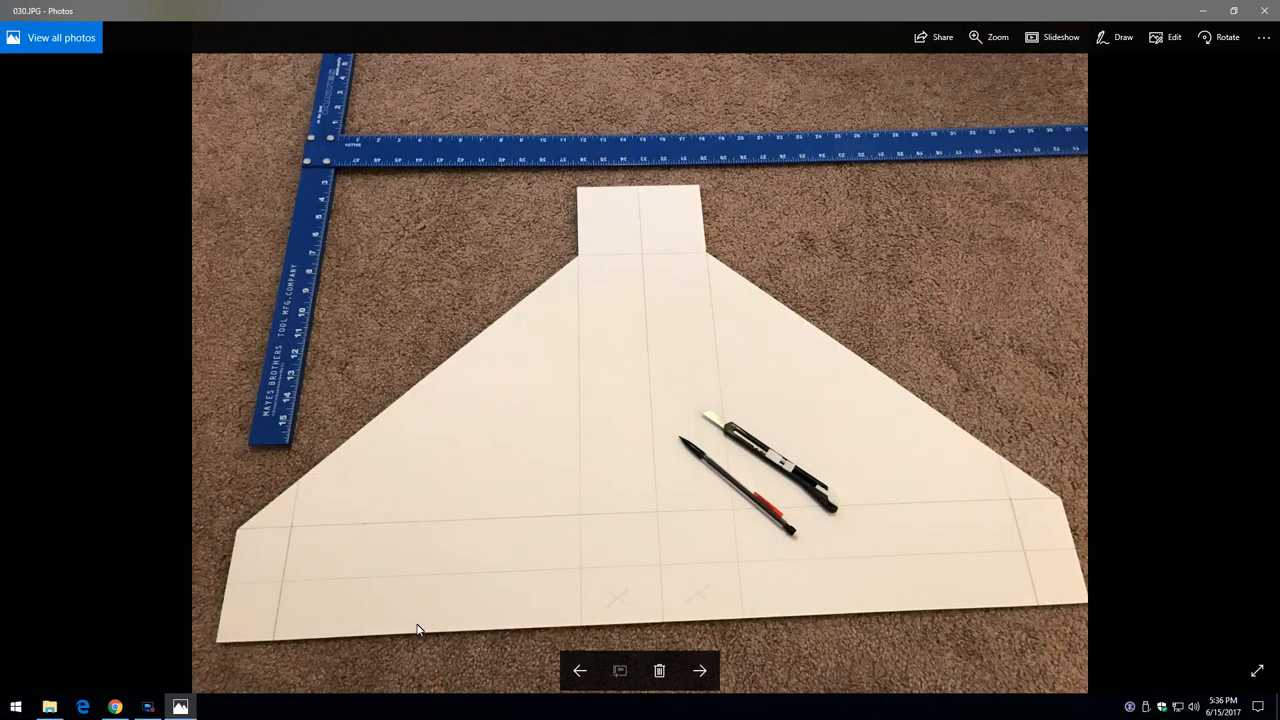
mouse_move(719, 605)
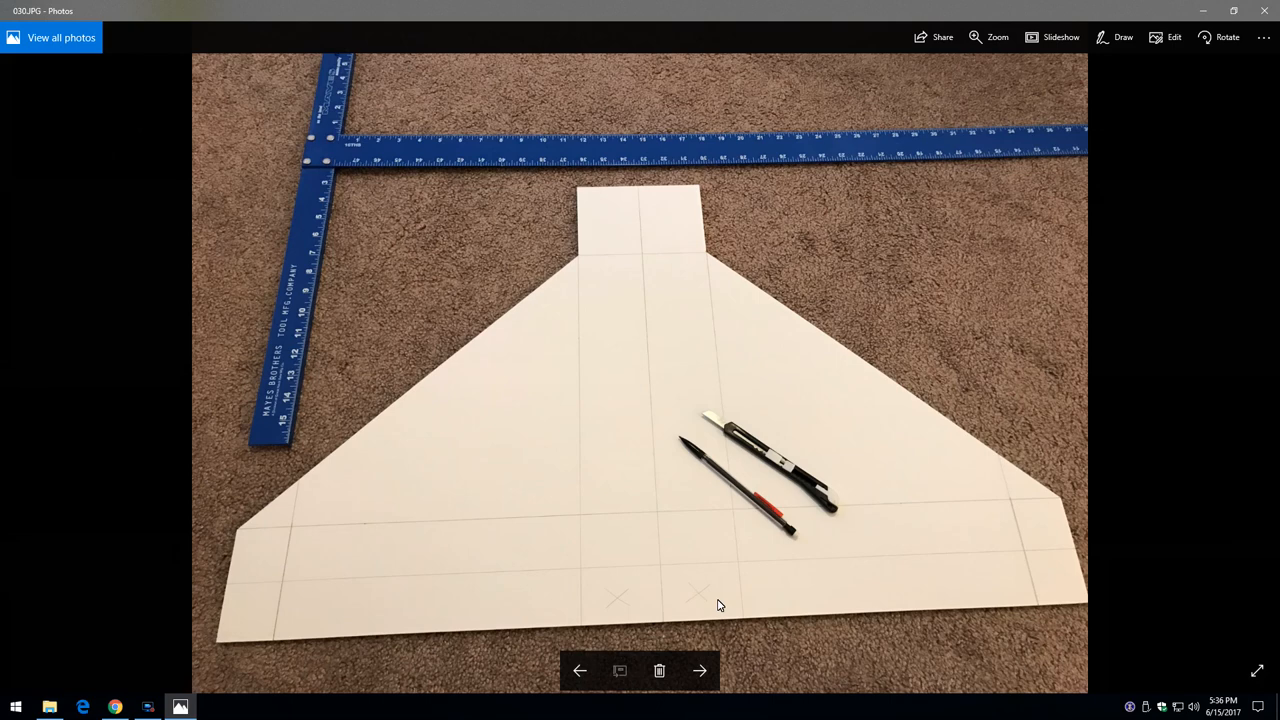
mouse_move(615, 603)
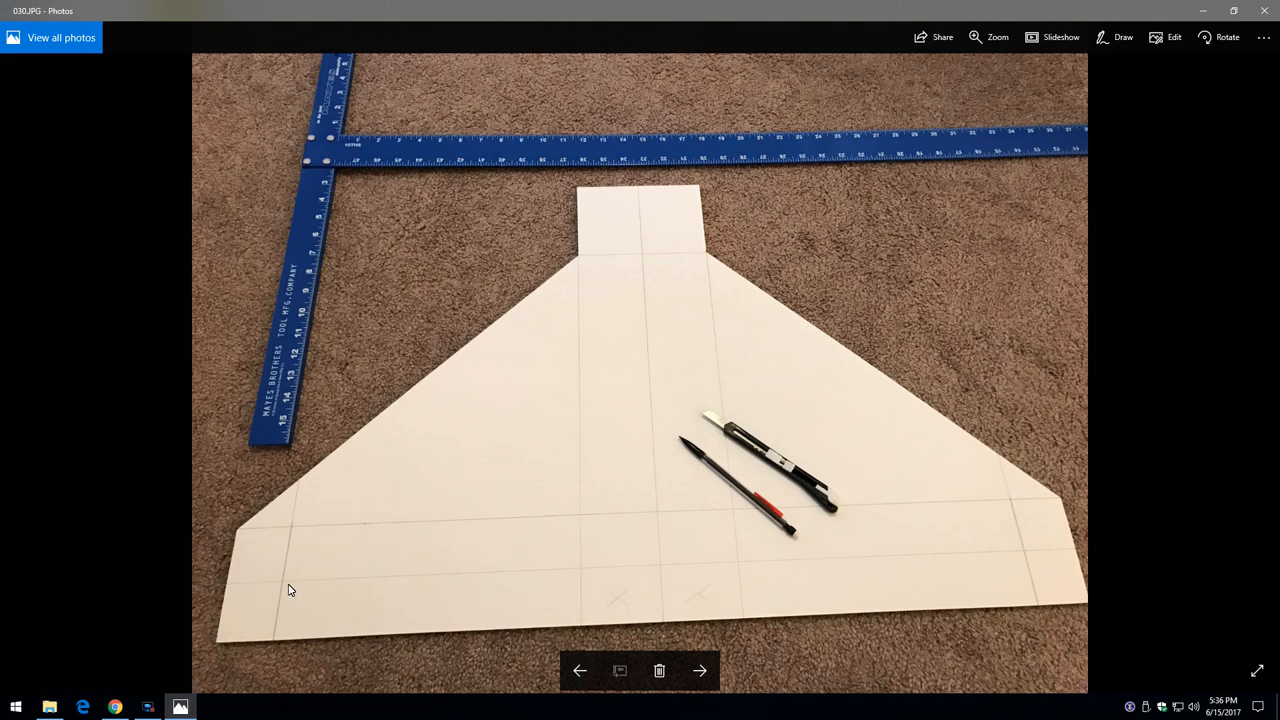
mouse_move(547, 575)
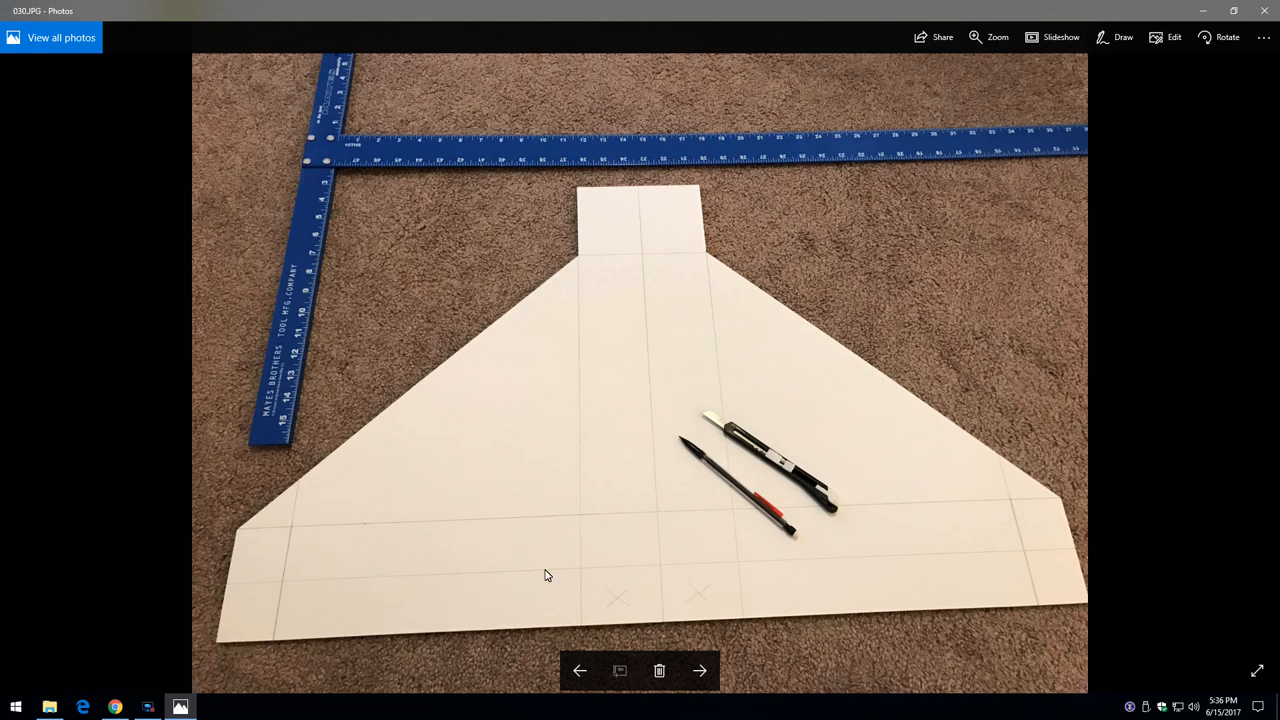
mouse_move(969, 554)
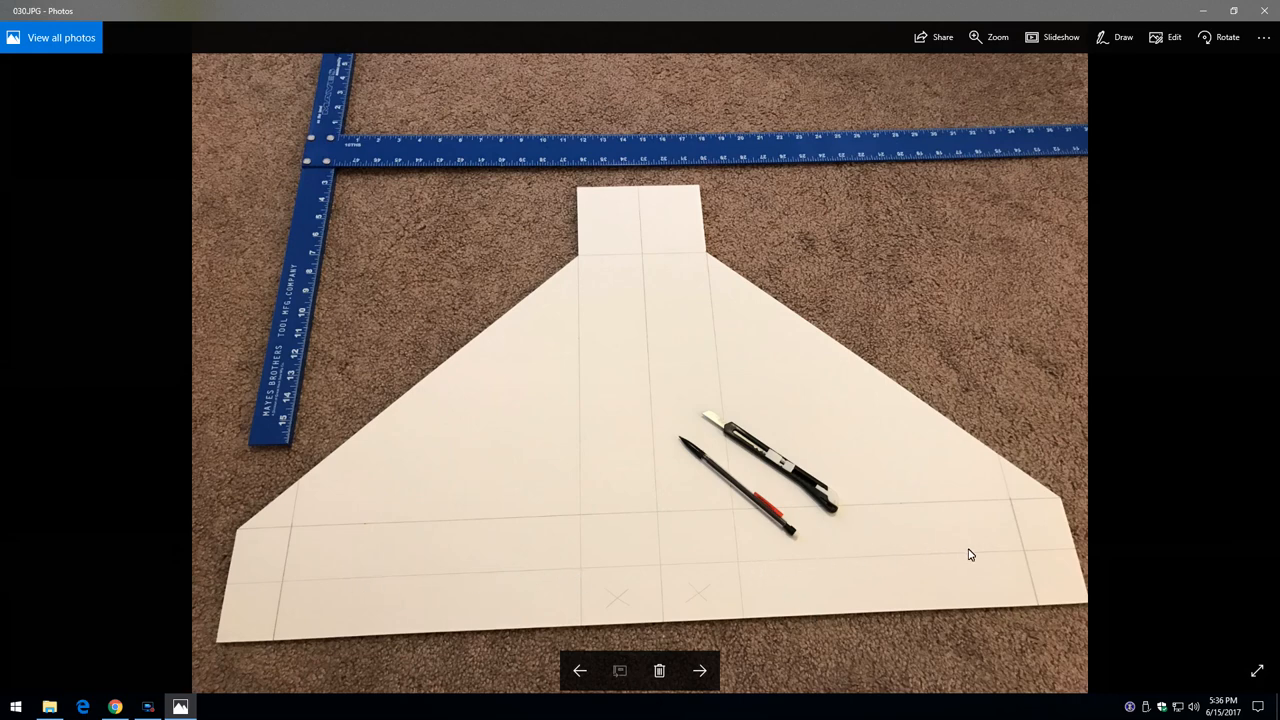
mouse_move(1042, 559)
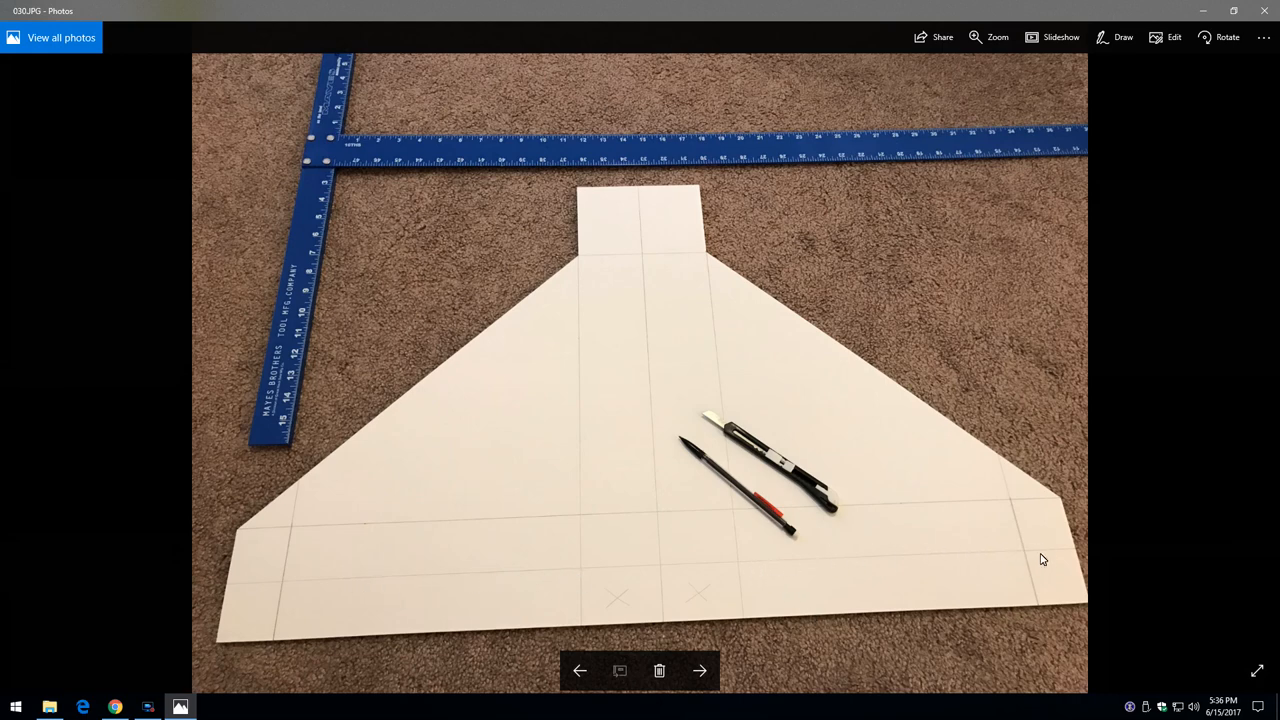
mouse_move(1055, 572)
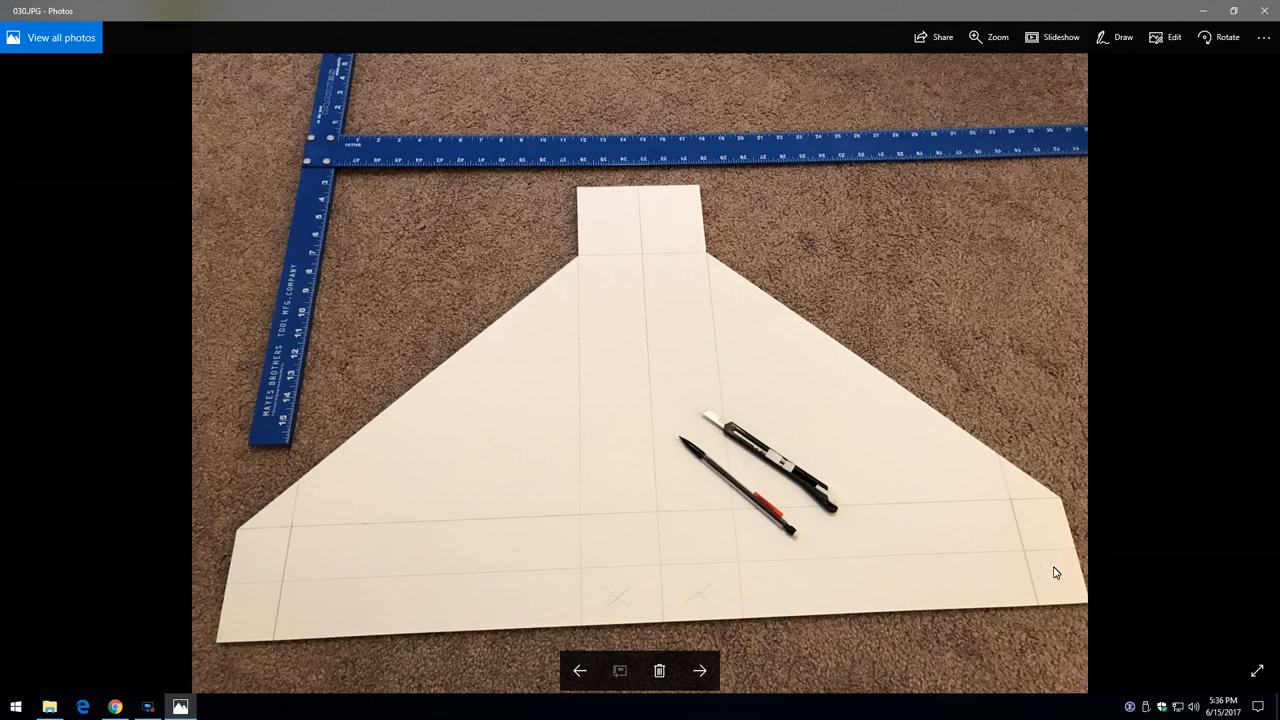
mouse_move(1054, 553)
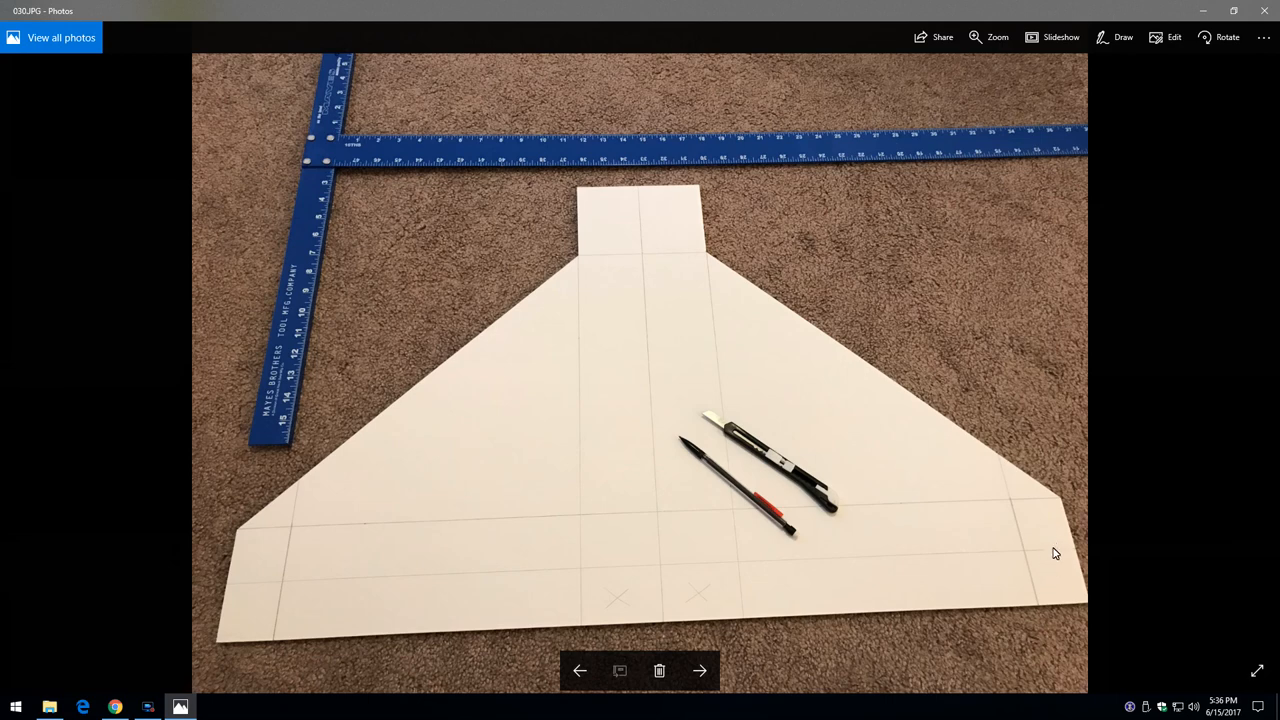
click(706, 670)
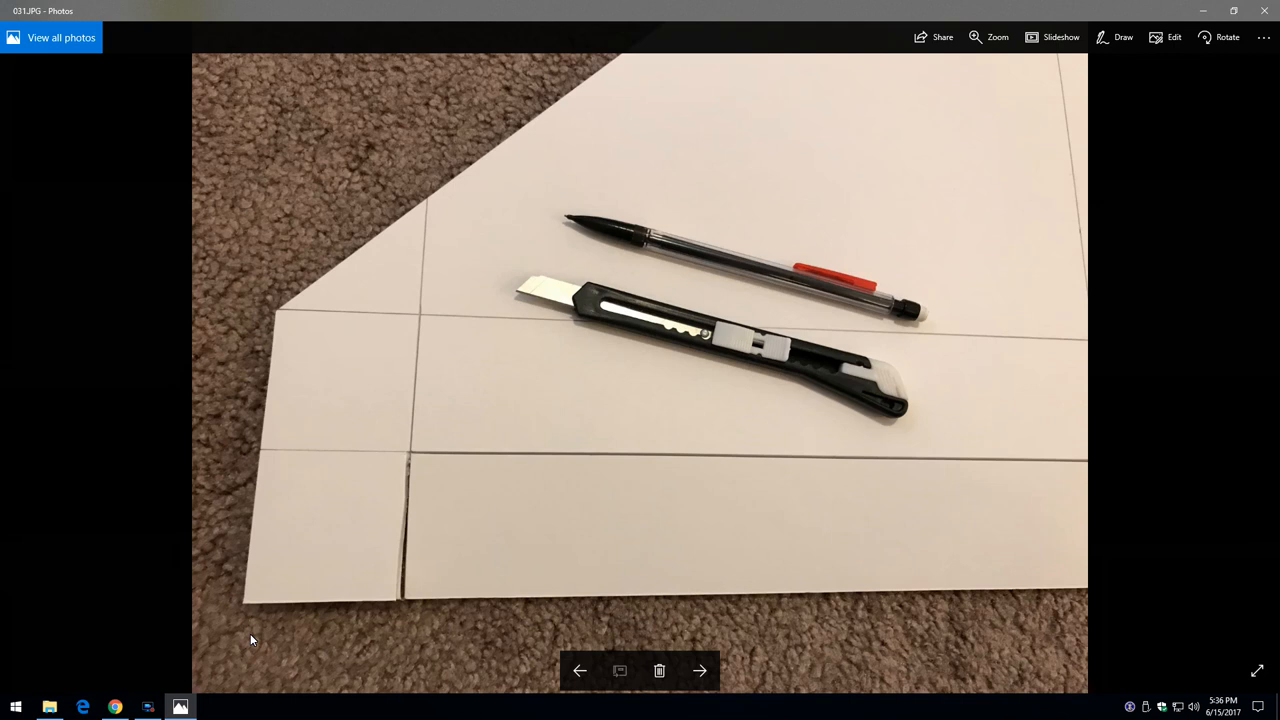
mouse_move(418, 471)
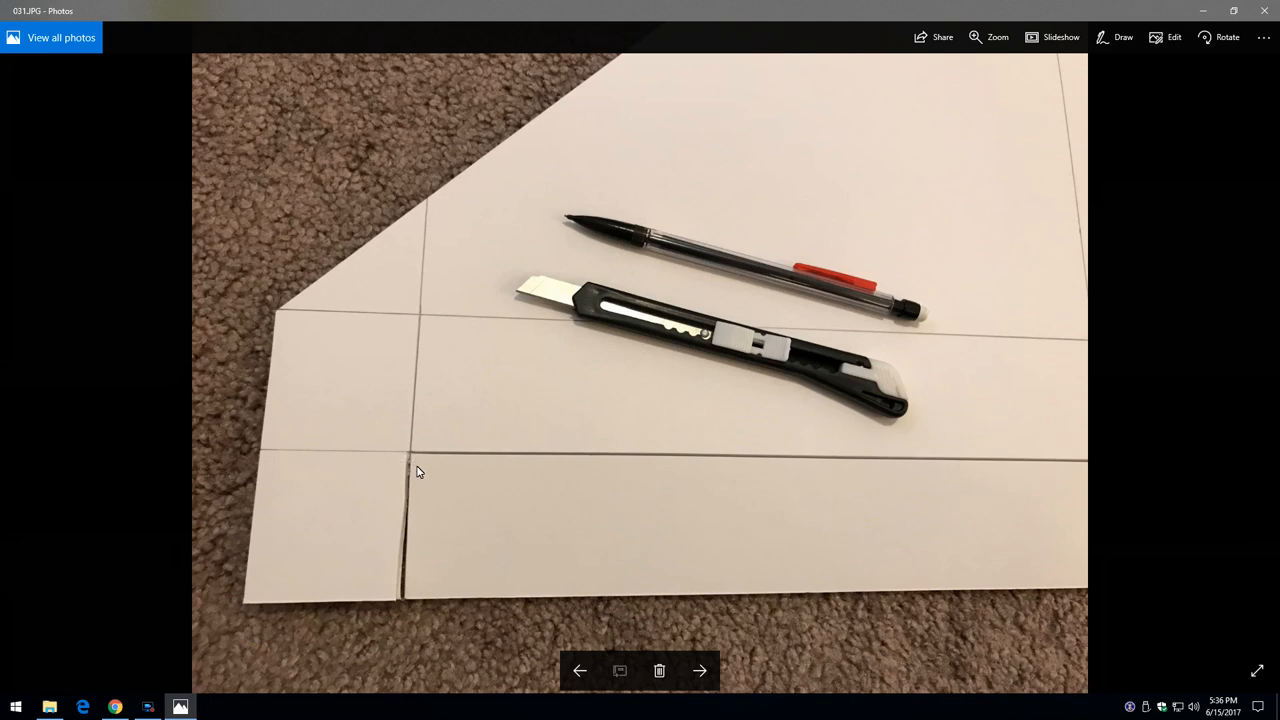
mouse_move(414, 457)
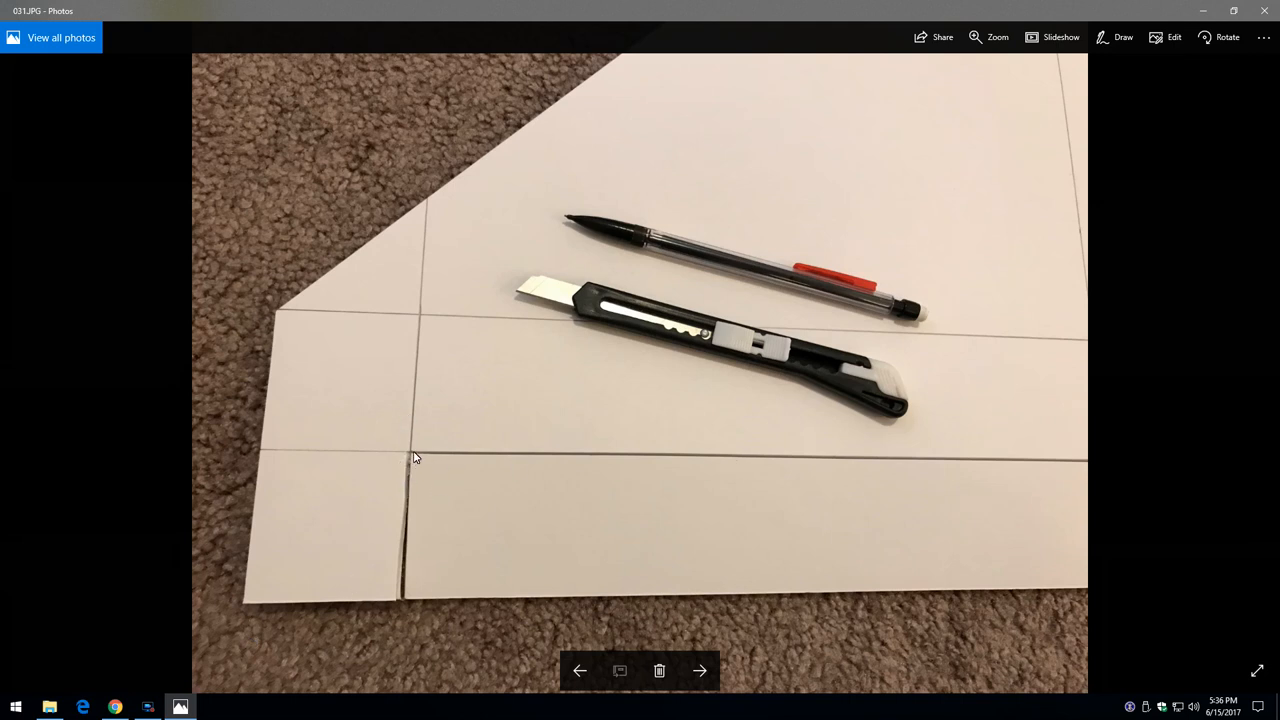
mouse_move(405, 582)
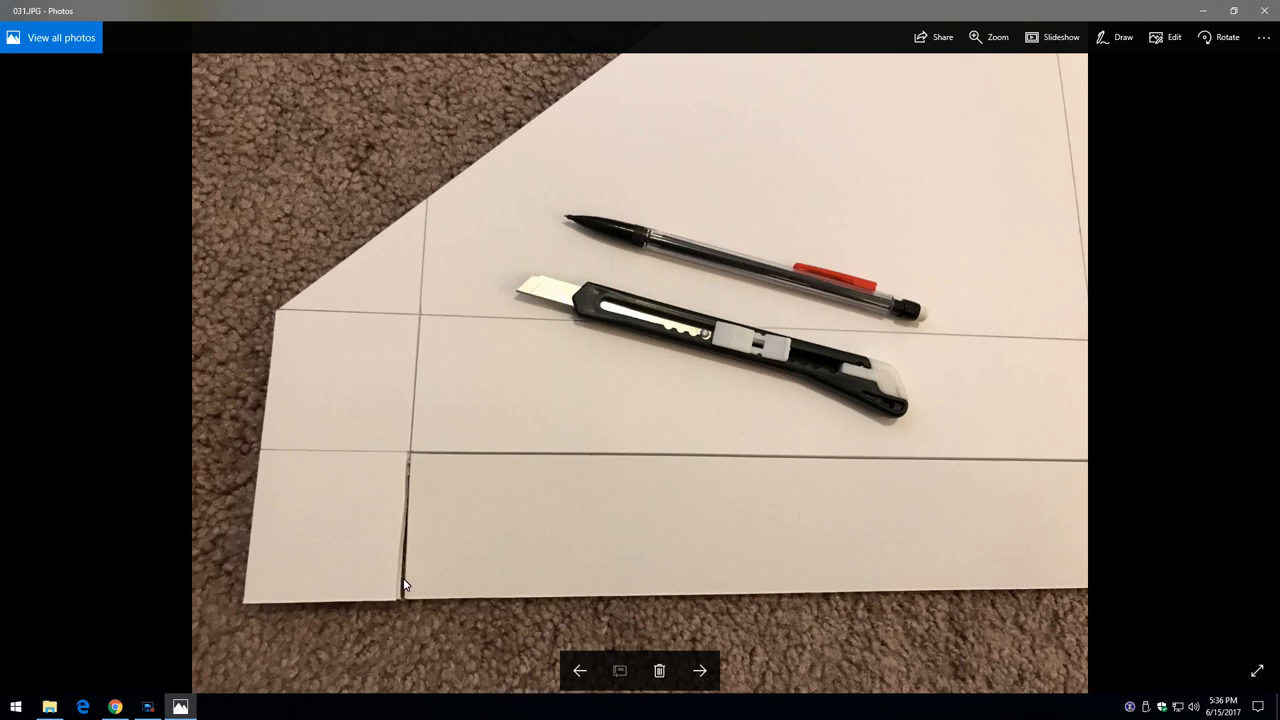
mouse_move(396, 535)
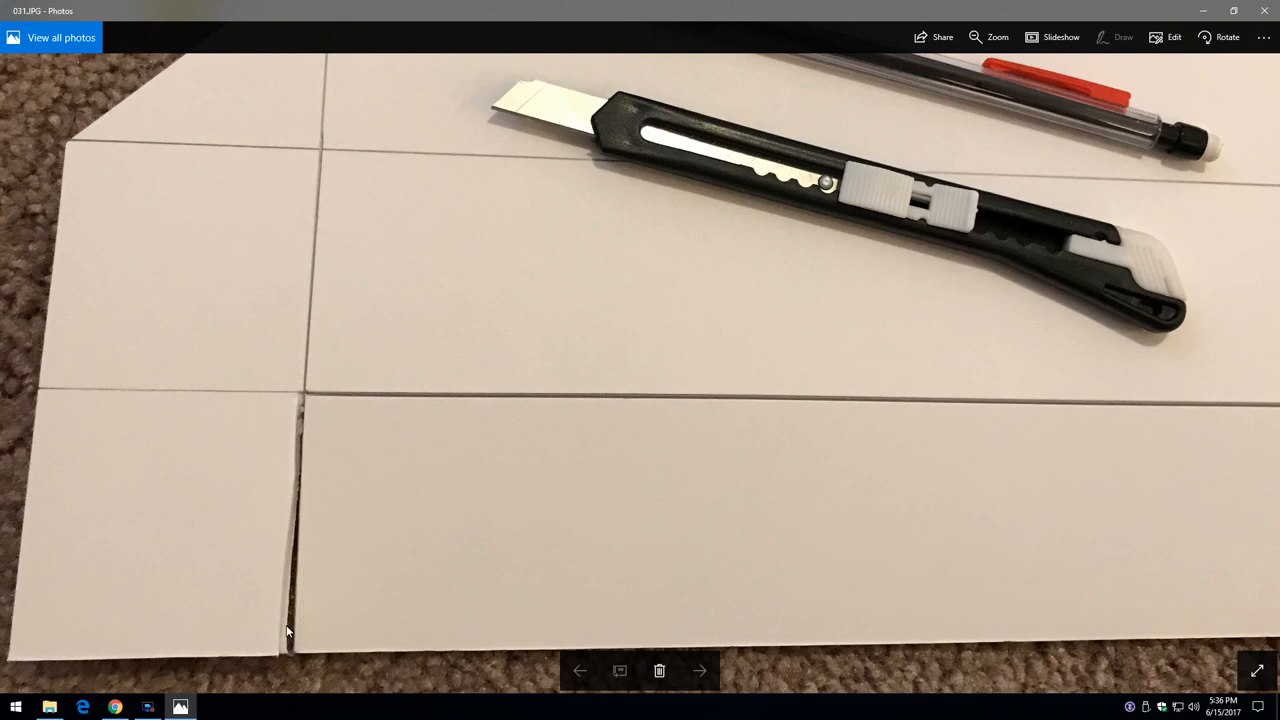
mouse_move(798, 415)
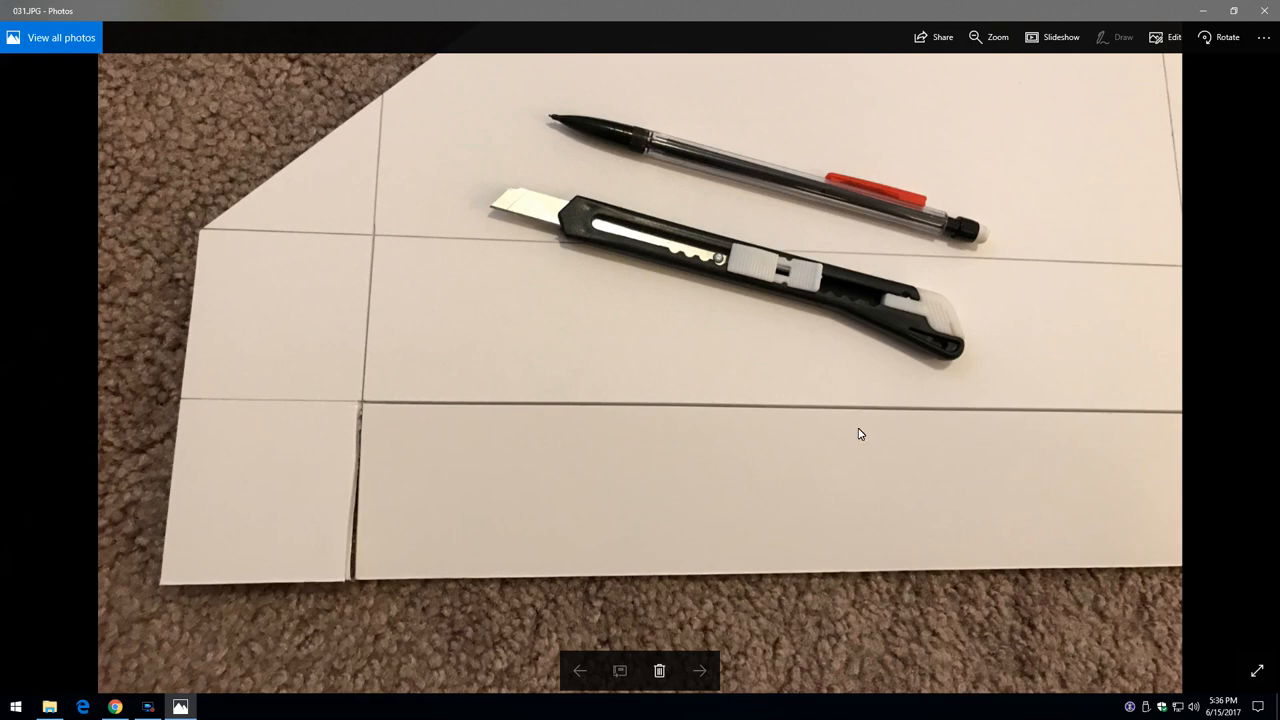
click(700, 669)
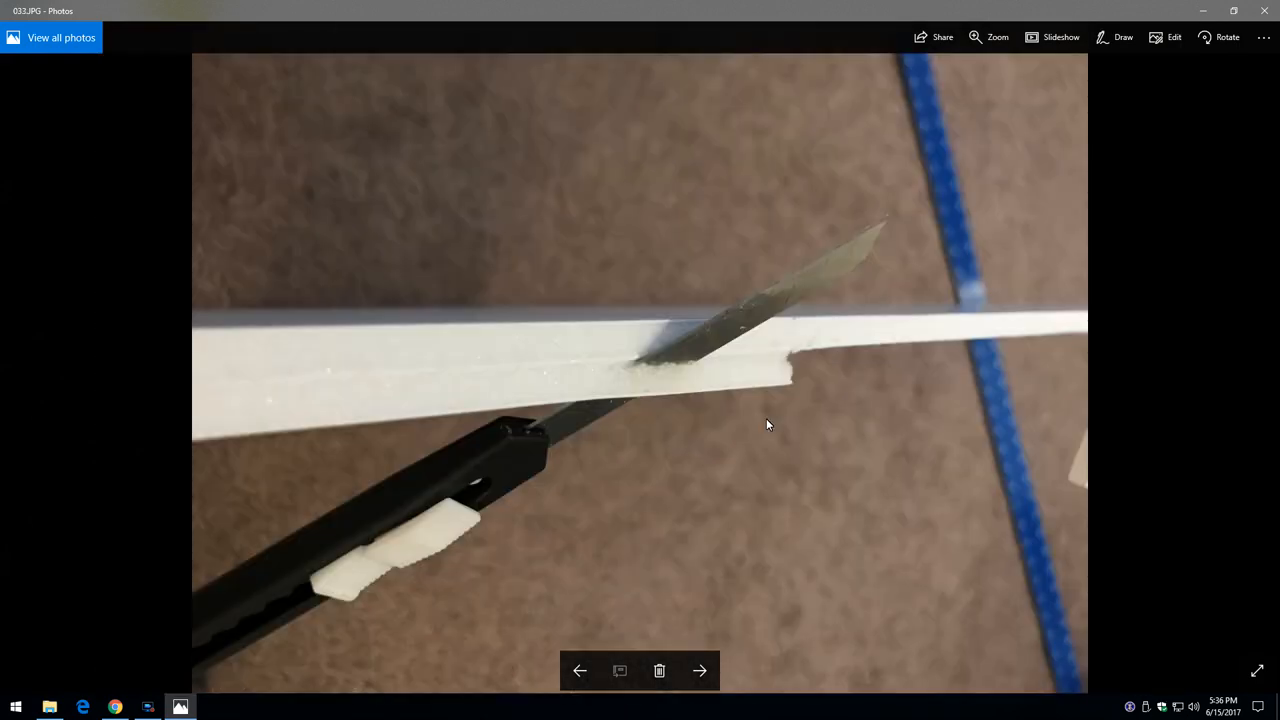
Advance past the wing with elevons cut to the assembled plane photo
click(704, 670)
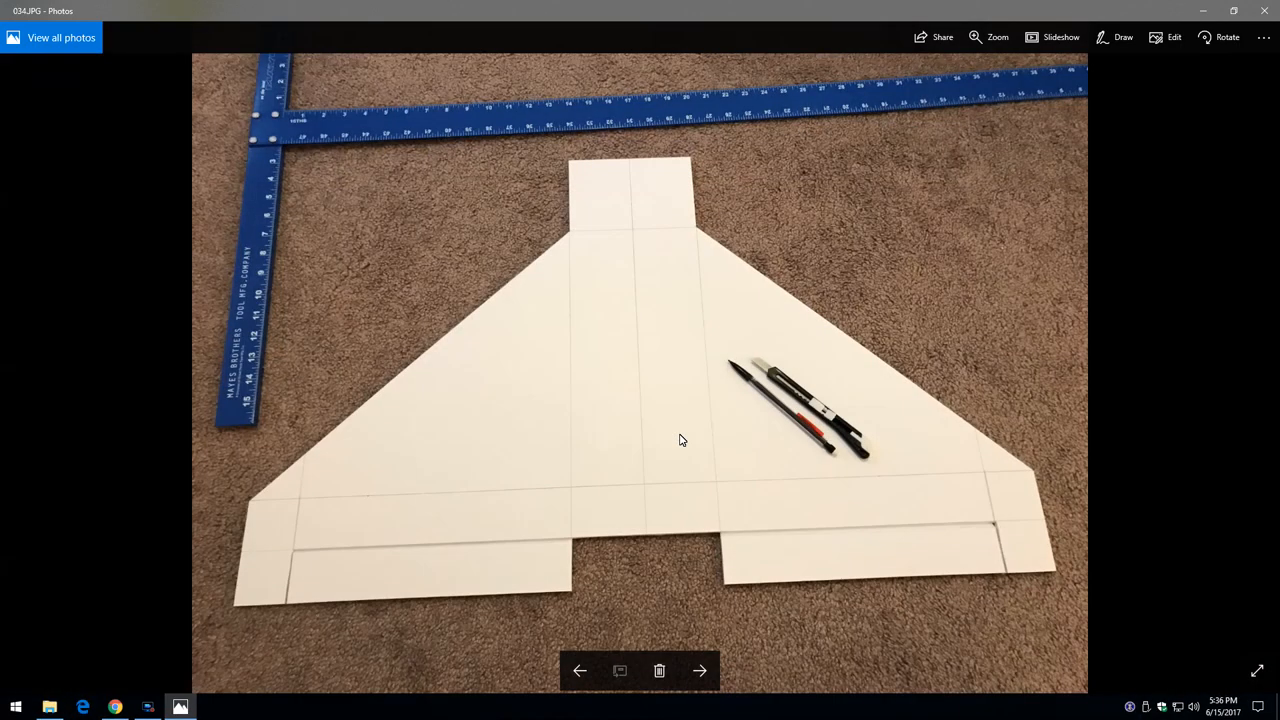
mouse_move(884, 534)
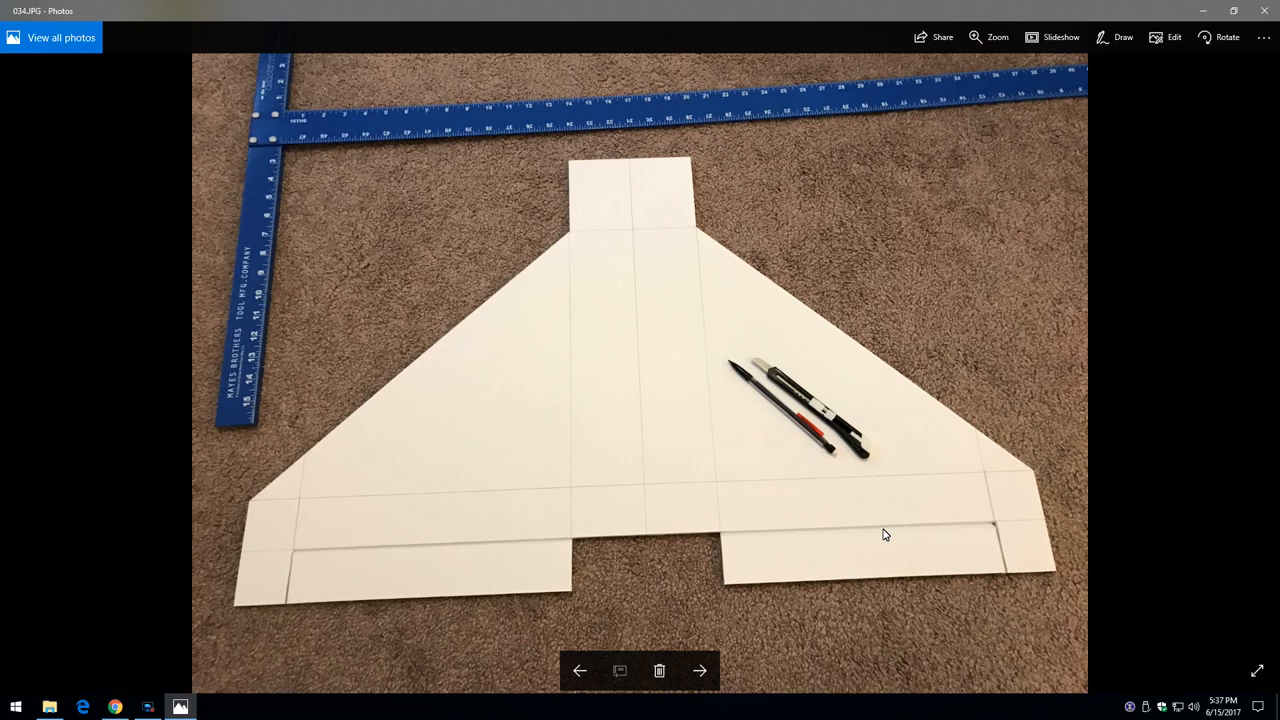
click(700, 669)
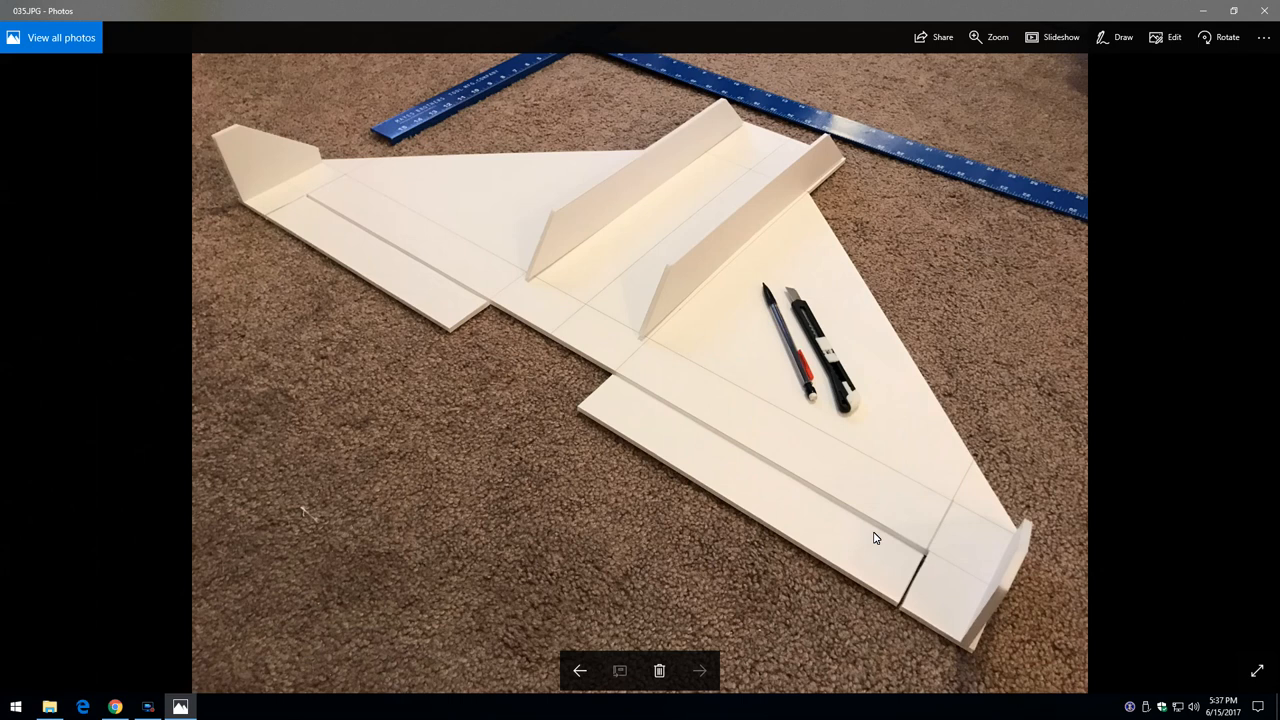
mouse_move(1042, 567)
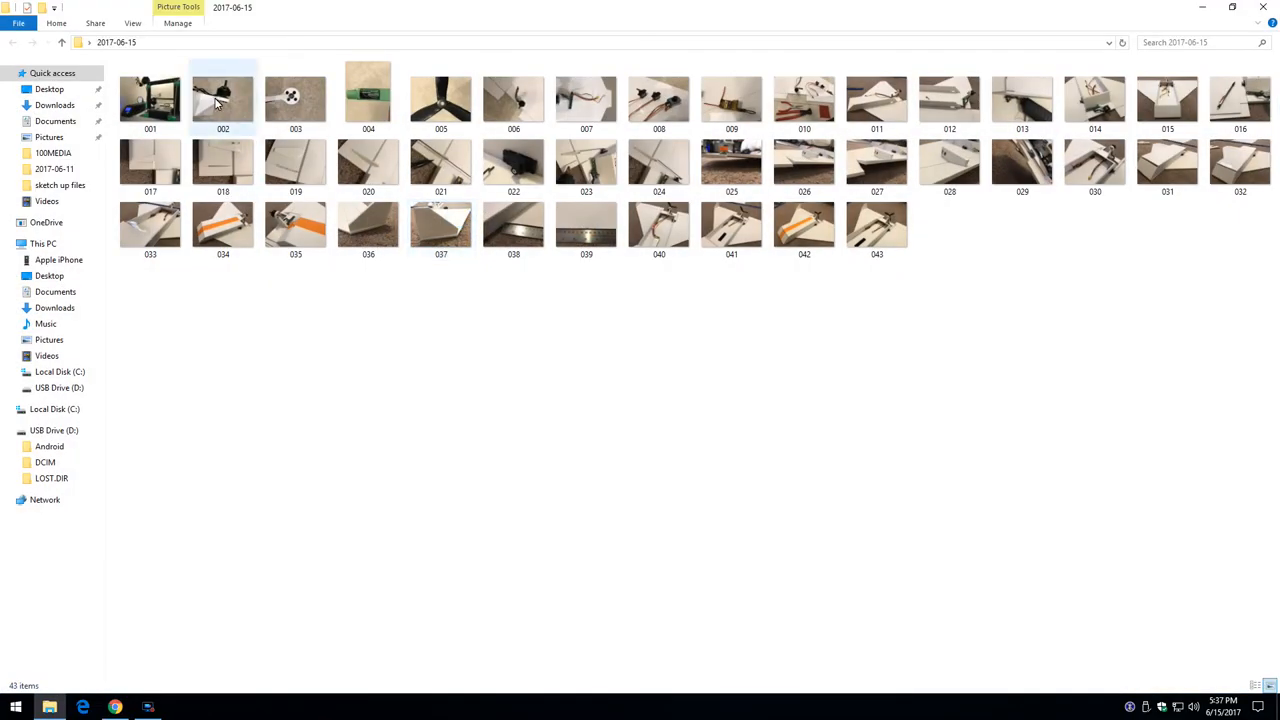
Open photo 002 of the motor on its white bracket full size in Windows Photos
double_click(222, 97)
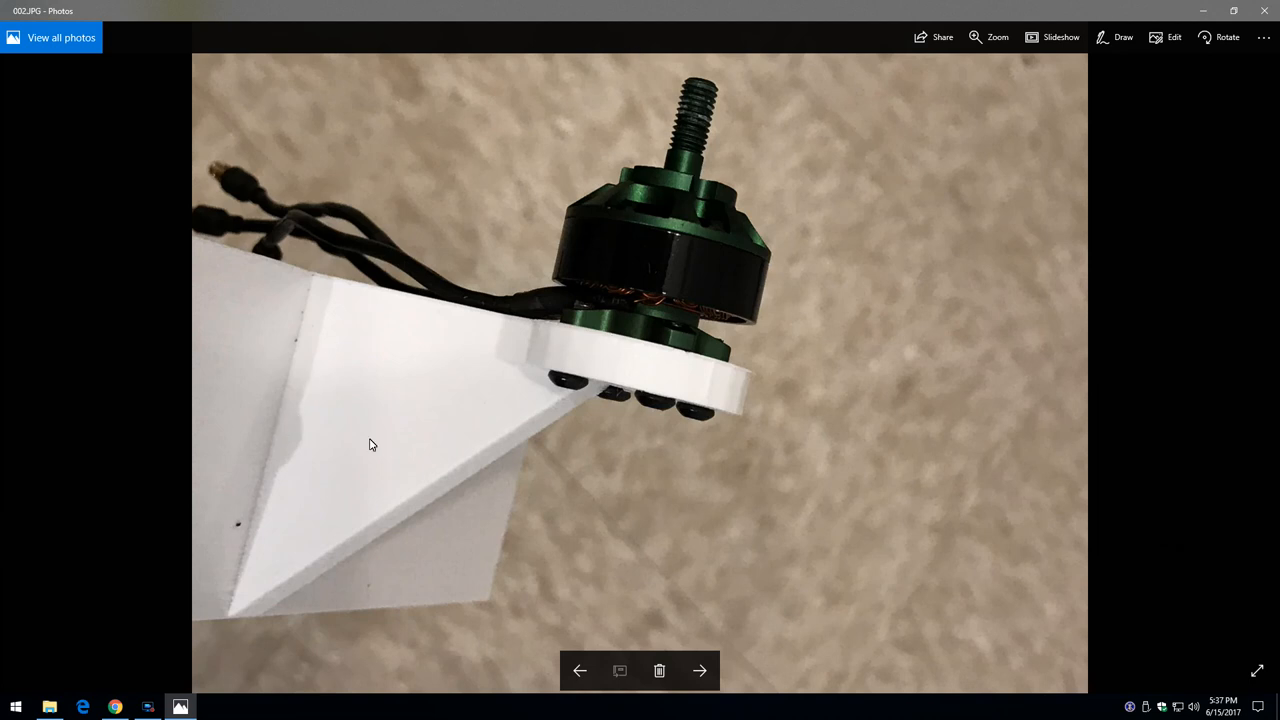
mouse_move(670, 408)
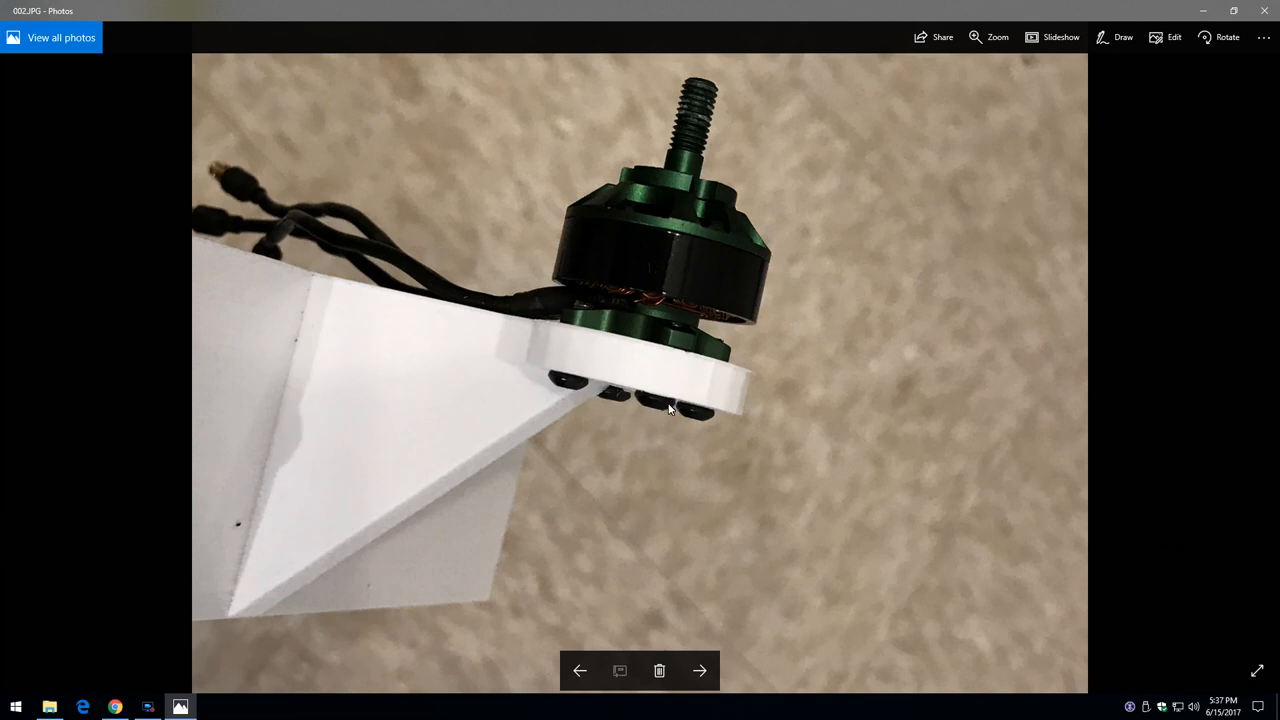
mouse_move(678, 334)
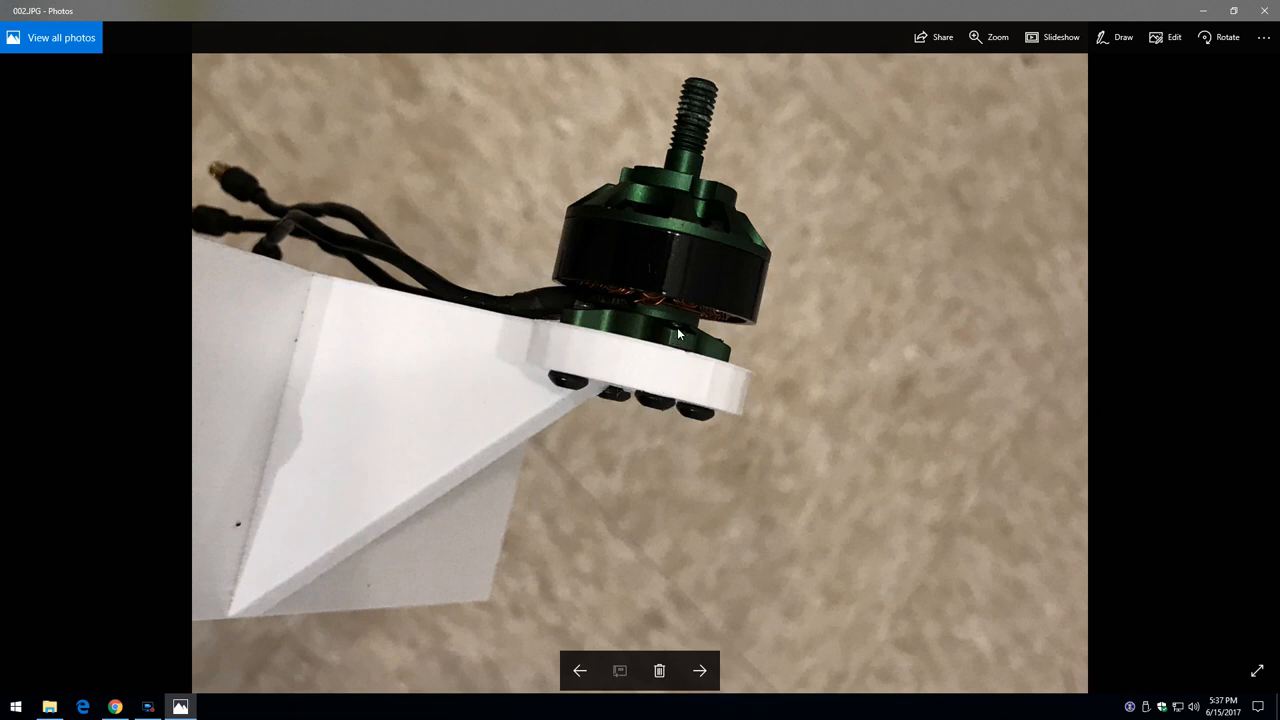
mouse_move(665, 322)
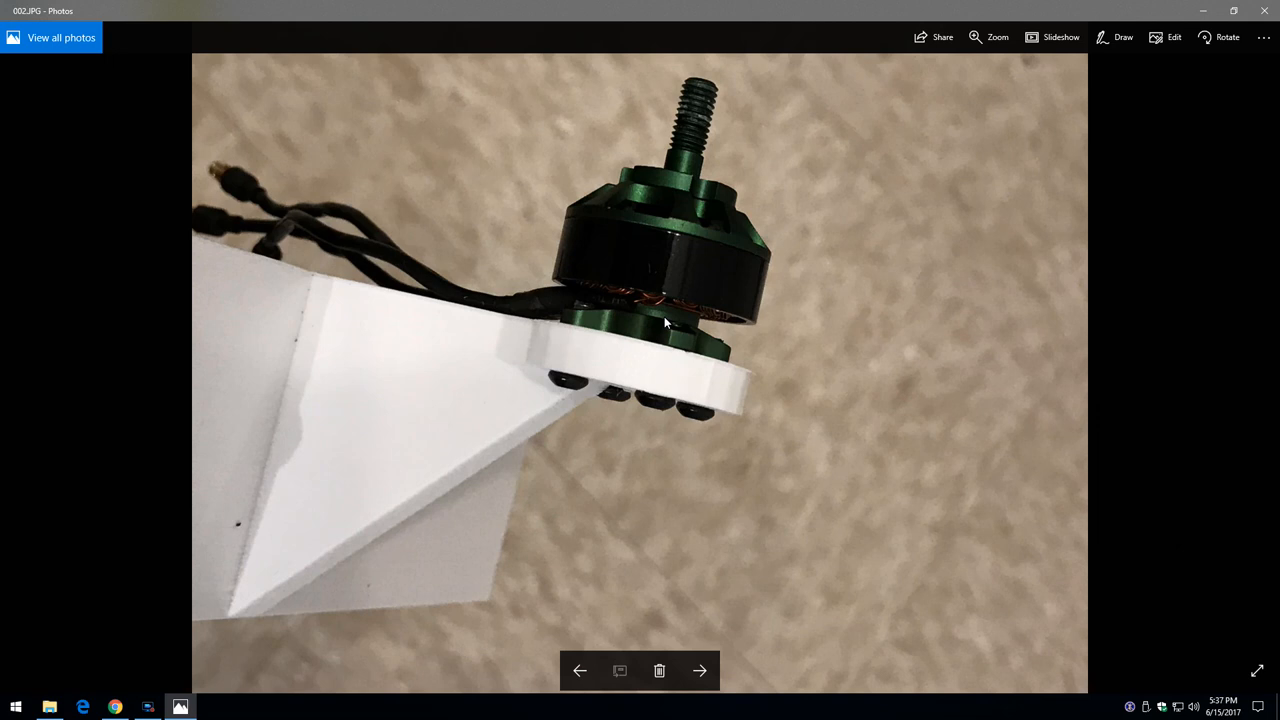
Page past the motor-mount underside, Turnigy Multistar 20A ESC and propeller photos to photo 007
click(700, 670)
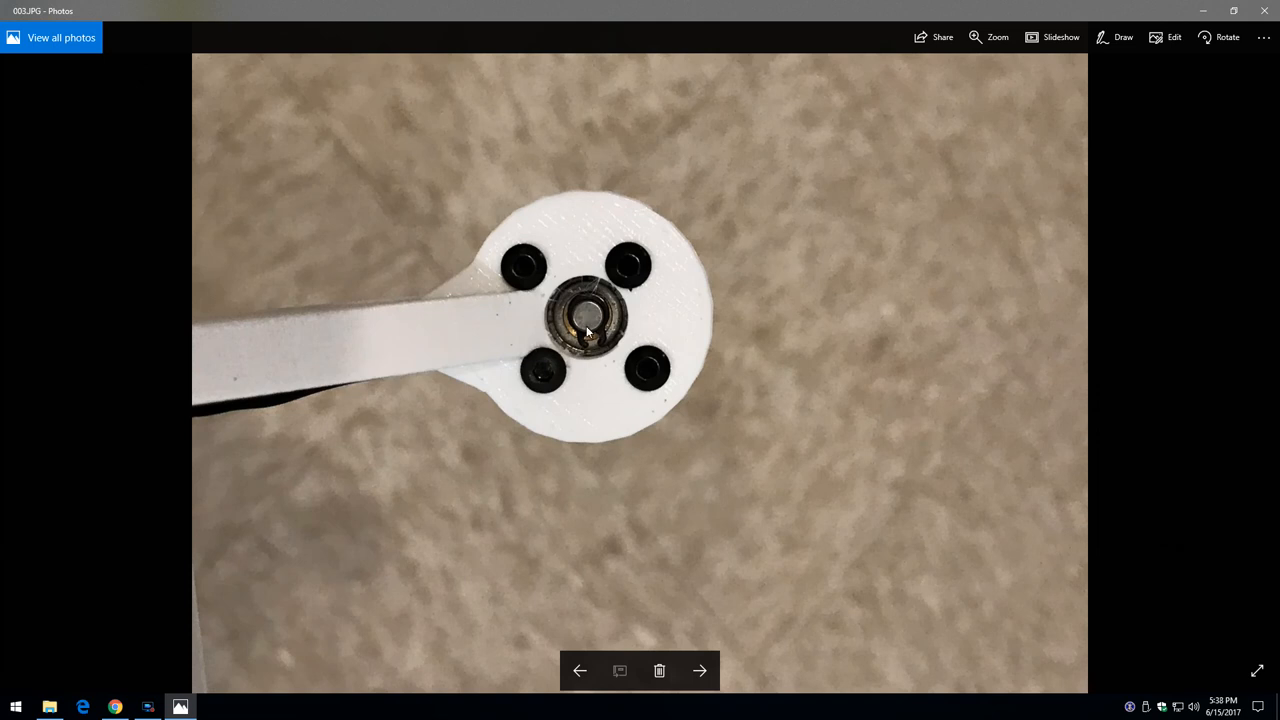
mouse_move(590, 315)
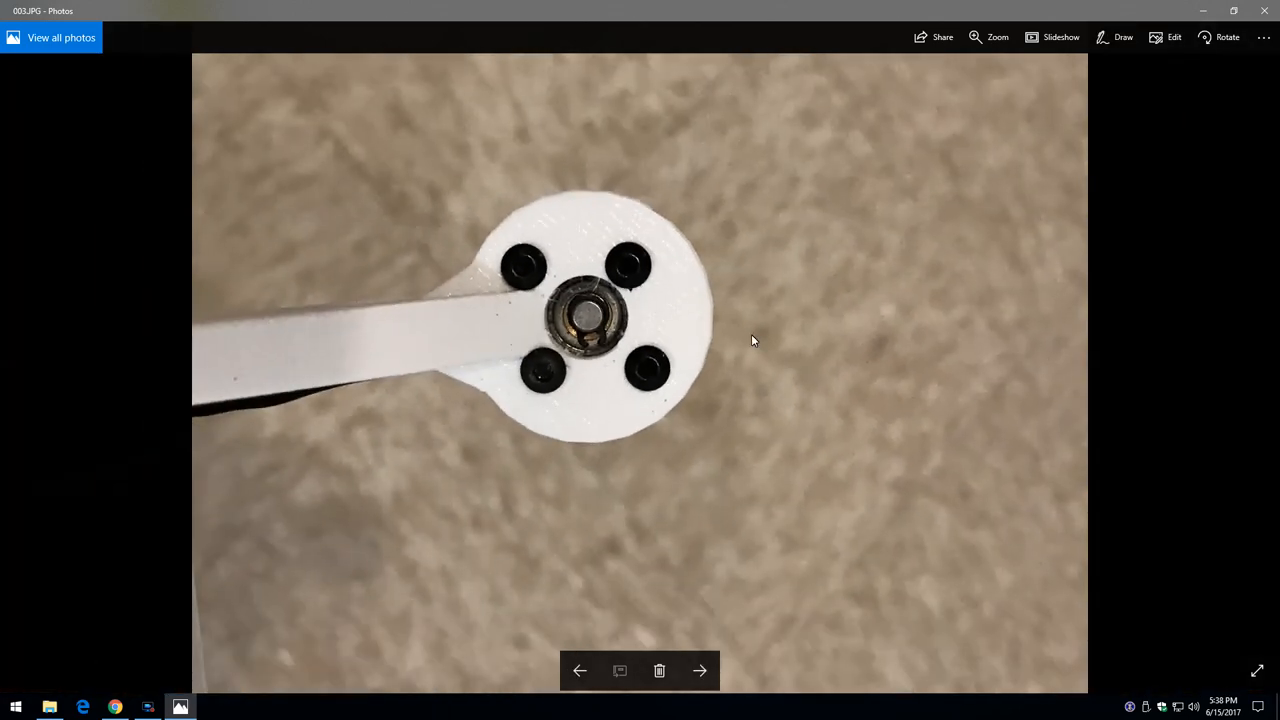
click(700, 670)
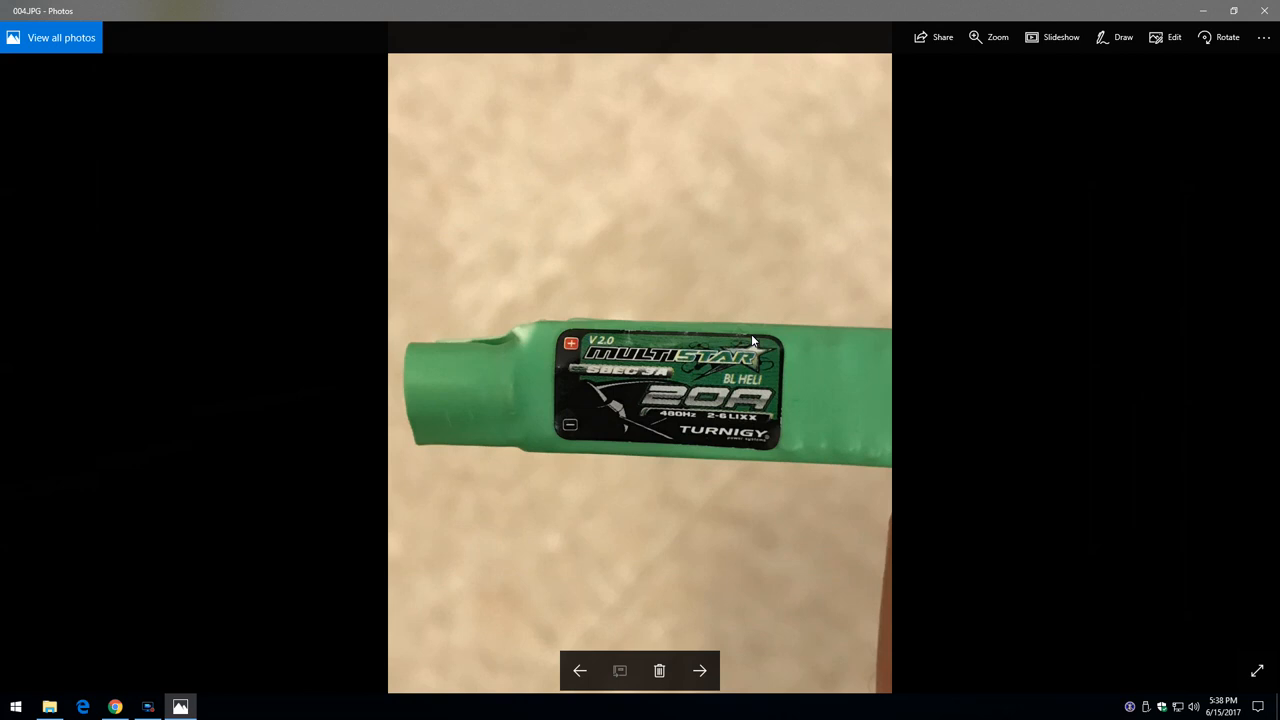
mouse_move(735, 390)
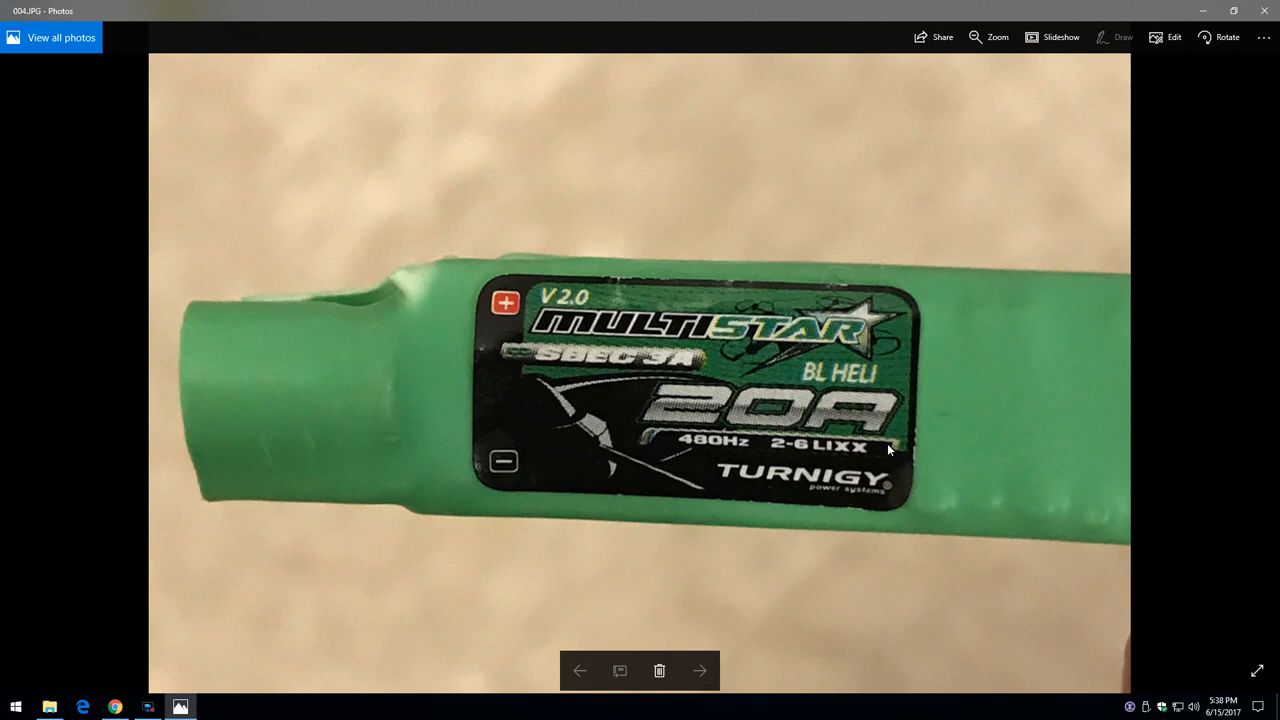
mouse_move(580, 363)
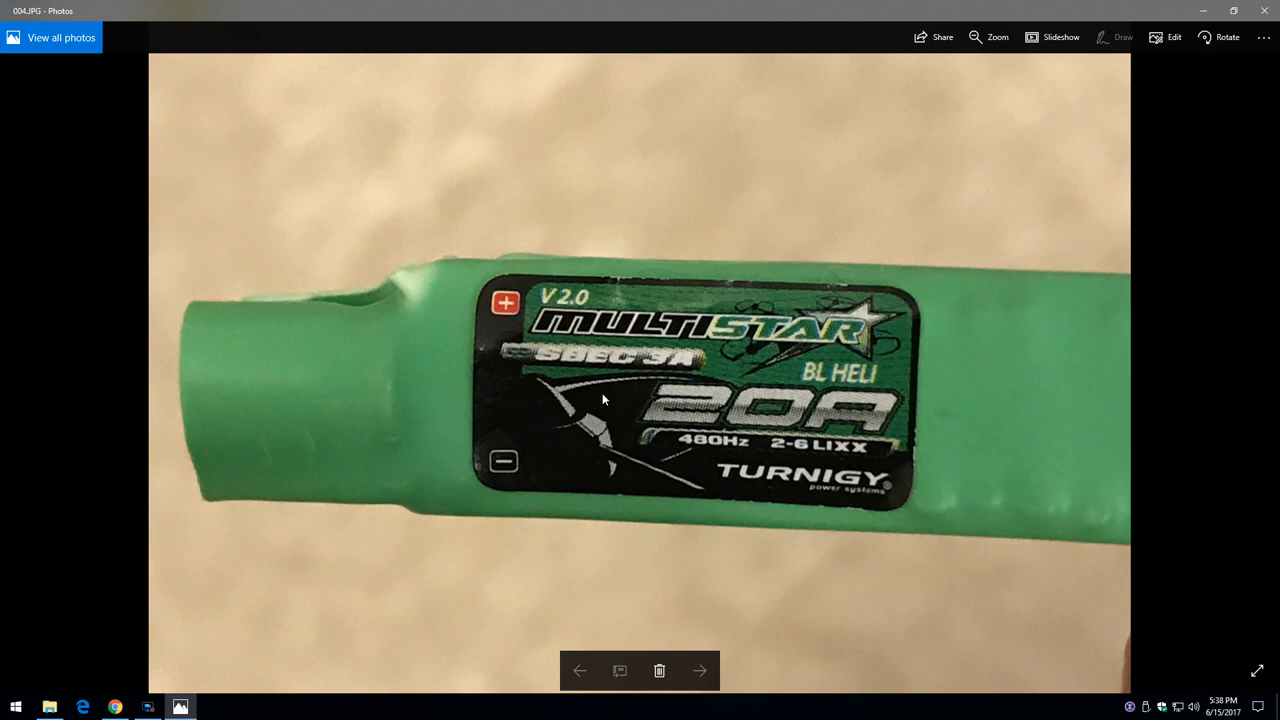
click(700, 670)
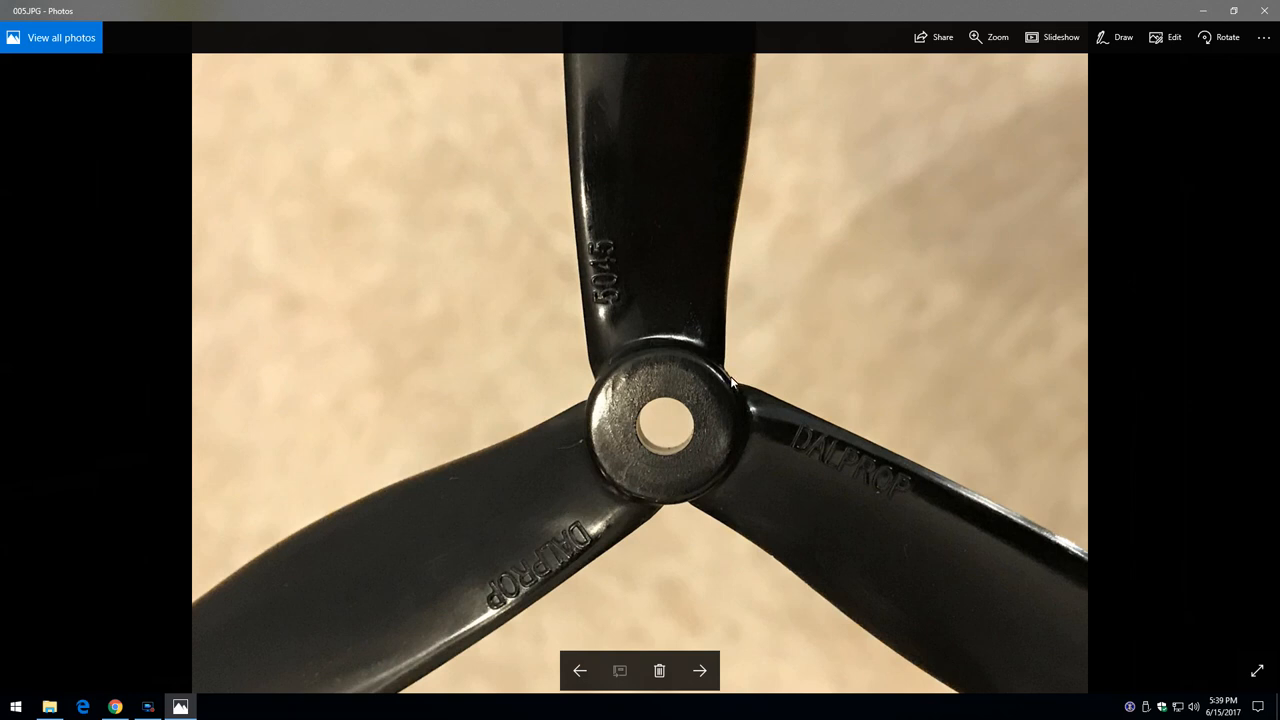
click(700, 670)
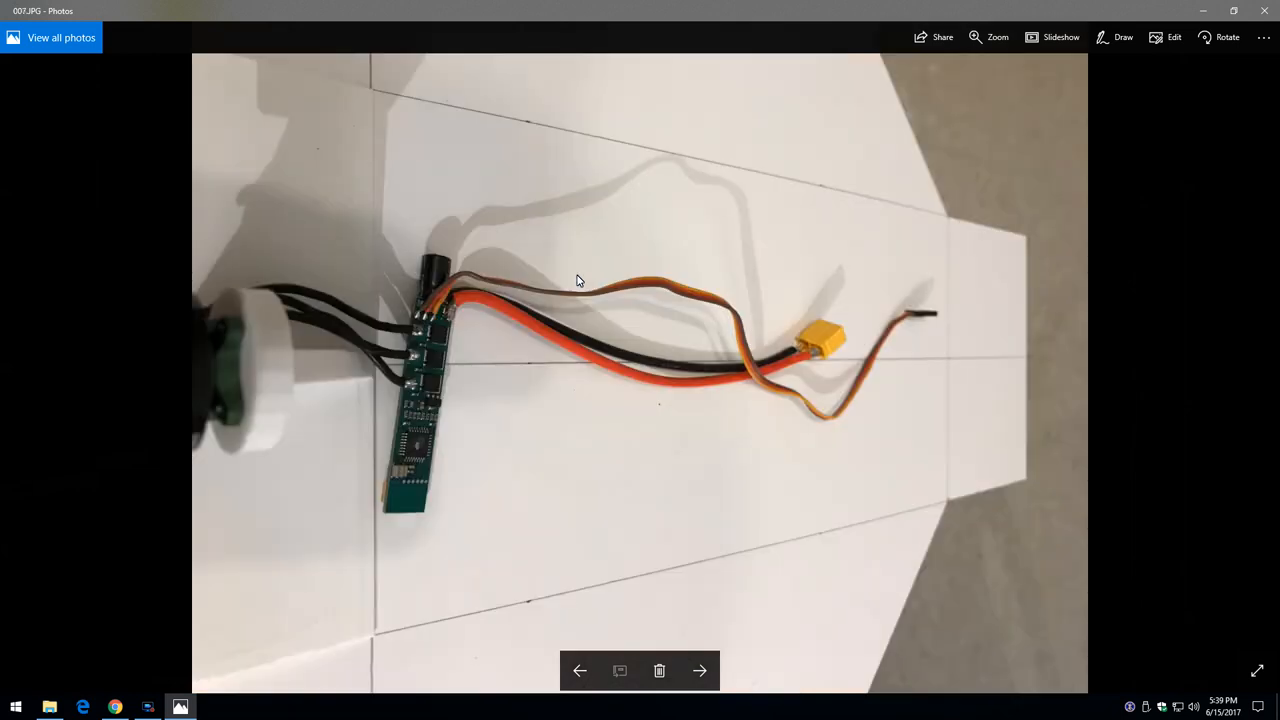
mouse_move(320, 331)
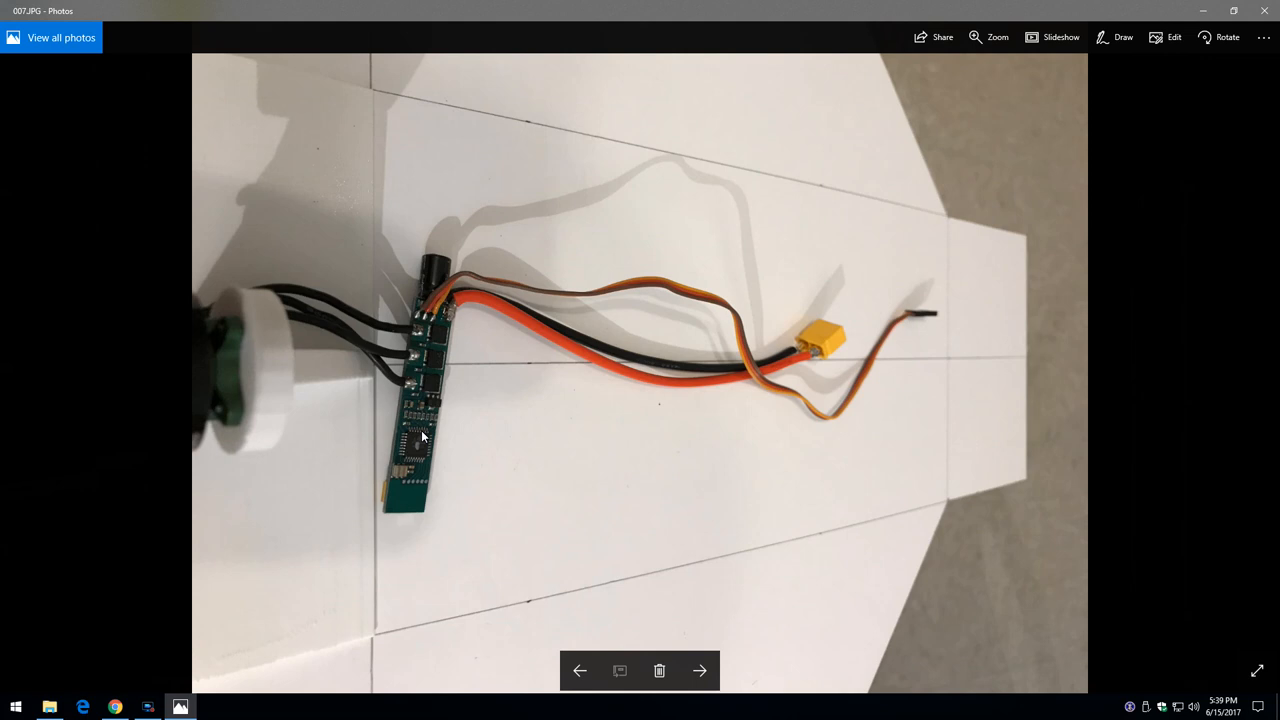
mouse_move(432, 438)
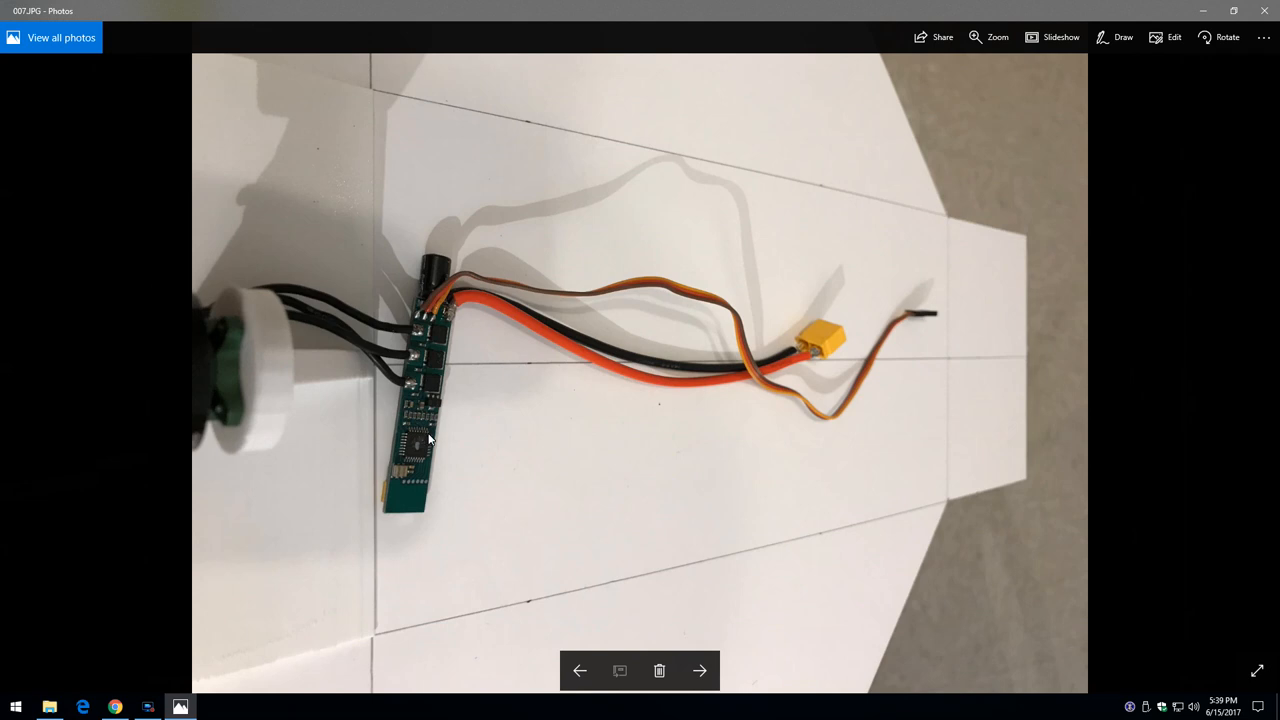
mouse_move(820, 352)
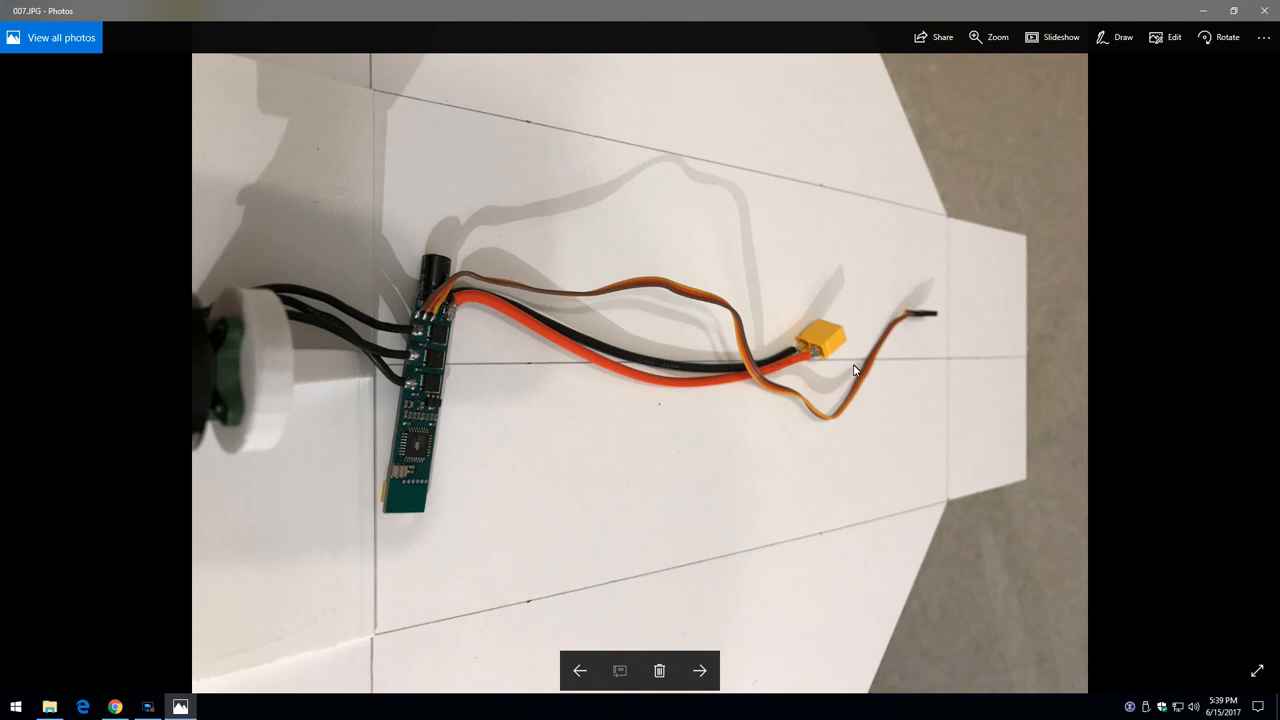
mouse_move(990, 352)
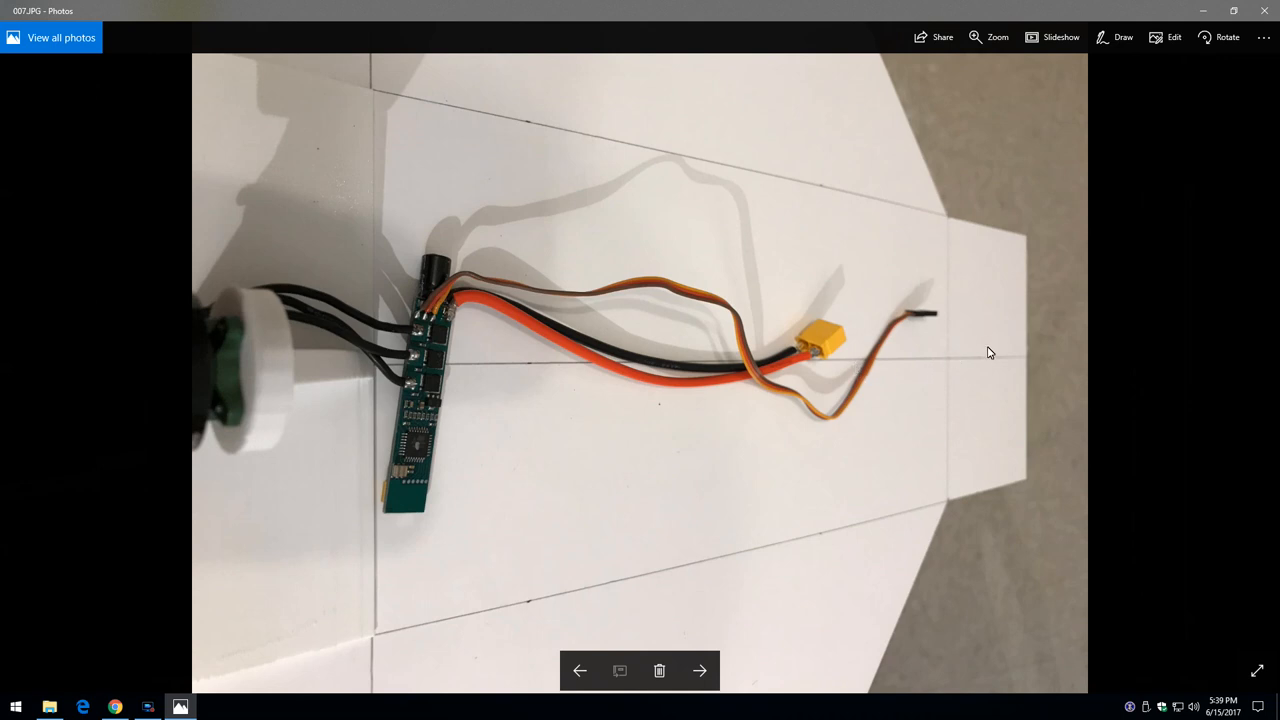
mouse_move(967, 351)
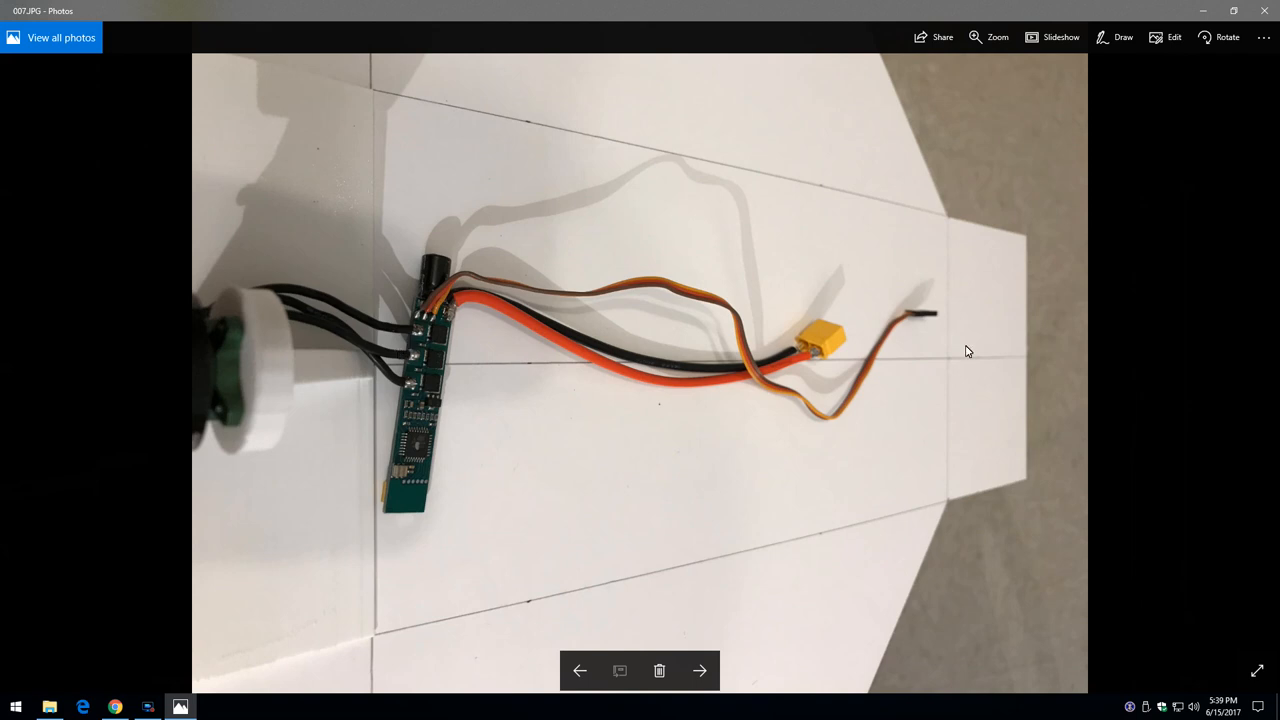
mouse_move(412, 395)
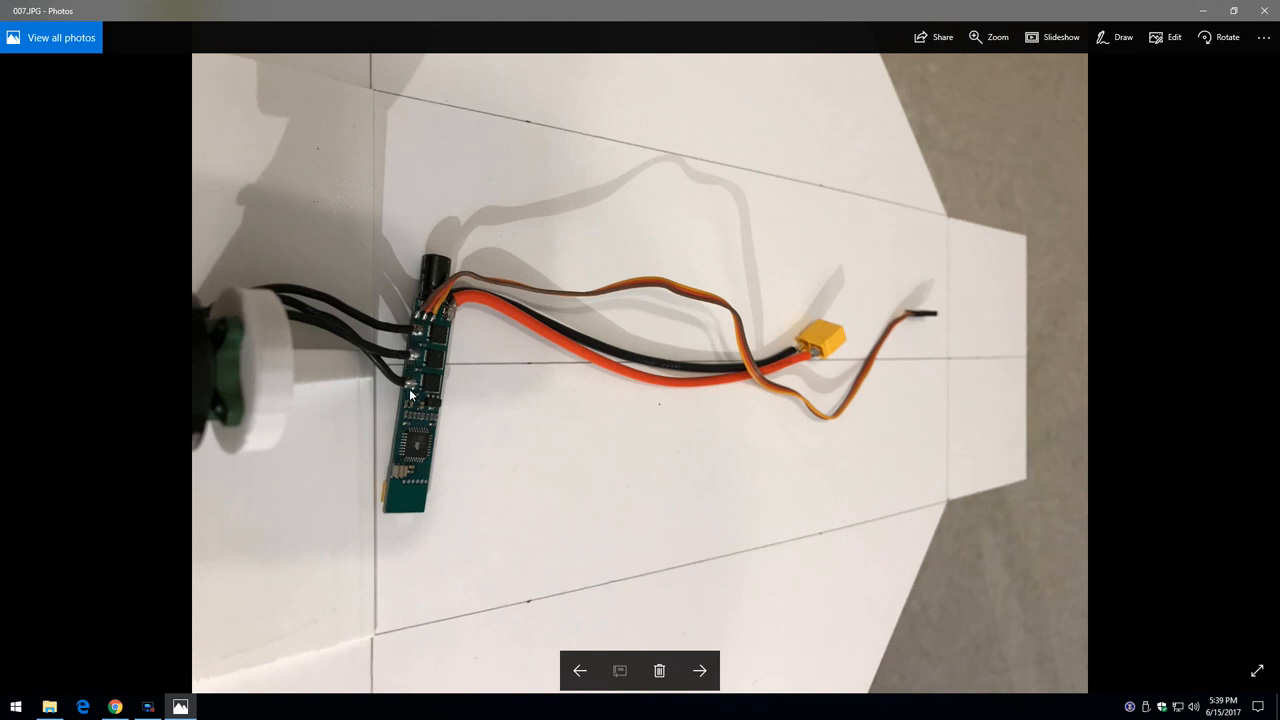
mouse_move(860, 360)
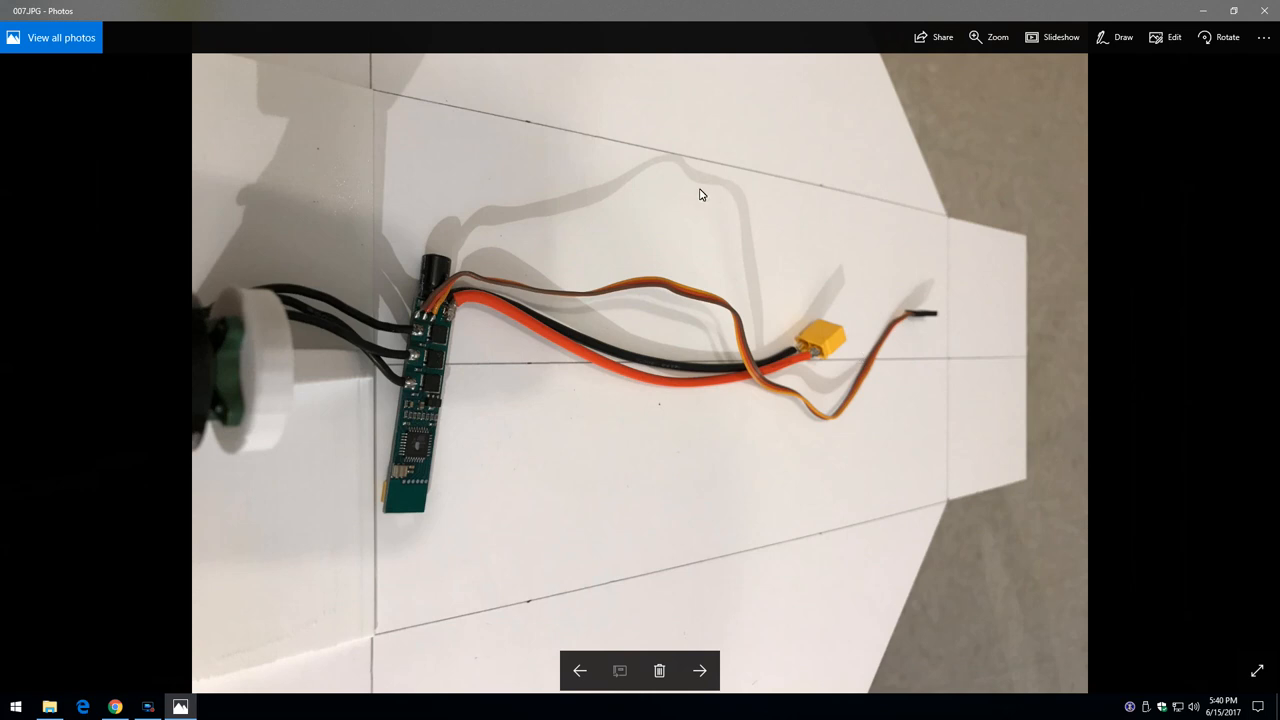
Advance to photo 008 of two Tower Pro MG90S servos beside a servo tester
click(699, 670)
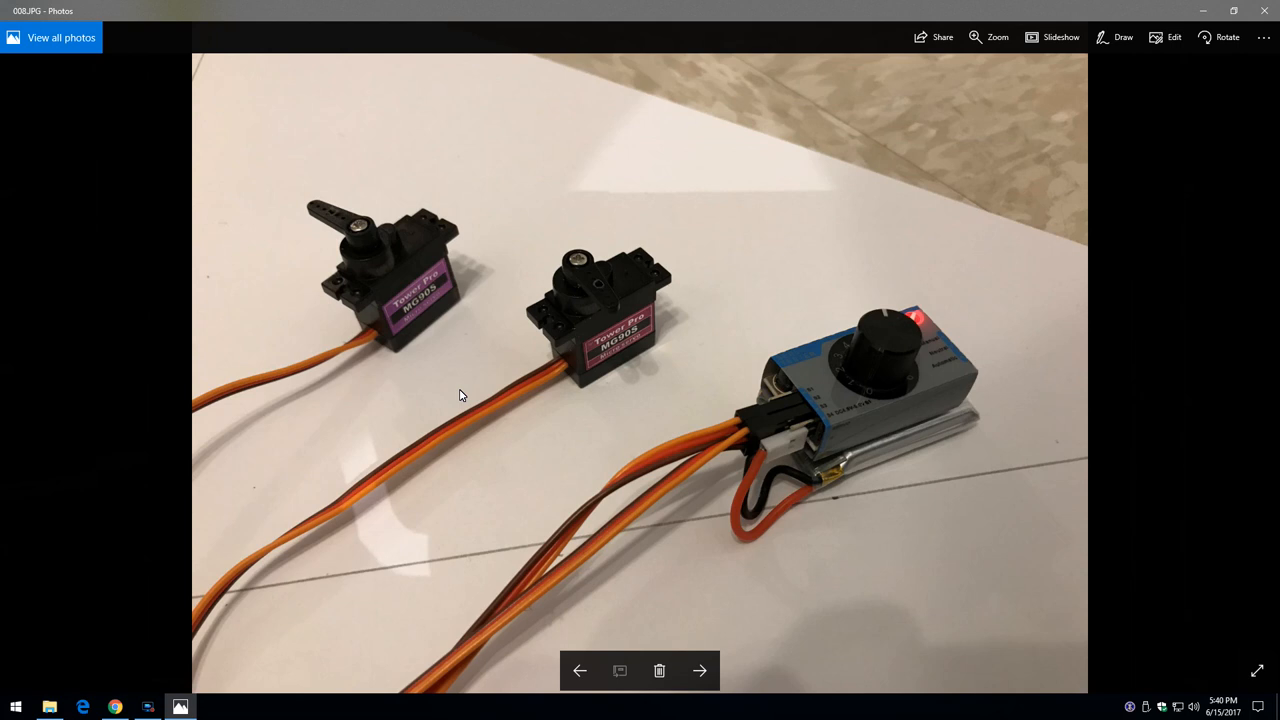
mouse_move(854, 419)
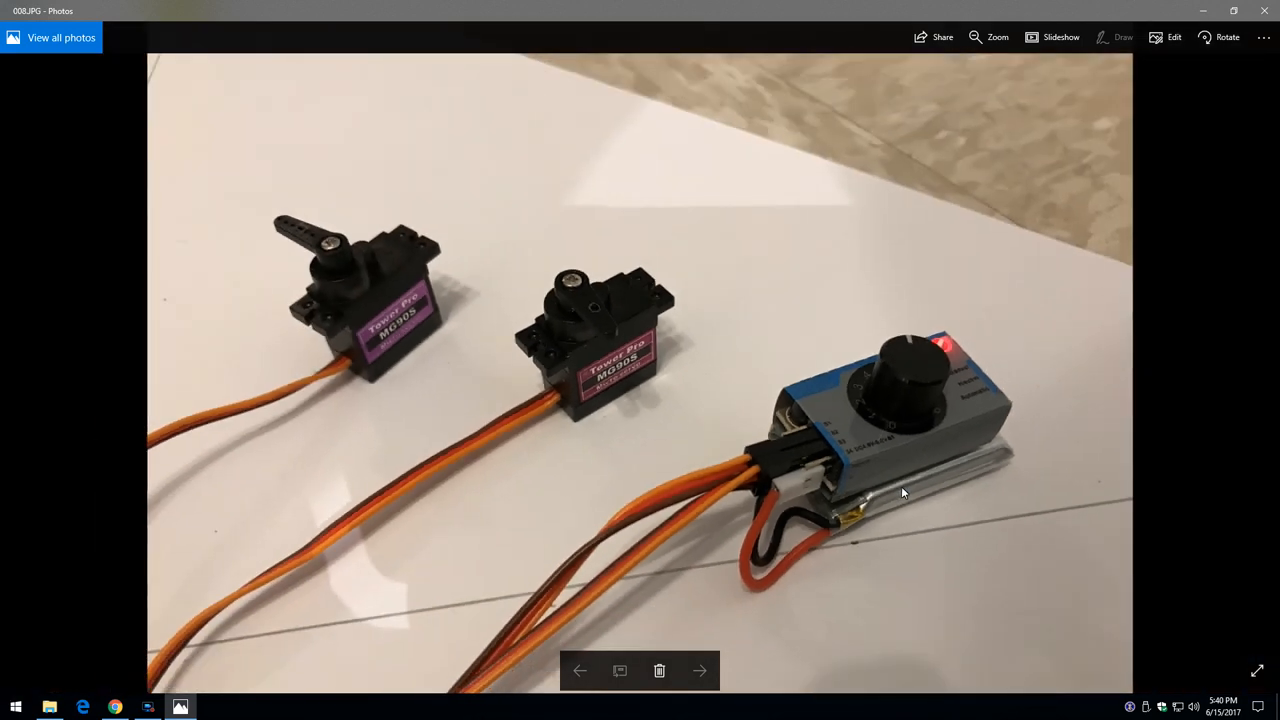
mouse_move(898, 494)
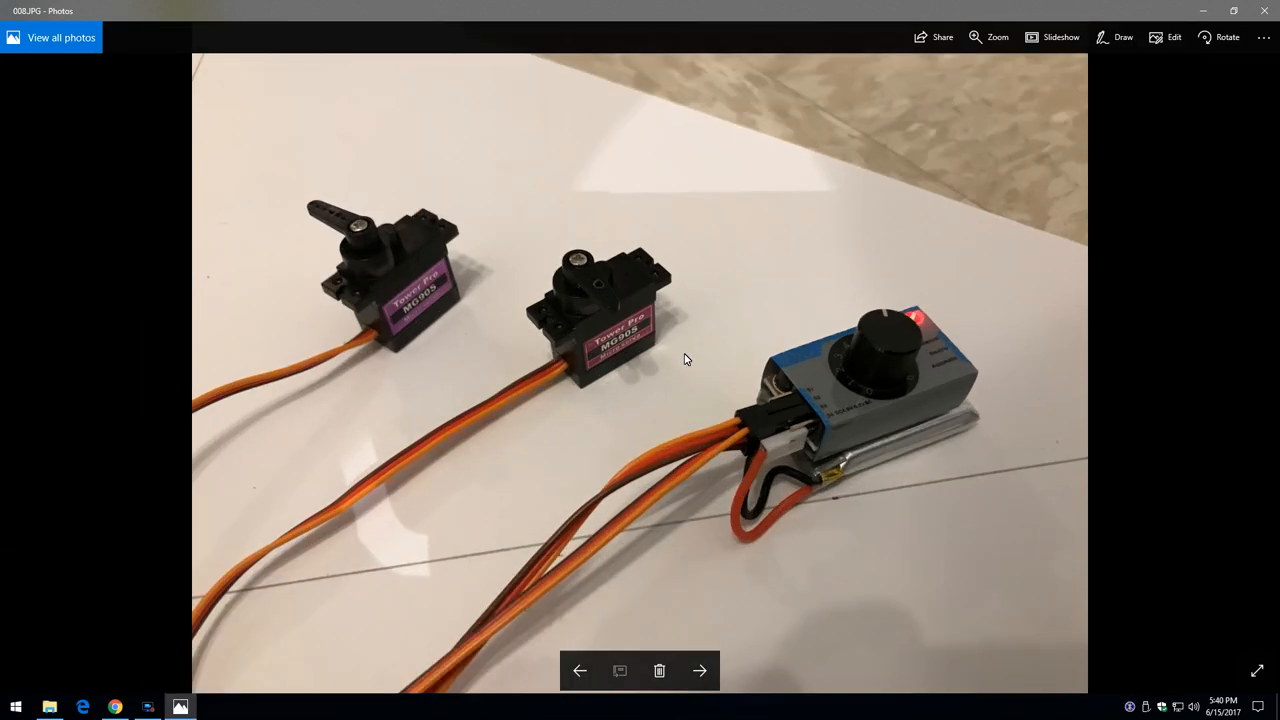
Page past the OrangeRx receiver and tools photos to photo 011 of the foam delta wing
click(700, 670)
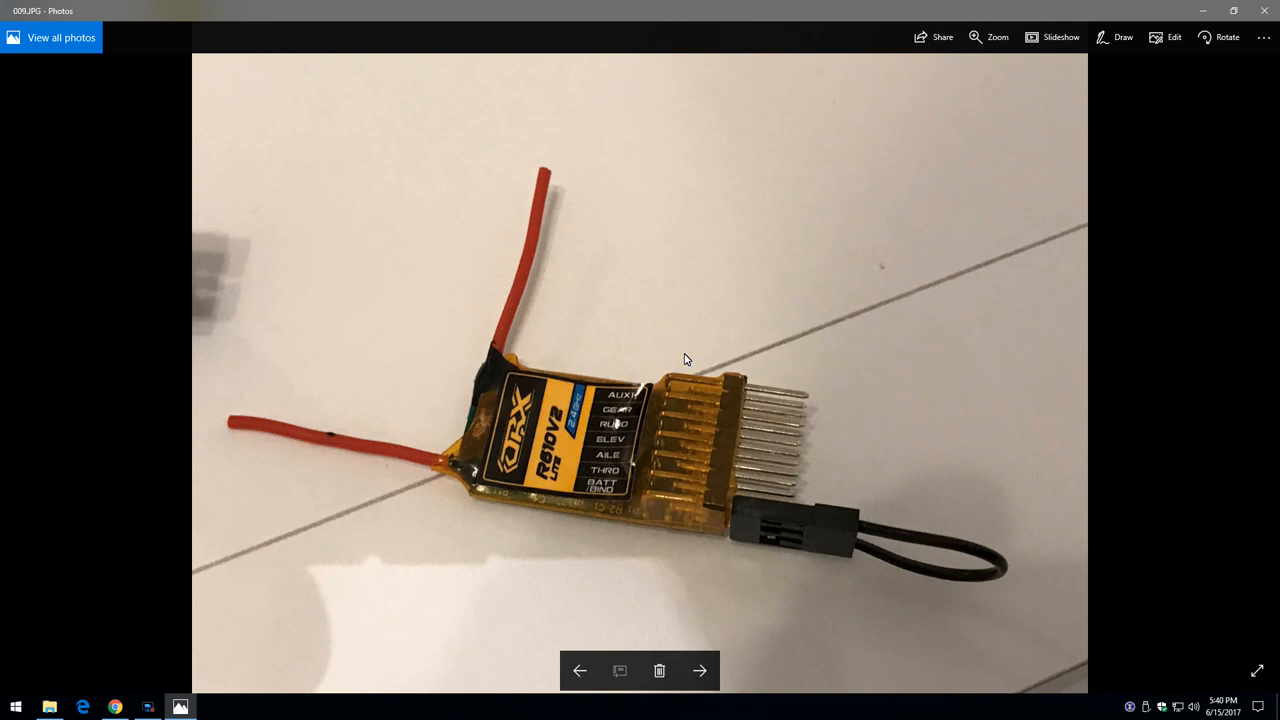
mouse_move(665, 436)
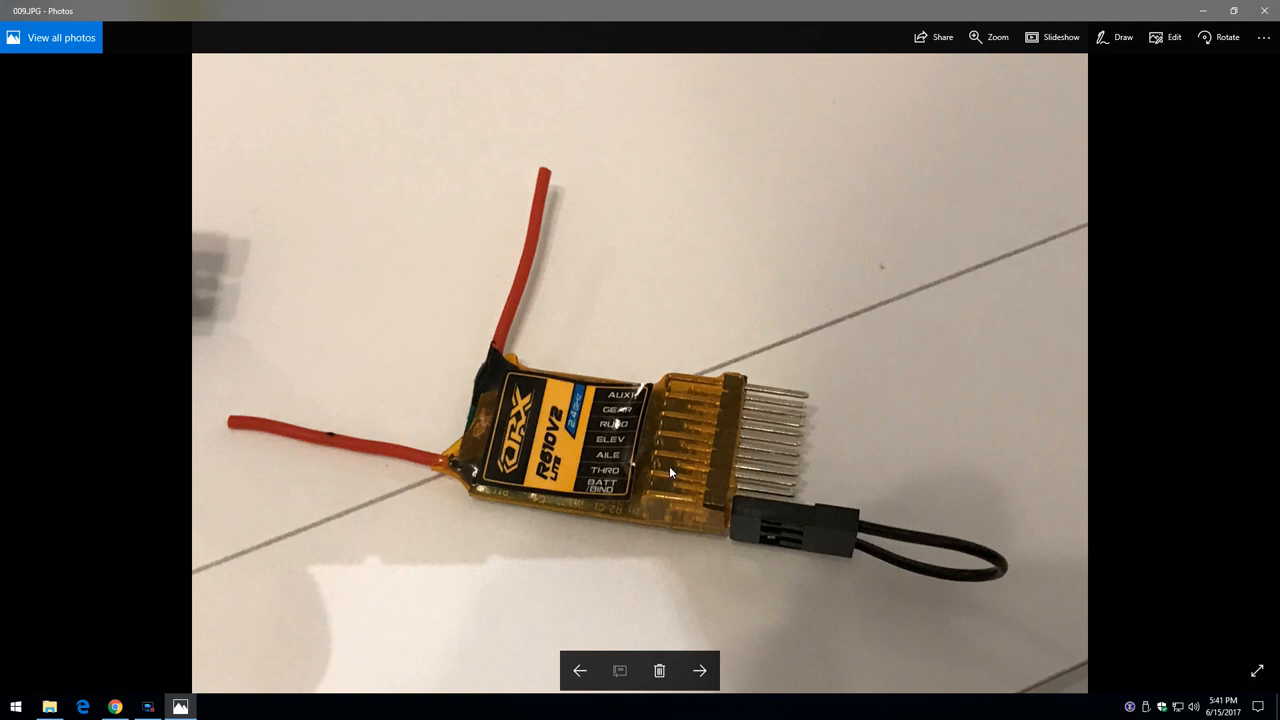
click(700, 670)
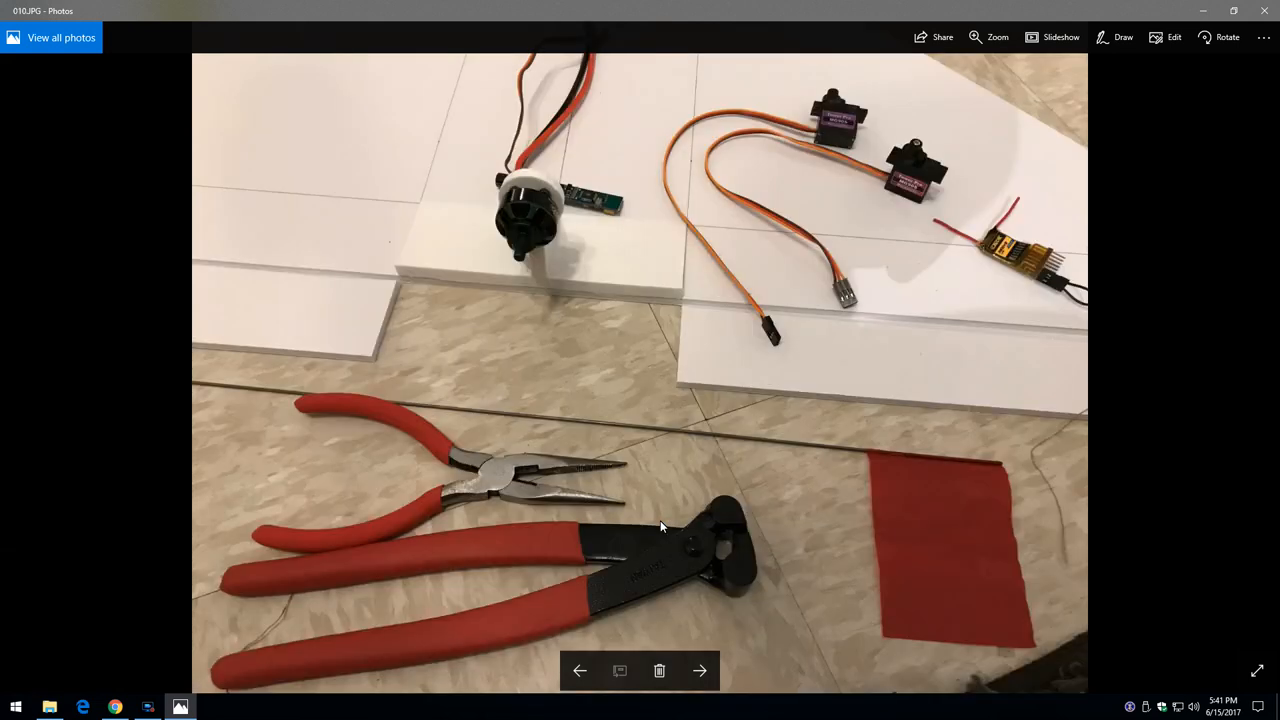
mouse_move(998, 465)
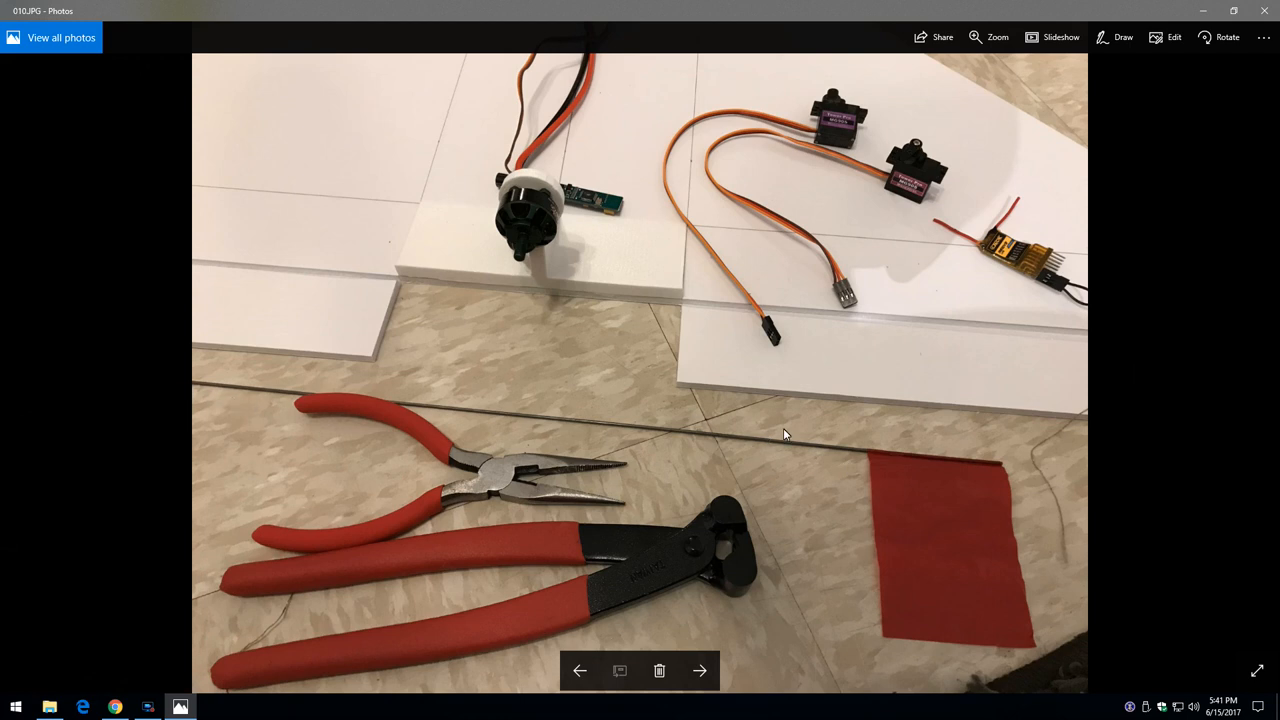
mouse_move(750, 554)
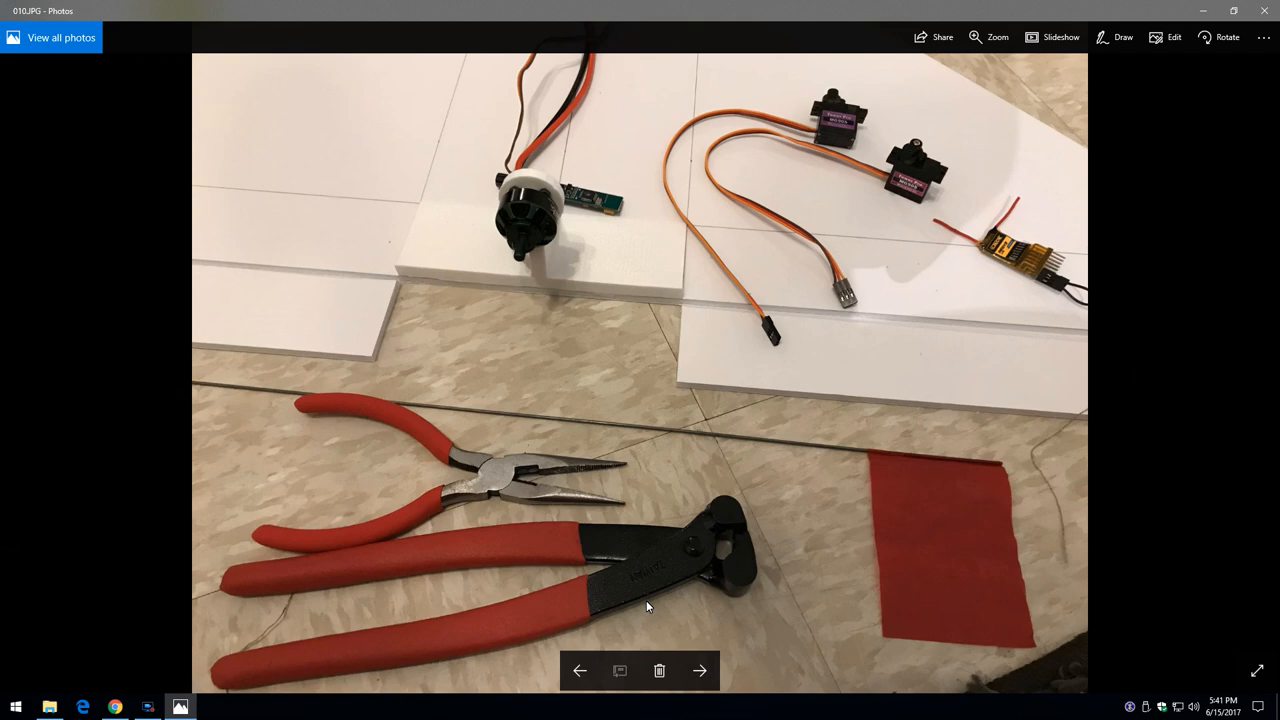
click(703, 670)
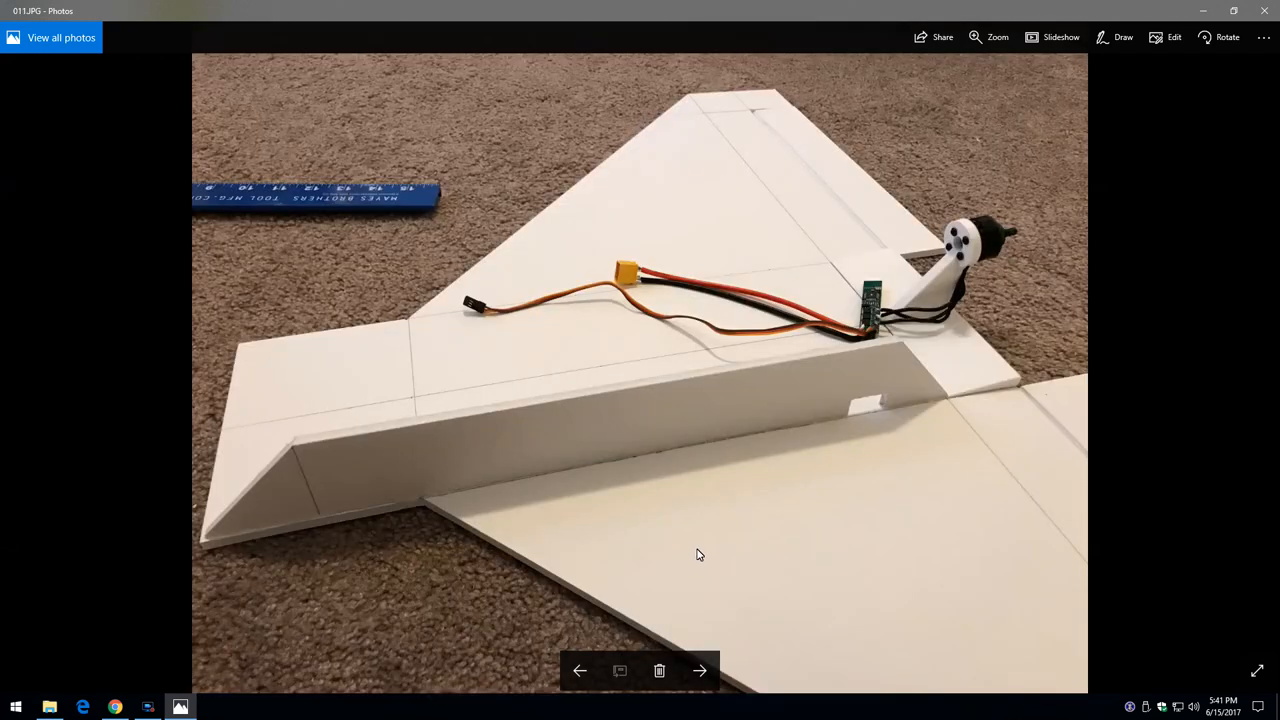
Page through the sidewall, glued servo and open fuselage photos to photo 016 with the pencil
click(700, 669)
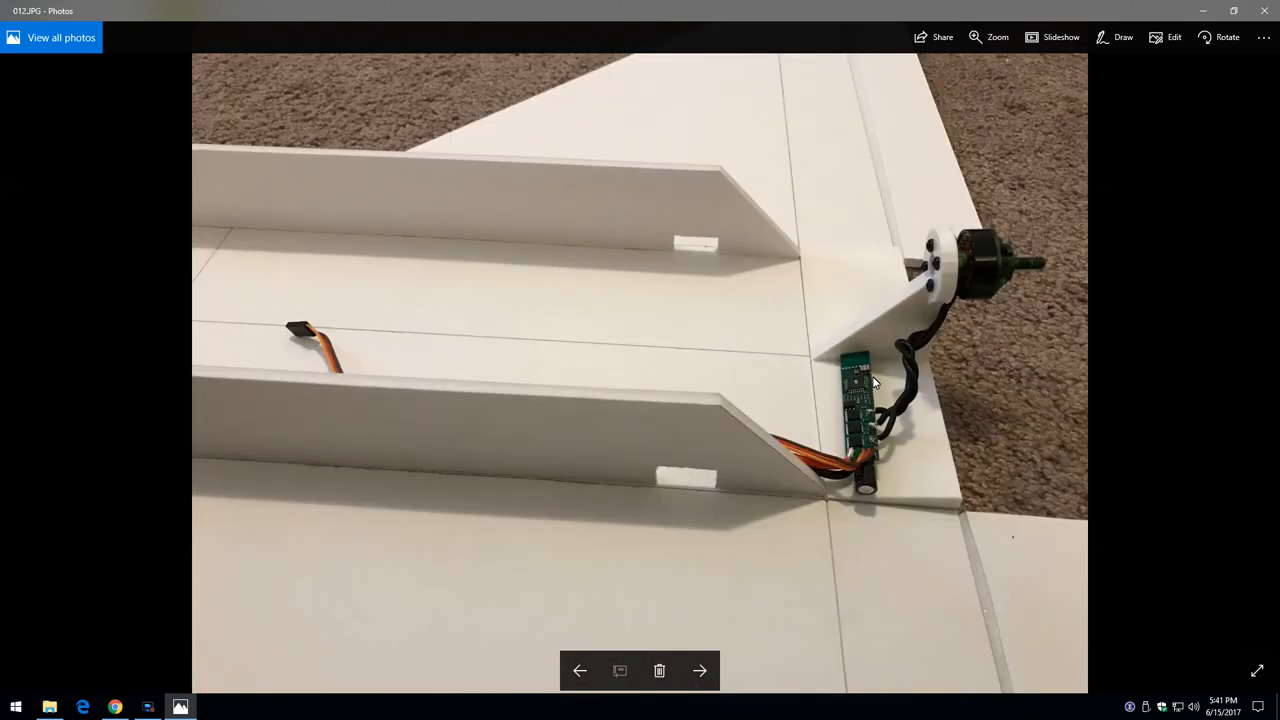
click(702, 670)
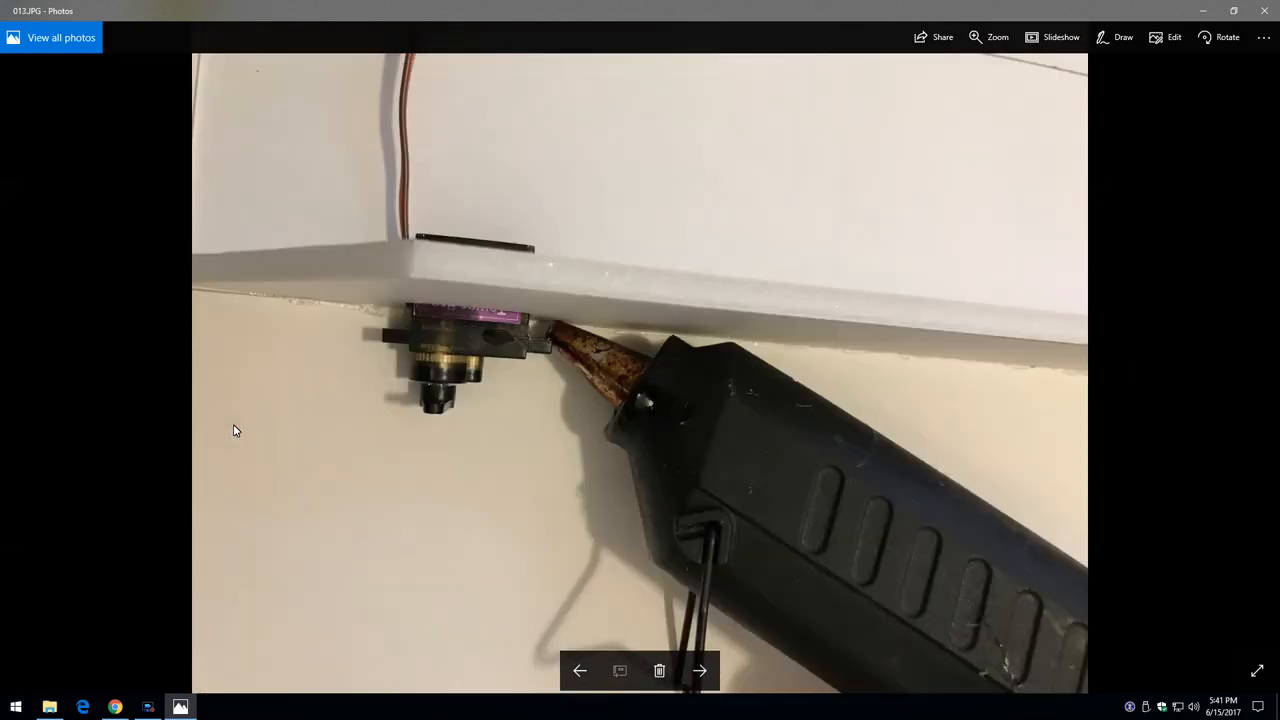
click(703, 670)
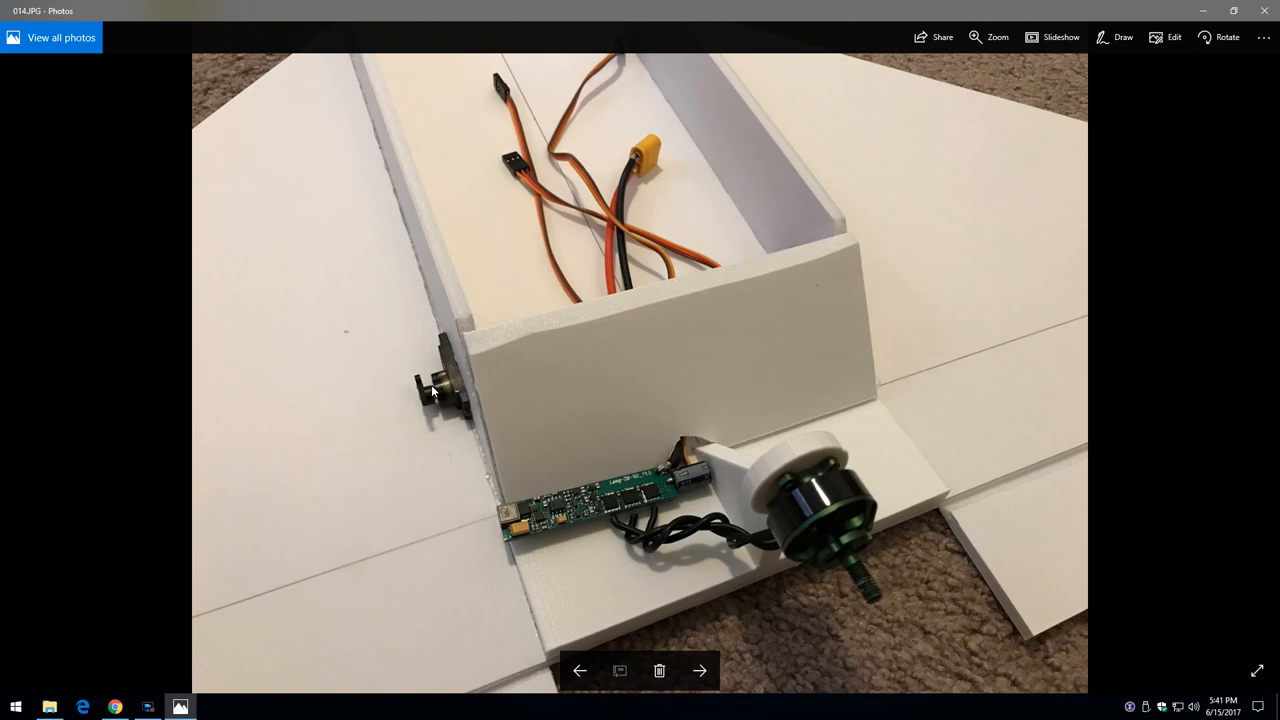
click(707, 671)
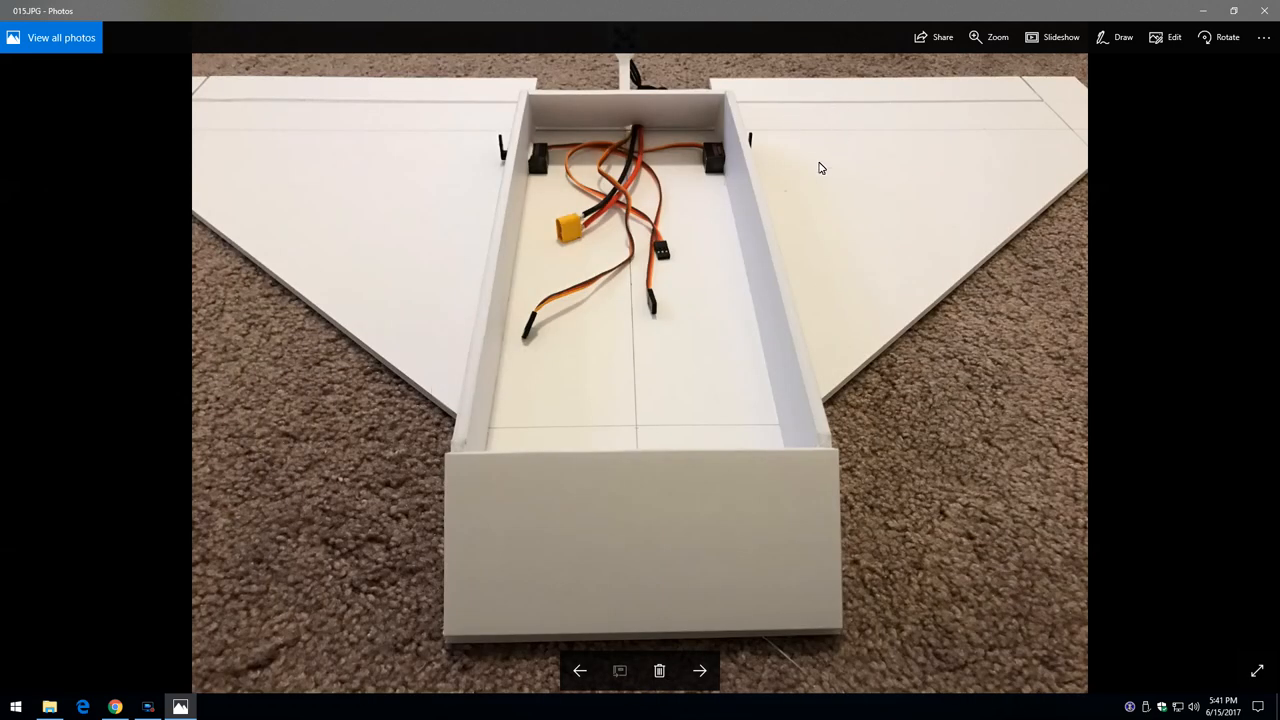
click(577, 668)
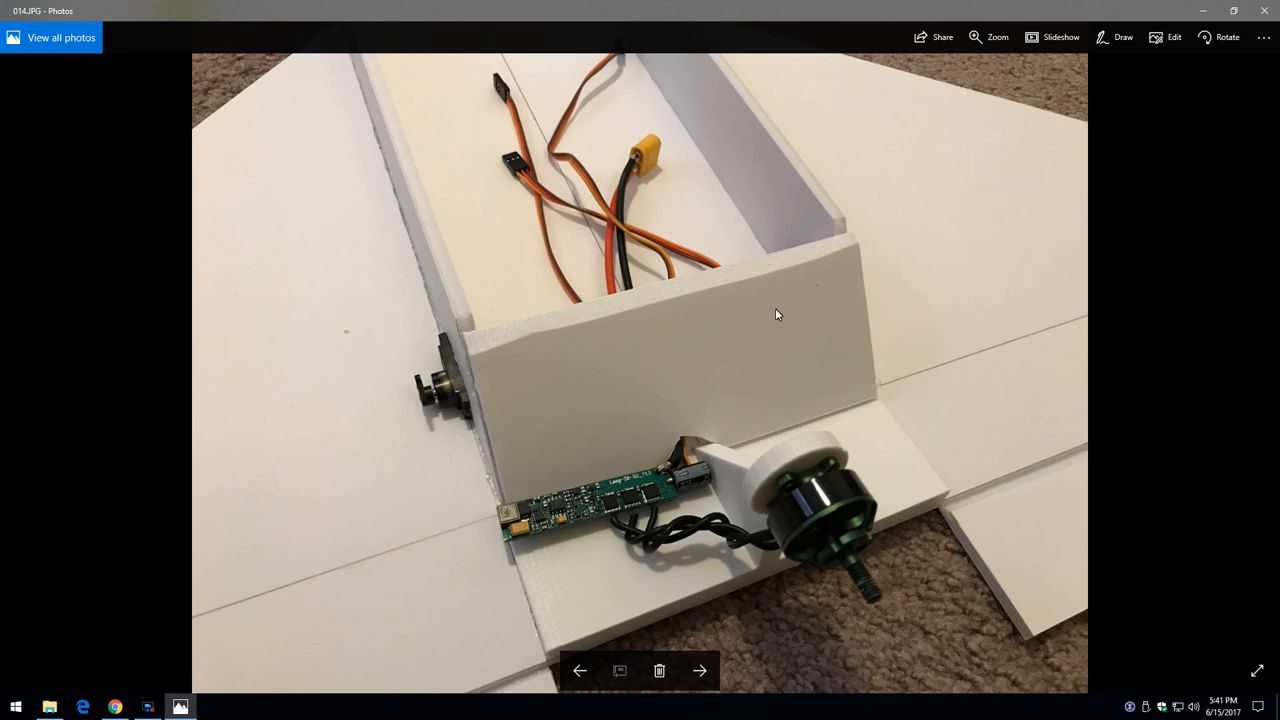
mouse_move(658, 380)
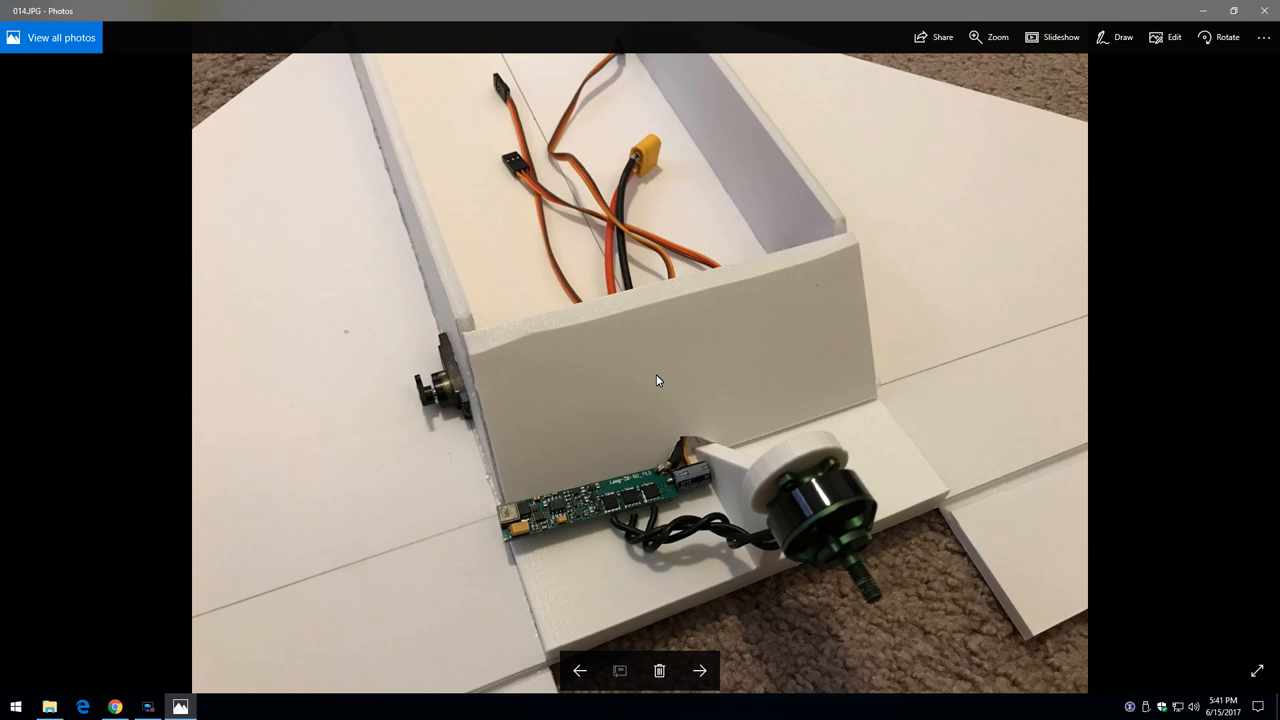
click(700, 672)
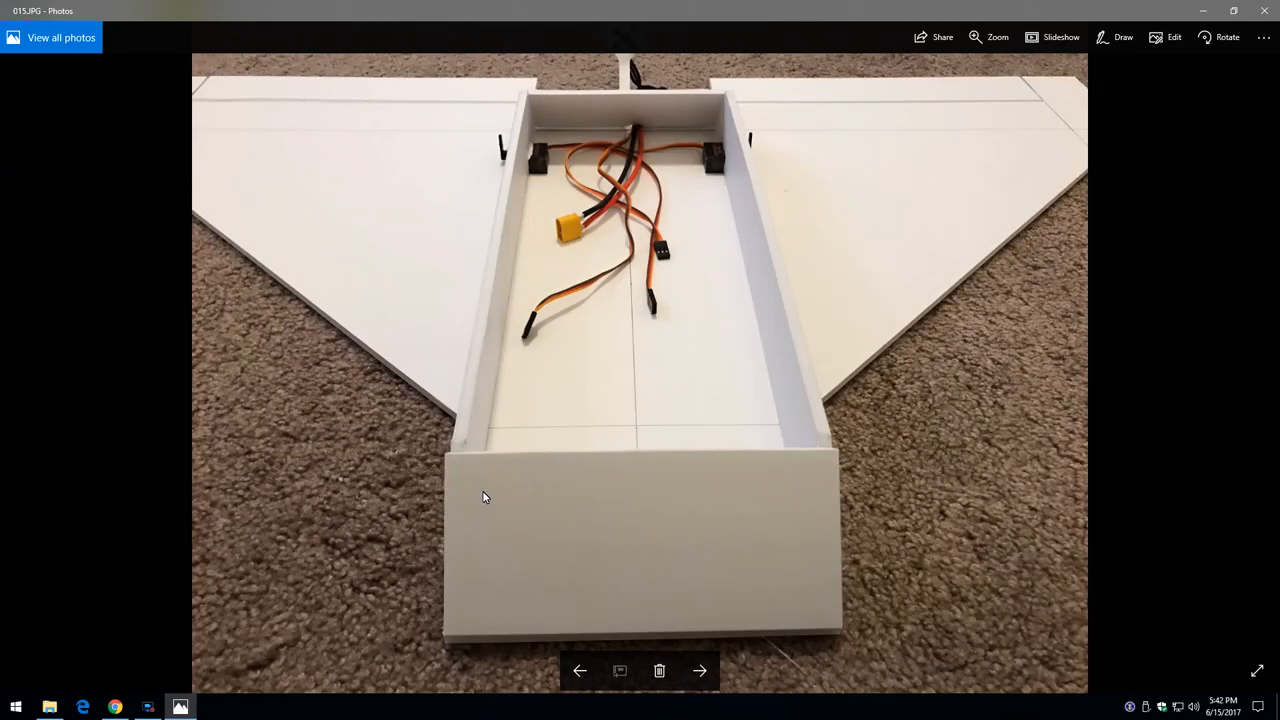
mouse_move(464, 488)
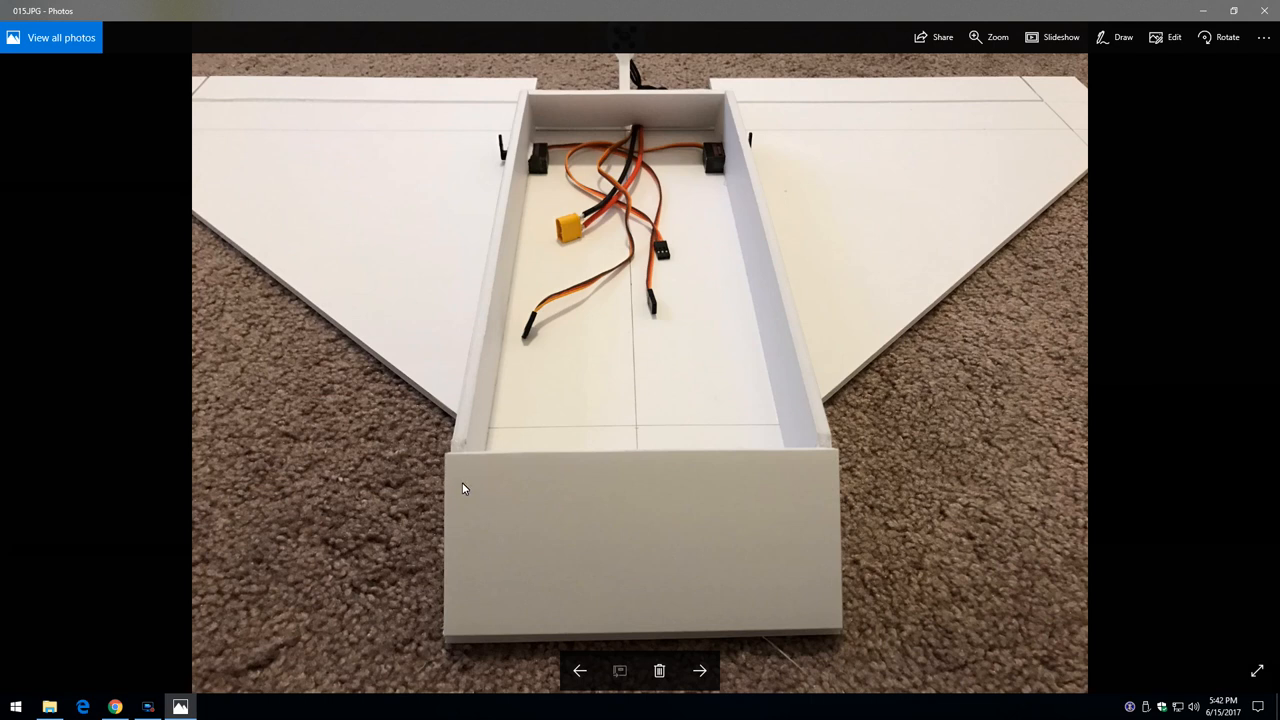
mouse_move(831, 448)
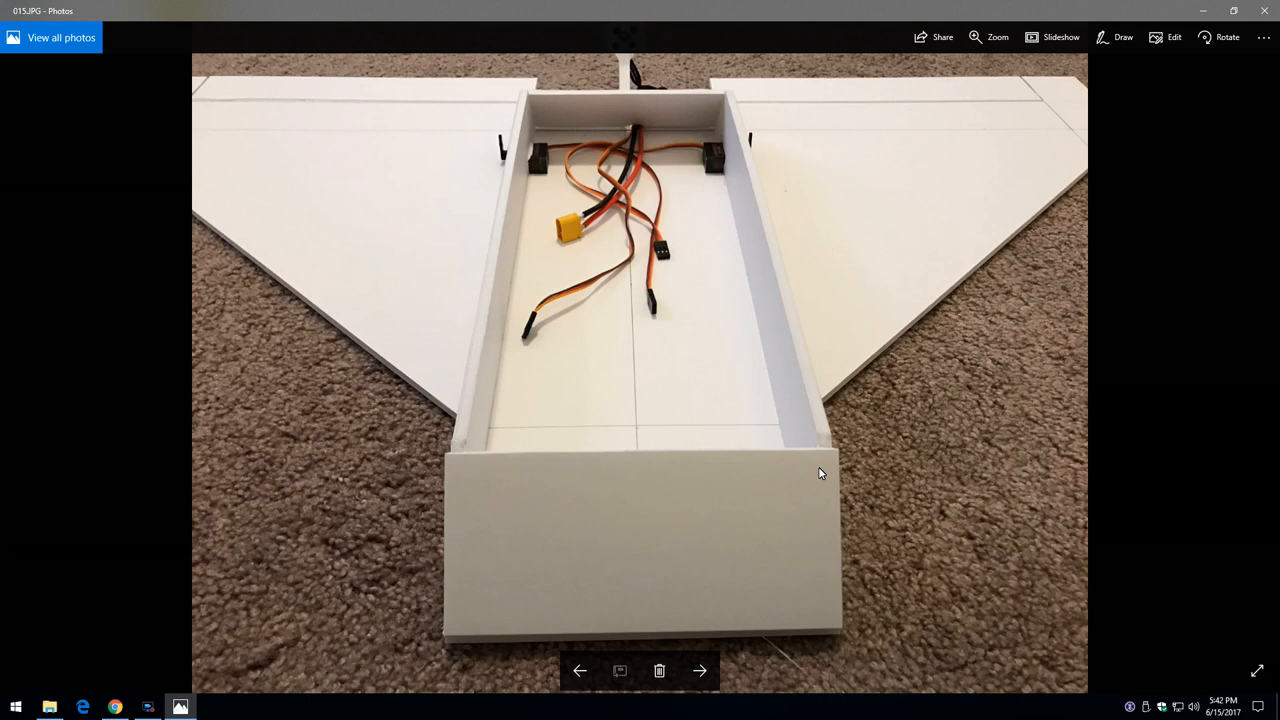
mouse_move(616, 514)
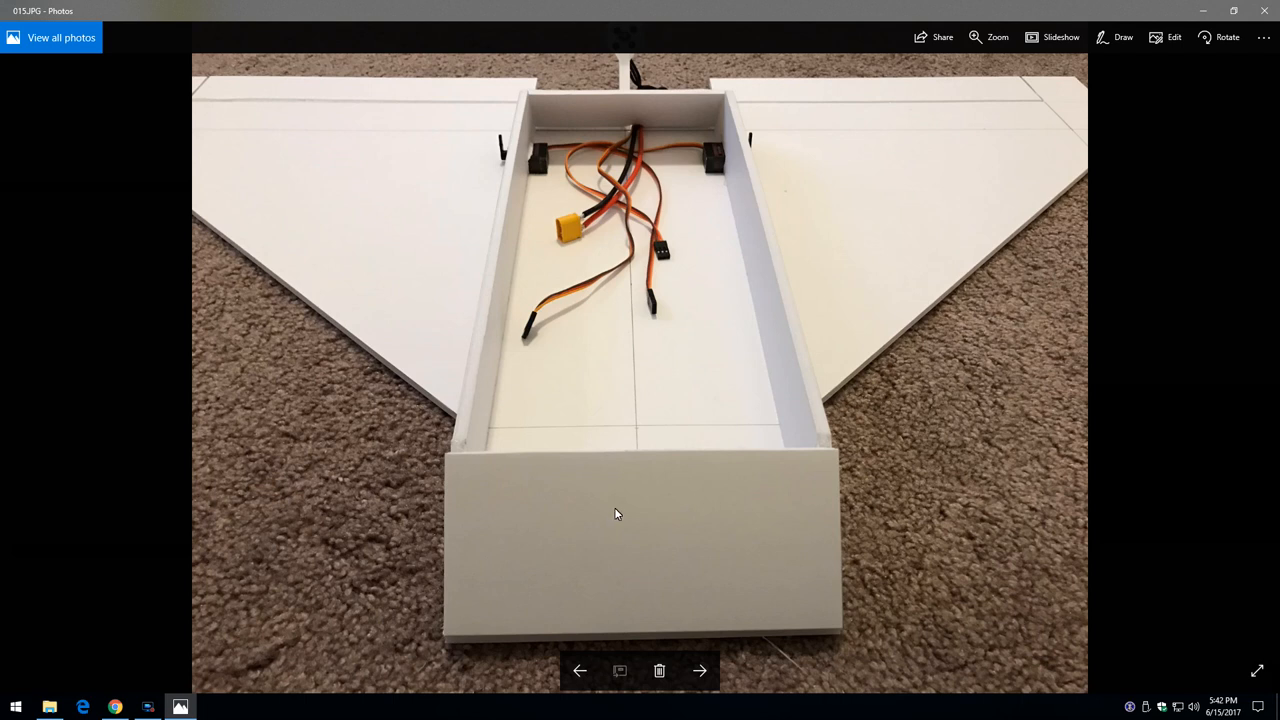
mouse_move(638, 516)
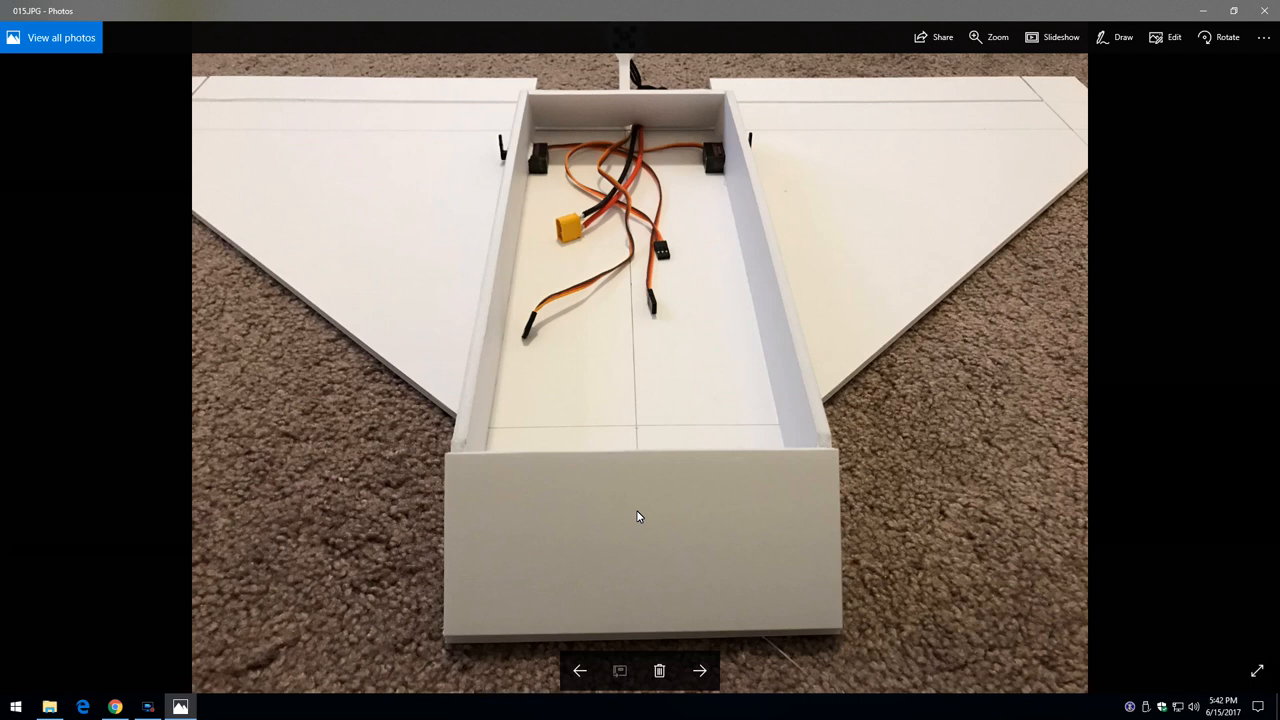
mouse_move(757, 553)
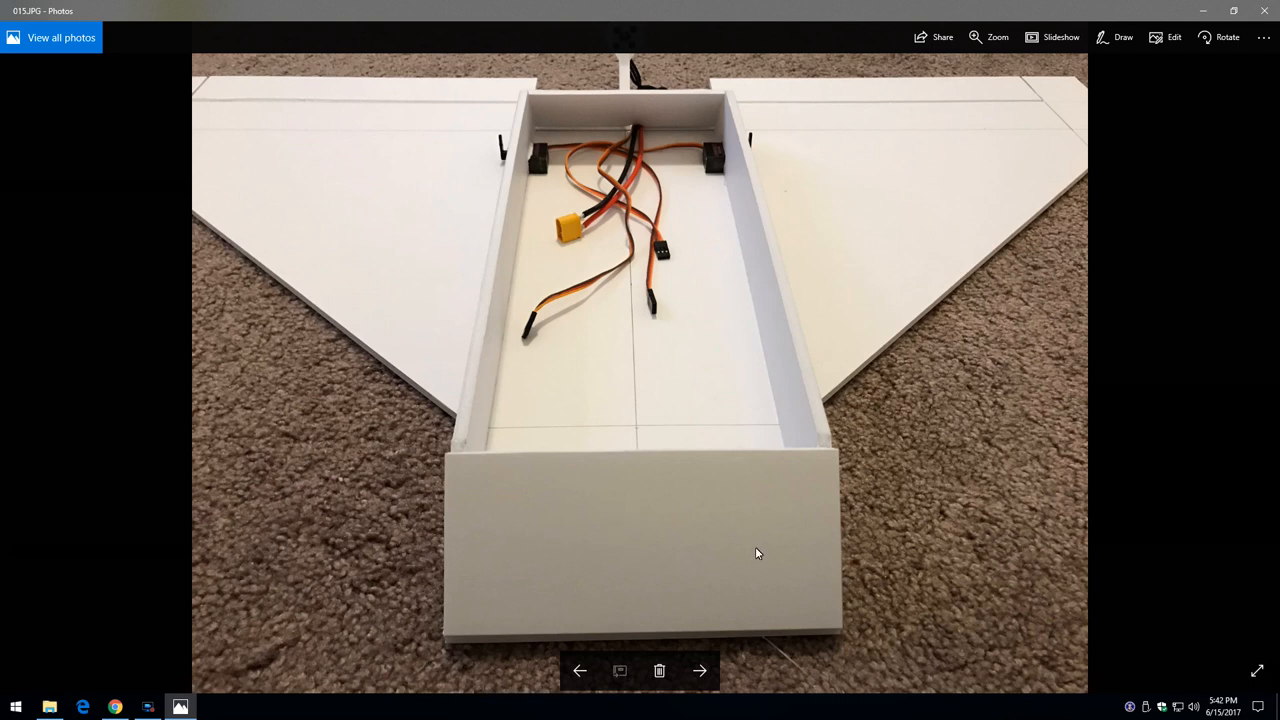
mouse_move(580, 529)
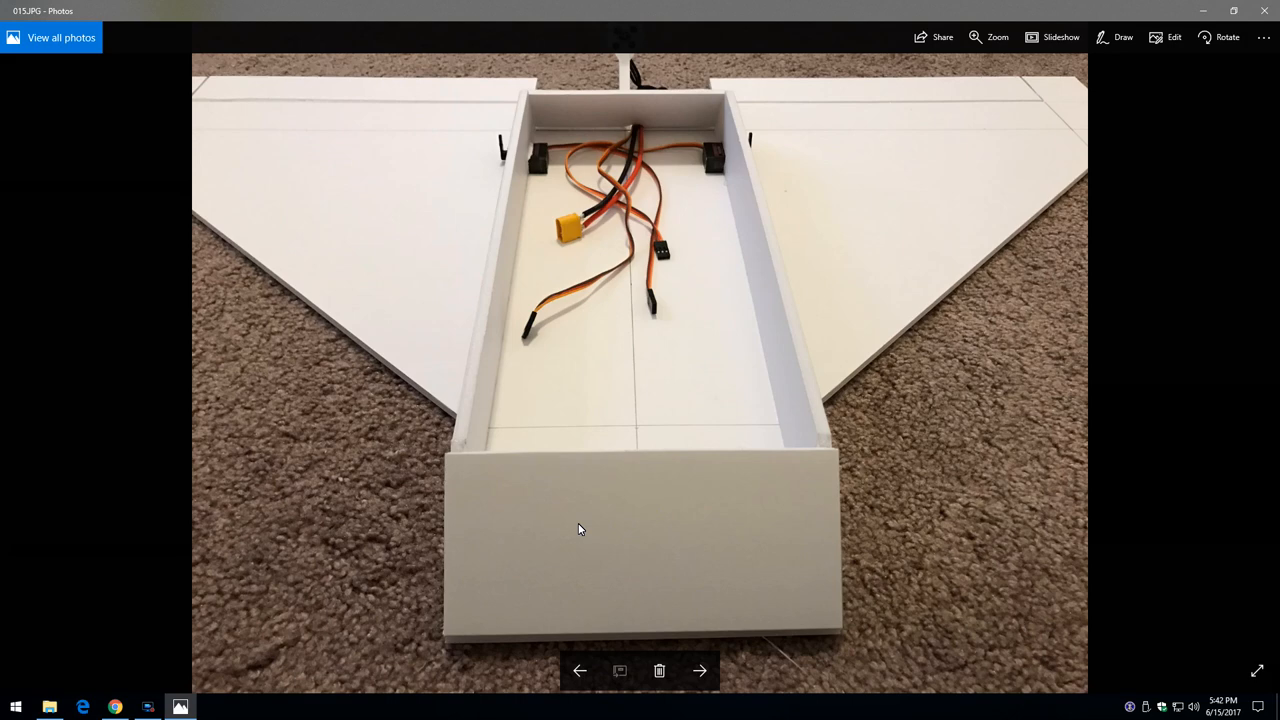
mouse_move(583, 533)
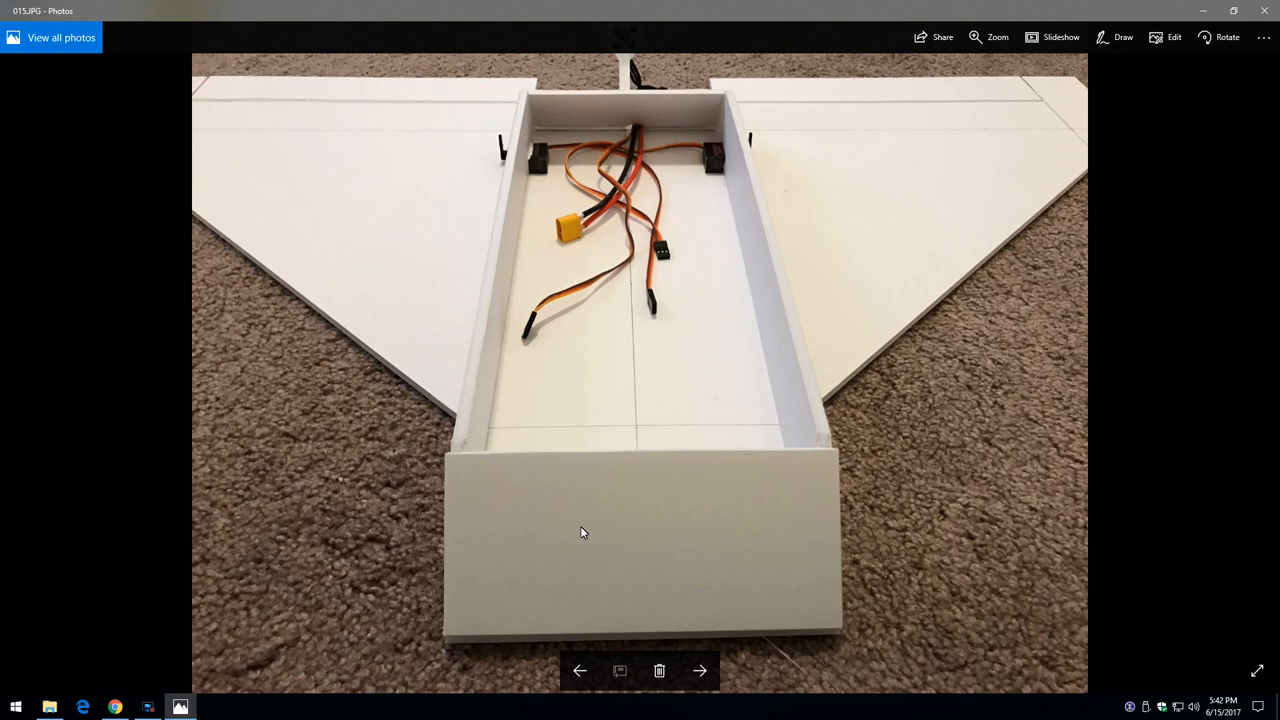
click(707, 670)
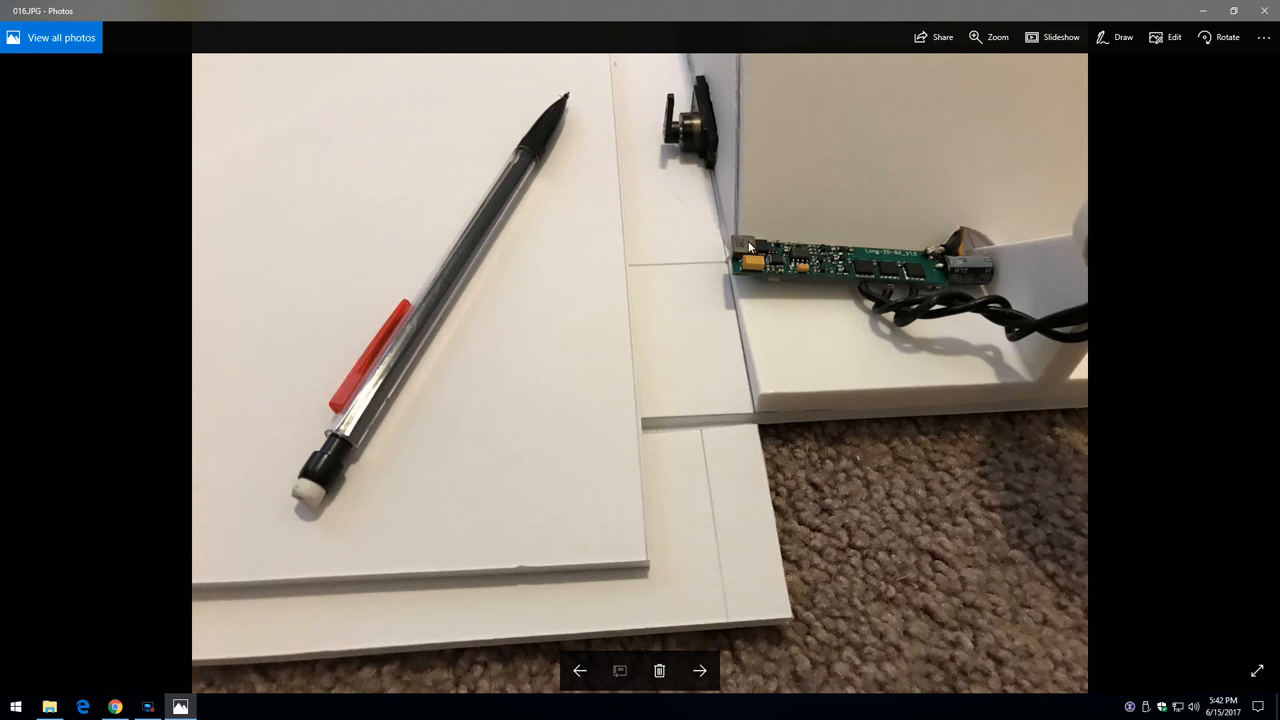
mouse_move(494, 592)
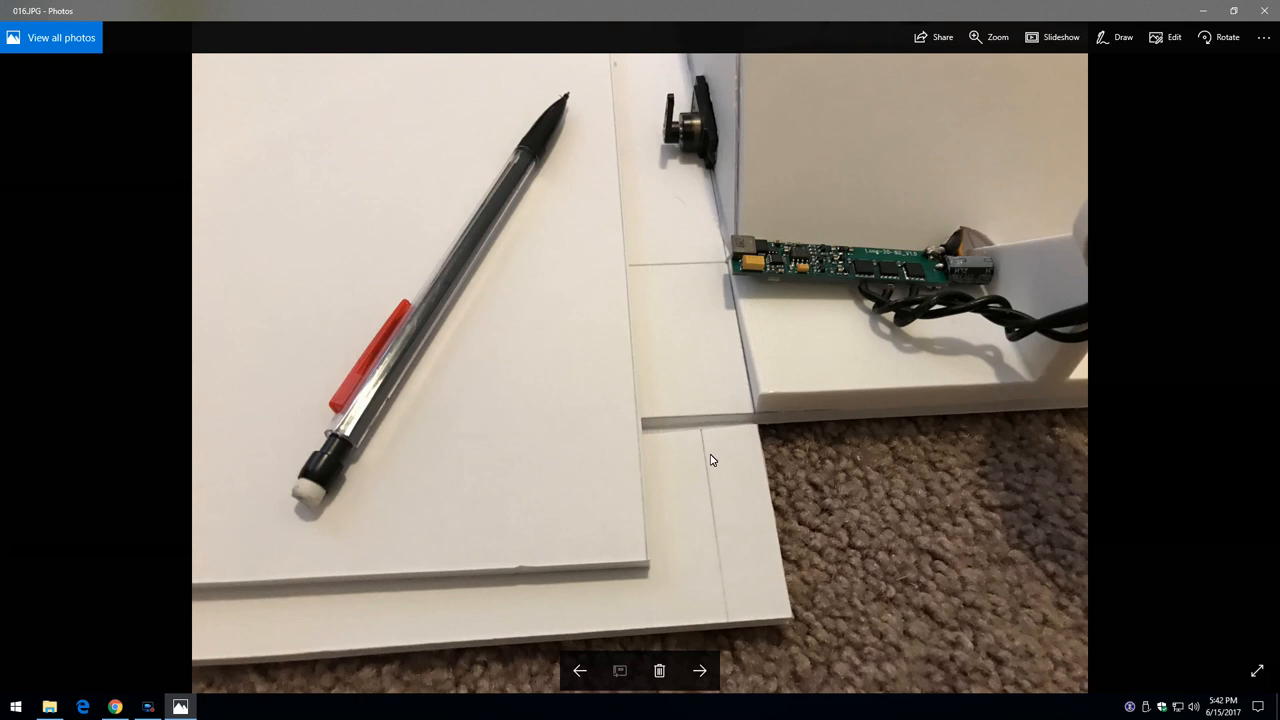
Page through photos 017, 019 and 022 to photo 024 of the pushrod and control horn
click(702, 671)
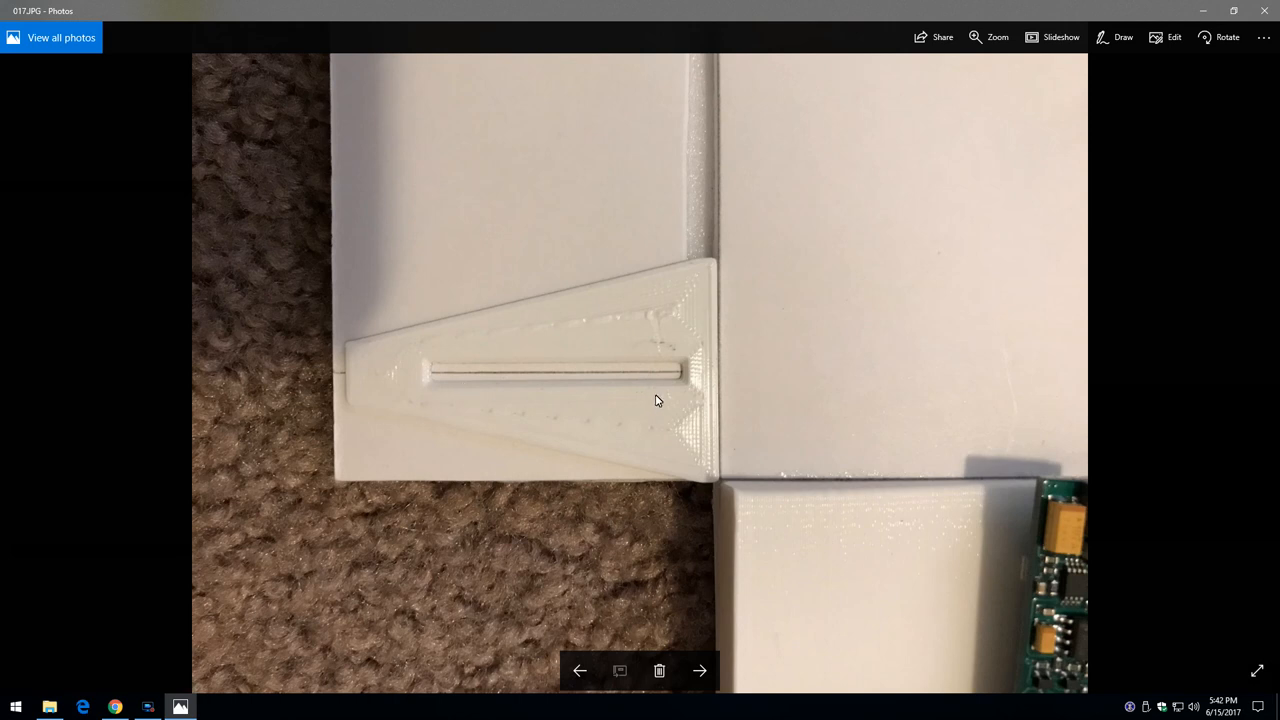
click(702, 670)
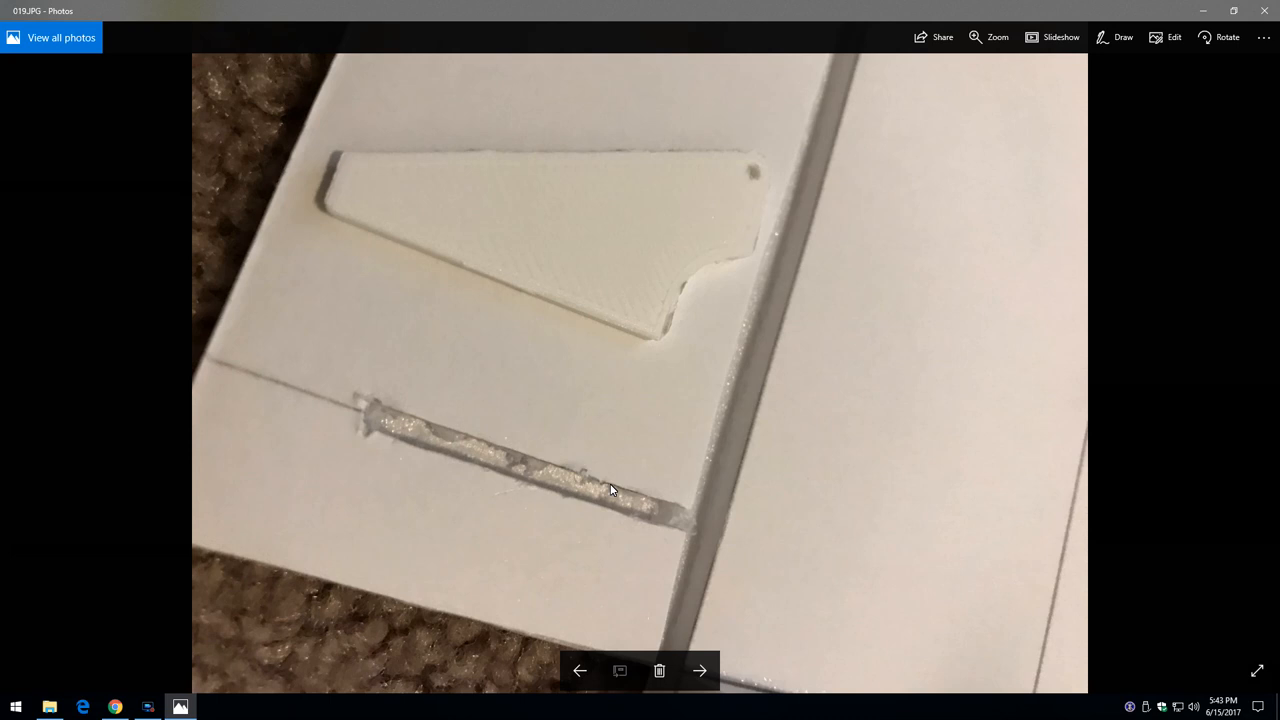
mouse_move(402, 449)
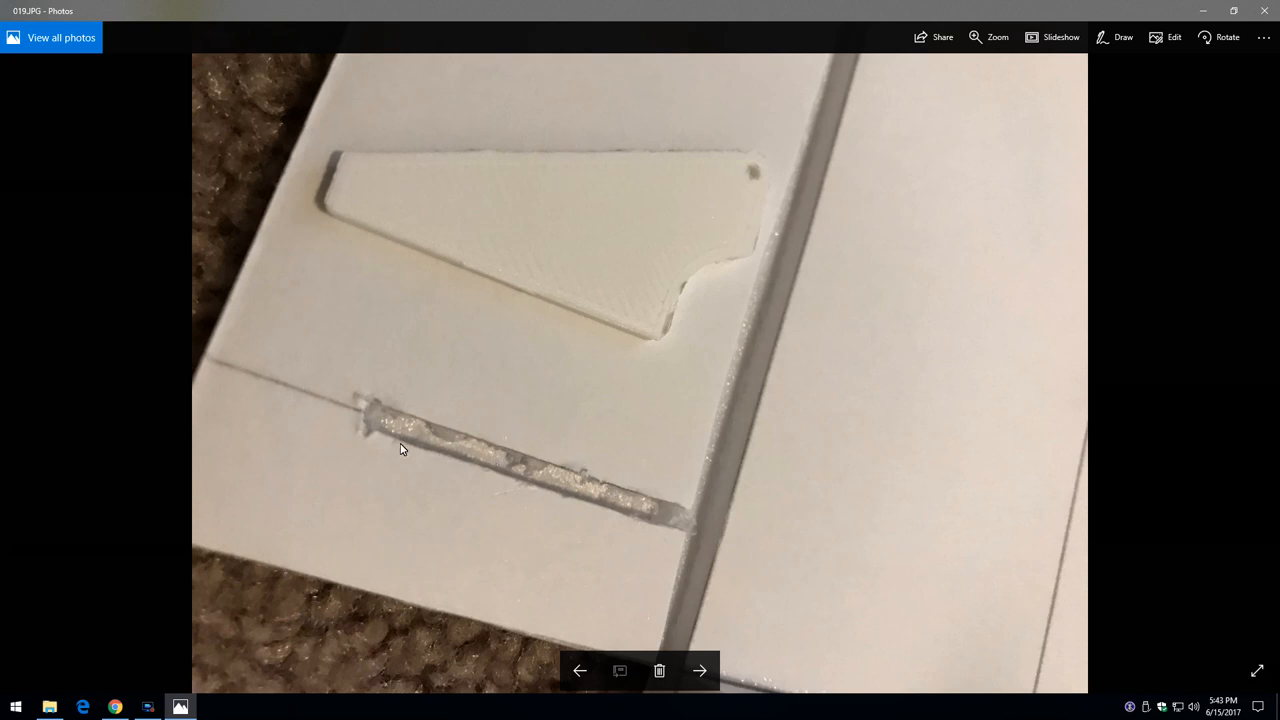
click(700, 670)
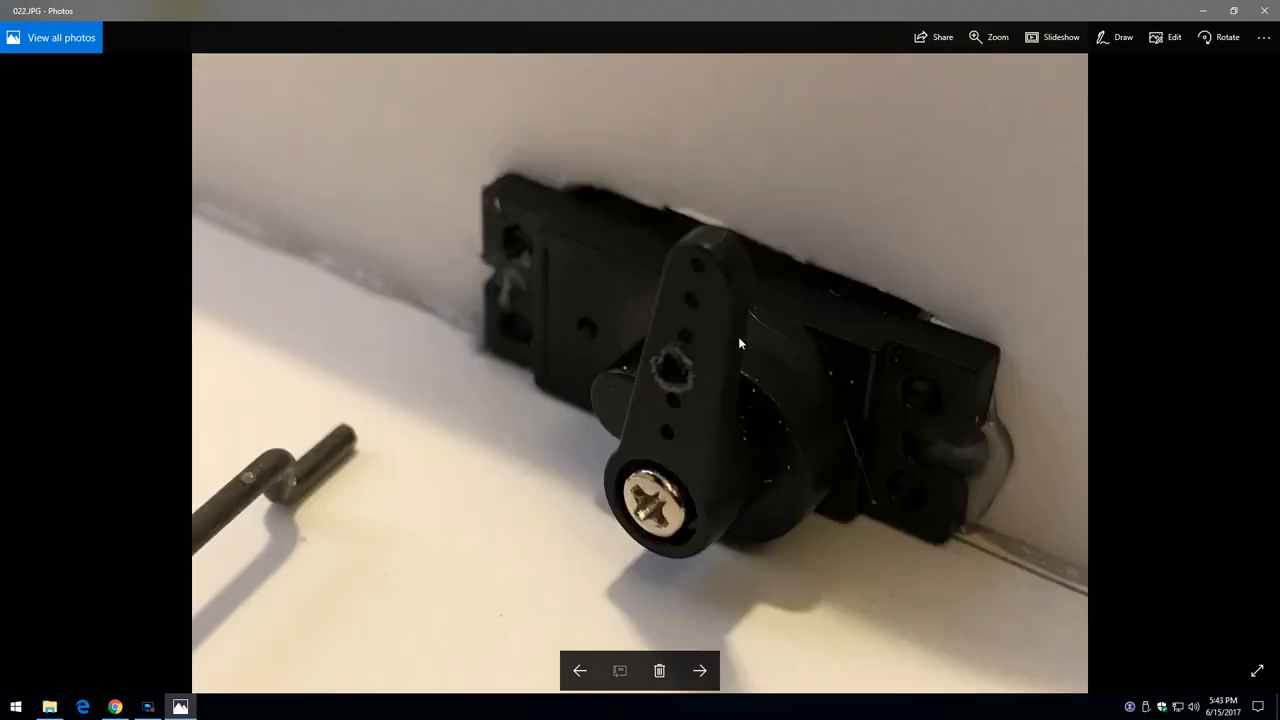
mouse_move(683, 380)
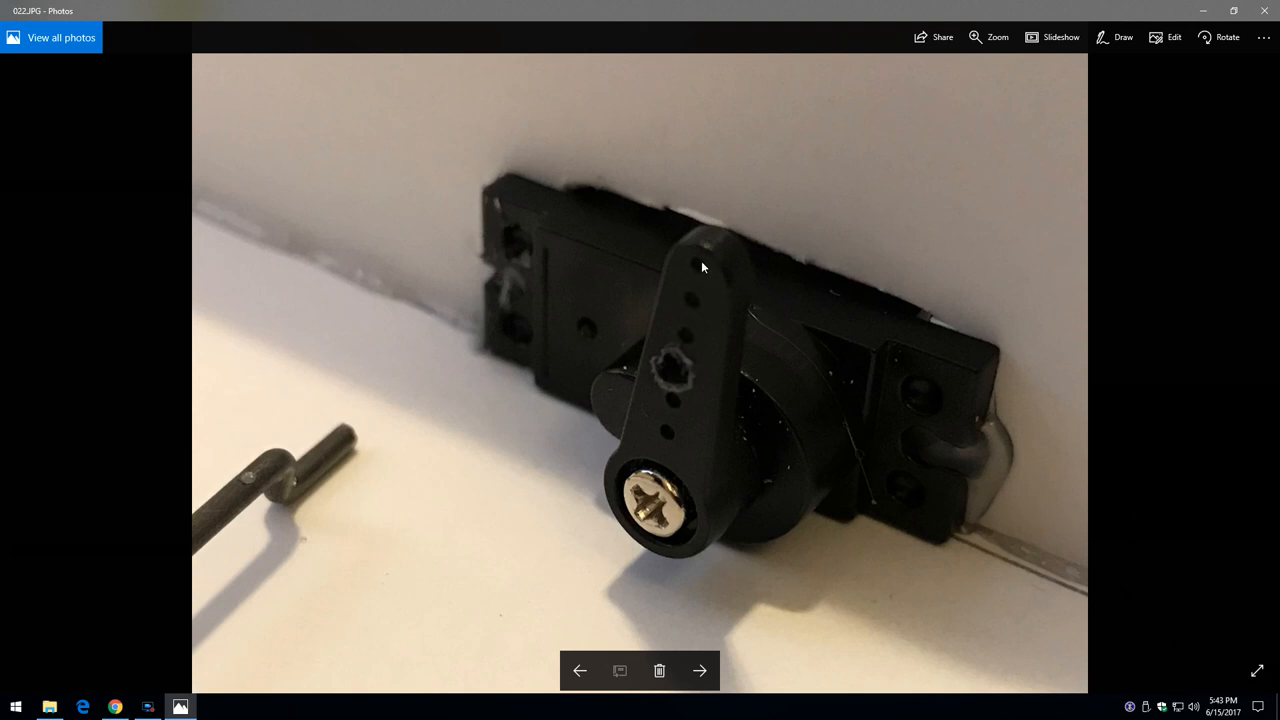
mouse_move(697, 300)
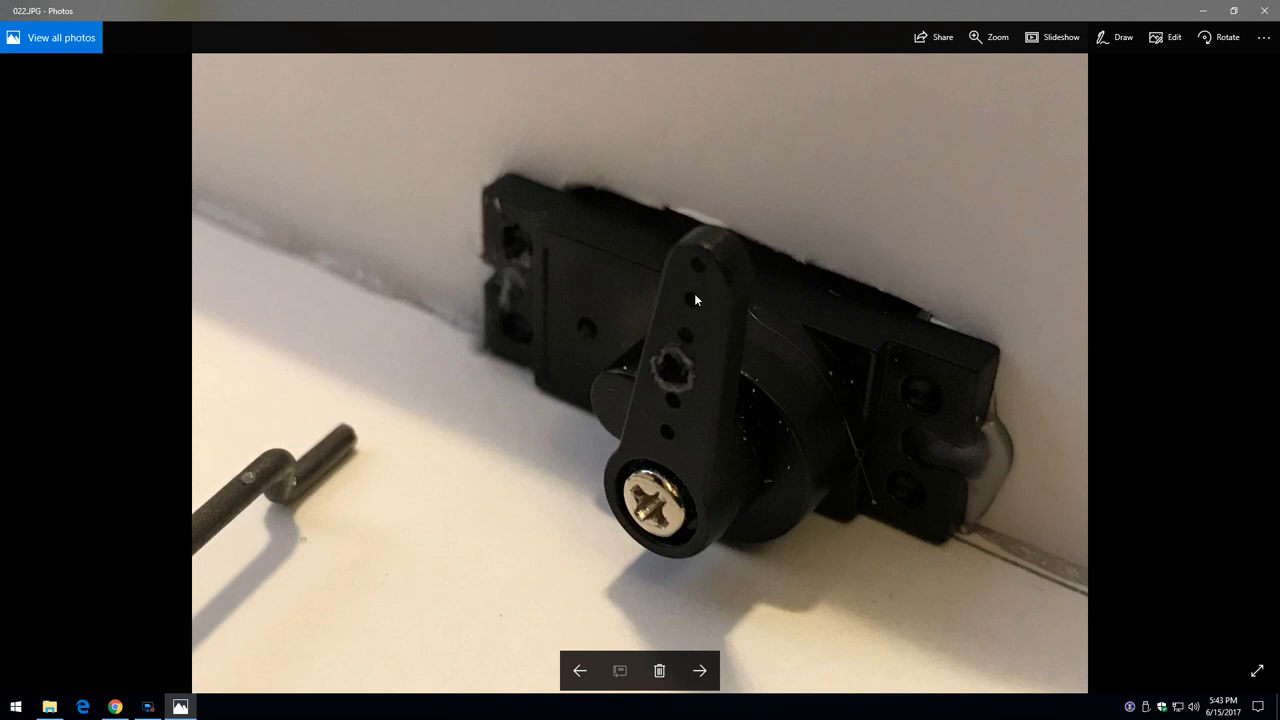
mouse_move(681, 372)
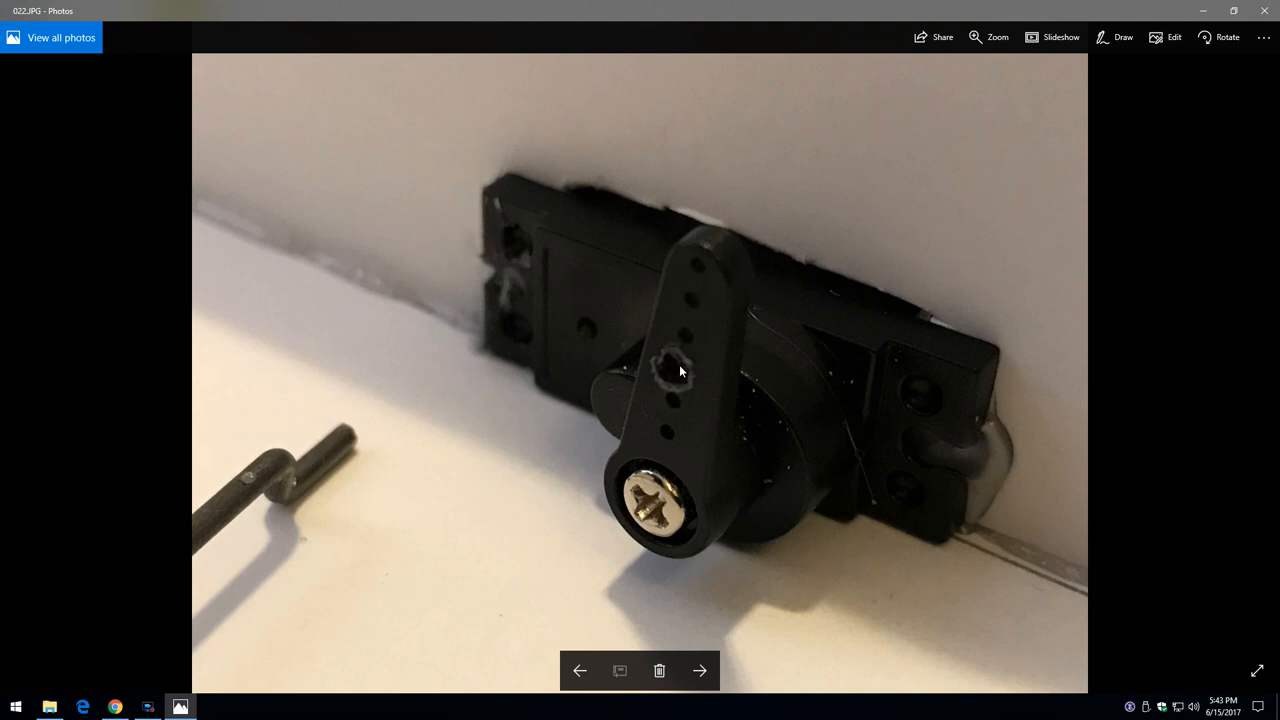
mouse_move(689, 337)
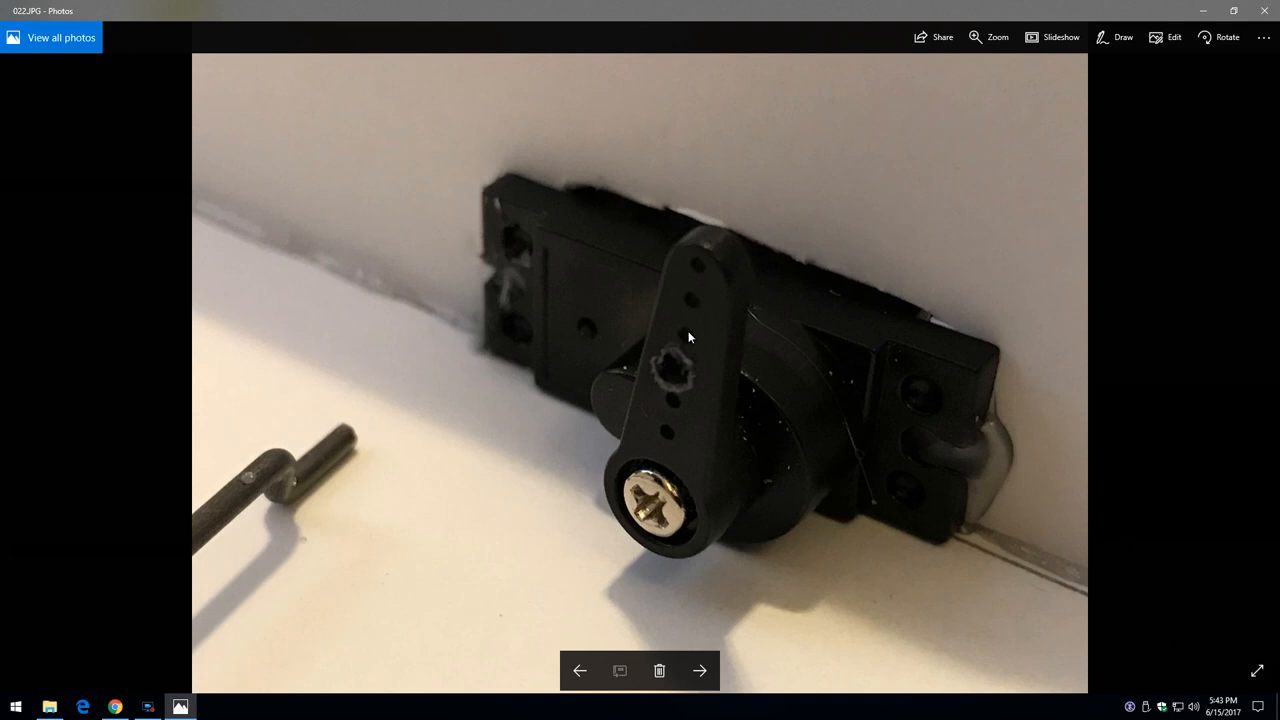
mouse_move(677, 367)
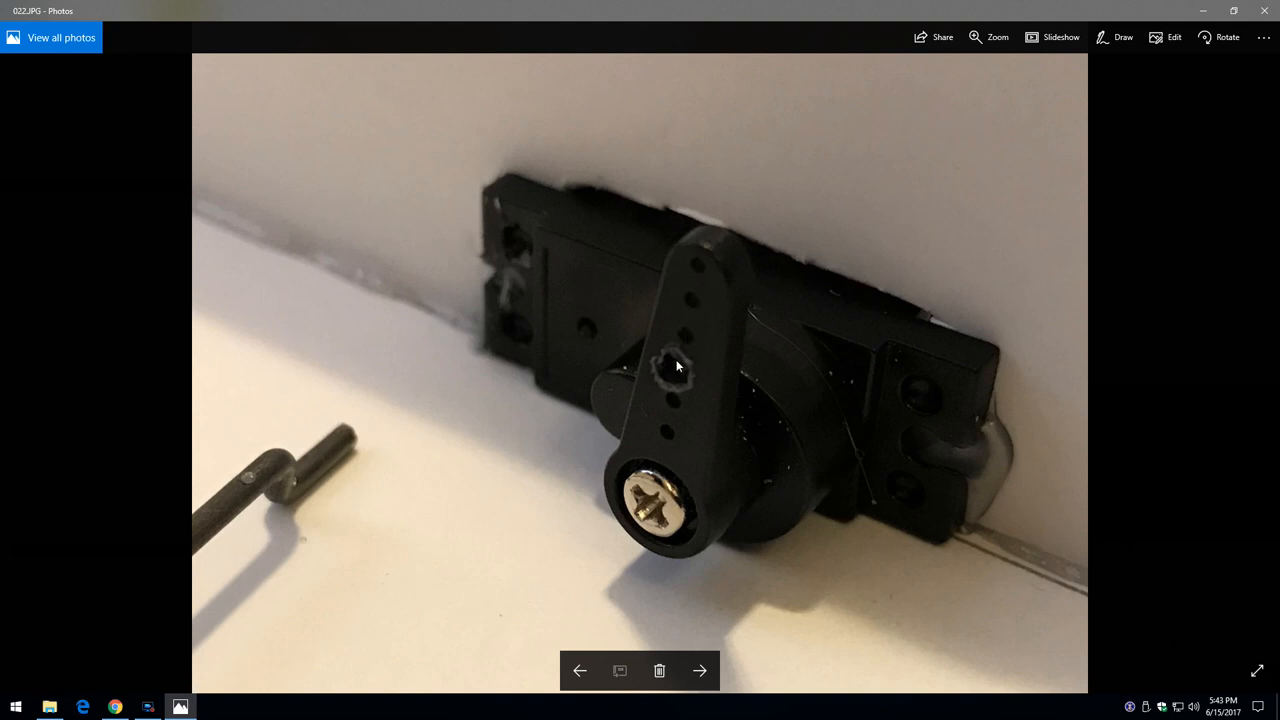
mouse_move(690, 361)
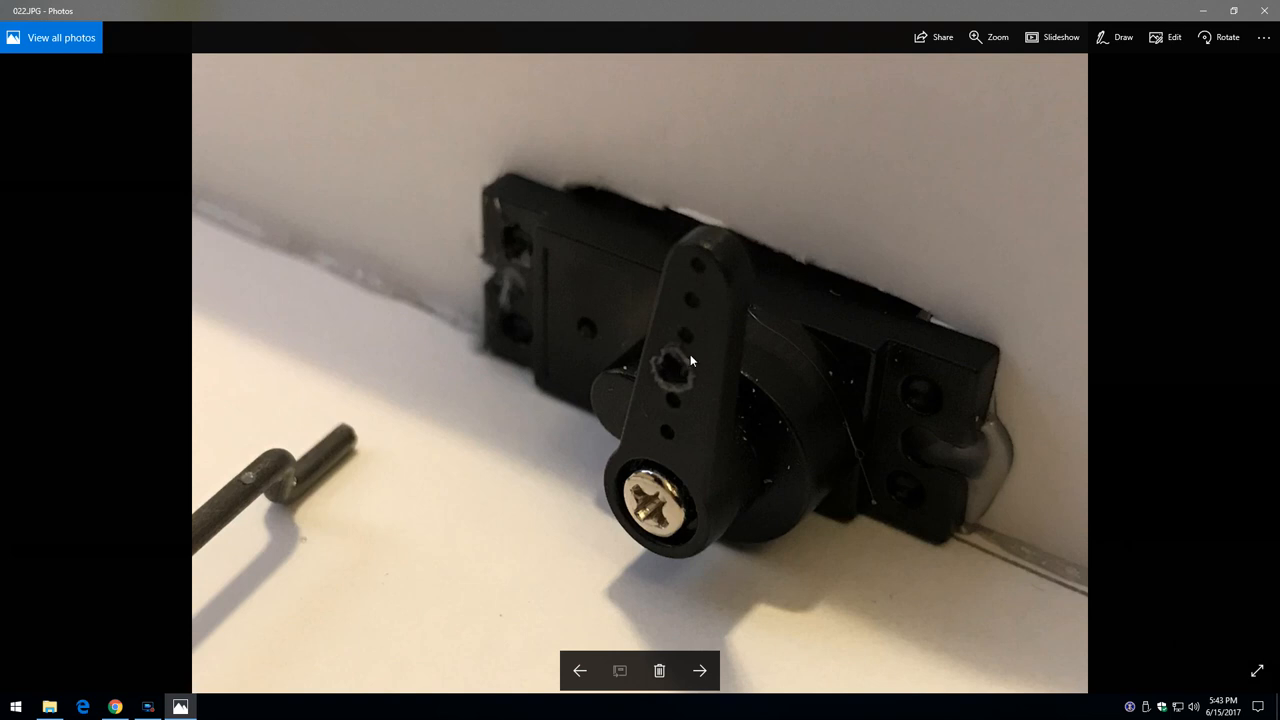
mouse_move(676, 377)
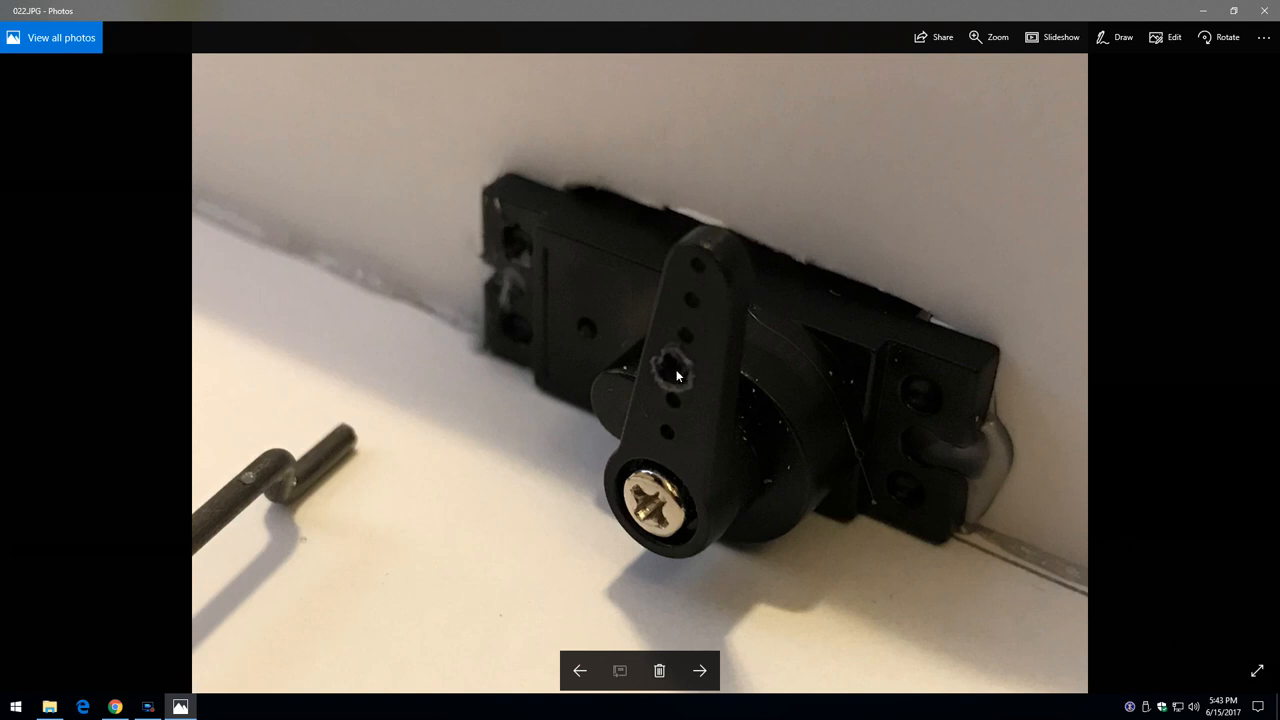
click(704, 669)
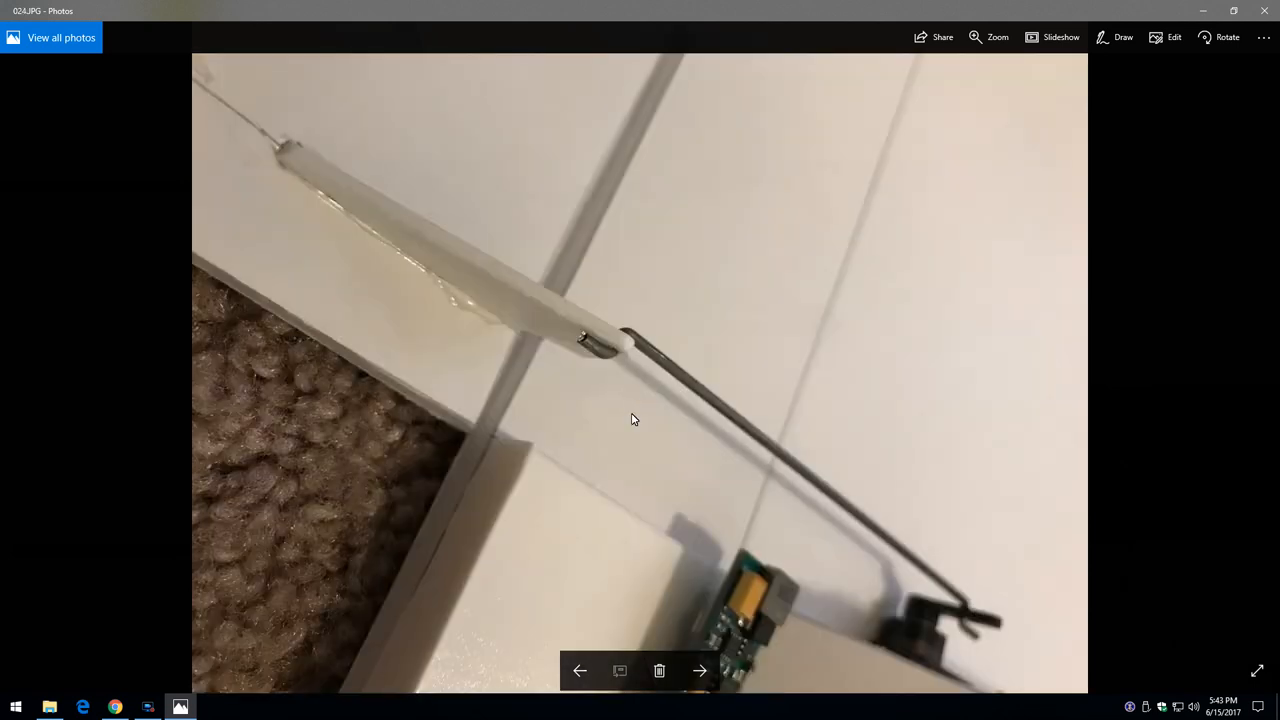
mouse_move(497, 150)
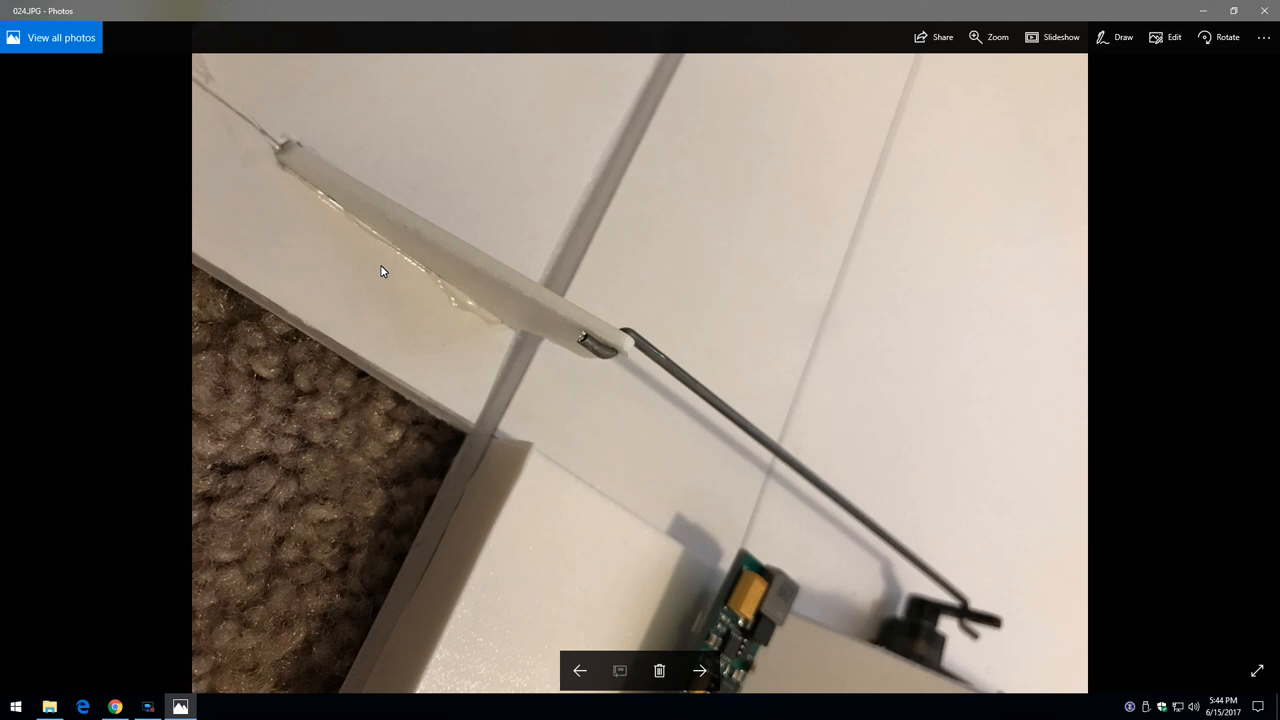
View photo 025 of the foam hinge step, then return to photo 024's pushrod and horn
click(703, 669)
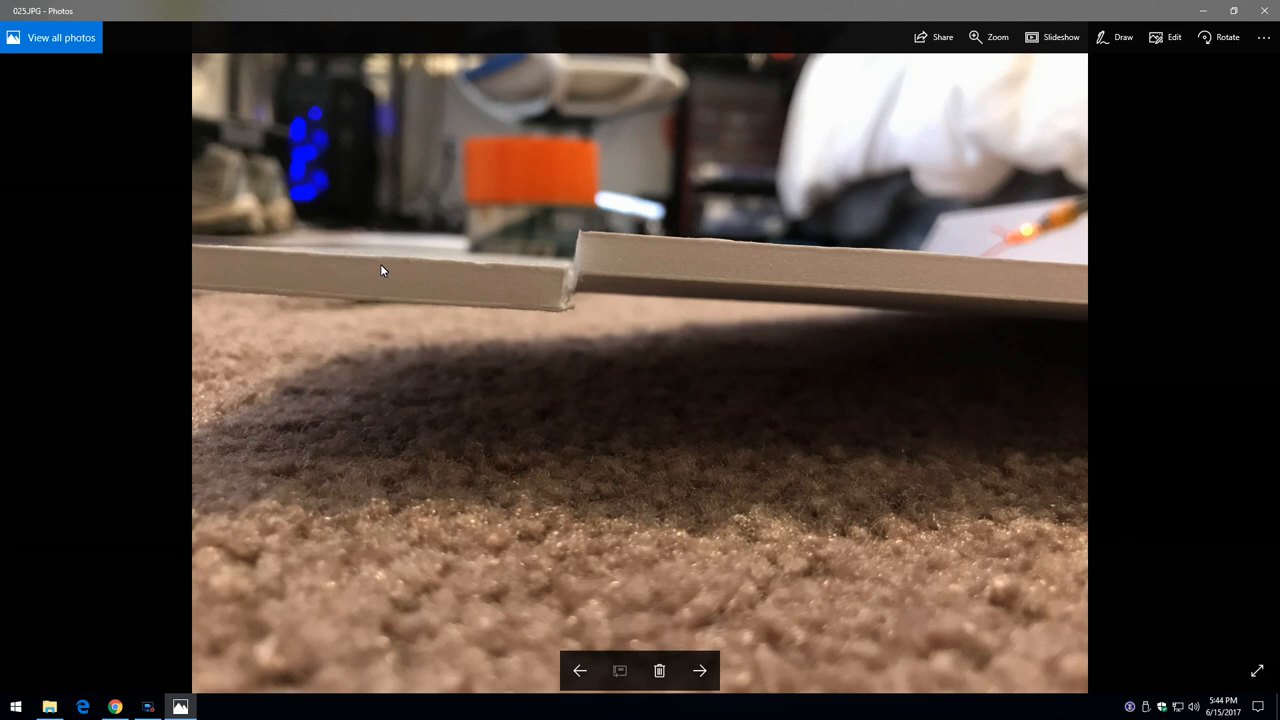
mouse_move(446, 265)
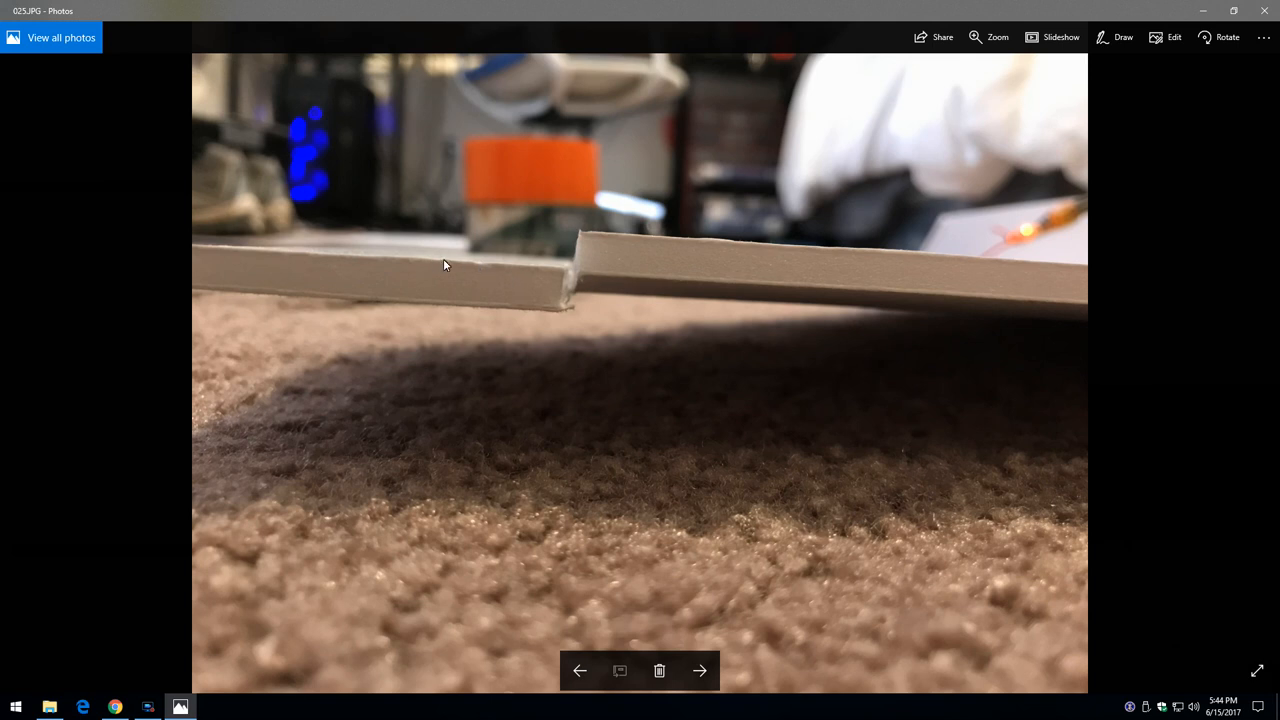
mouse_move(694, 289)
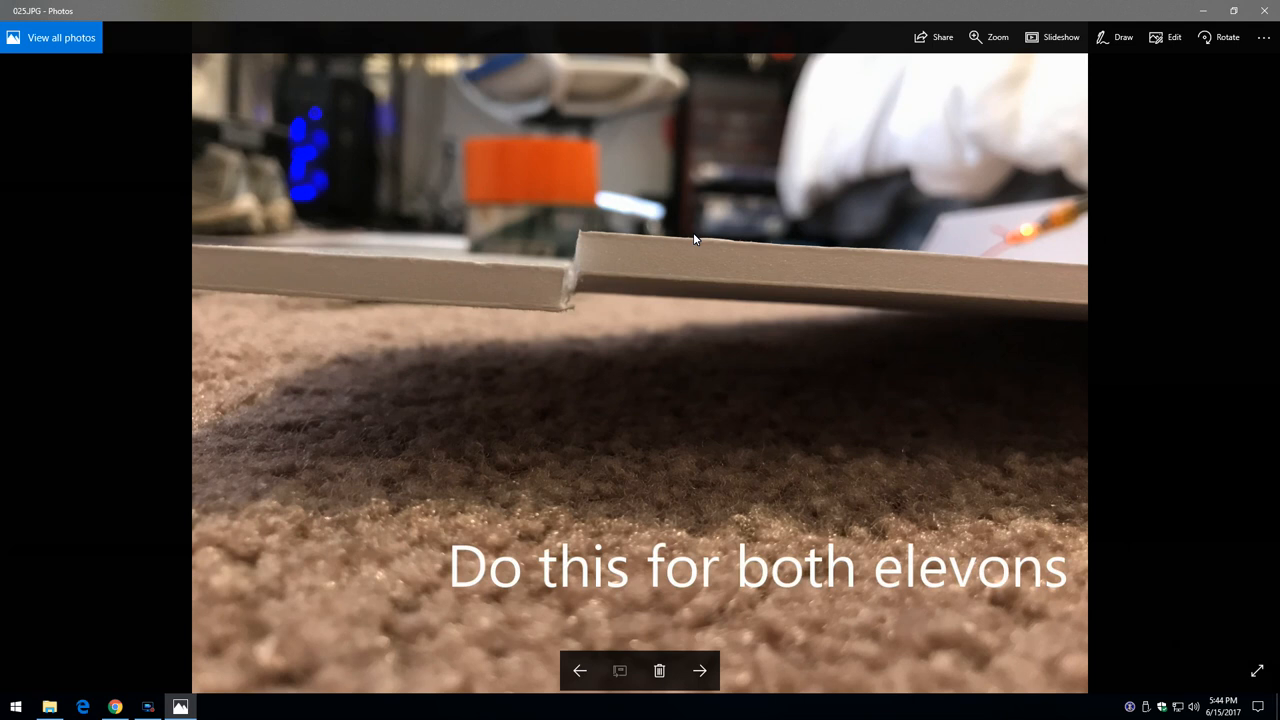
mouse_move(607, 275)
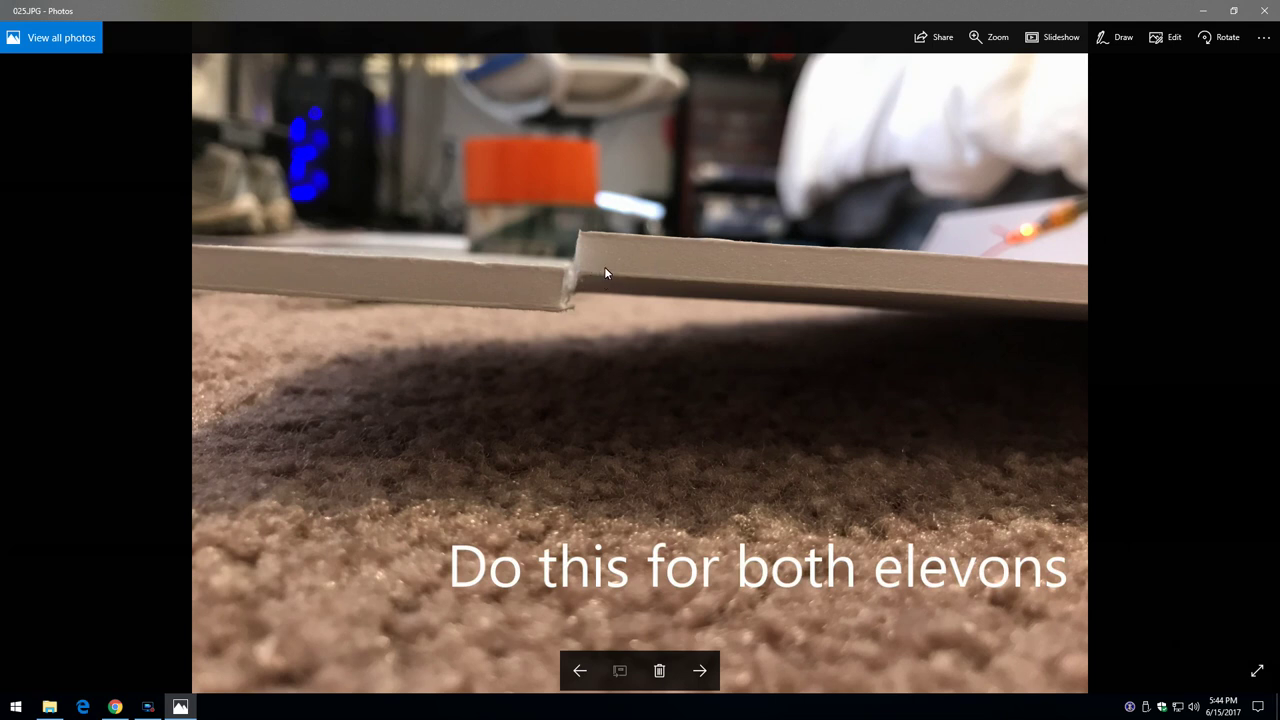
mouse_move(594, 286)
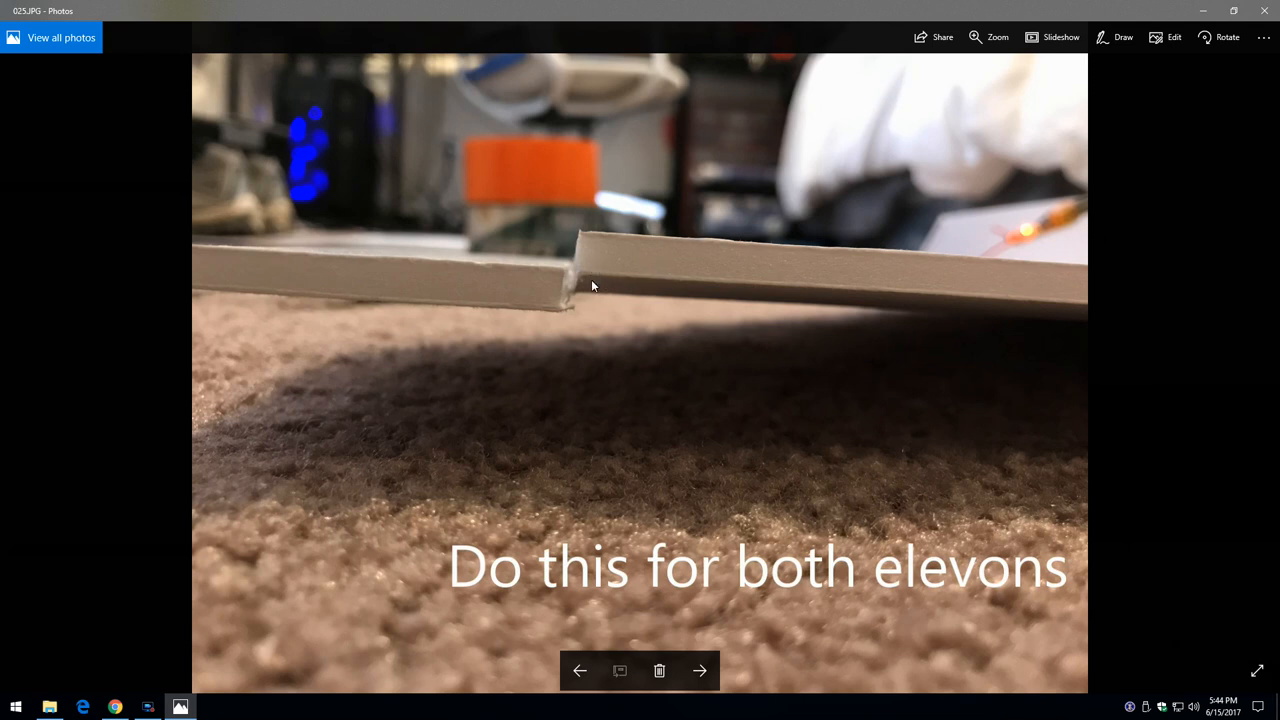
click(581, 670)
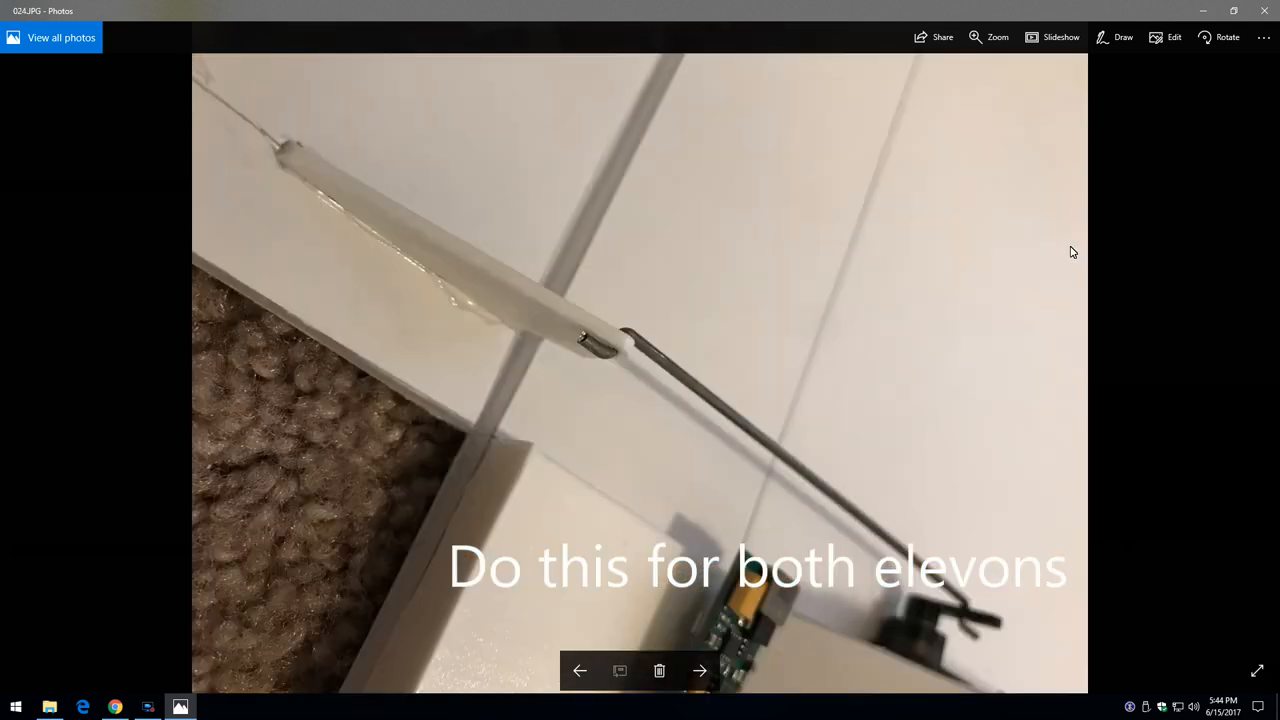
mouse_move(731, 472)
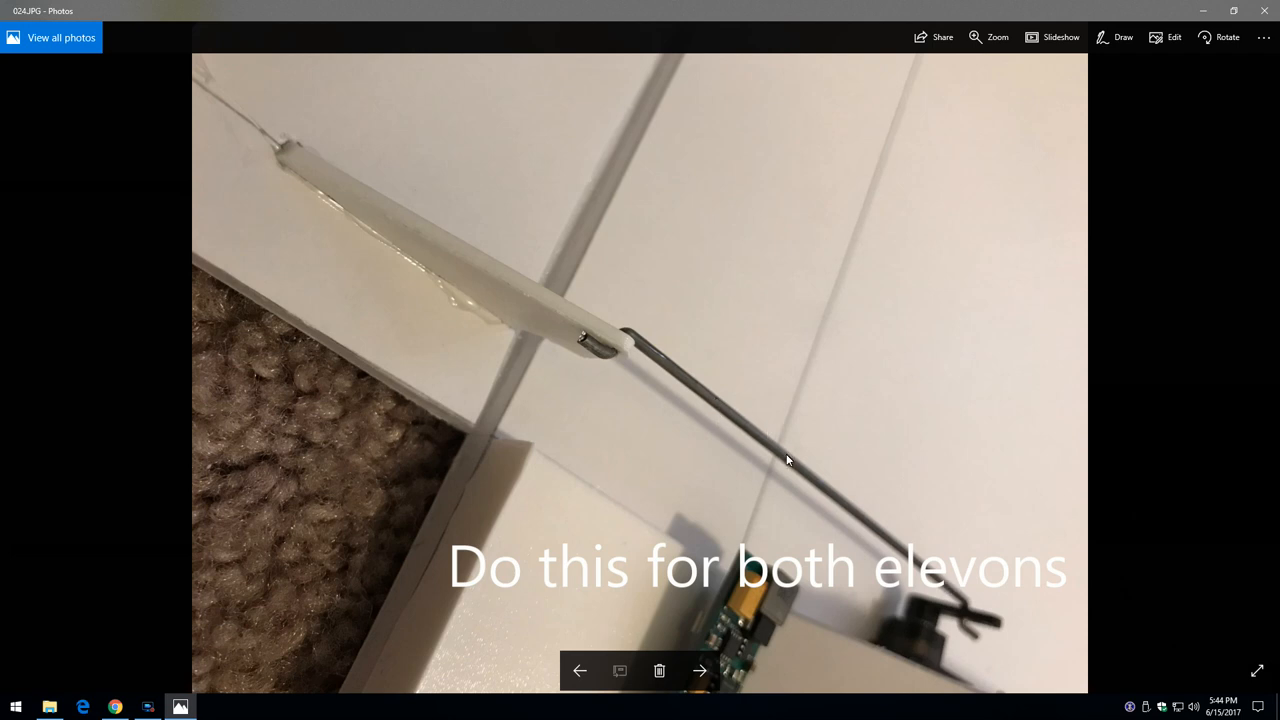
mouse_move(416, 251)
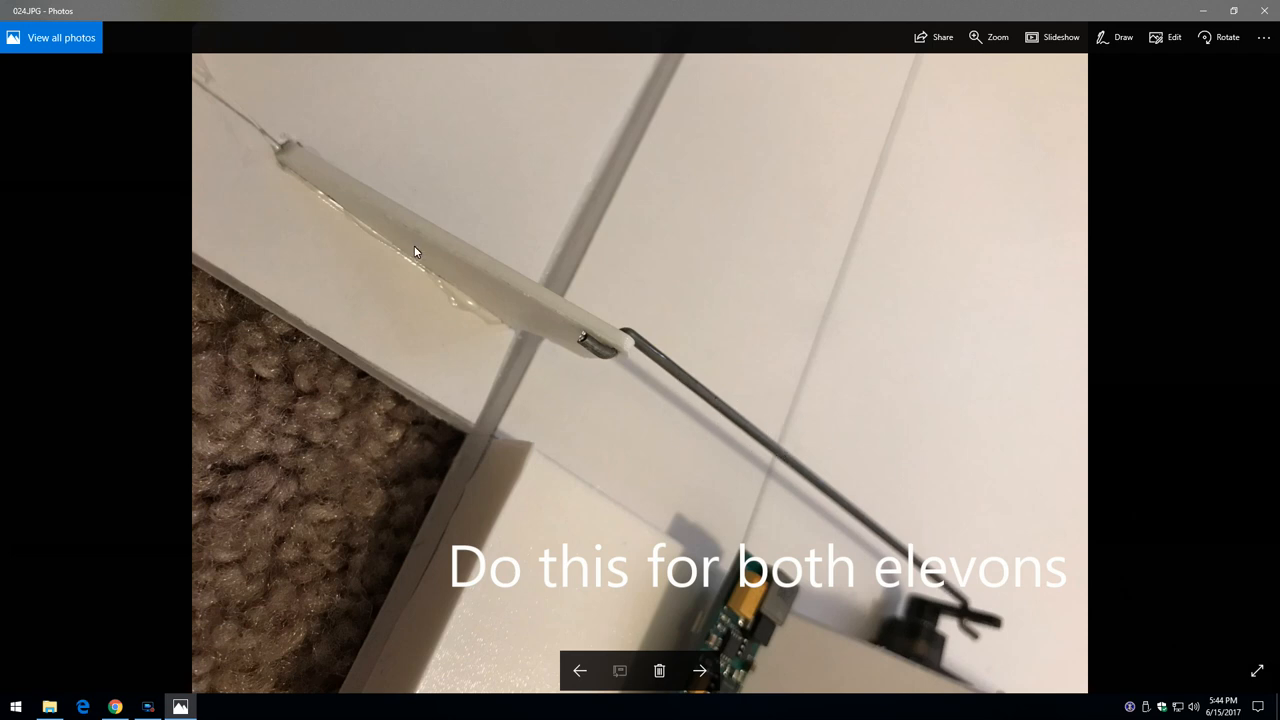
Page through photos 026–028 of the angled elevon to photo 029's bevelled hinge edge
click(702, 669)
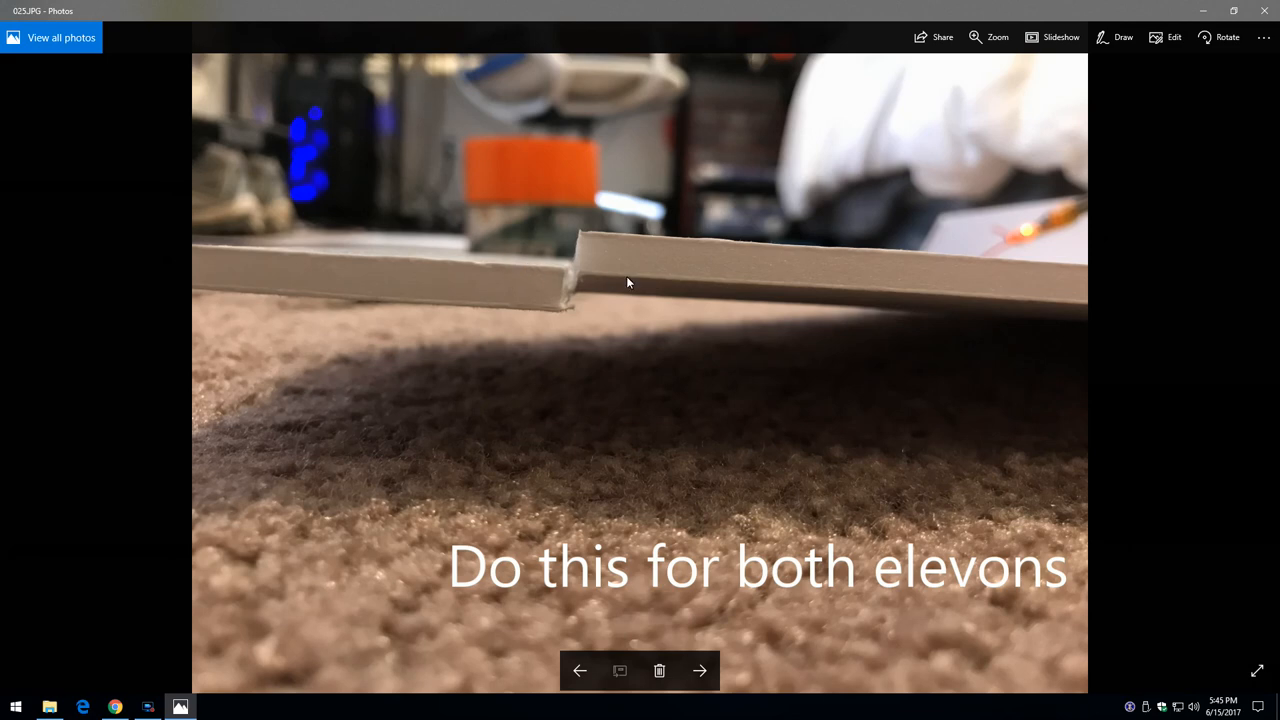
click(702, 670)
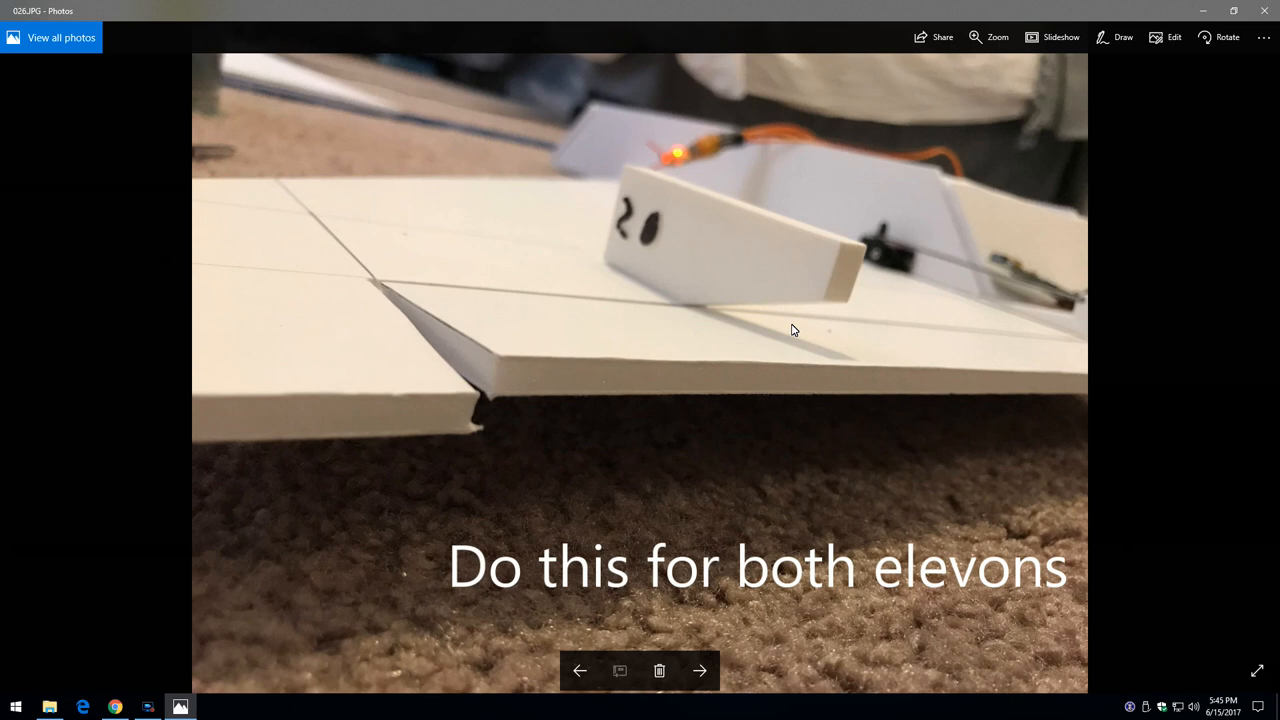
mouse_move(805, 342)
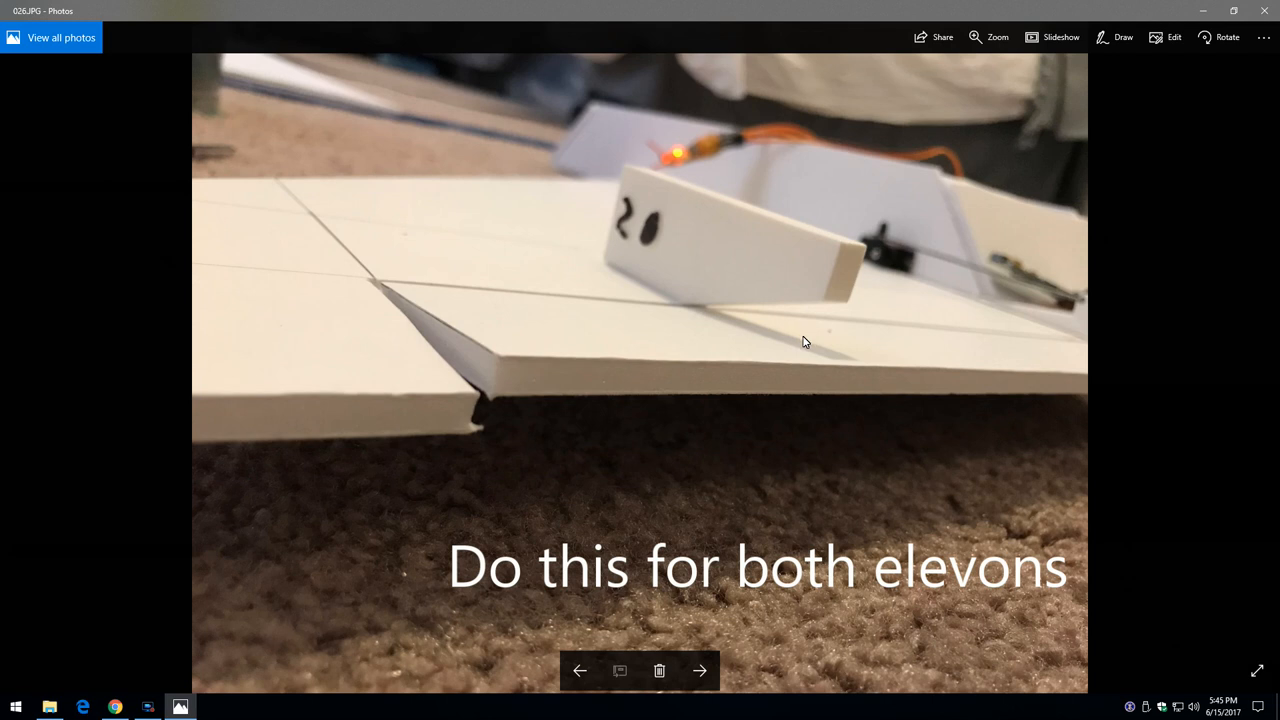
mouse_move(802, 340)
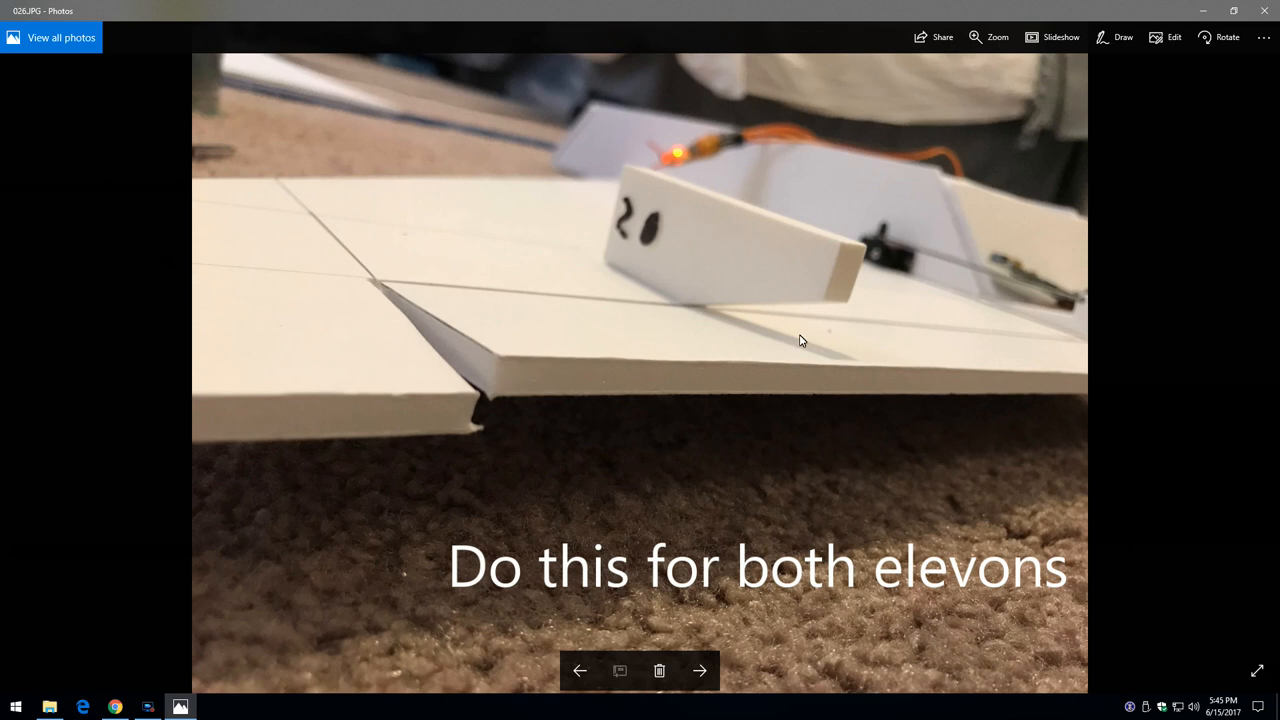
mouse_move(798, 338)
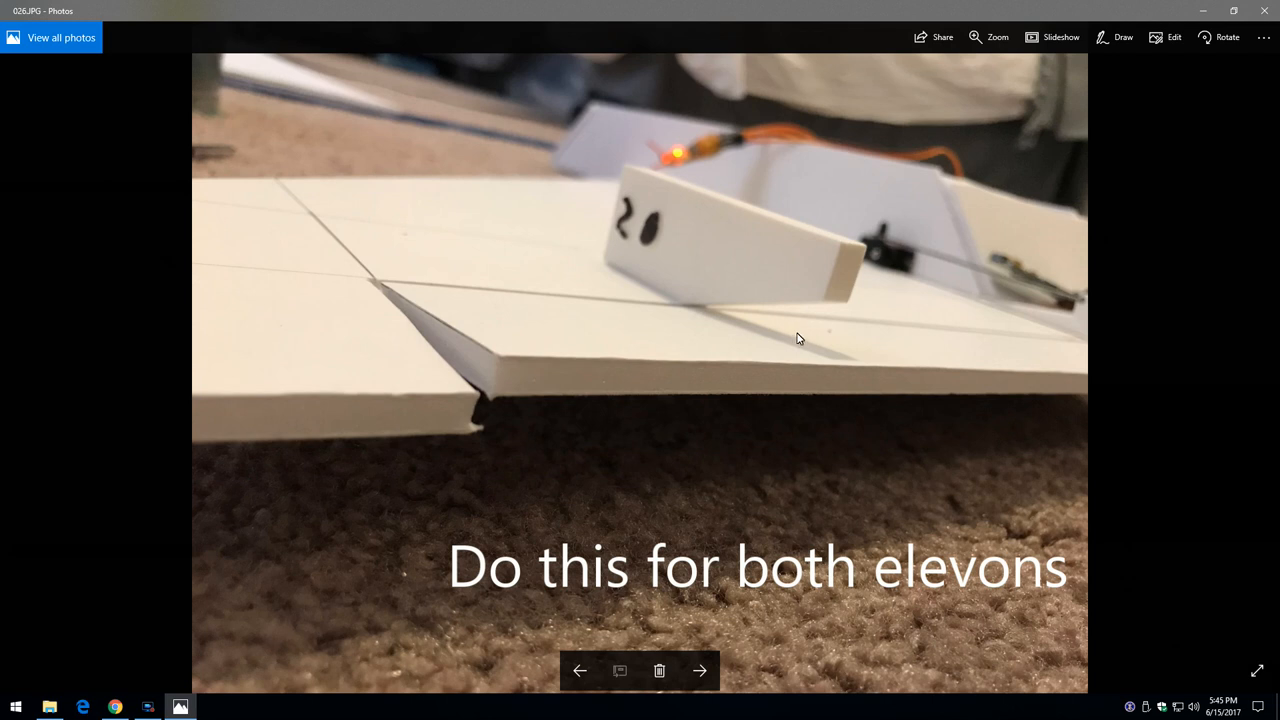
mouse_move(794, 328)
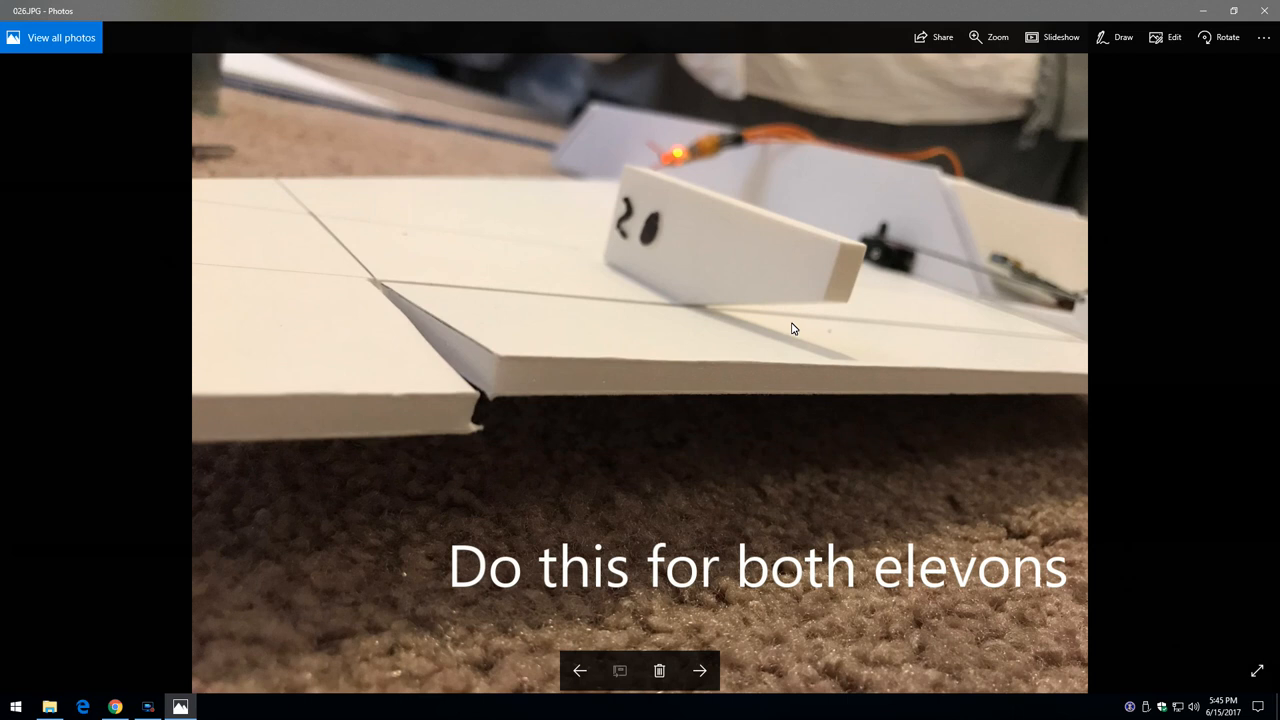
mouse_move(793, 331)
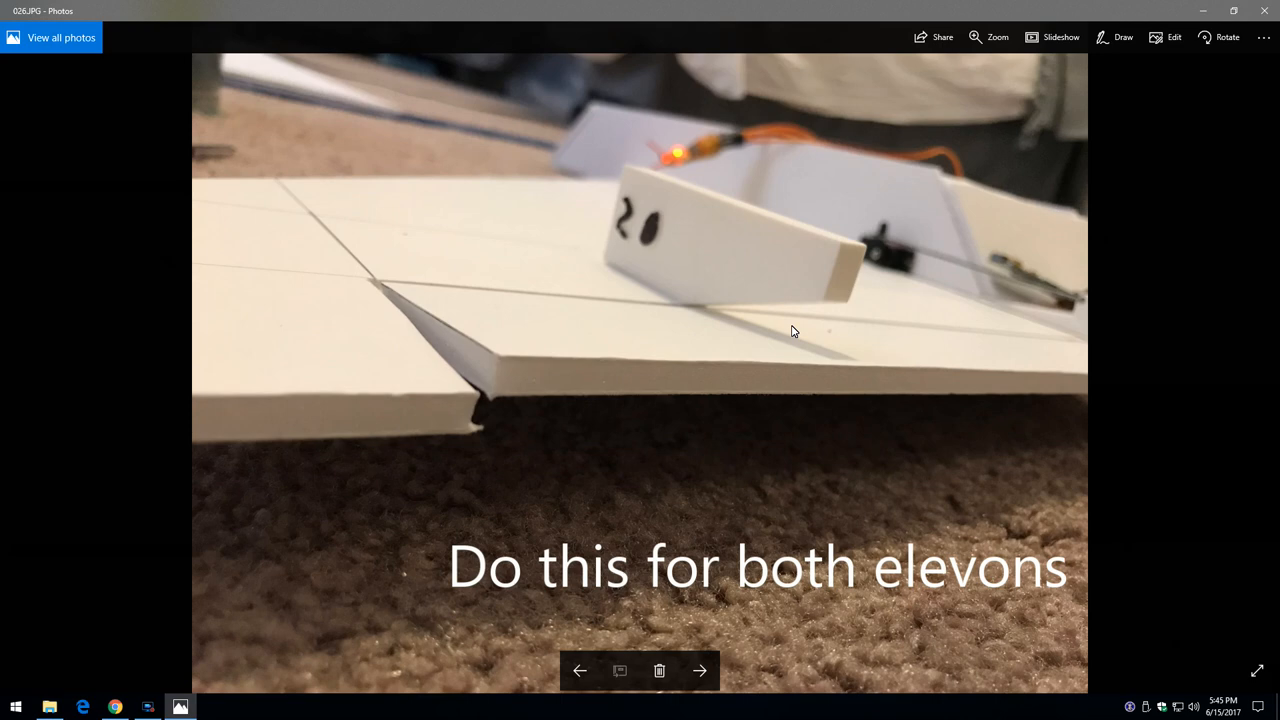
mouse_move(797, 344)
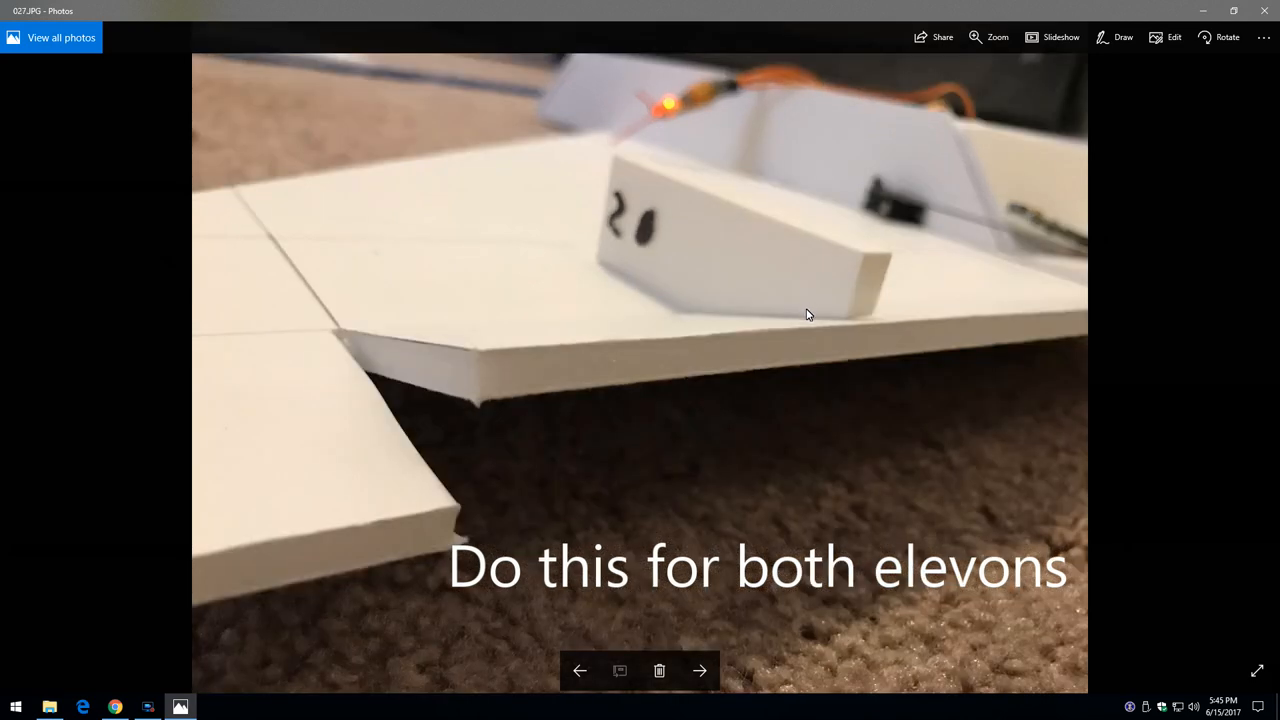
click(703, 670)
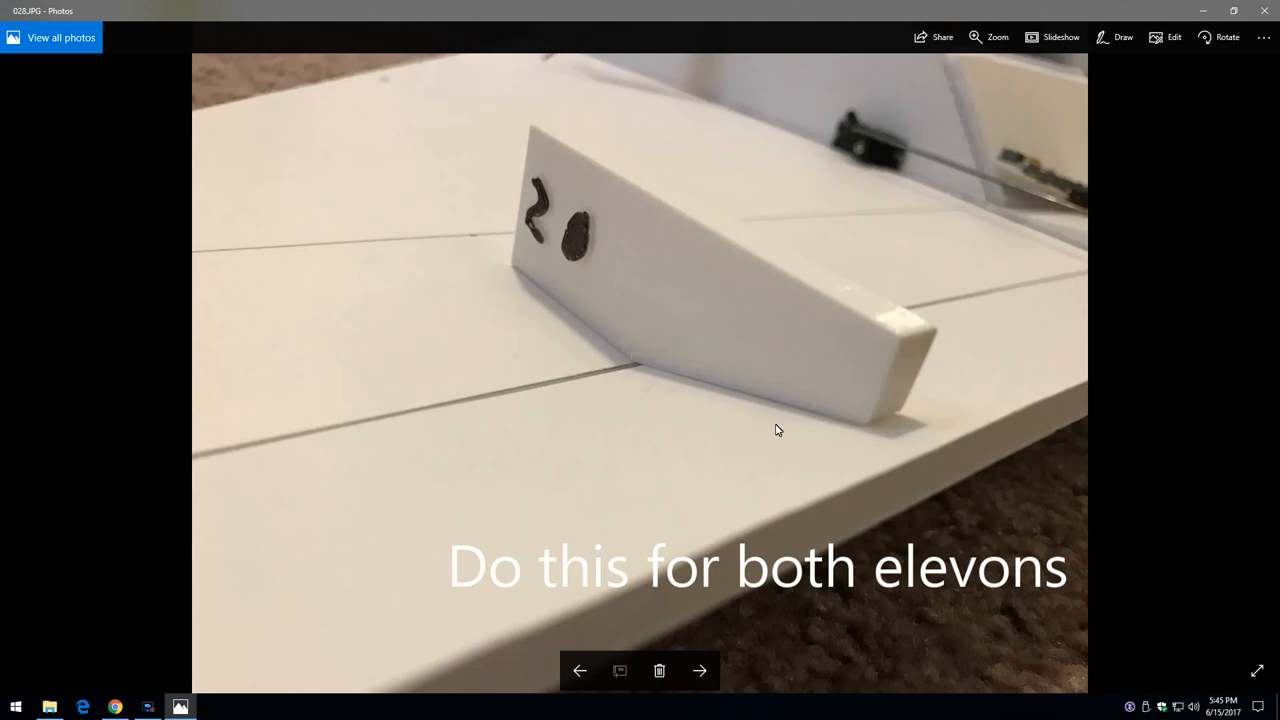
click(702, 670)
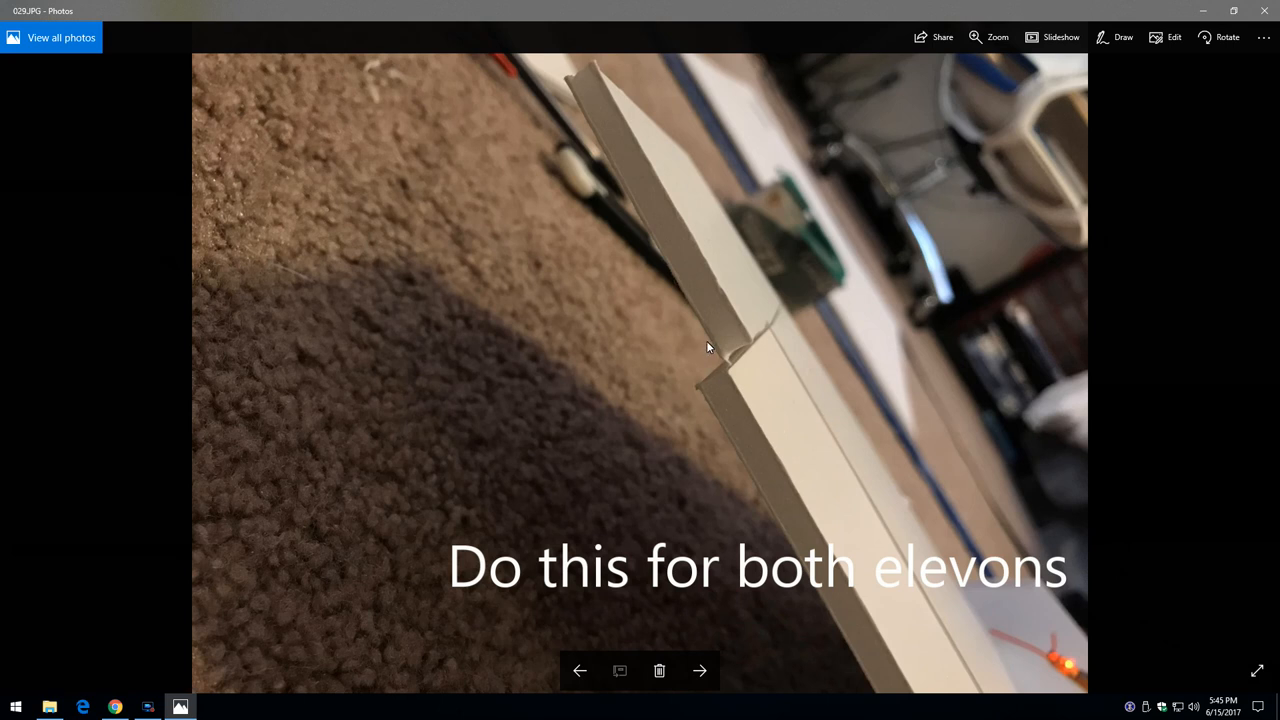
mouse_move(732, 391)
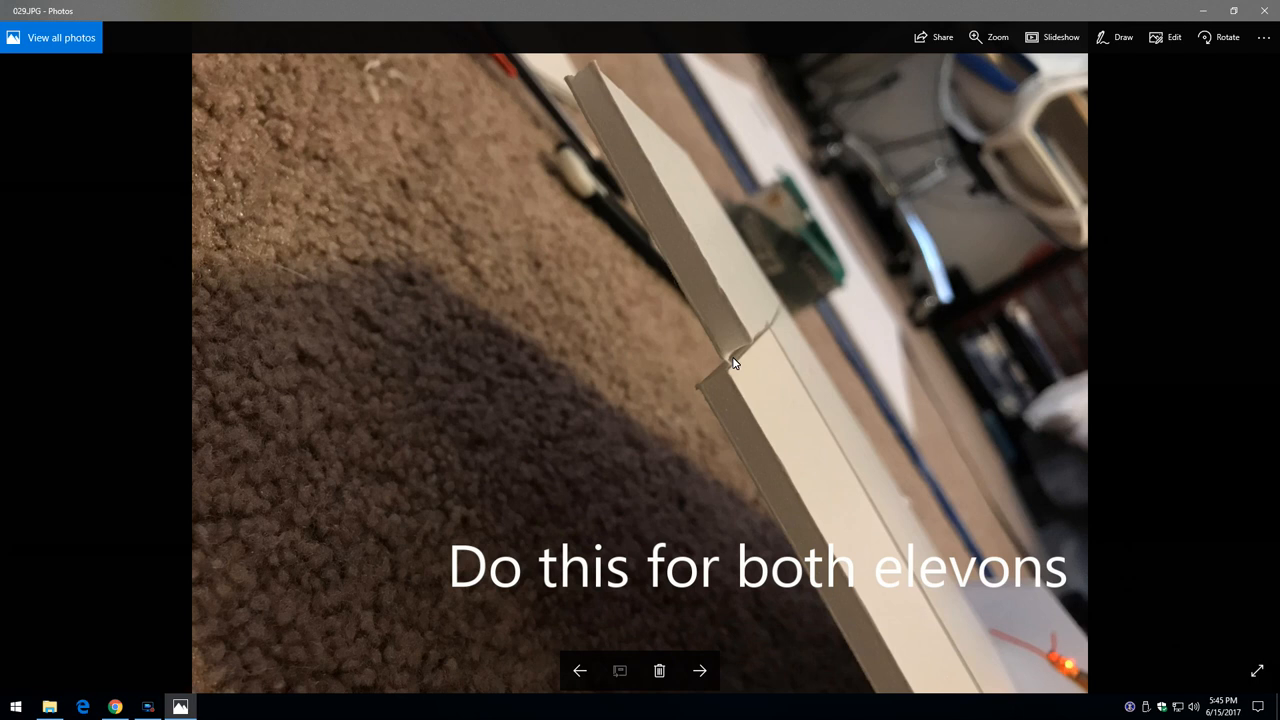
mouse_move(705, 342)
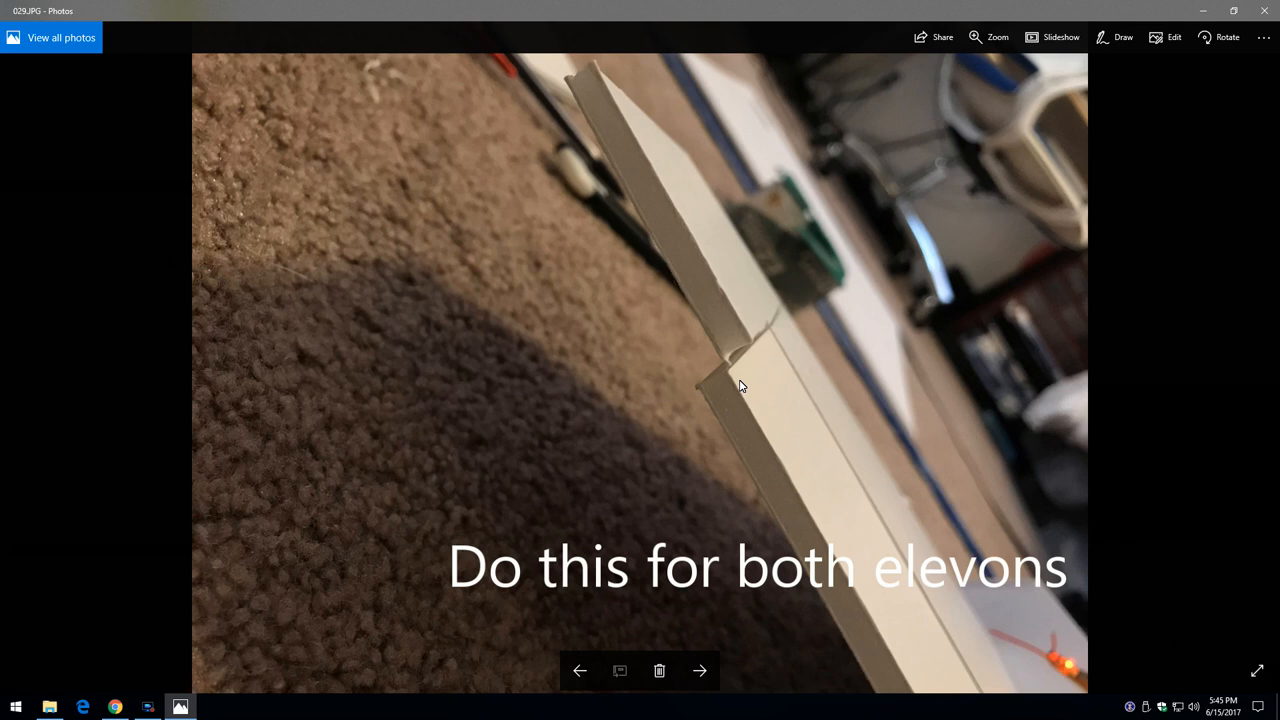
Advance to photo 030 of the open fuselage bay with wiring, battery connector and motor mount
click(700, 670)
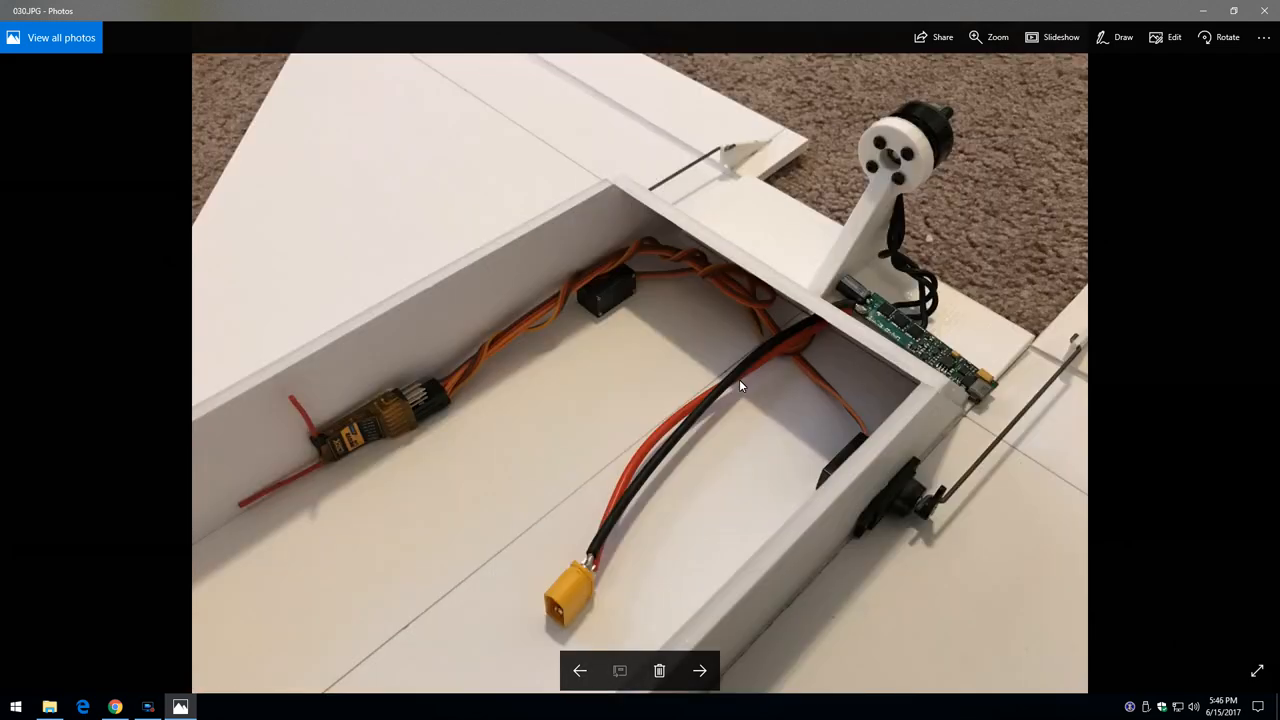
mouse_move(731, 419)
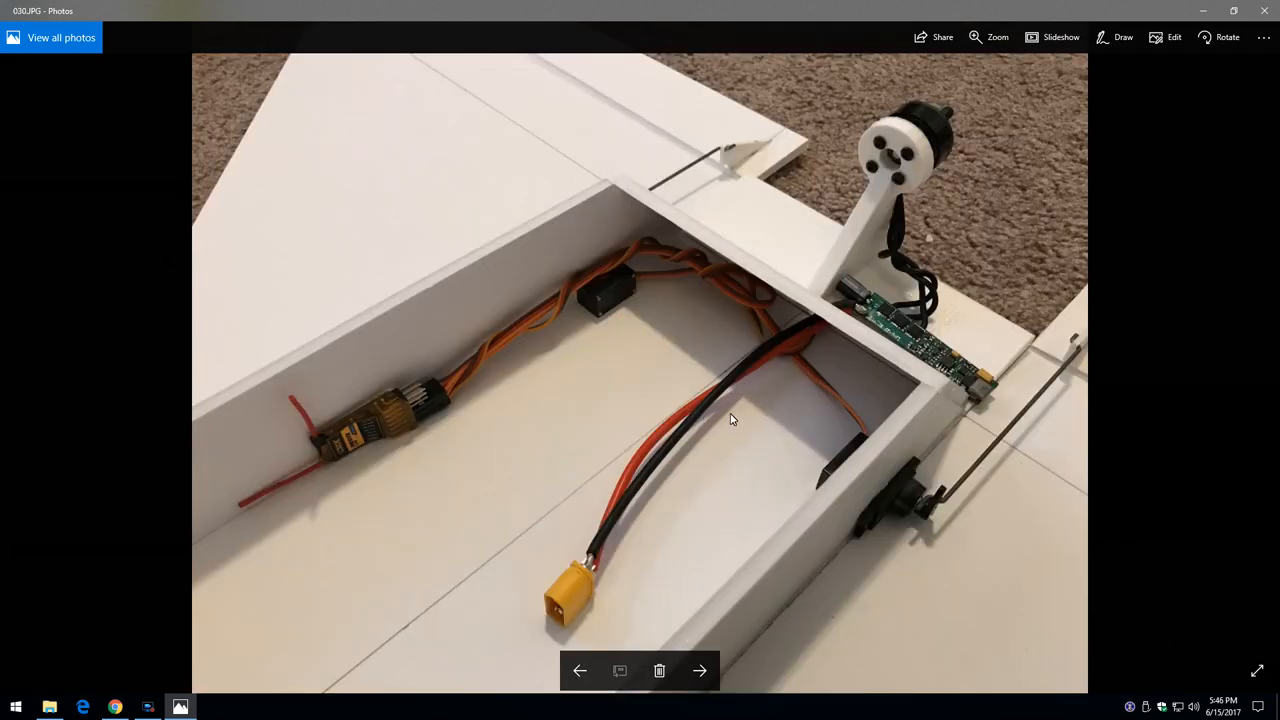
mouse_move(285, 424)
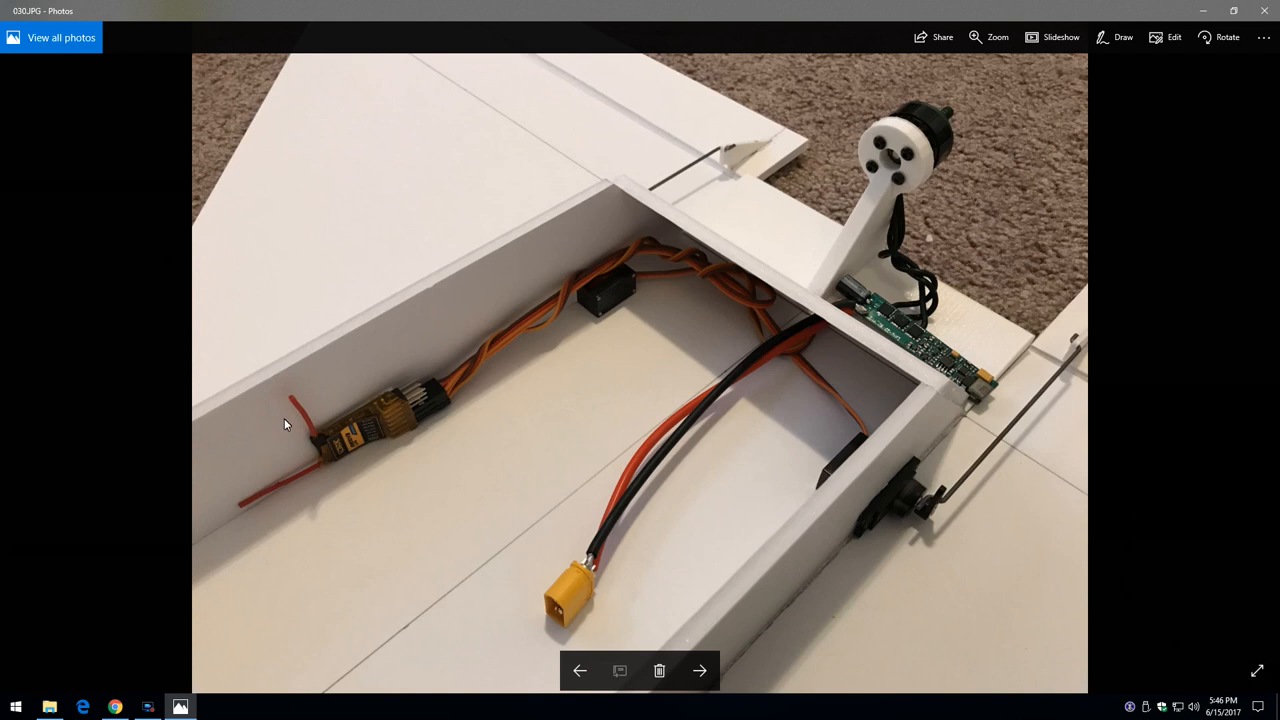
mouse_move(350, 414)
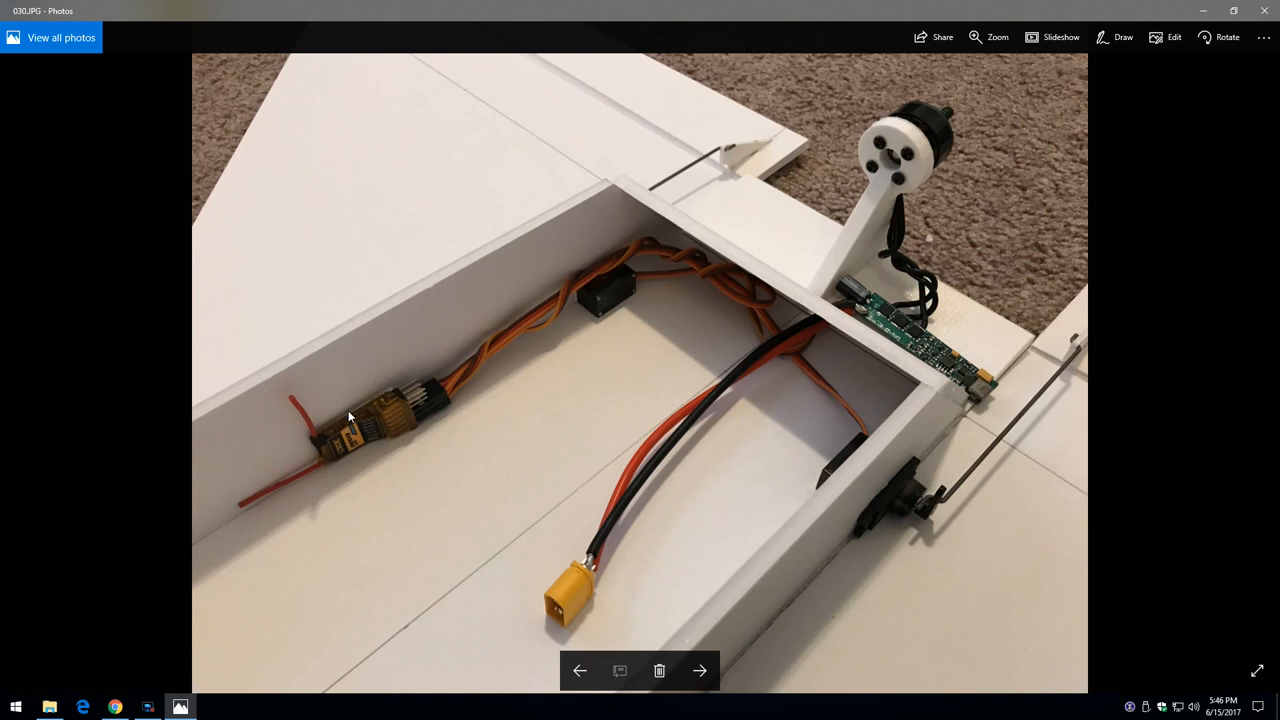
mouse_move(354, 403)
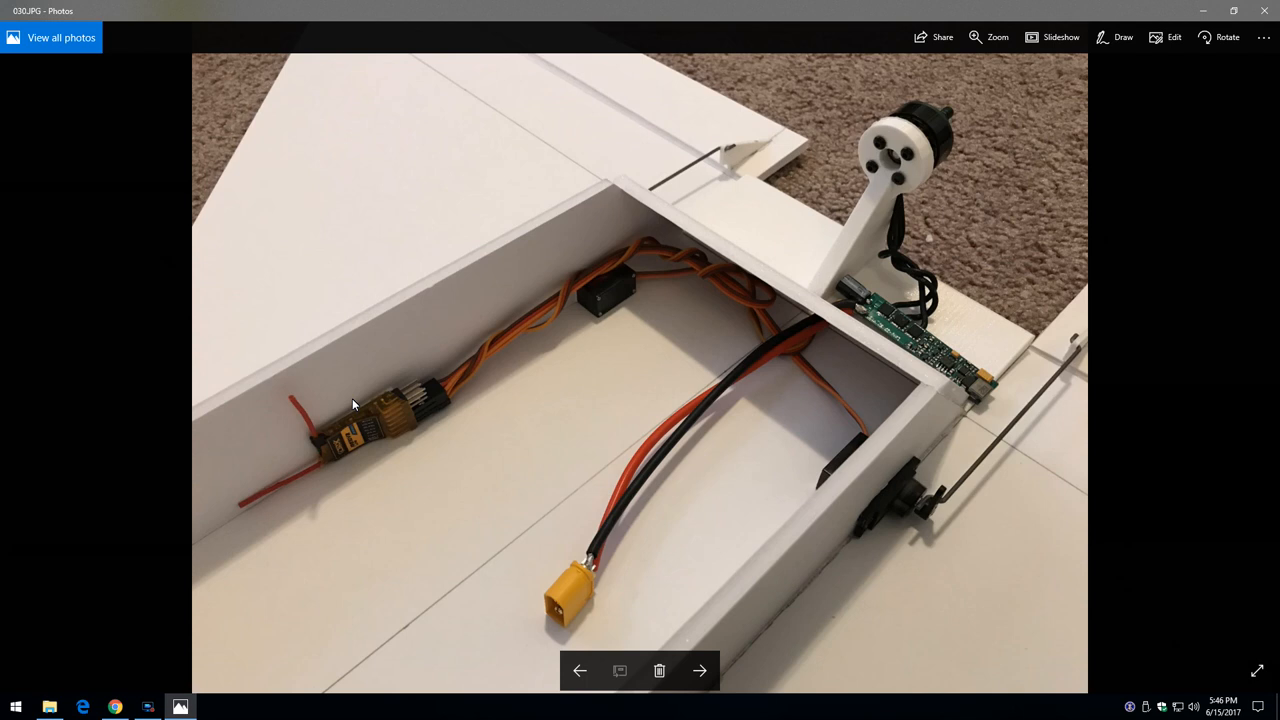
mouse_move(345, 400)
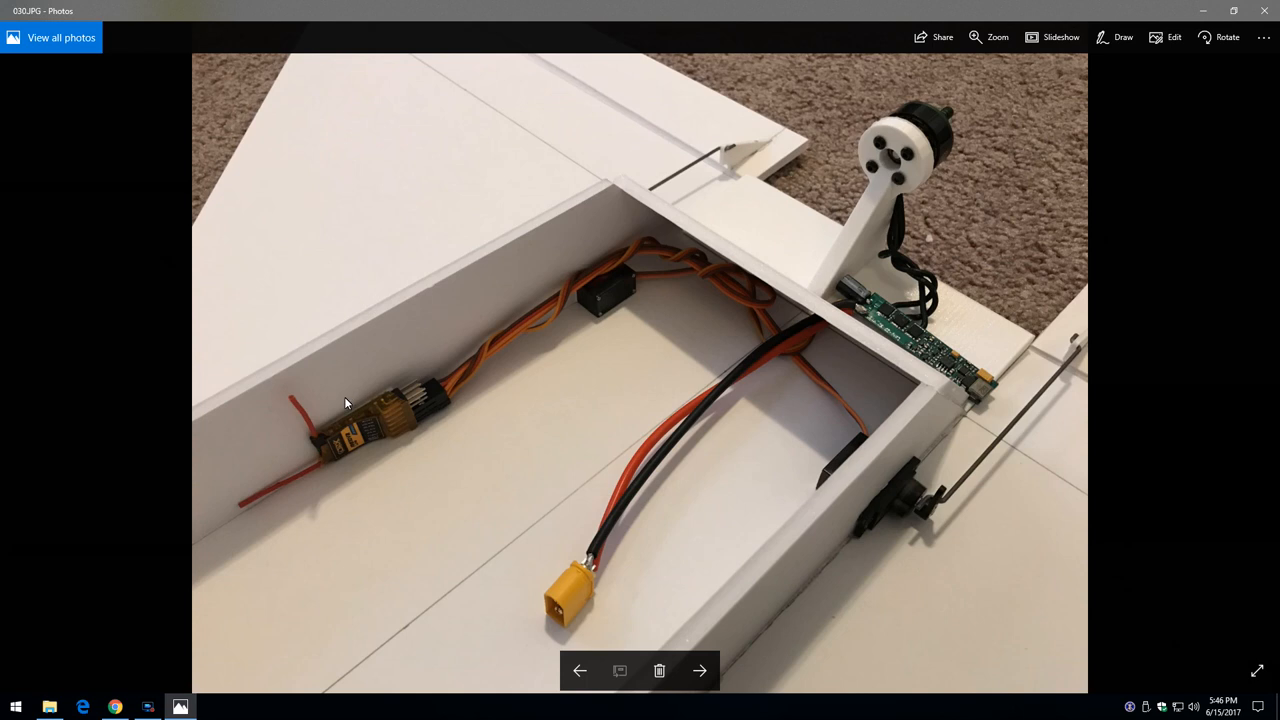
mouse_move(317, 414)
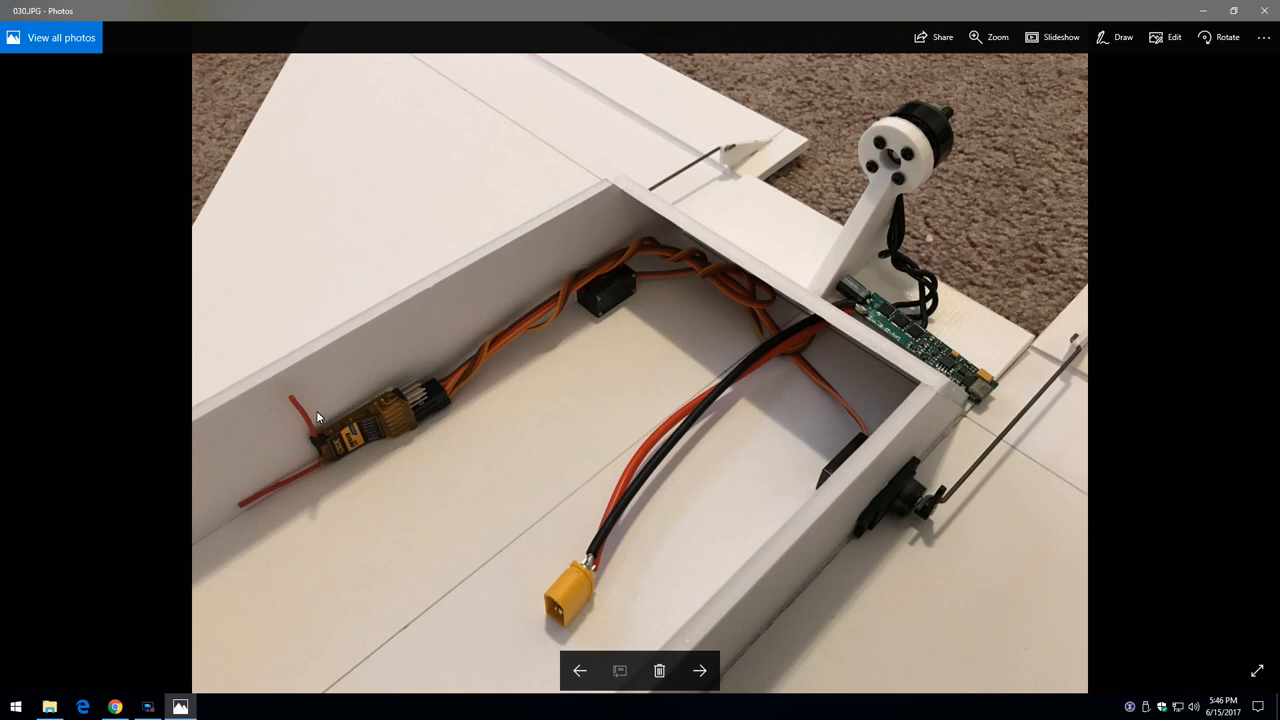
mouse_move(302, 405)
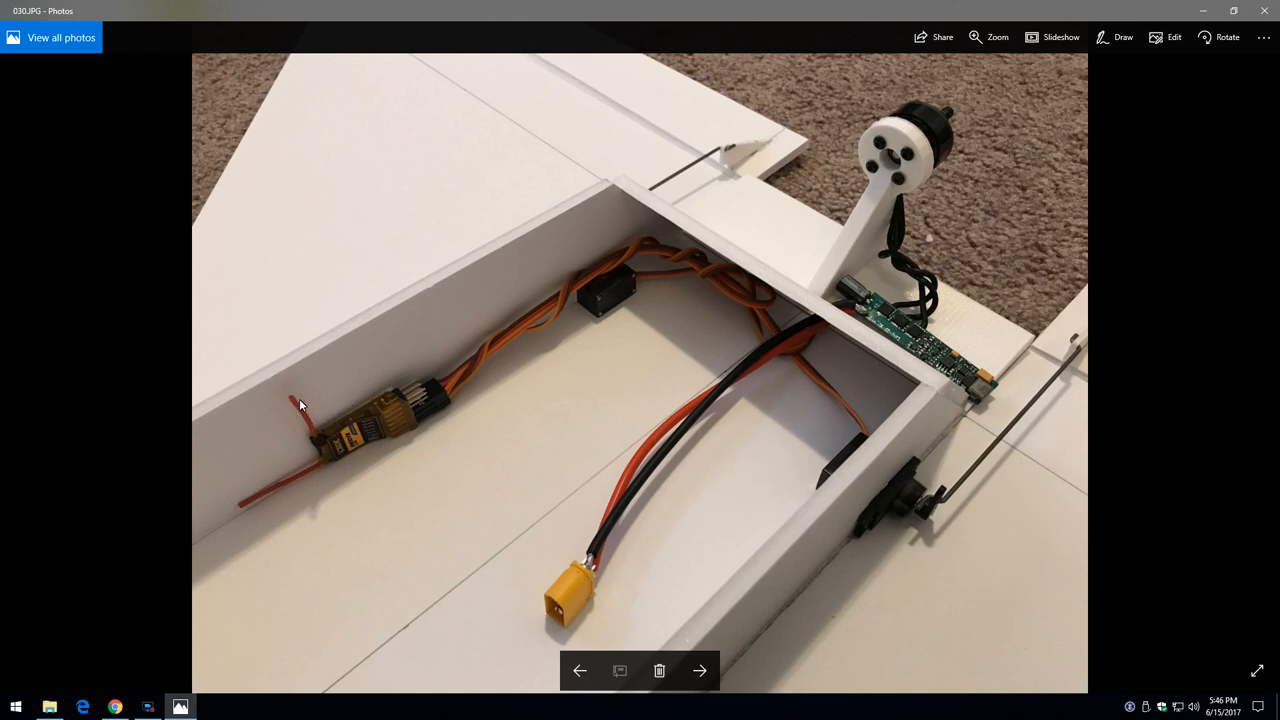
mouse_move(320, 438)
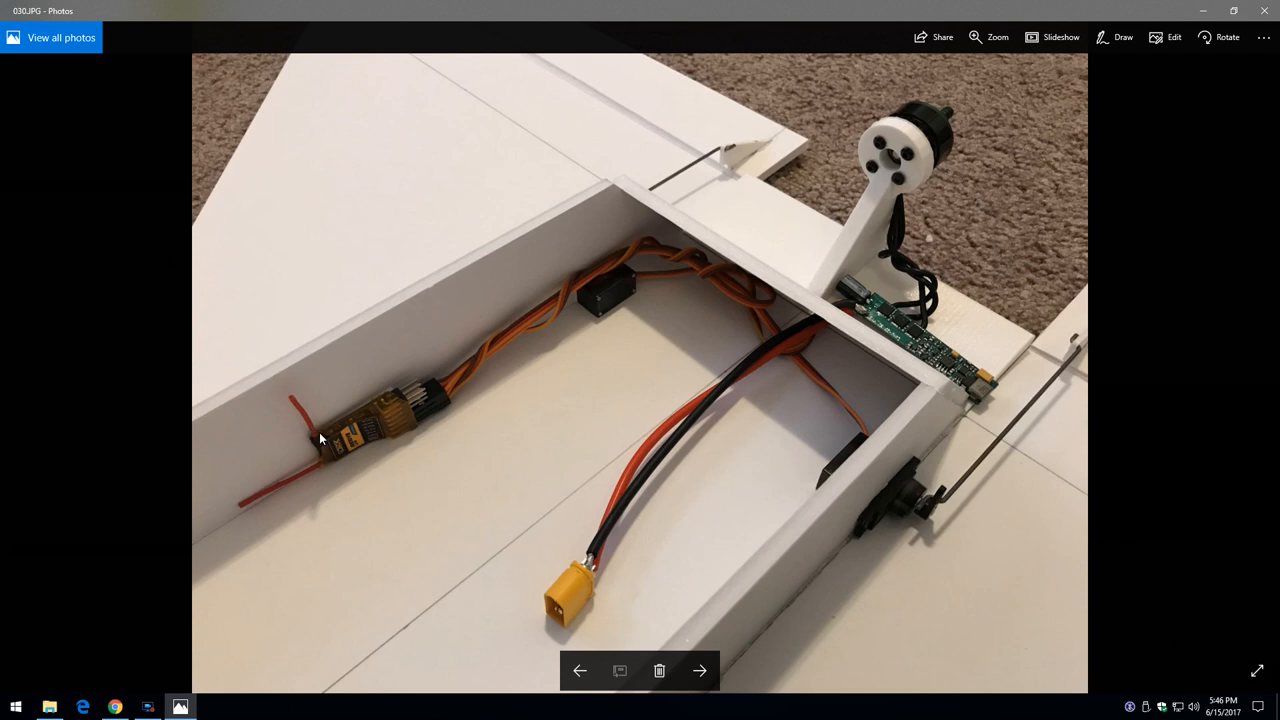
mouse_move(364, 423)
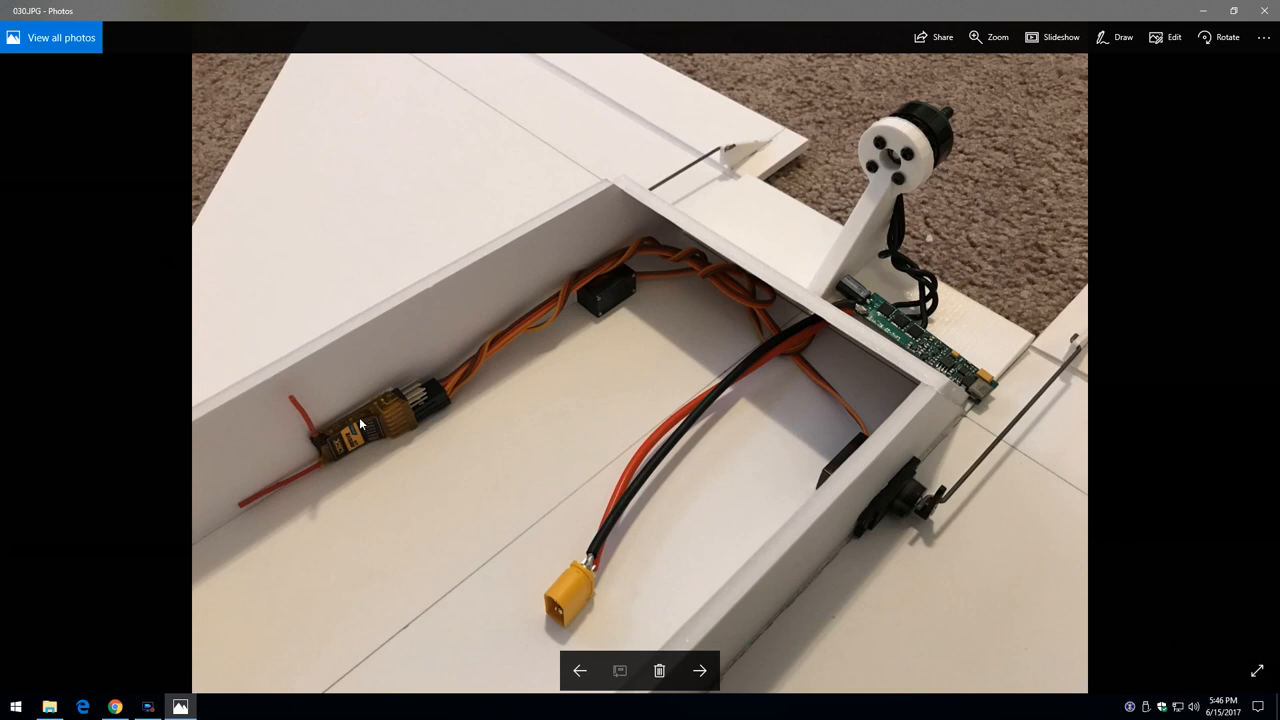
mouse_move(370, 402)
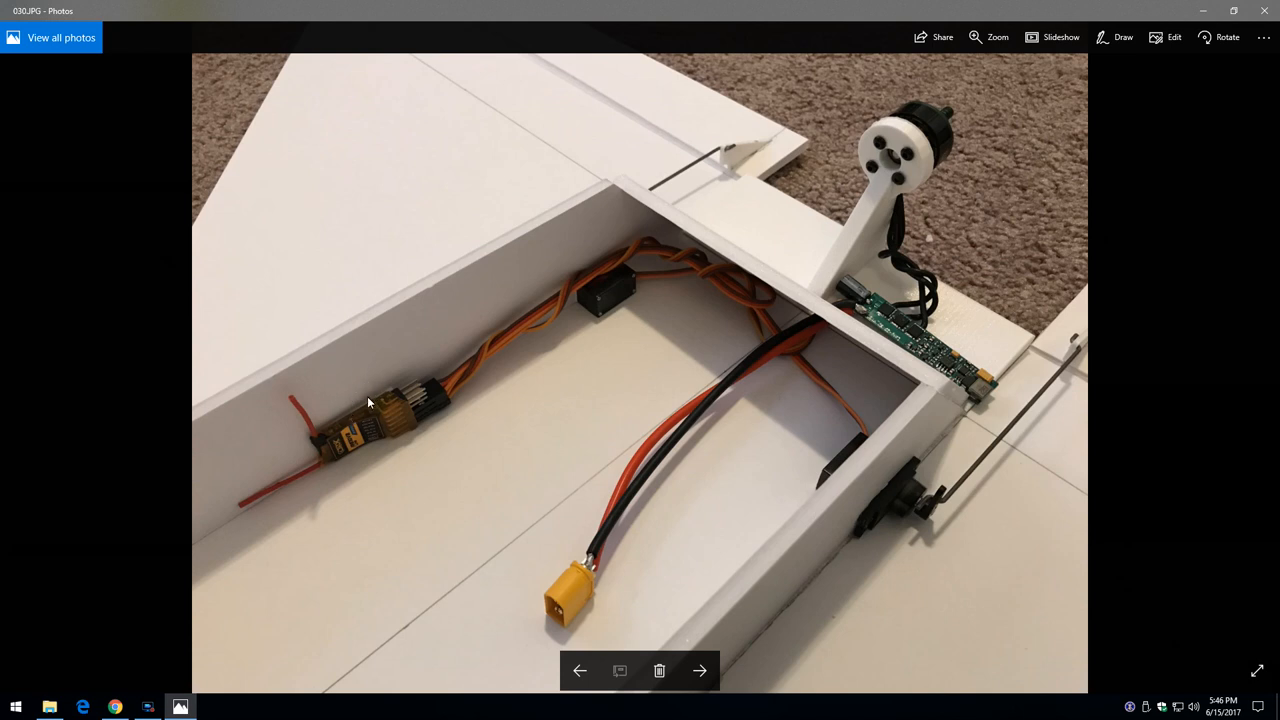
mouse_move(317, 428)
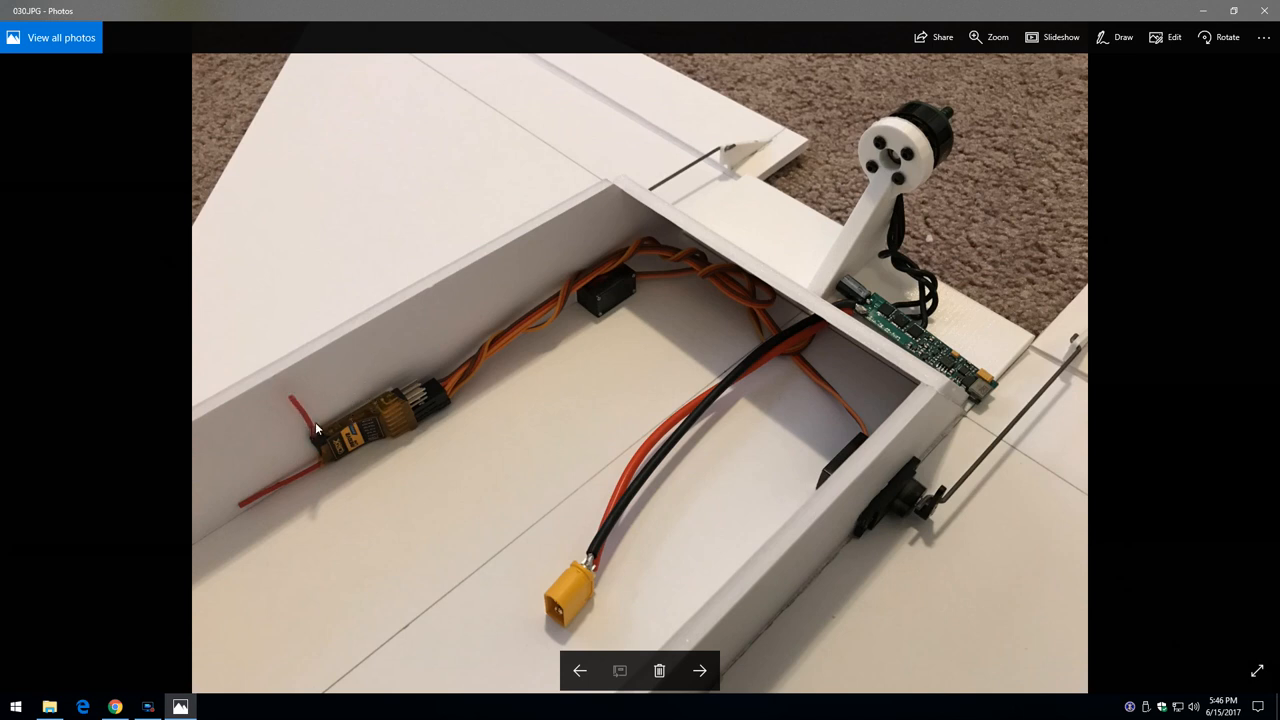
mouse_move(290, 379)
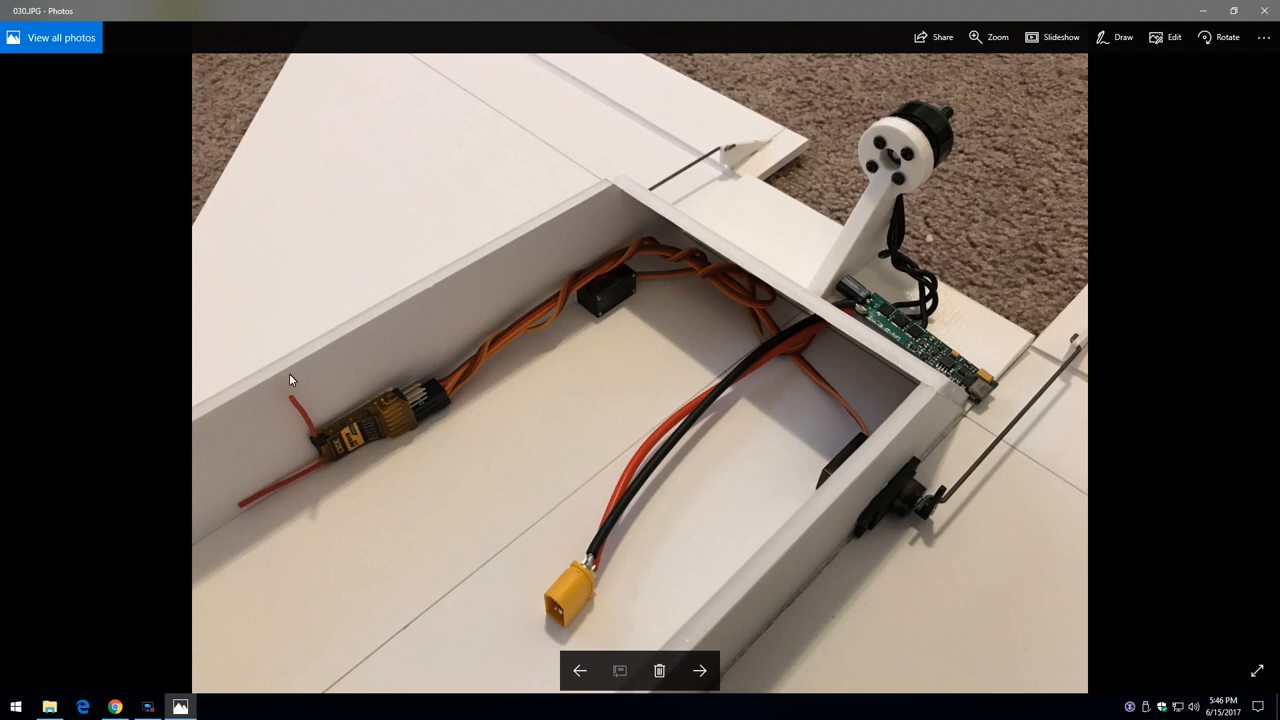
mouse_move(220, 301)
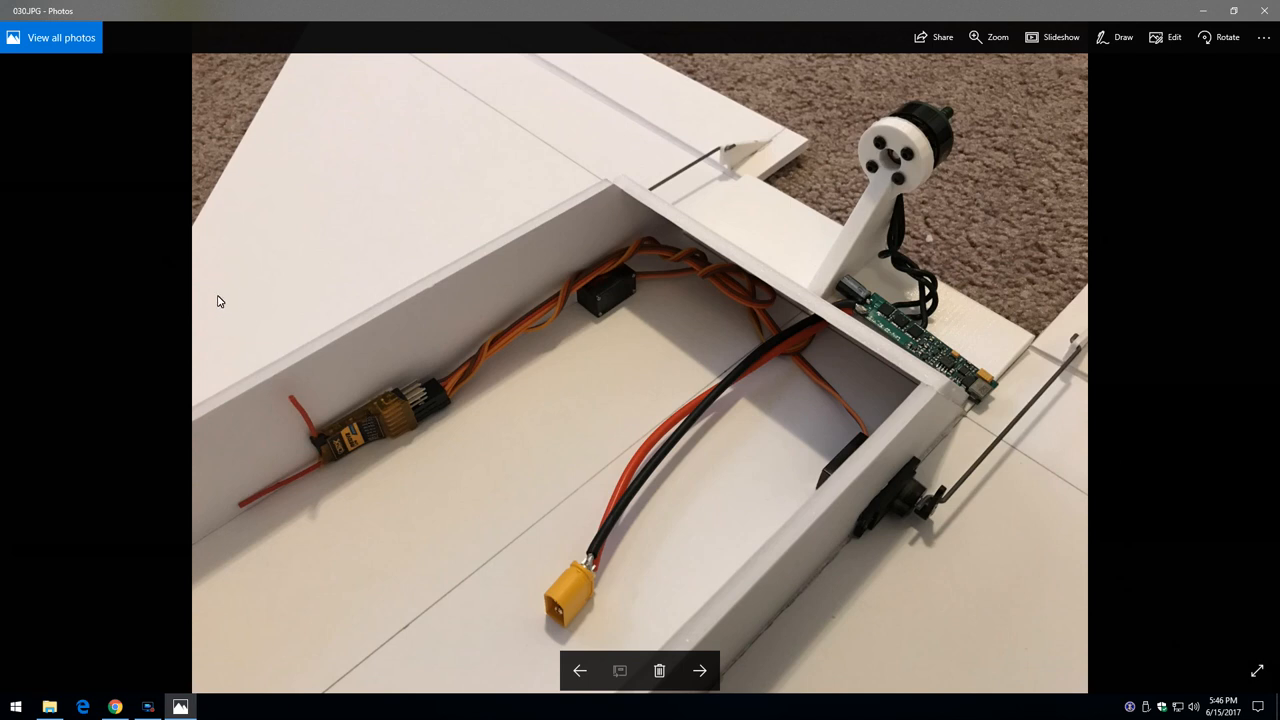
mouse_move(341, 523)
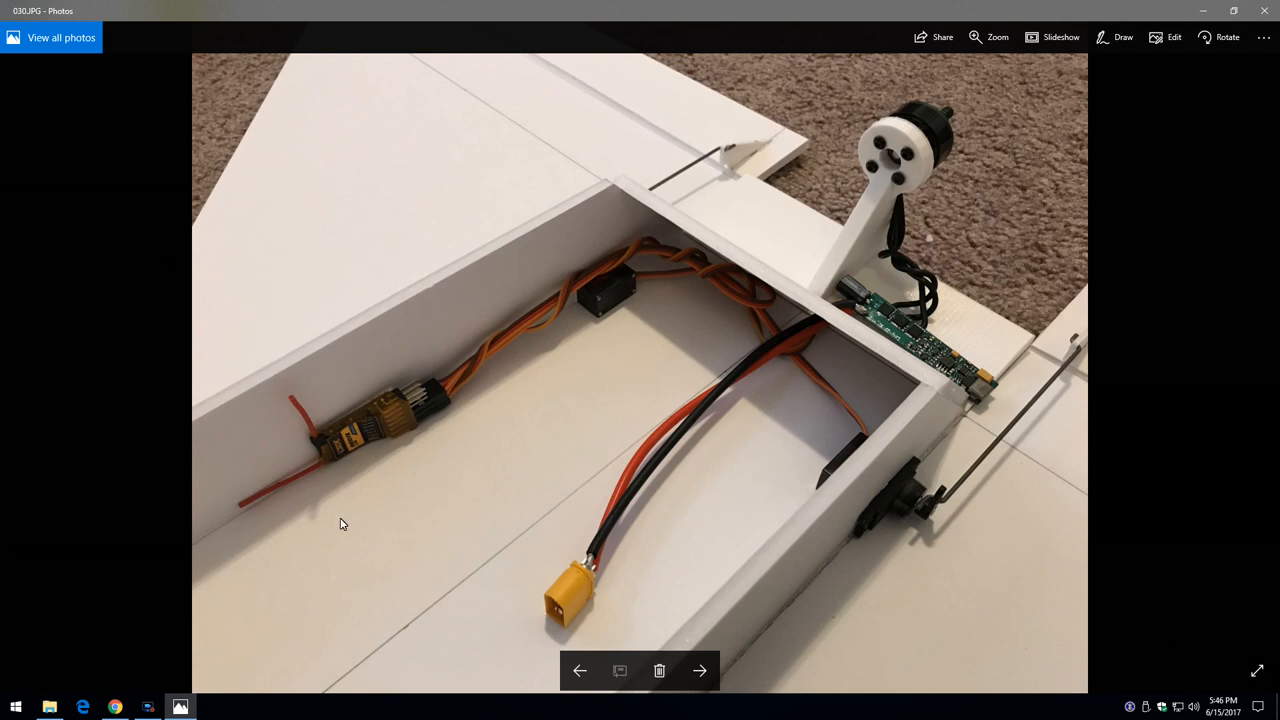
mouse_move(382, 555)
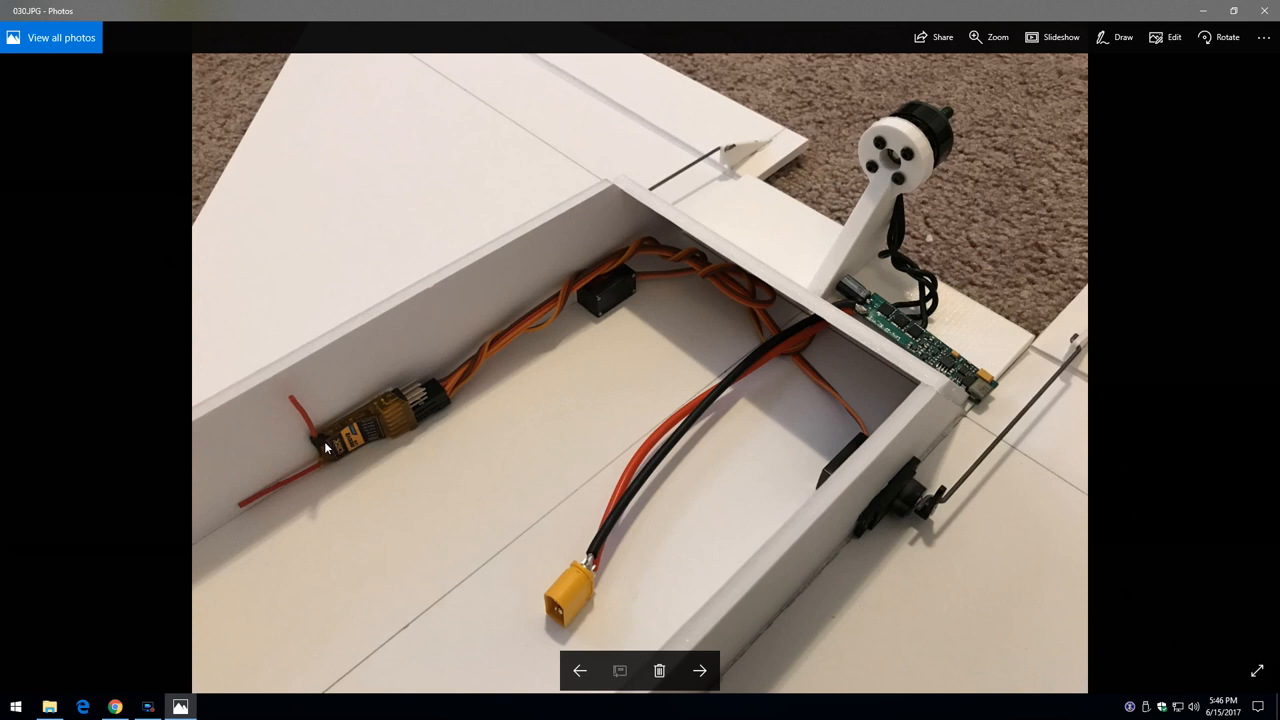
mouse_move(326, 438)
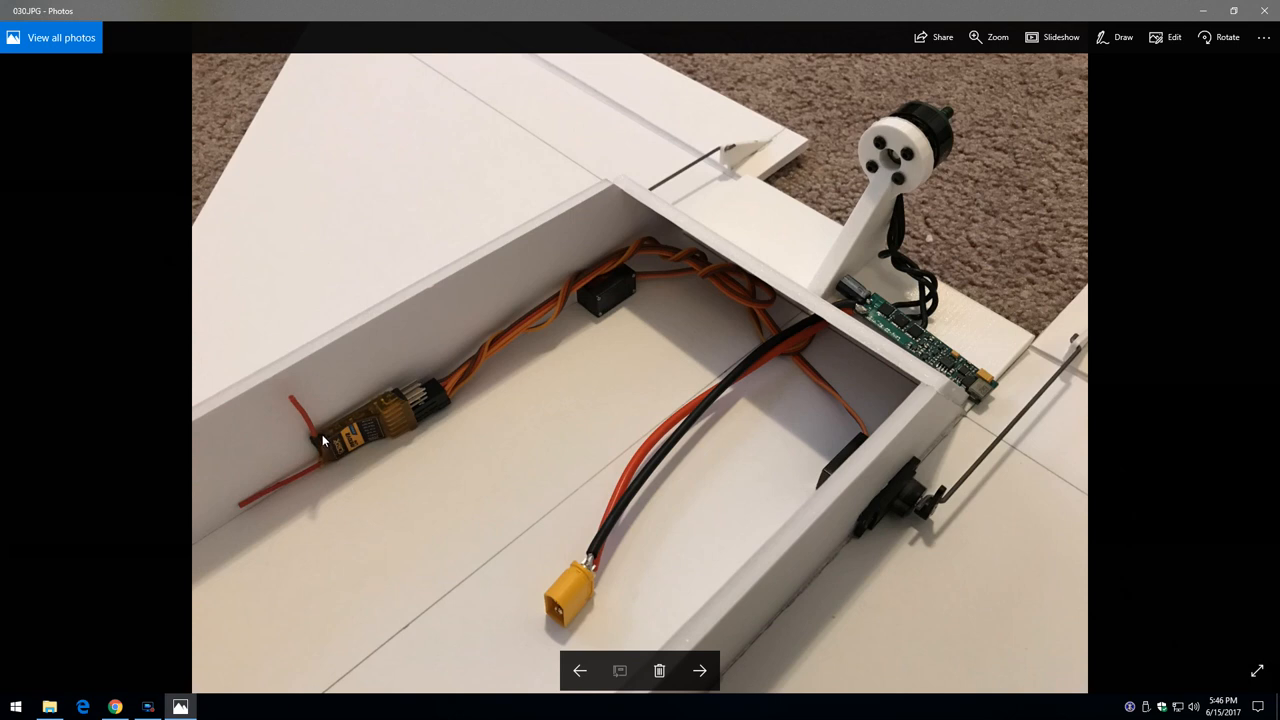
mouse_move(256, 467)
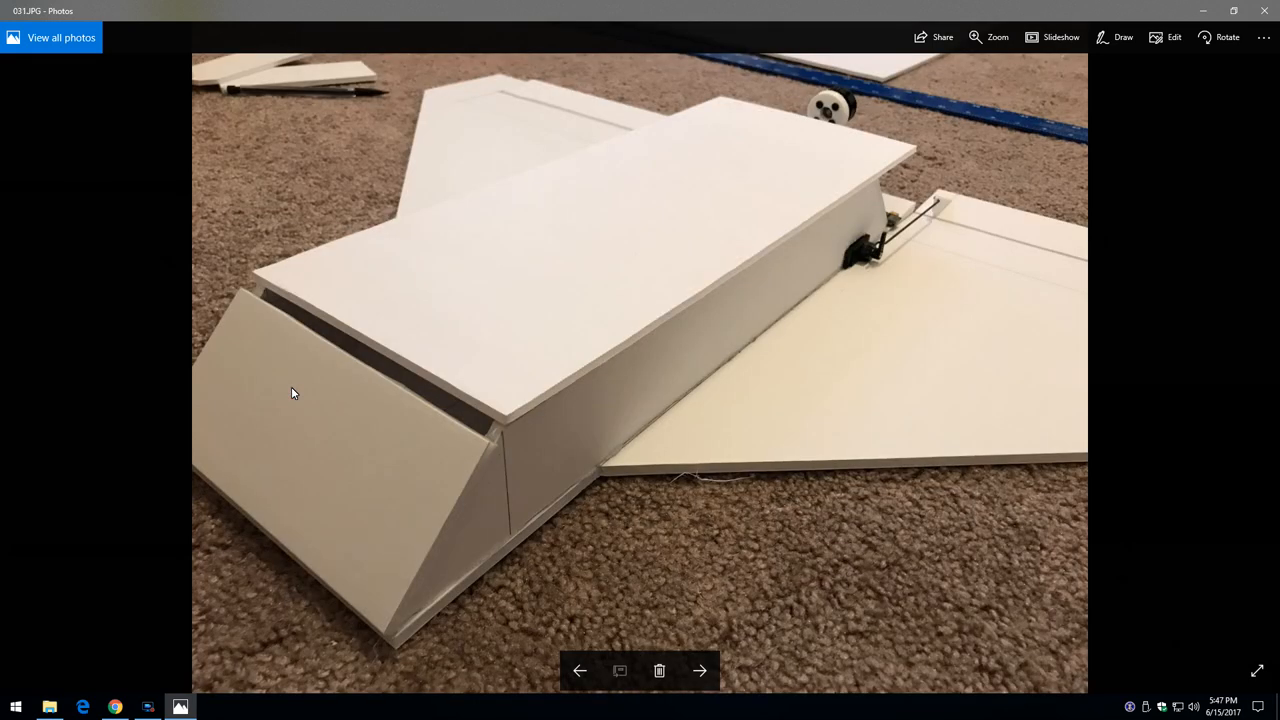
mouse_move(796, 181)
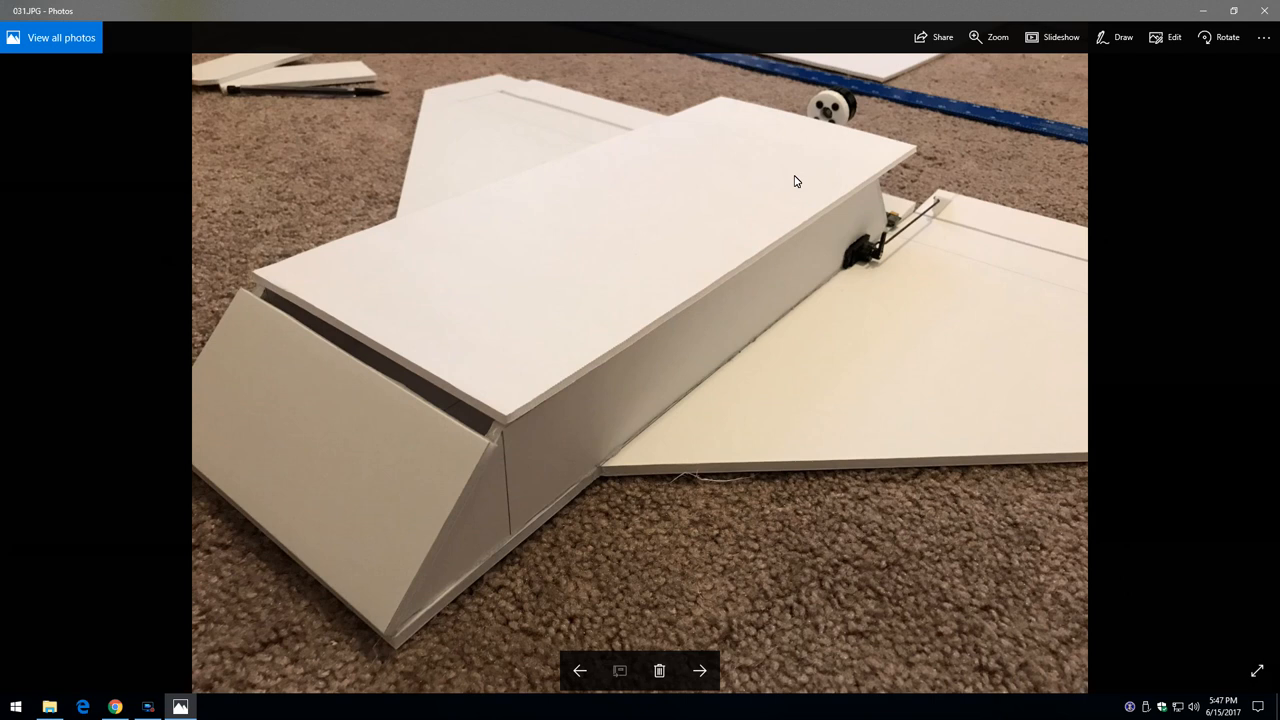
mouse_move(480, 343)
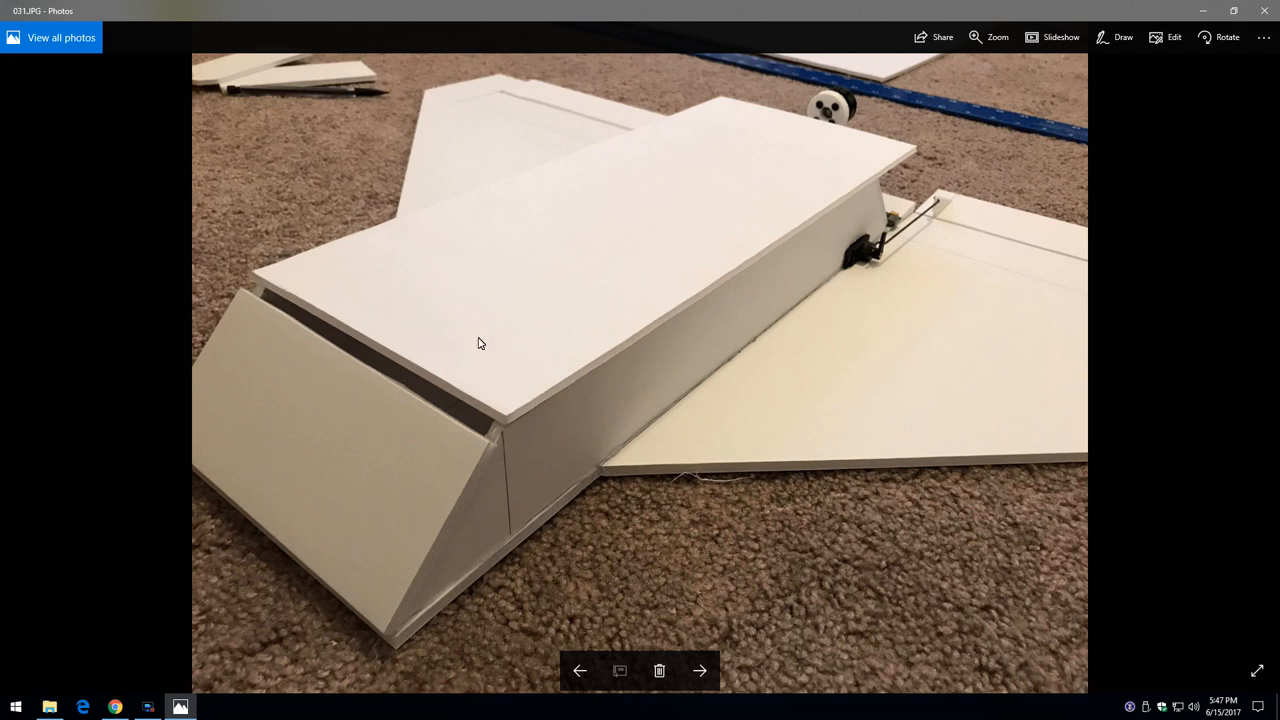
mouse_move(516, 316)
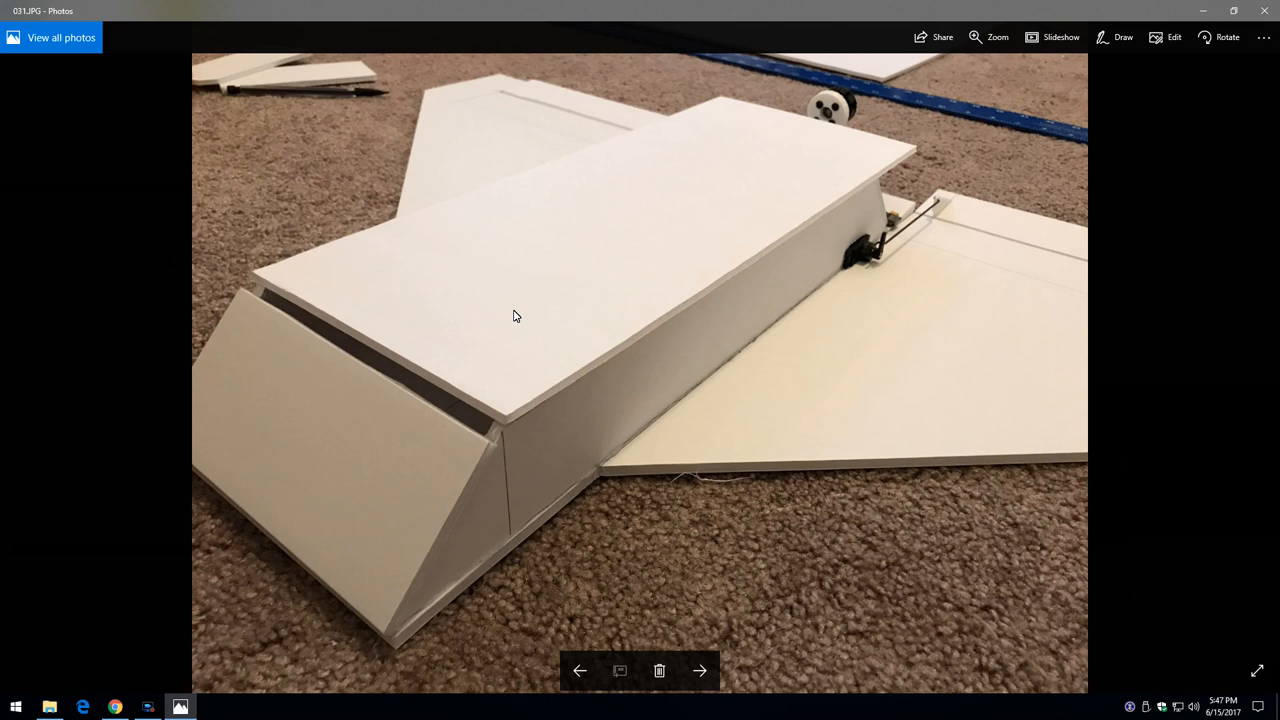
mouse_move(504, 323)
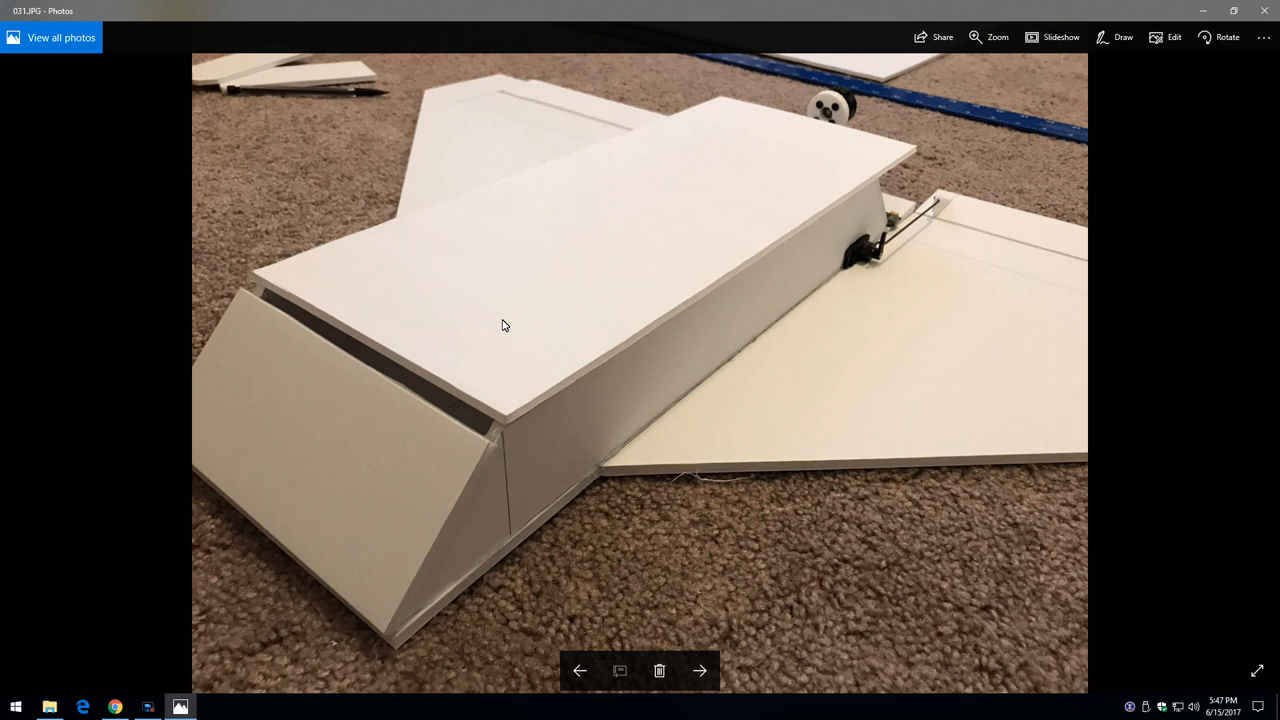
mouse_move(672, 179)
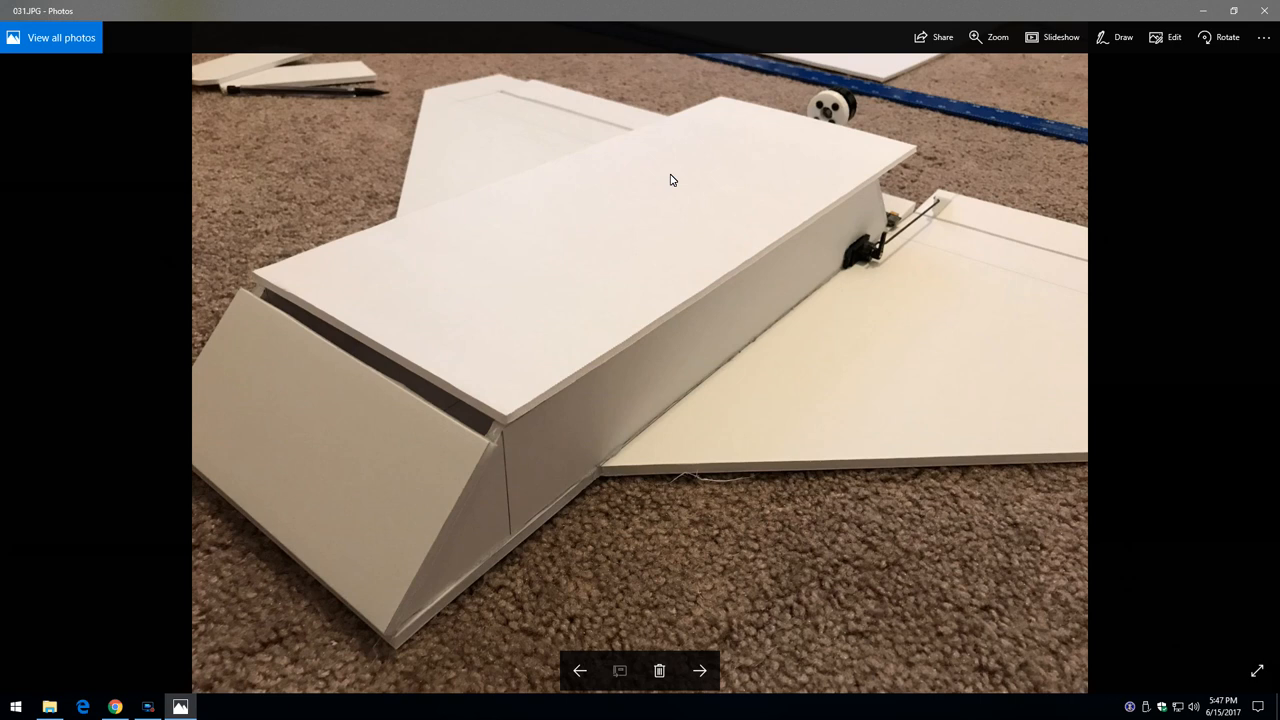
mouse_move(500, 355)
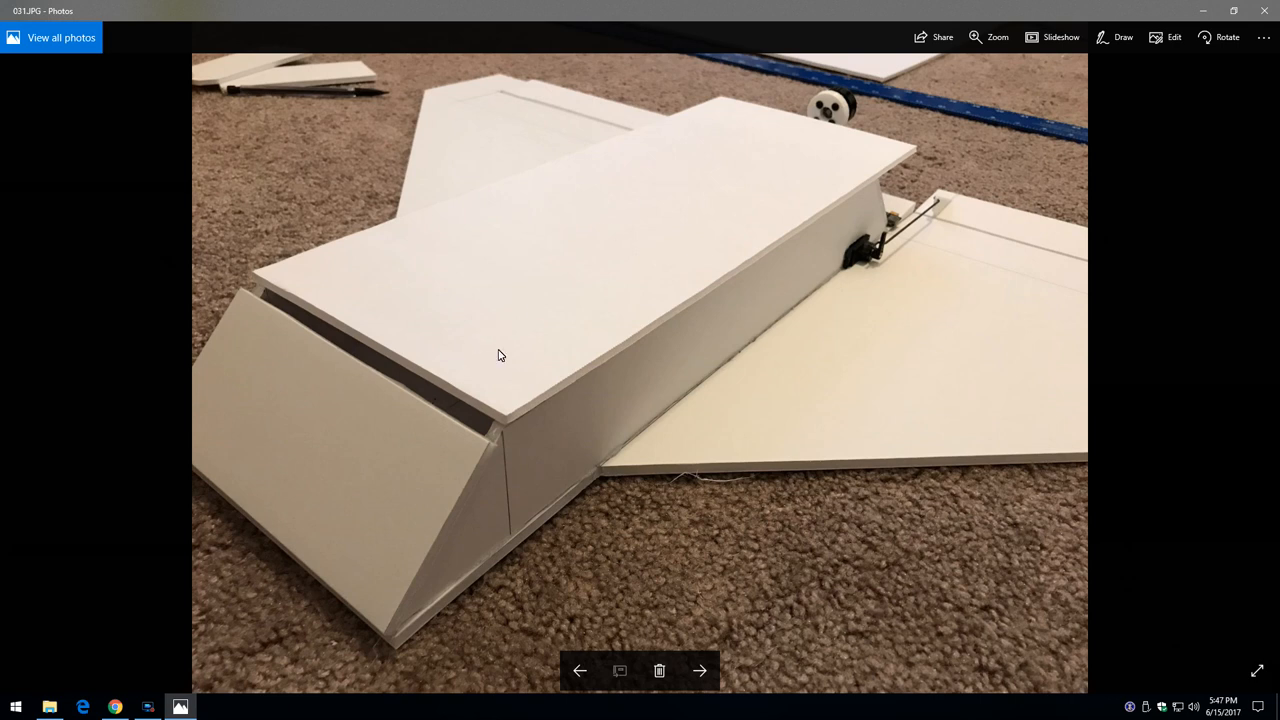
mouse_move(339, 407)
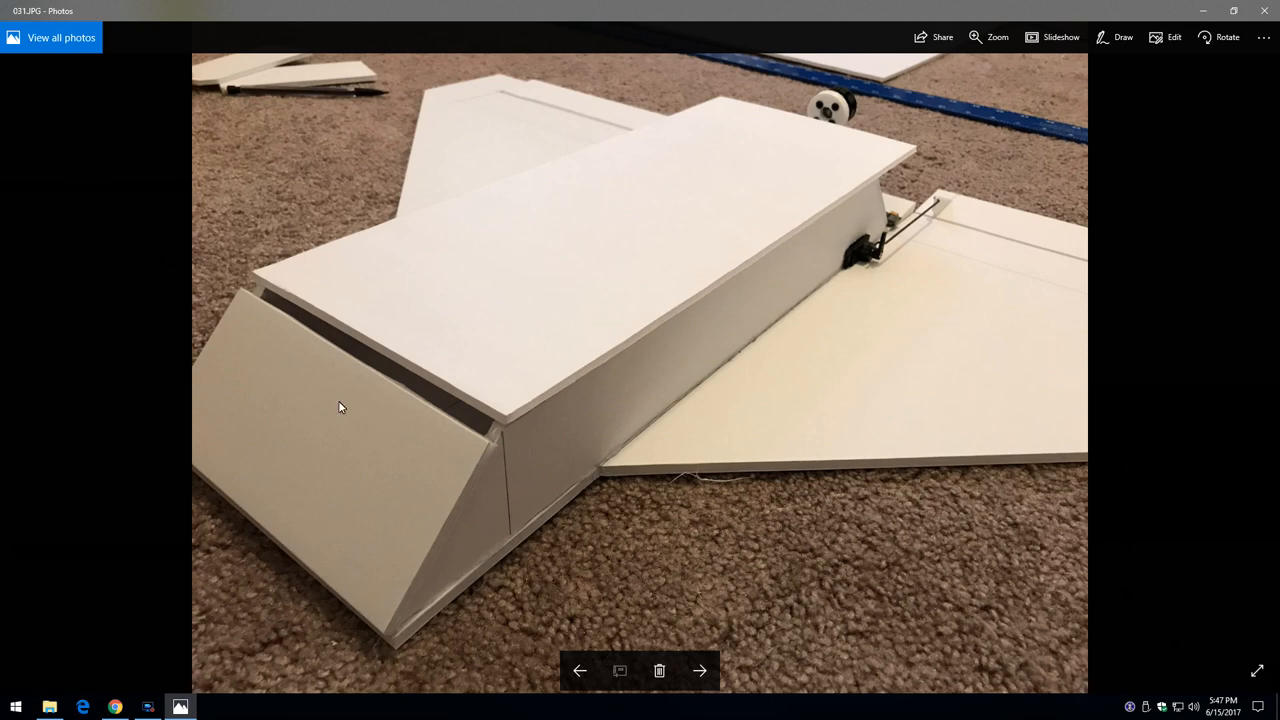
Step past photo 034's orange-striped fuselage to photo 035's motor mount and ESC close-up
click(706, 670)
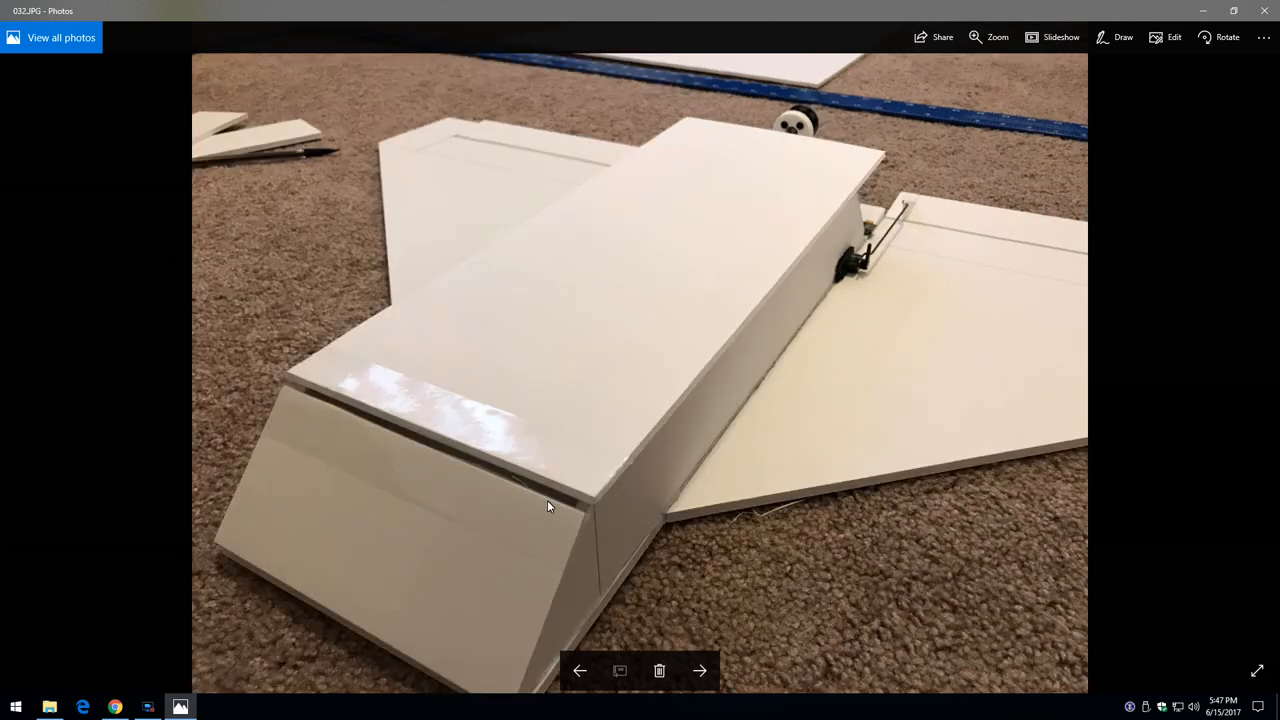
click(702, 670)
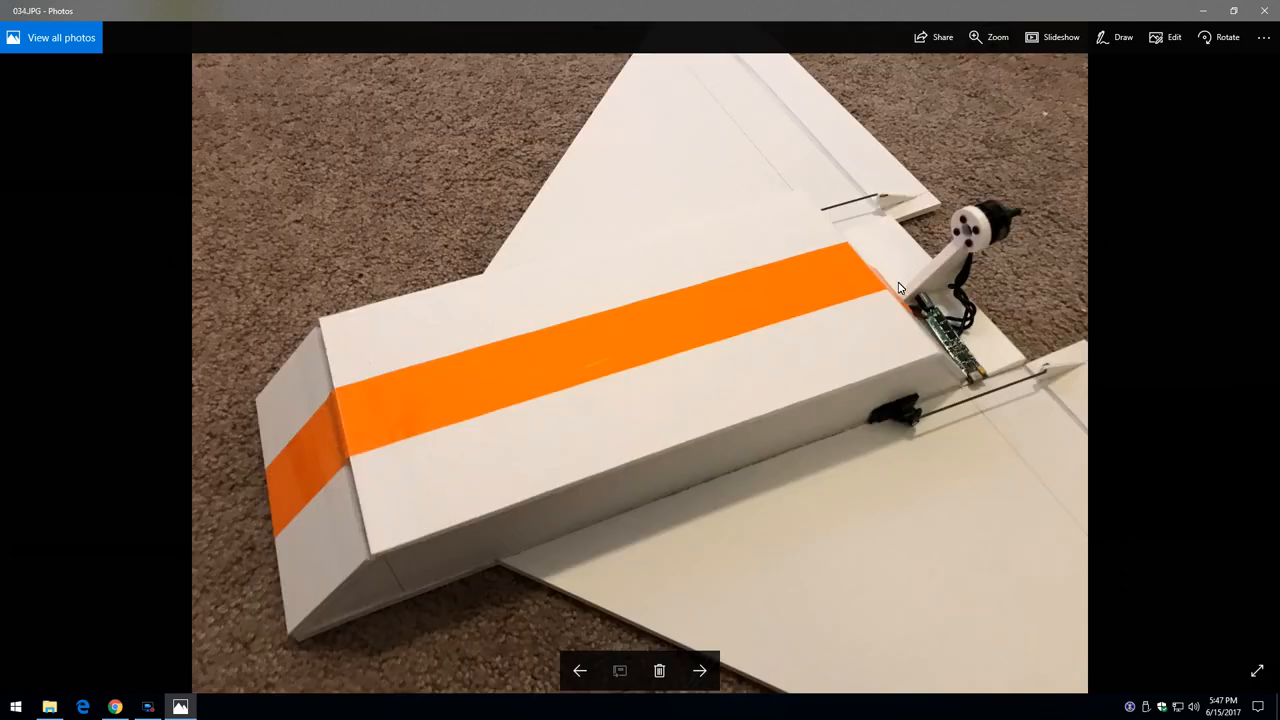
click(700, 670)
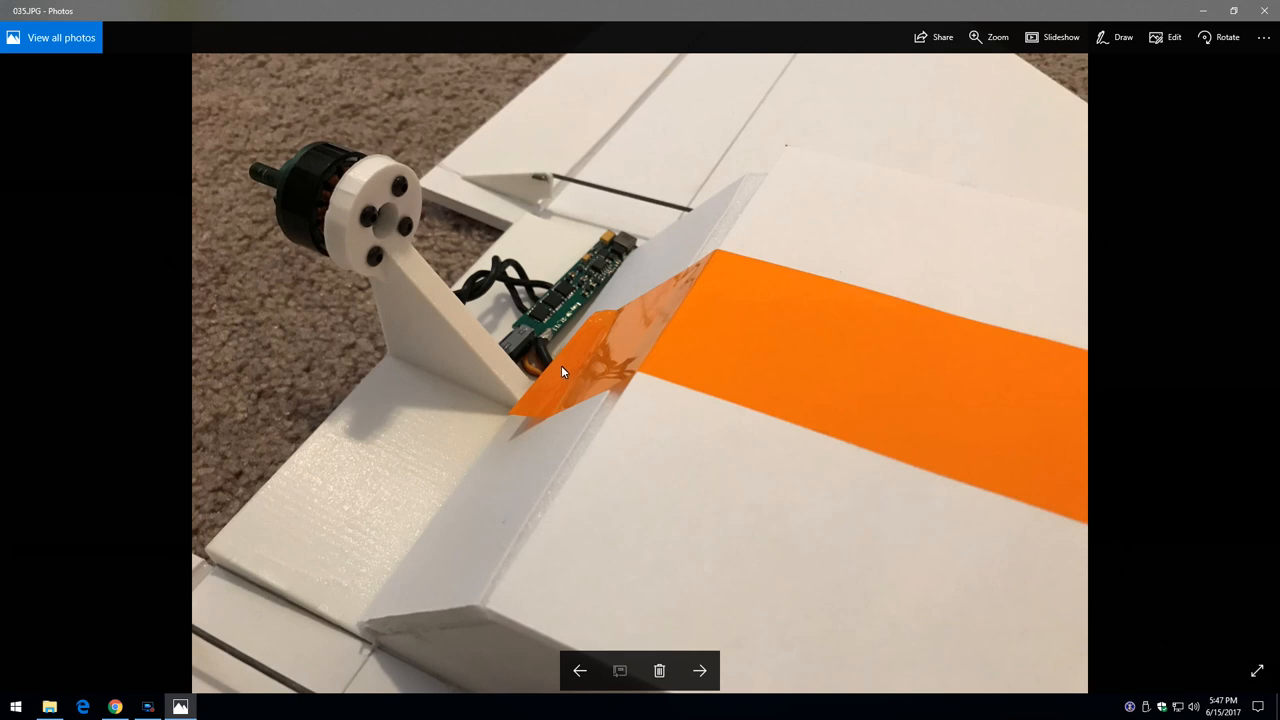
mouse_move(559, 382)
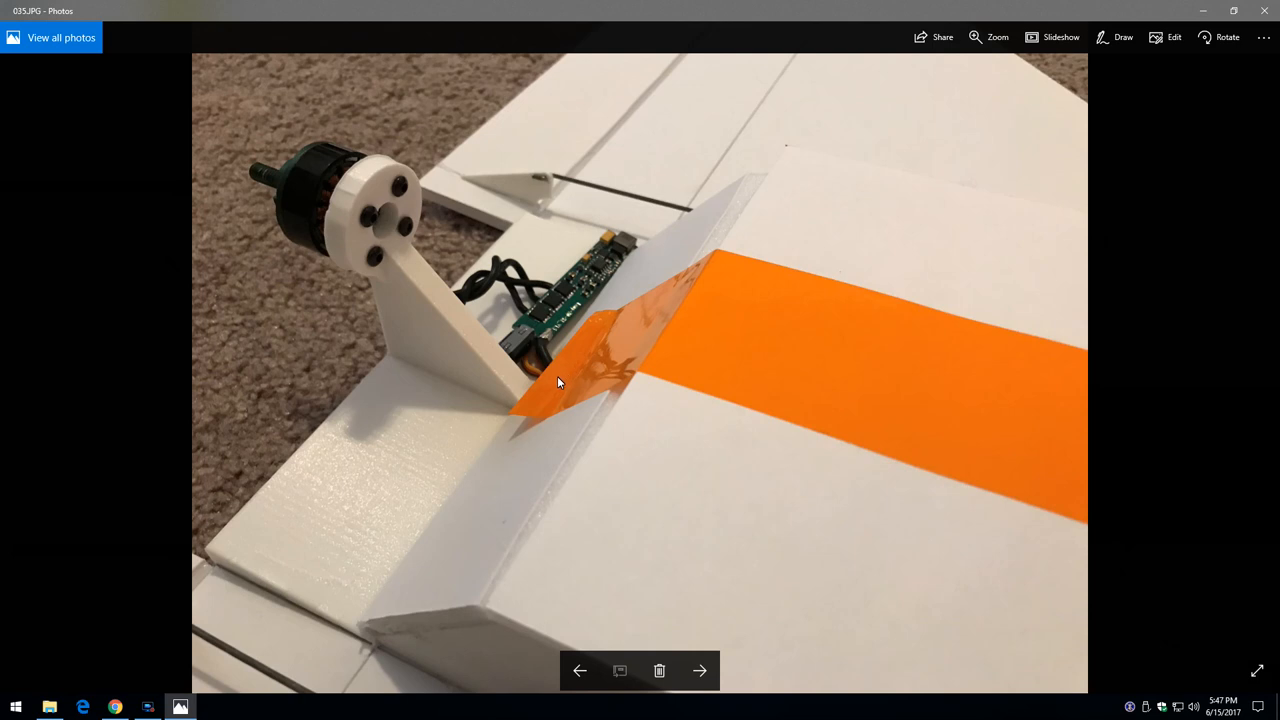
mouse_move(563, 384)
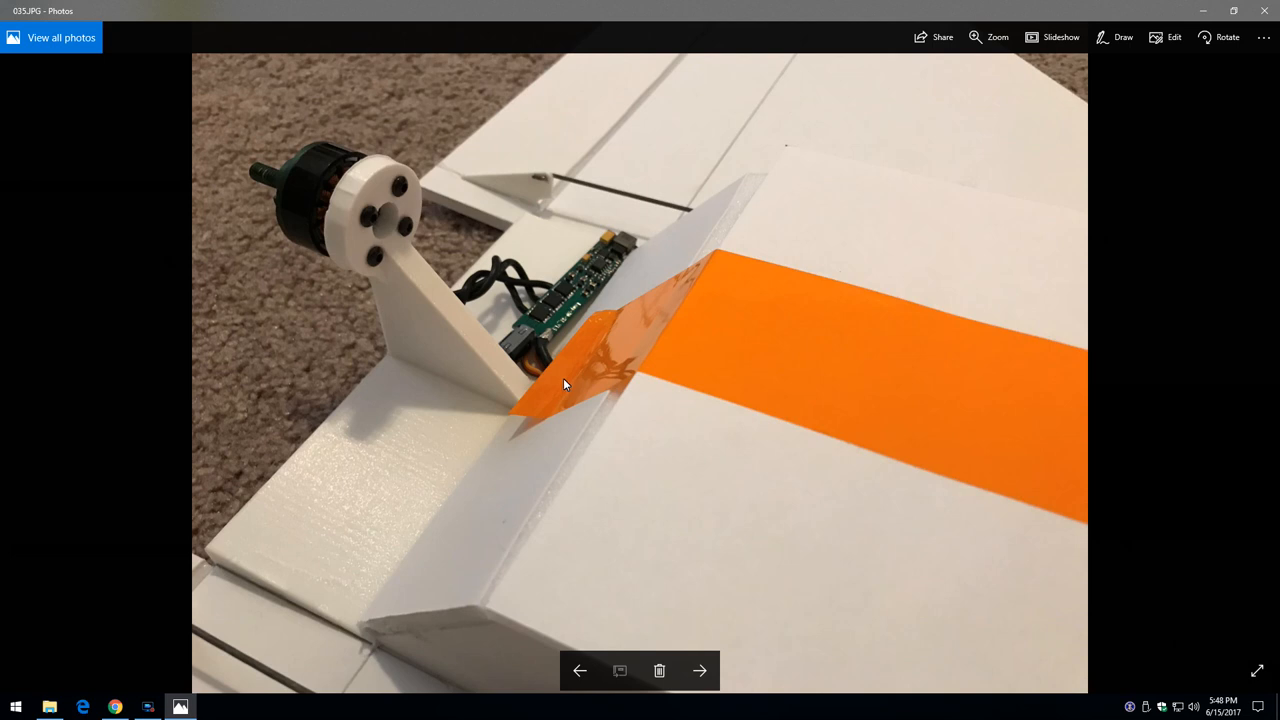
mouse_move(592, 378)
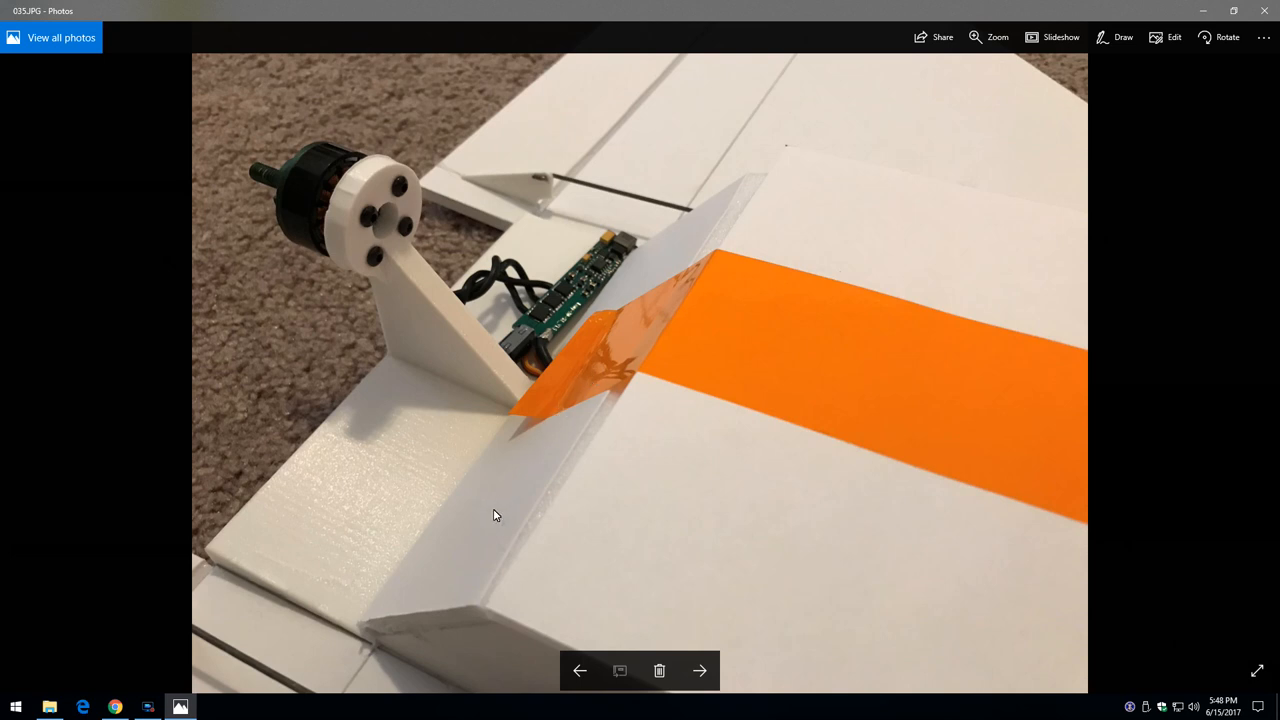
mouse_move(631, 354)
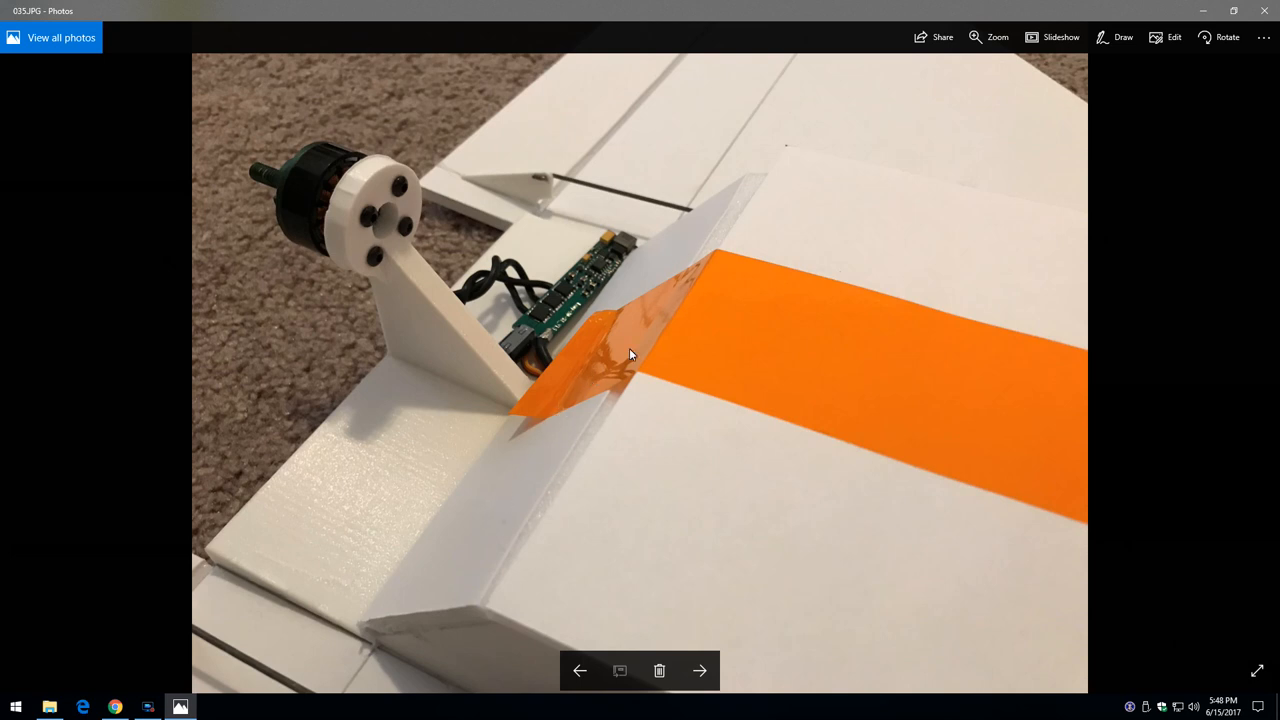
mouse_move(732, 252)
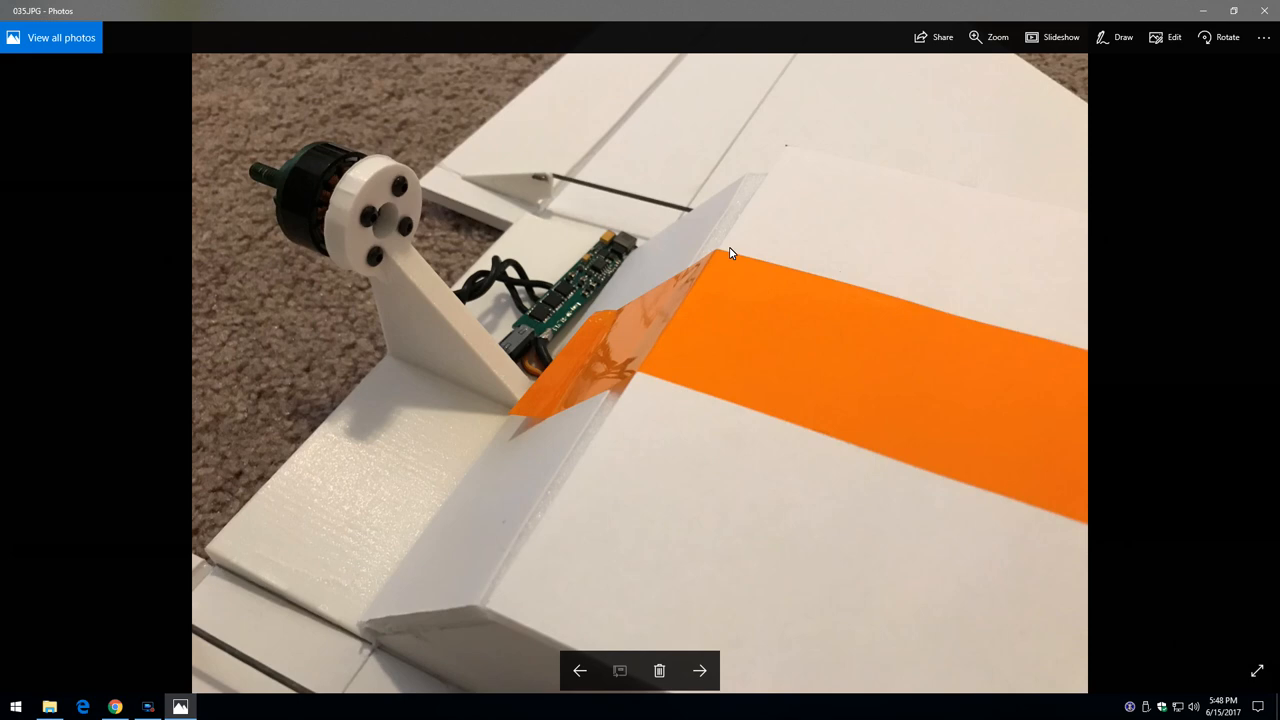
Advance from photo 035 to 039, showing a steel ruler against the foam edge
click(700, 670)
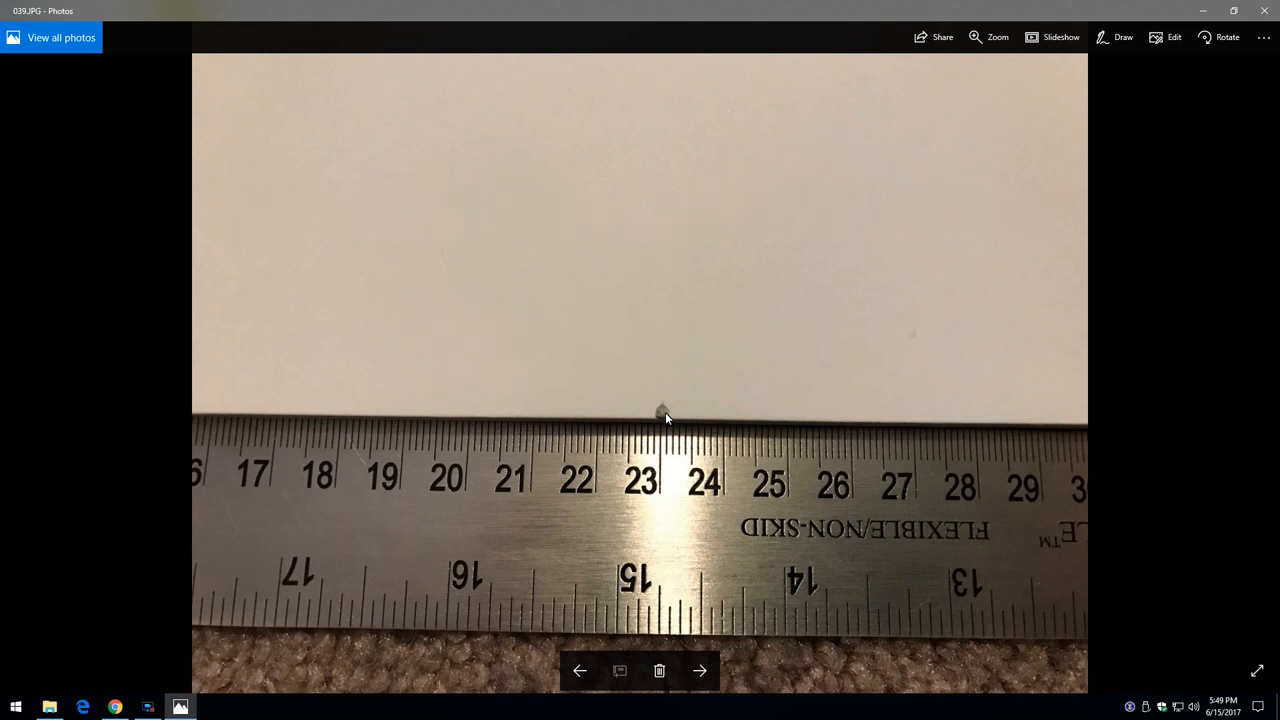
mouse_move(708, 420)
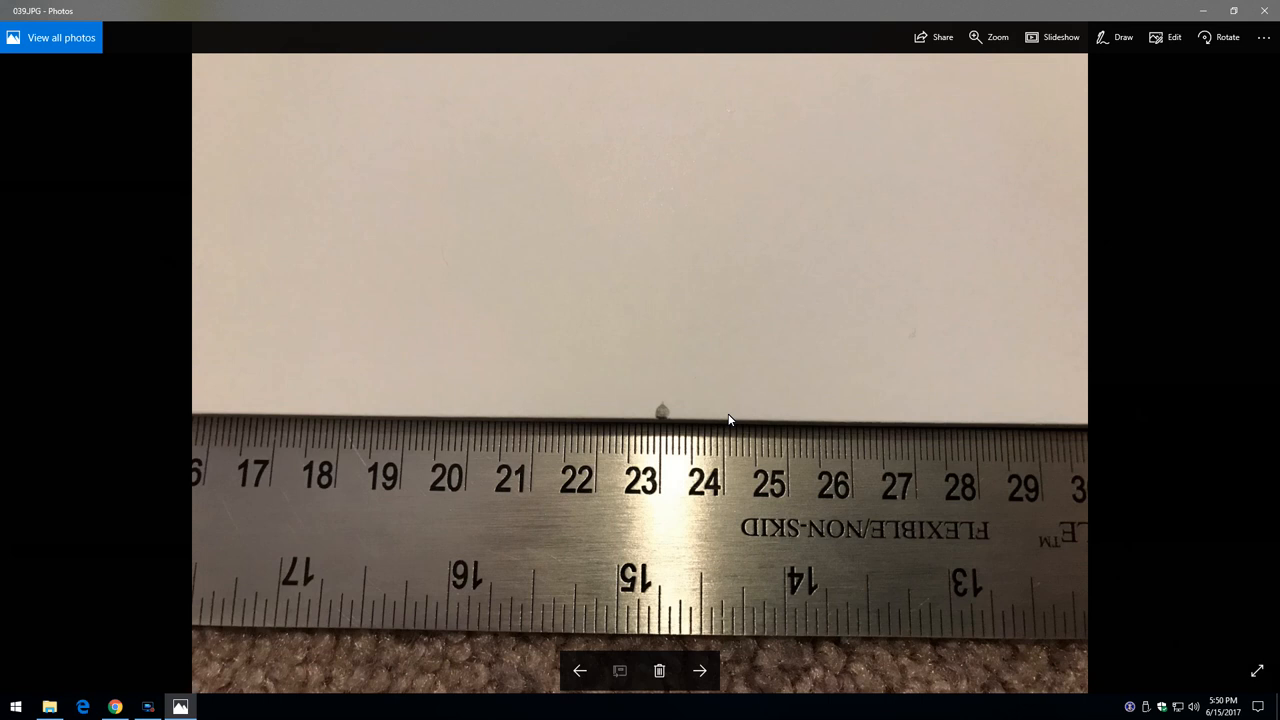
Page through build photos 040–043, from the battery and velcro shots to the last one
click(700, 670)
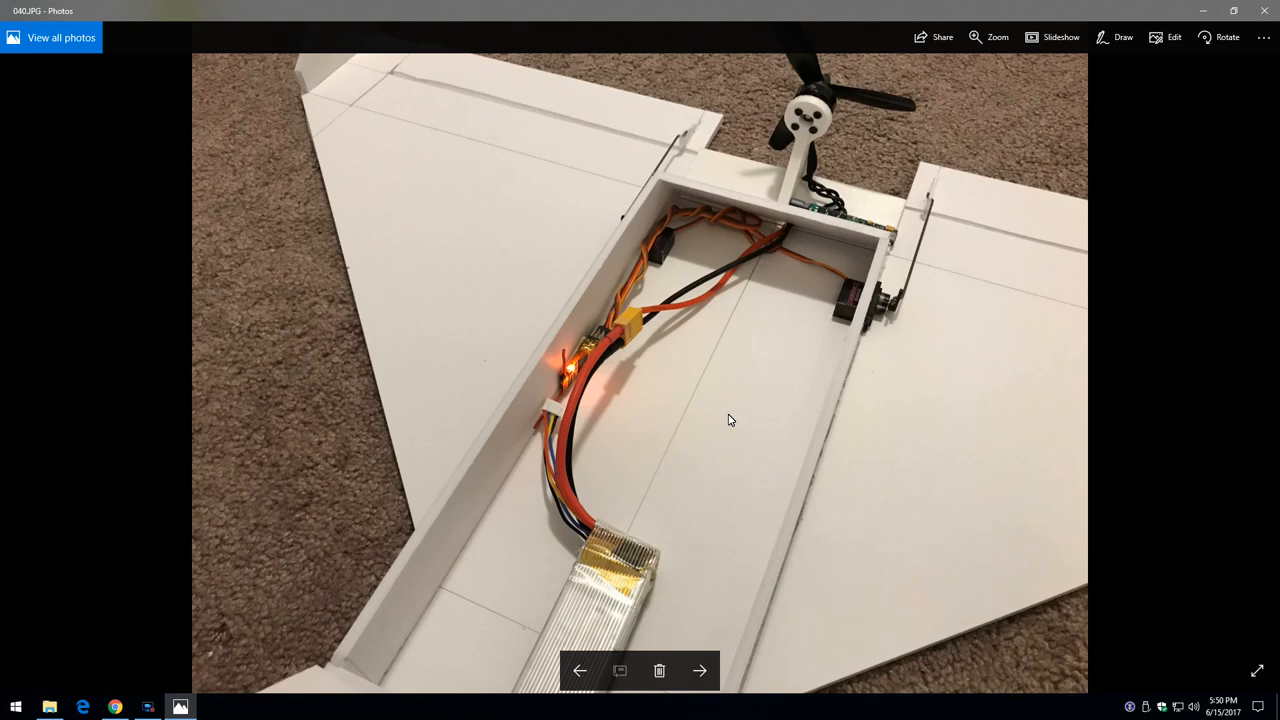
click(700, 671)
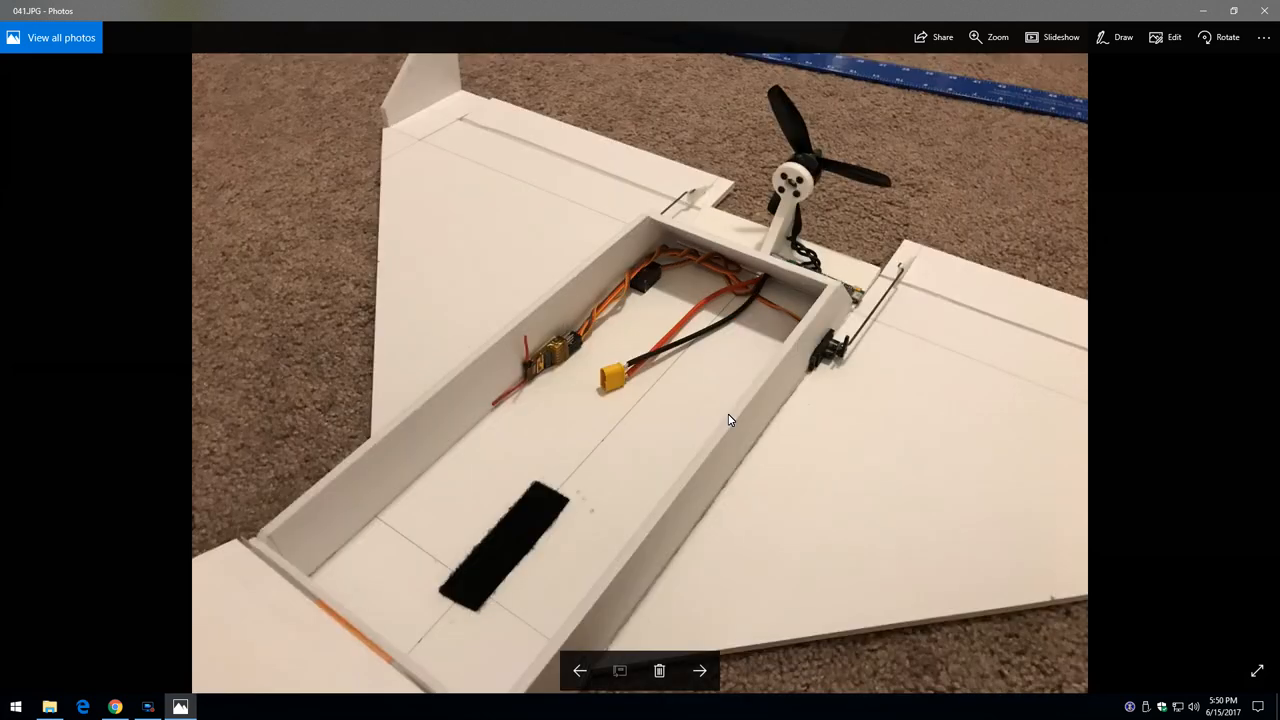
click(579, 670)
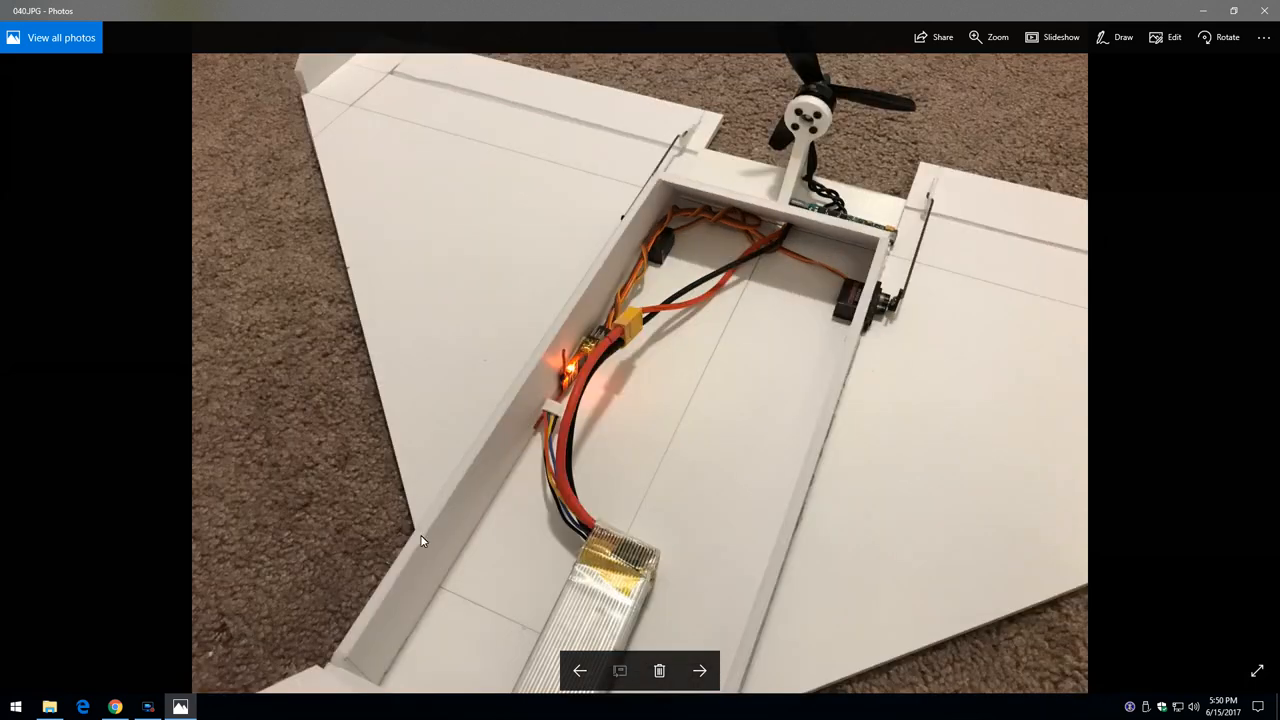
mouse_move(625, 328)
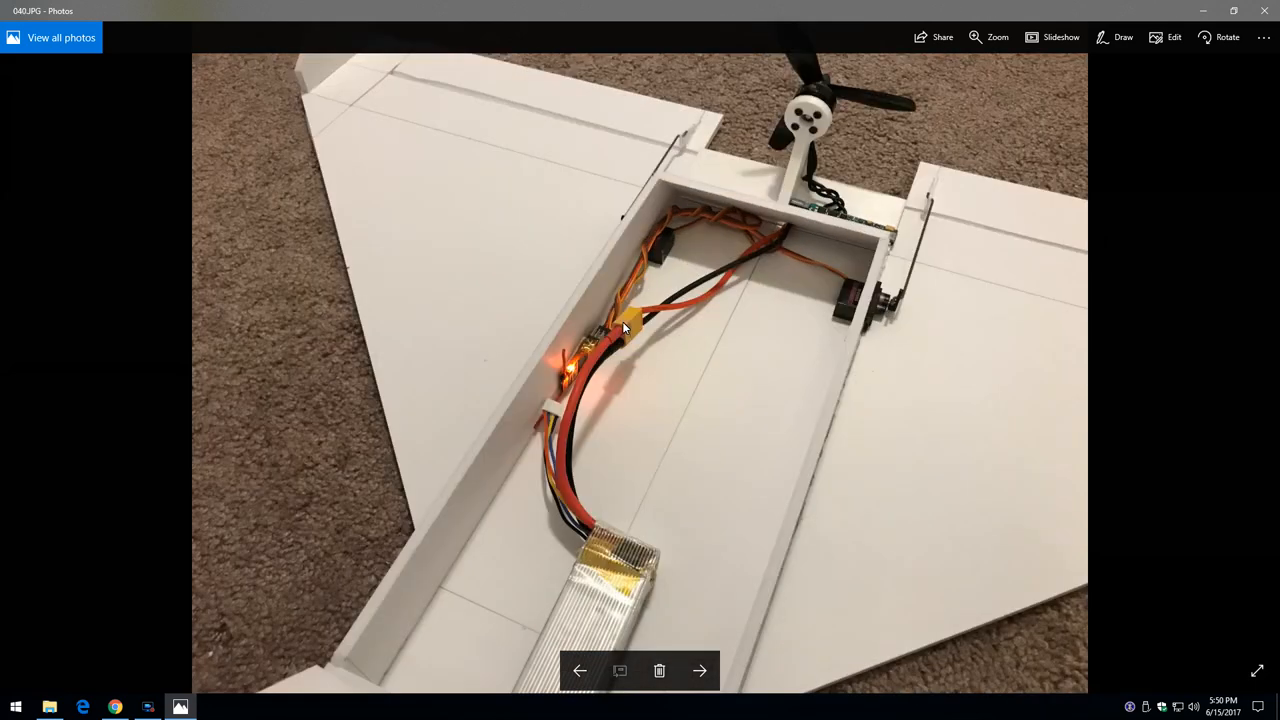
mouse_move(536, 632)
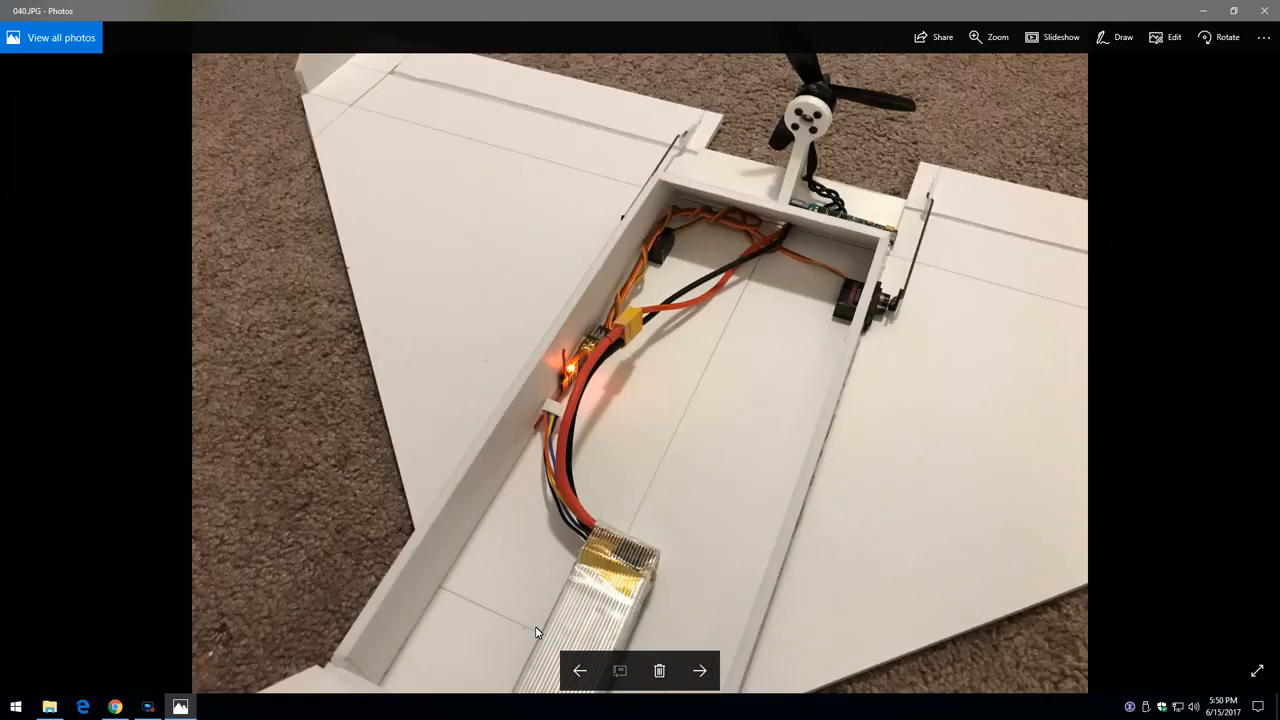
mouse_move(341, 277)
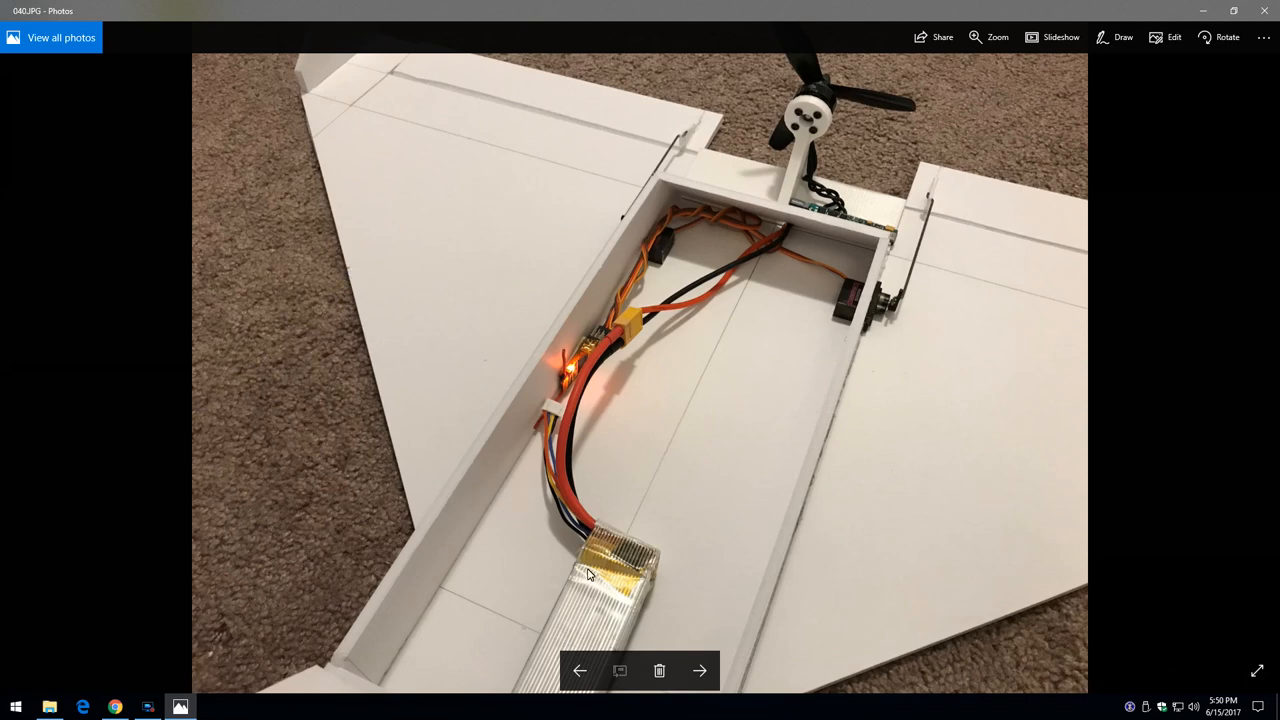
click(703, 669)
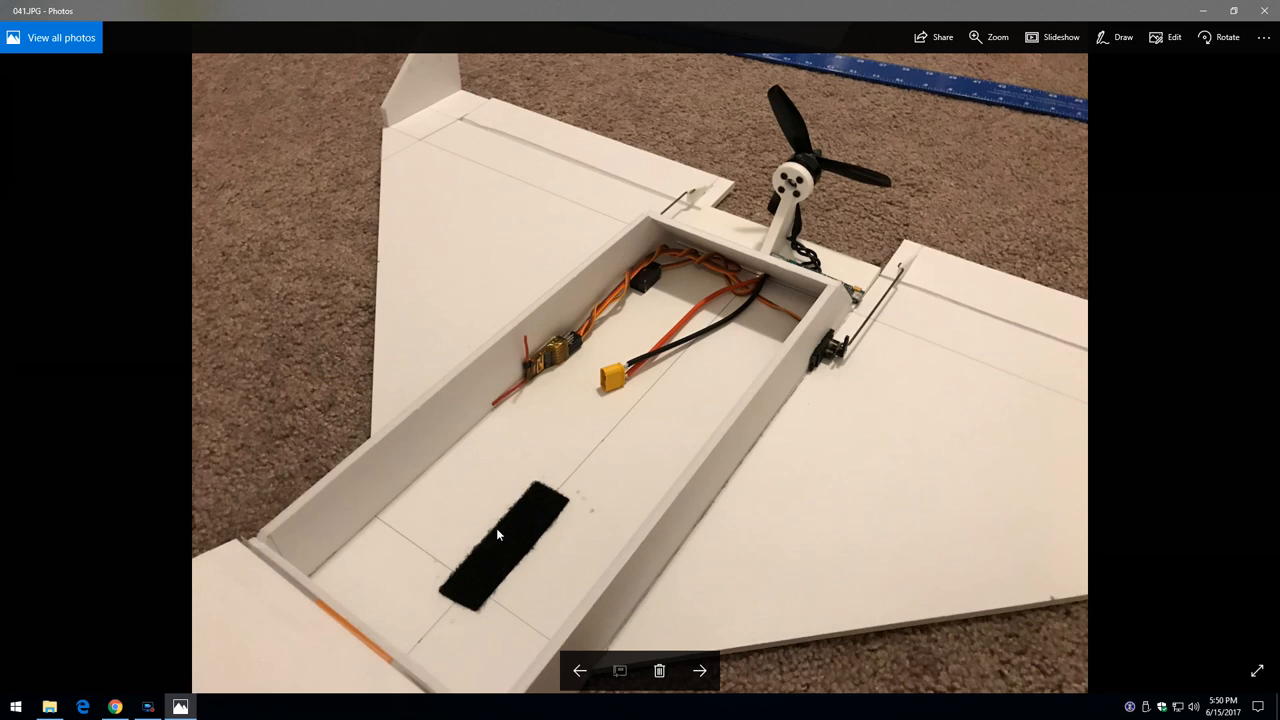
mouse_move(754, 481)
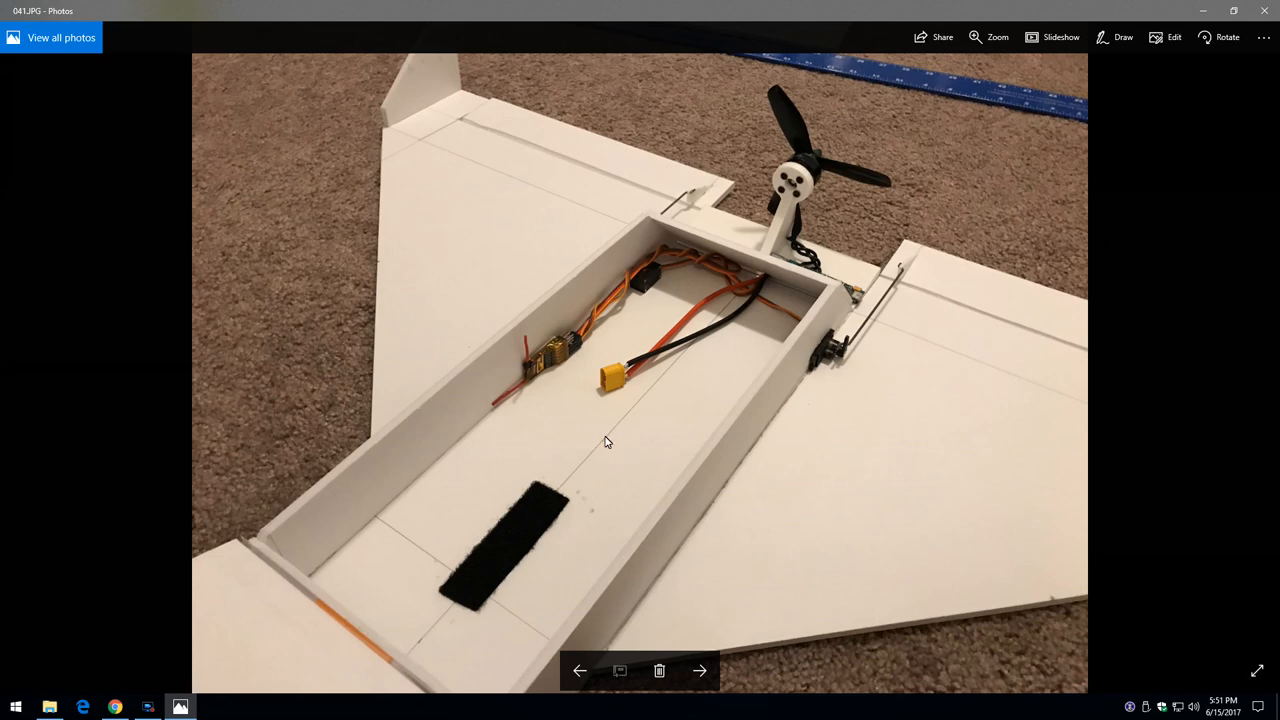
click(701, 670)
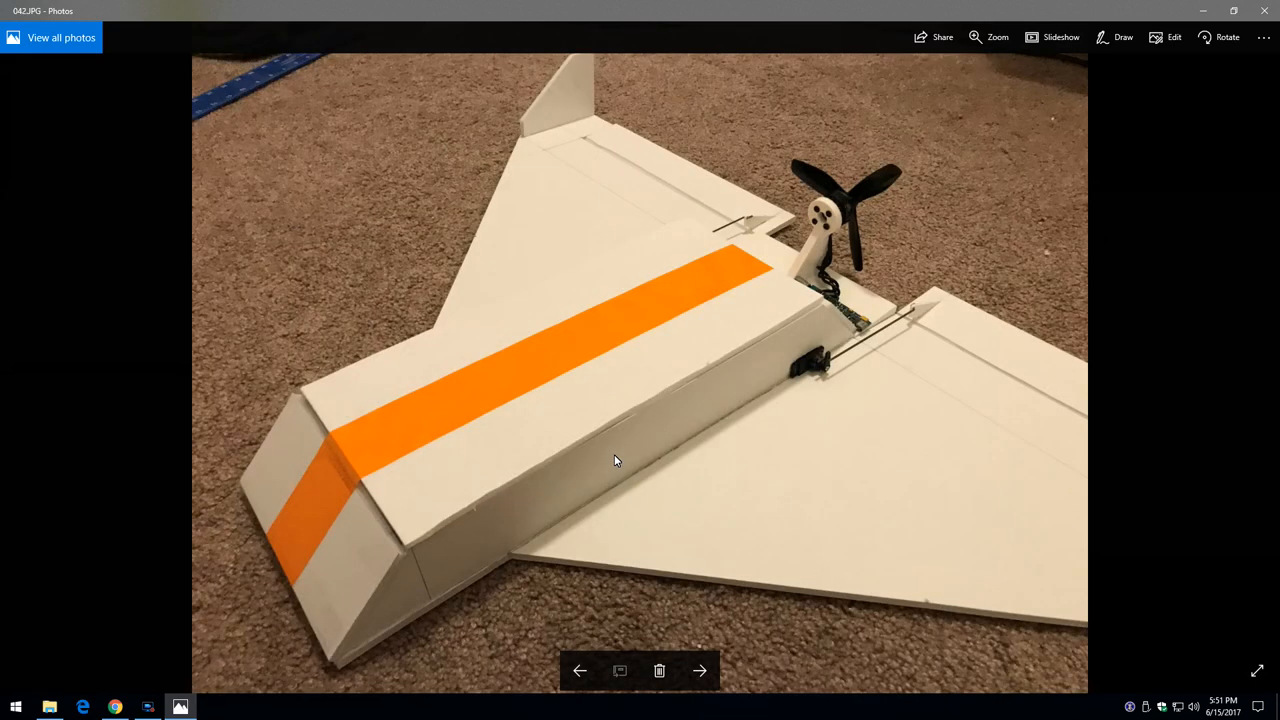
click(705, 670)
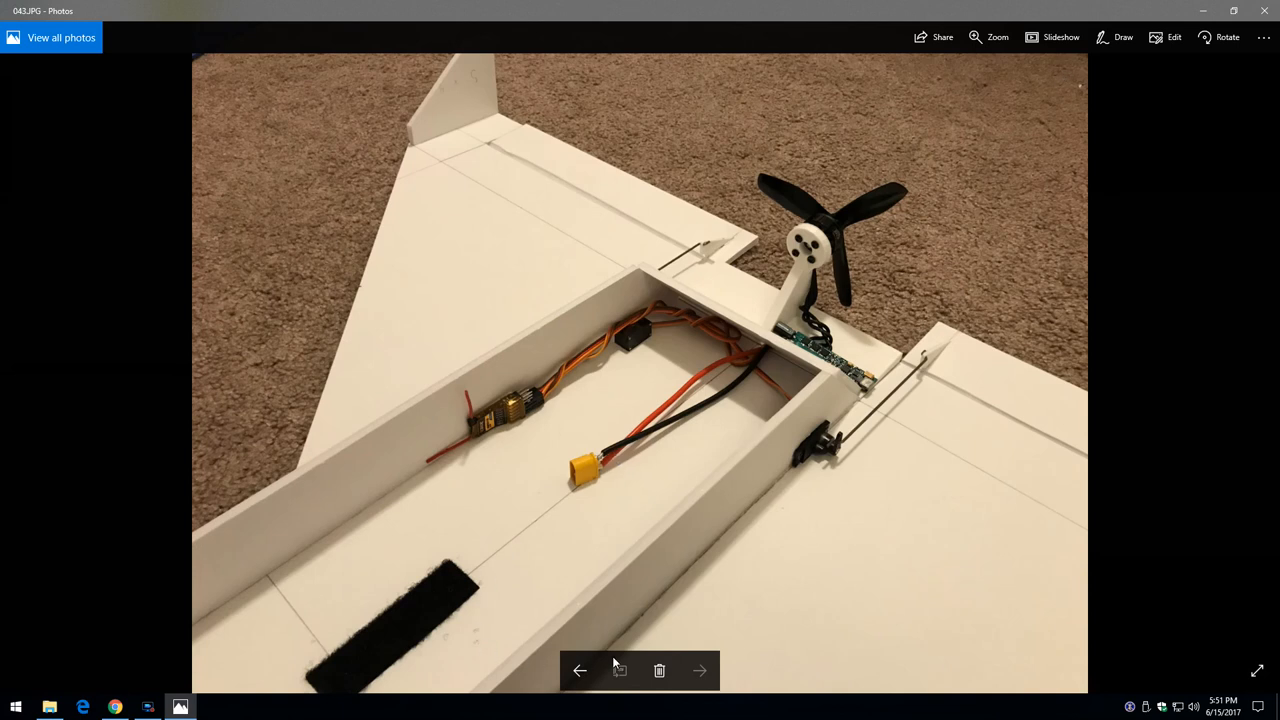
click(180, 706)
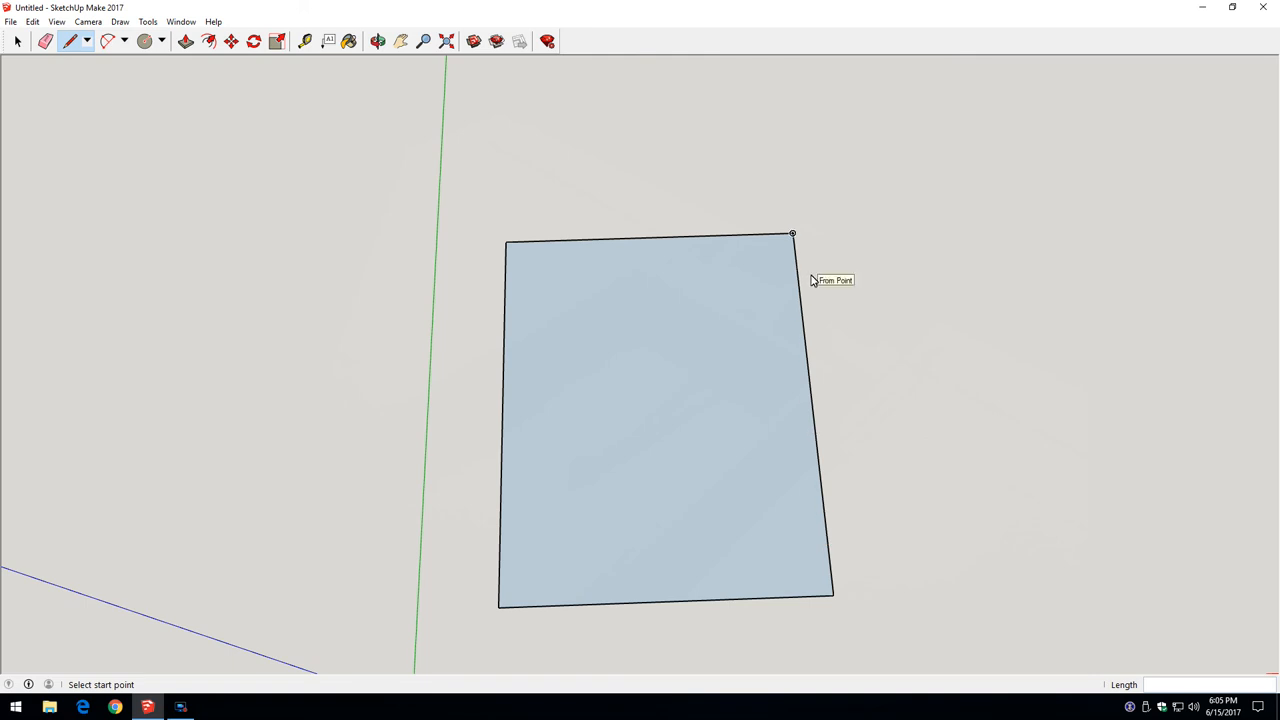
mouse_move(800, 290)
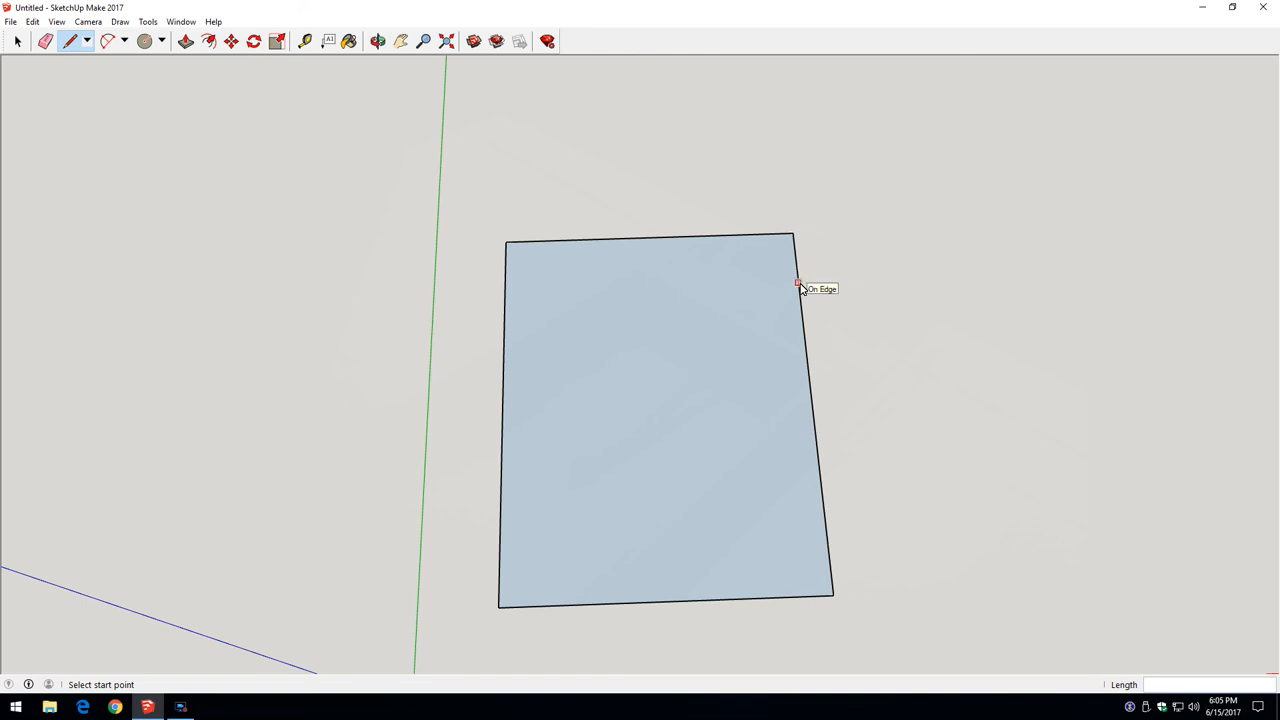
mouse_move(773, 313)
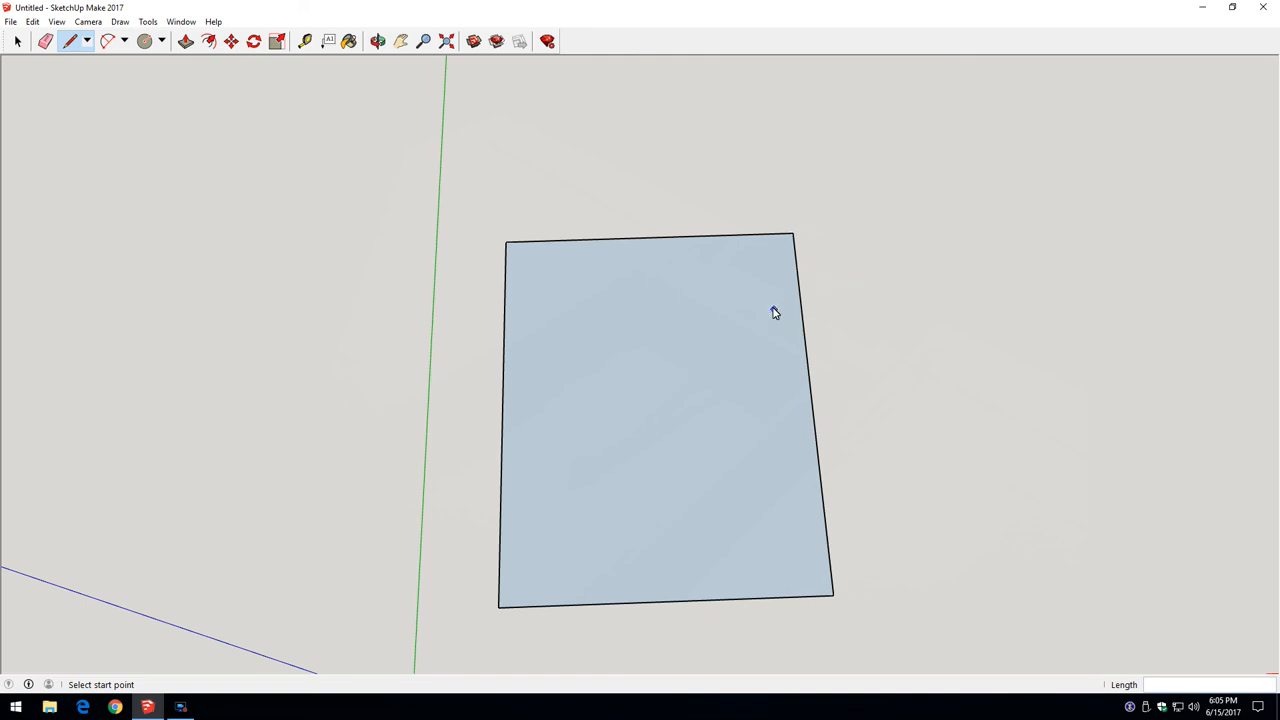
mouse_move(760, 305)
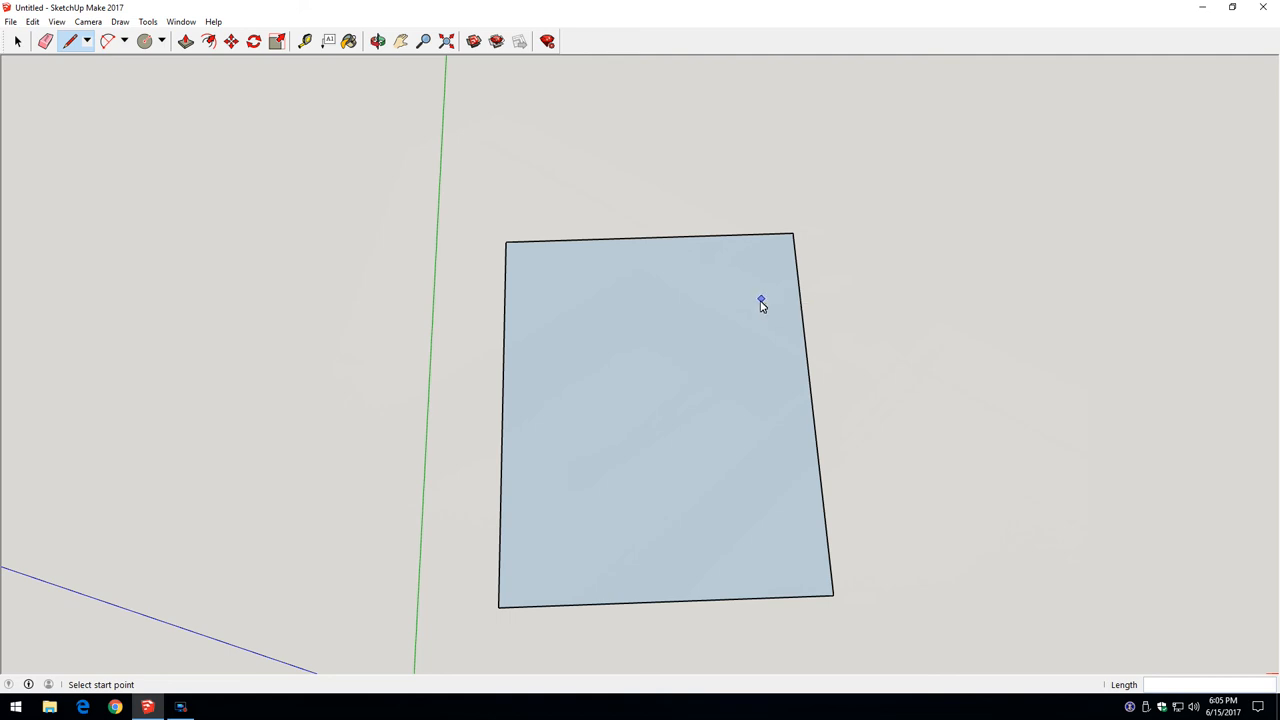
Place a trial guide offset 2 from the panel's bottom edge with Tape Measure
click(304, 41)
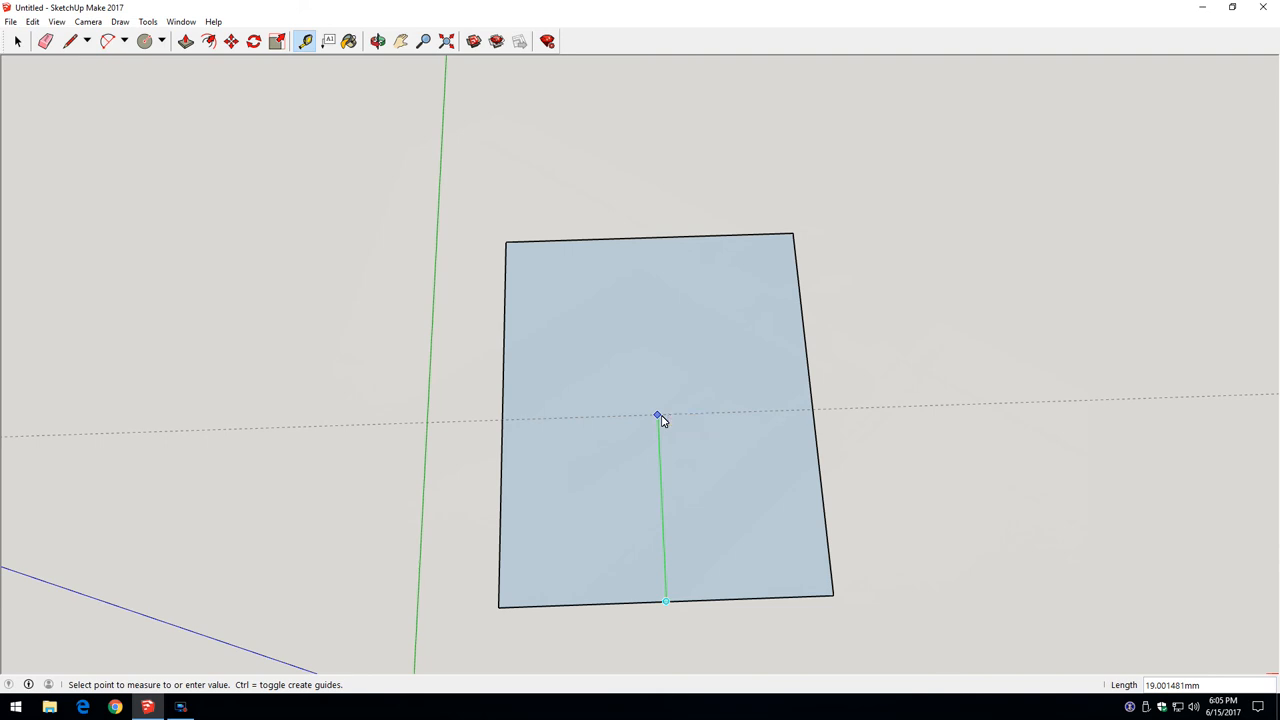
text(20)
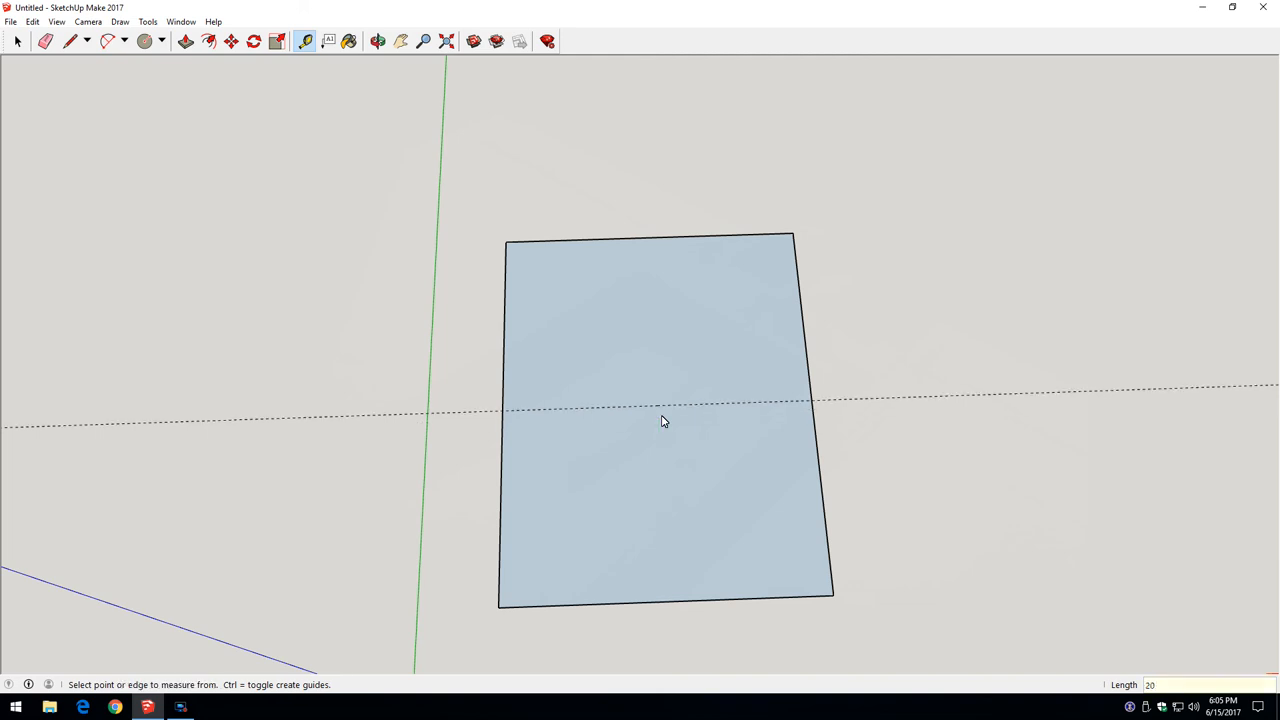
click(68, 41)
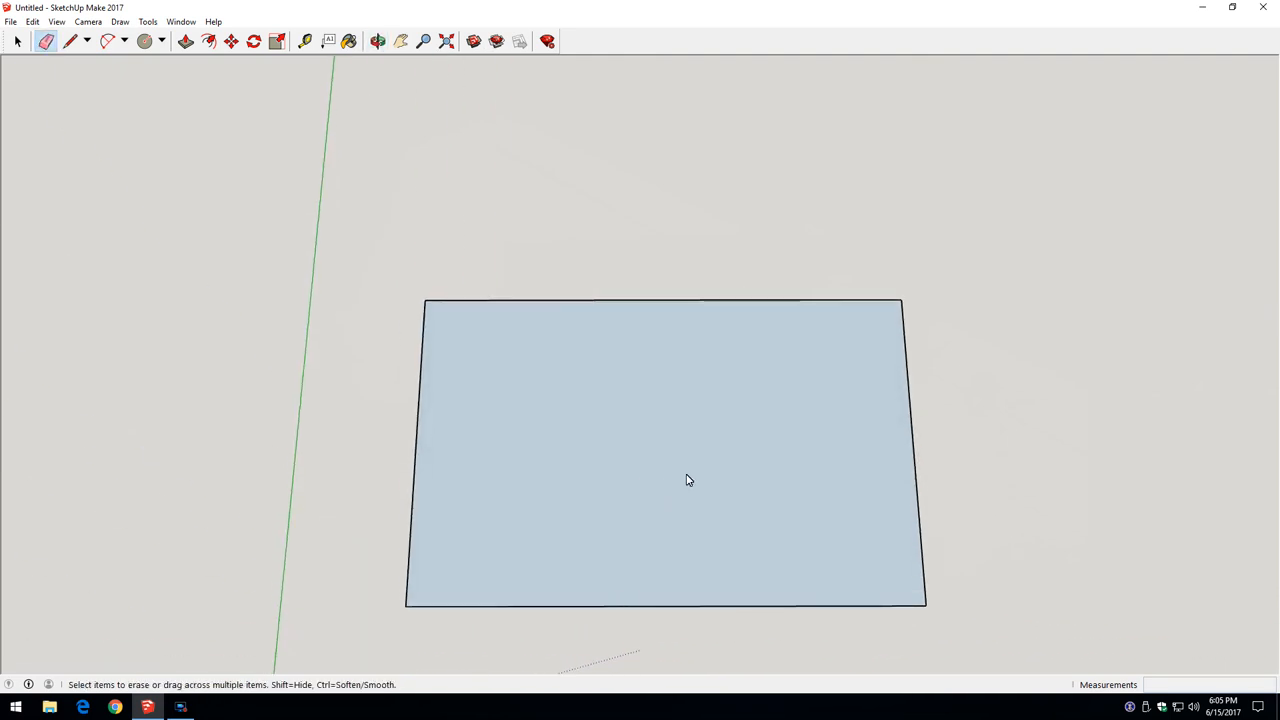
Draw a centre line from the top-edge midpoint straight down to the bottom edge
click(67, 43)
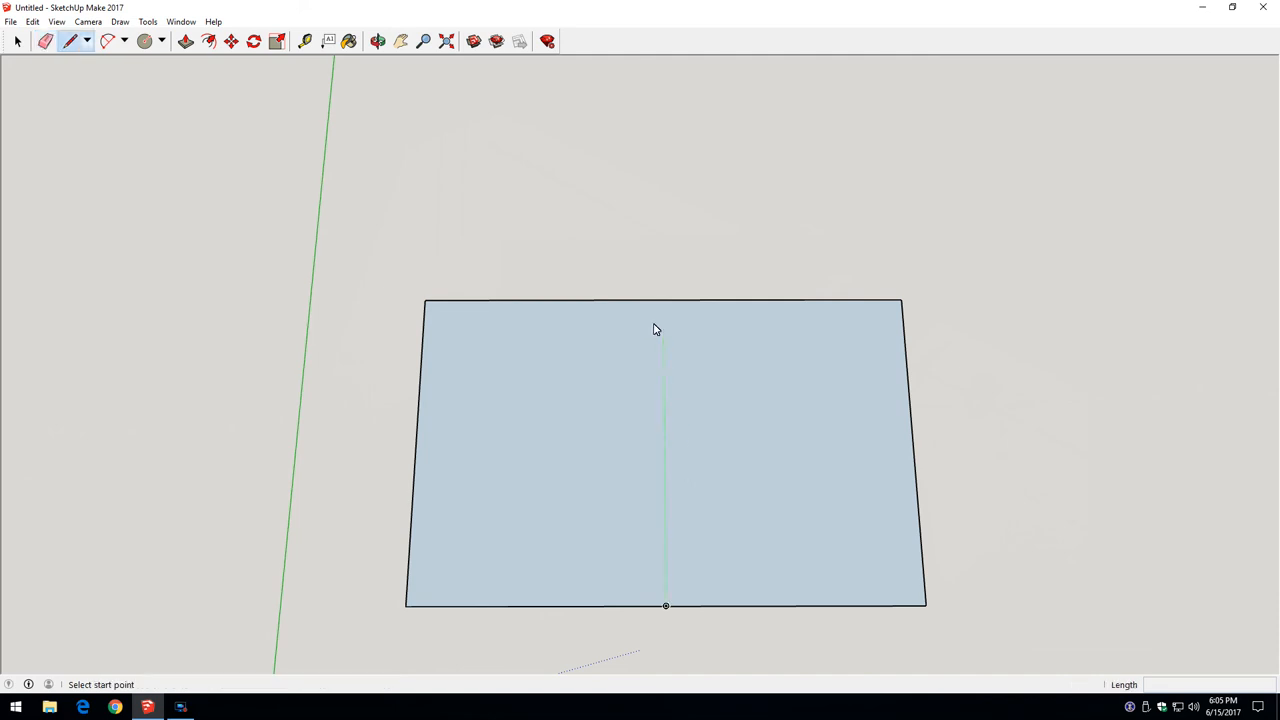
click(665, 299)
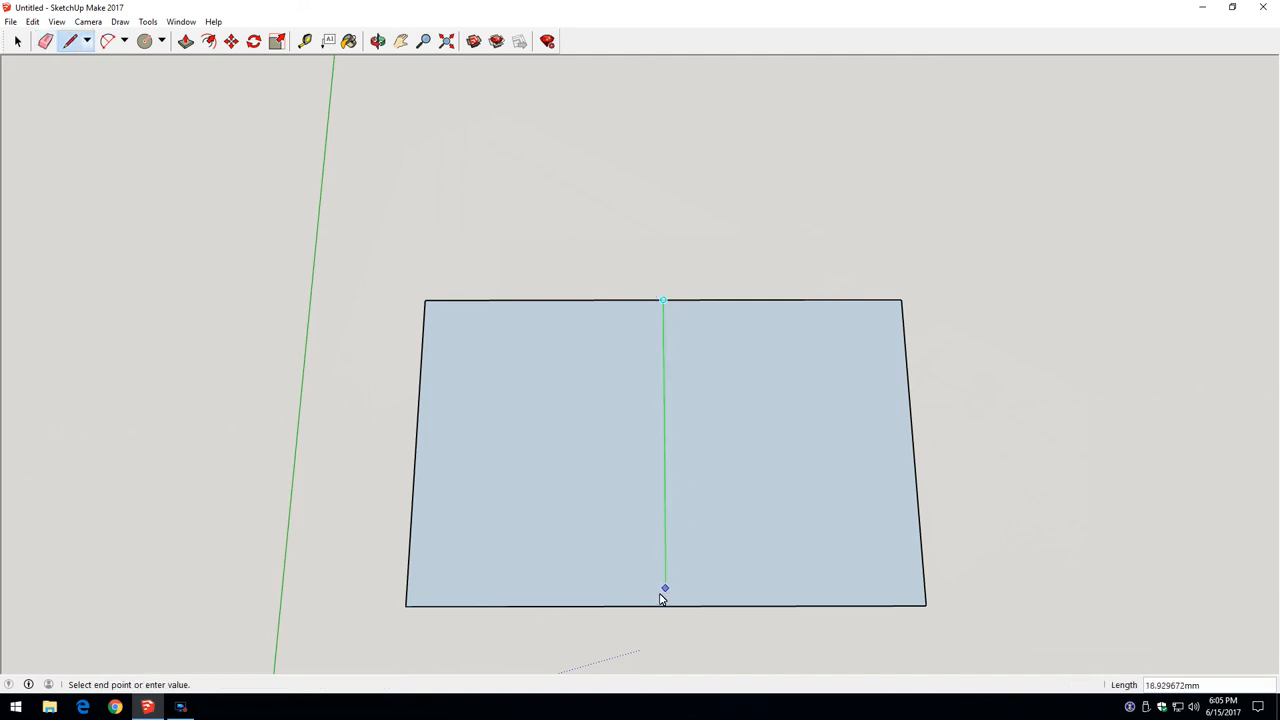
click(664, 587)
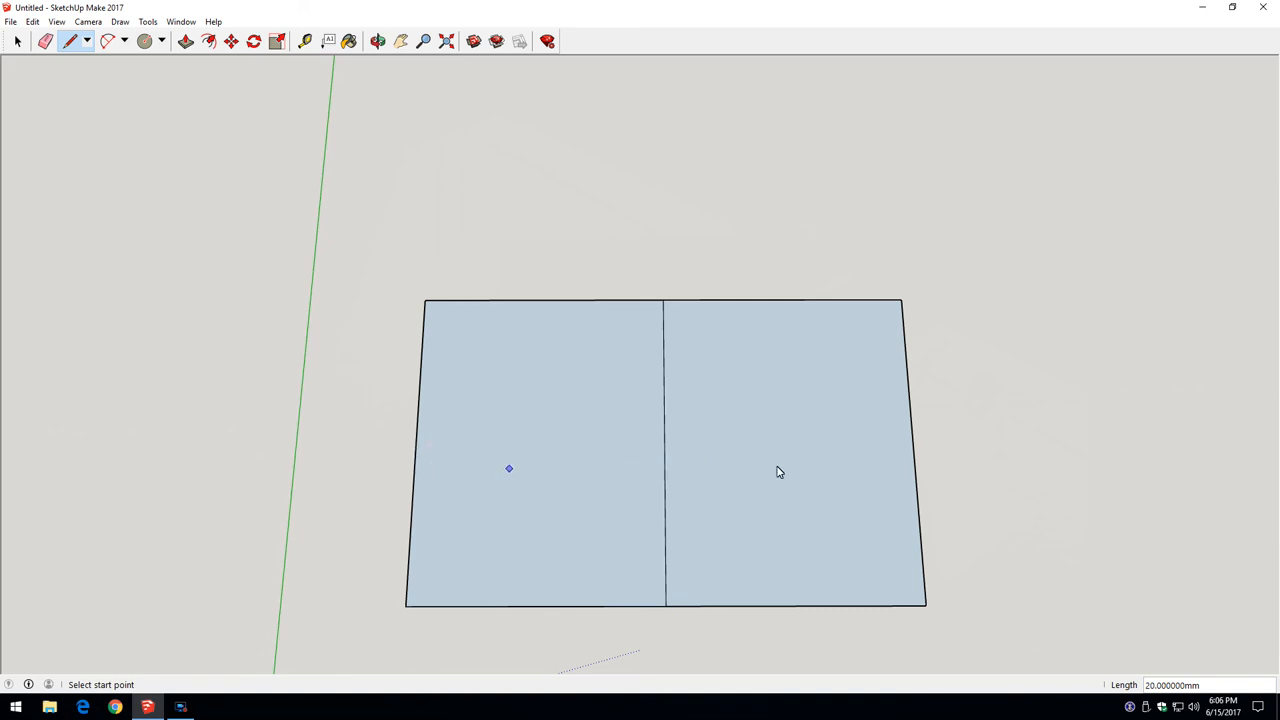
mouse_move(646, 411)
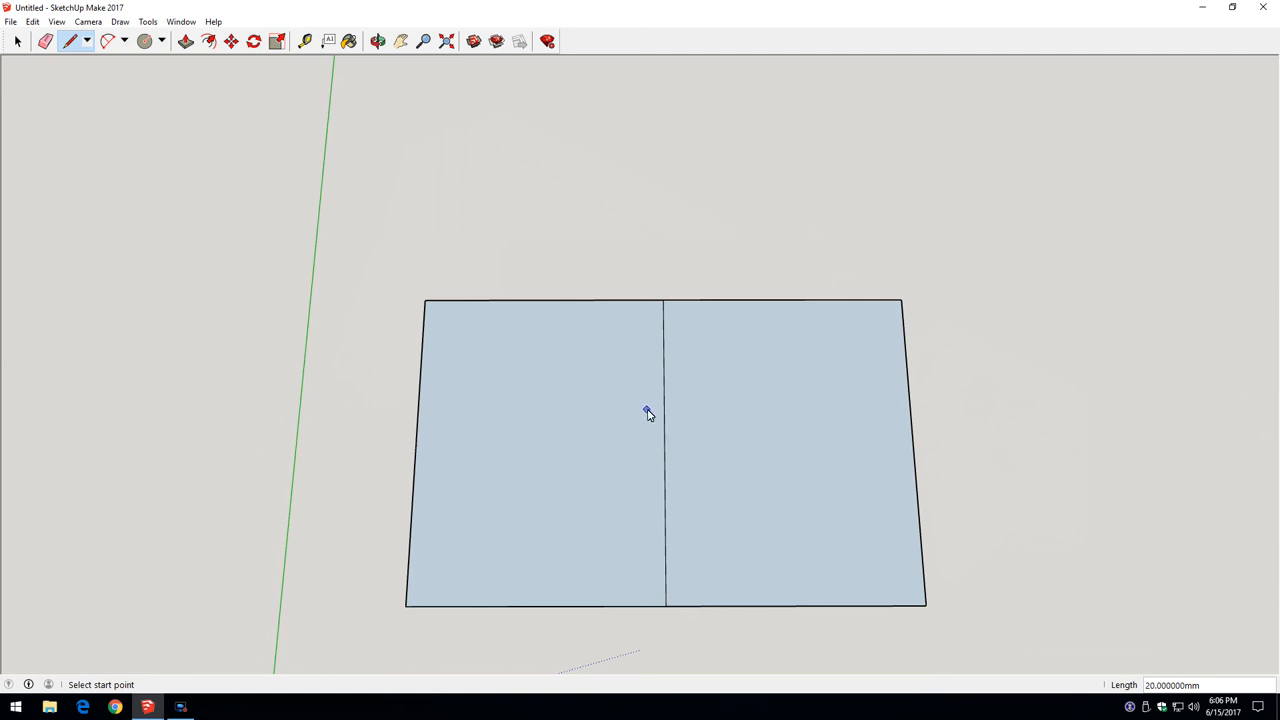
mouse_move(646, 412)
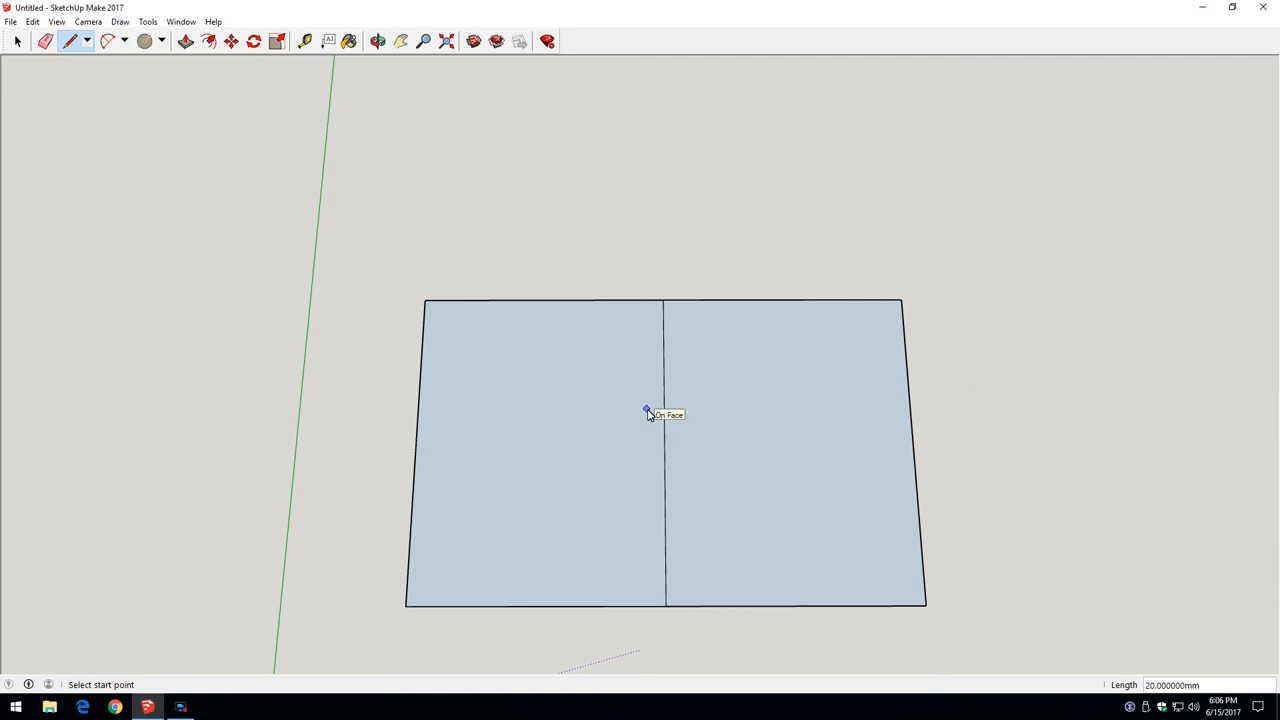
Add parallel guides offset 2 from the panel edges
click(302, 42)
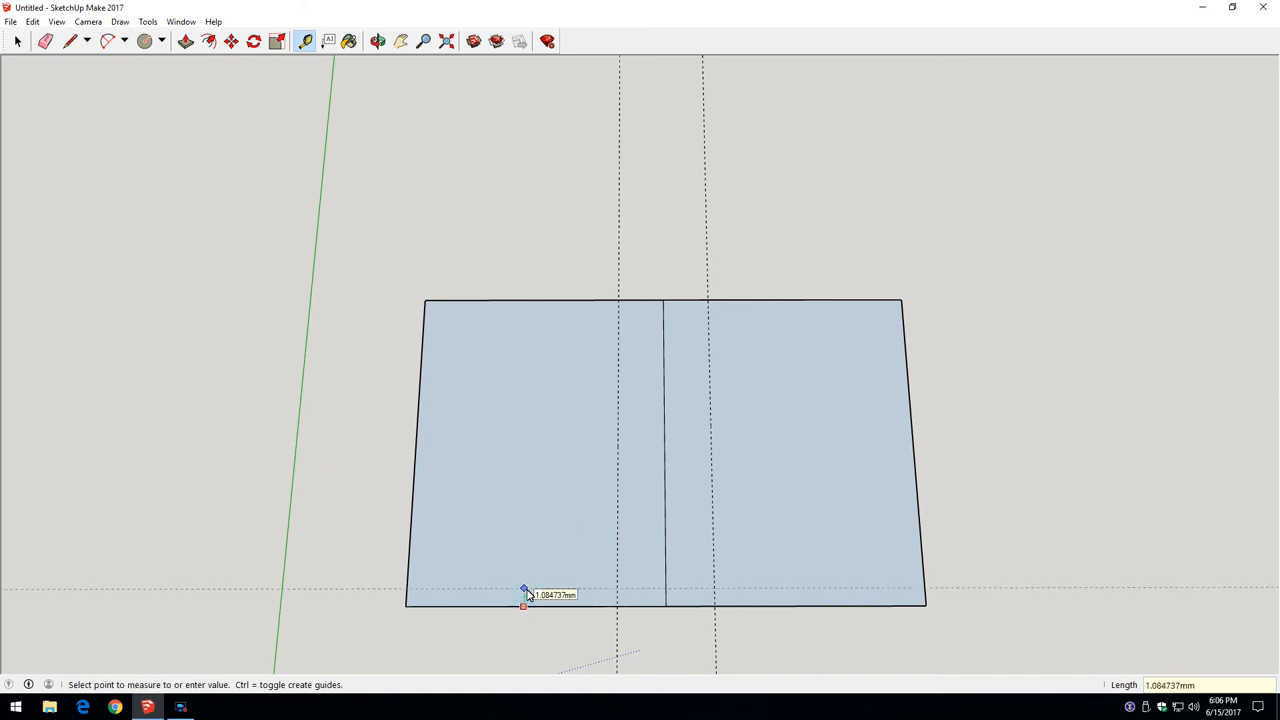
text(2)
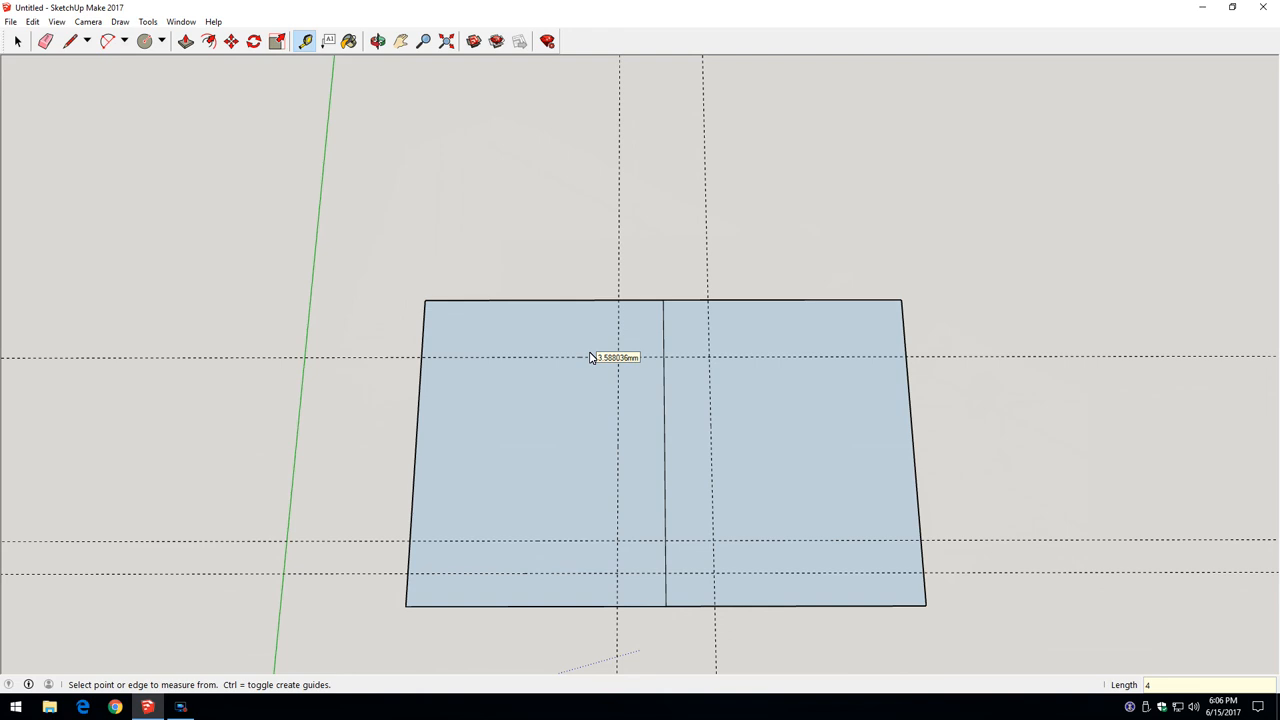
click(71, 41)
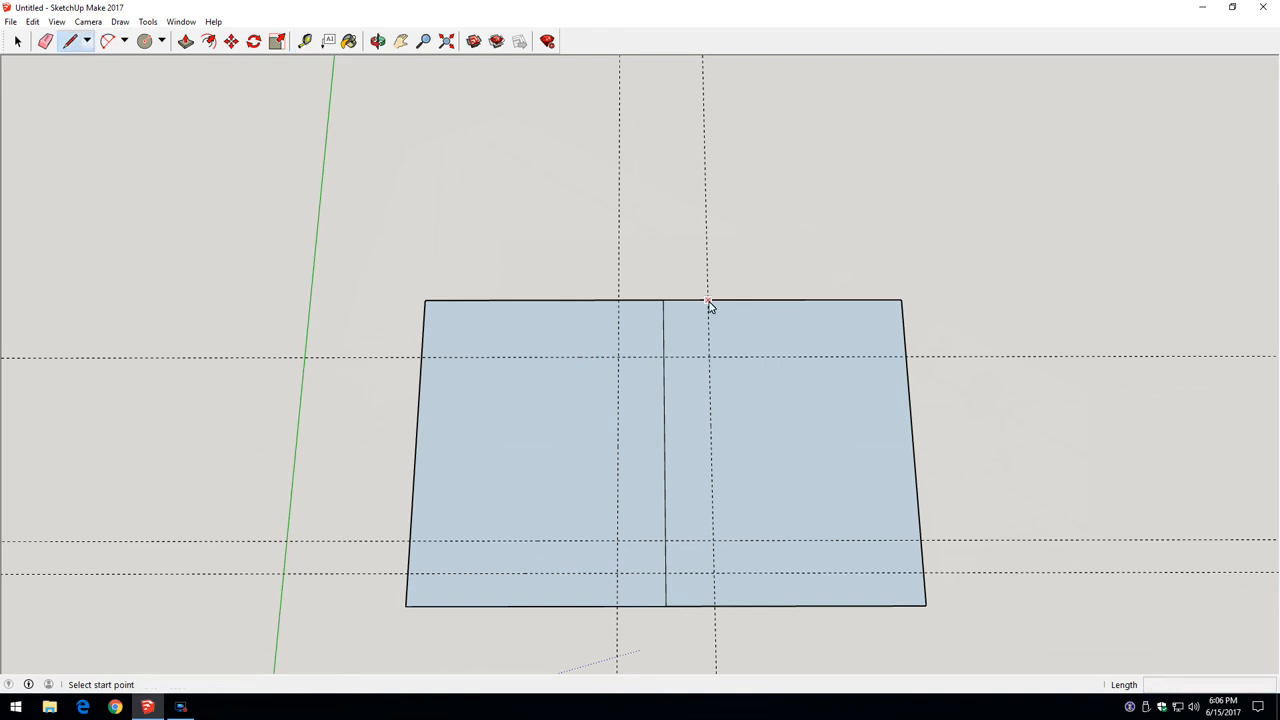
Draw the right diagonal elevon line from the top guide crossing to the right edge guide
click(708, 303)
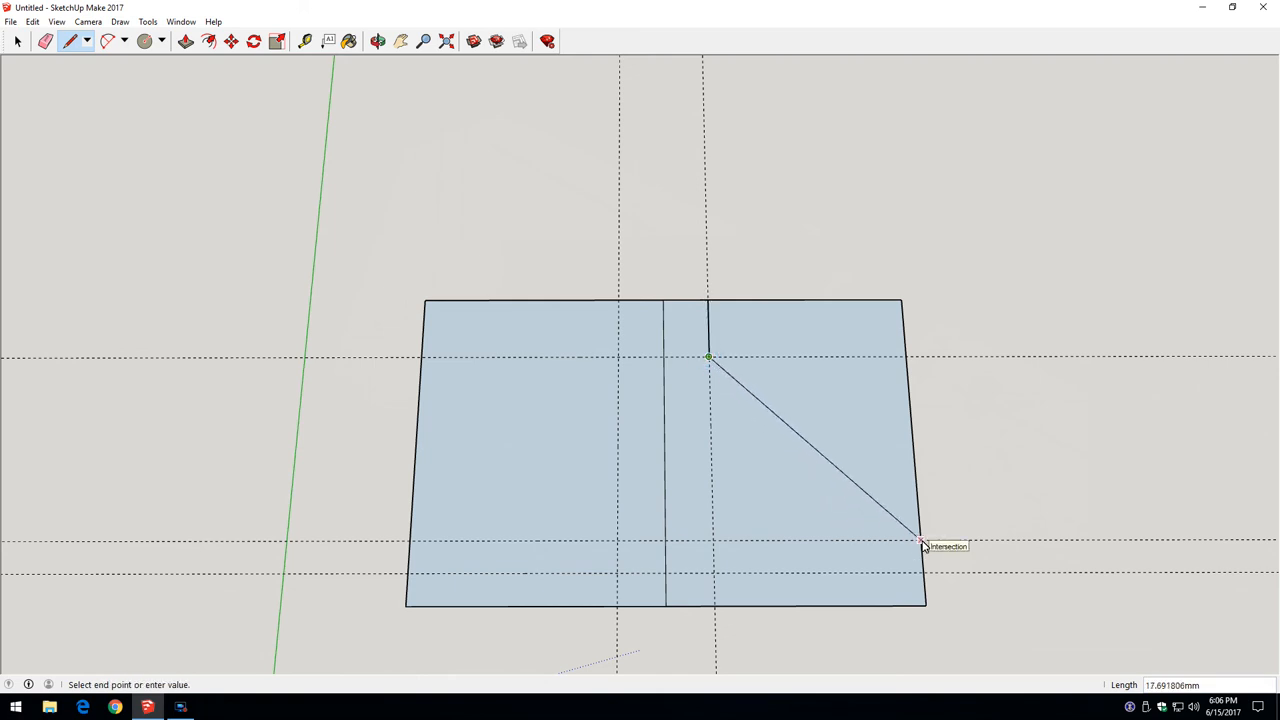
click(917, 544)
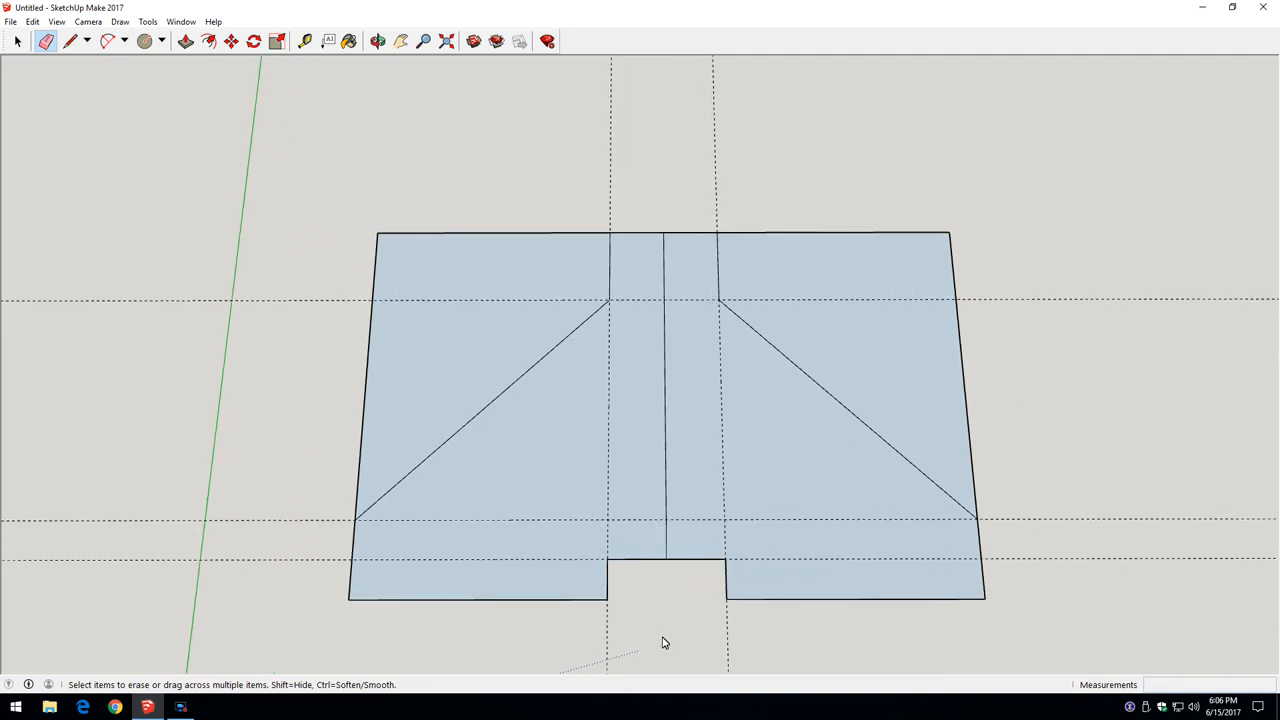
mouse_move(666, 633)
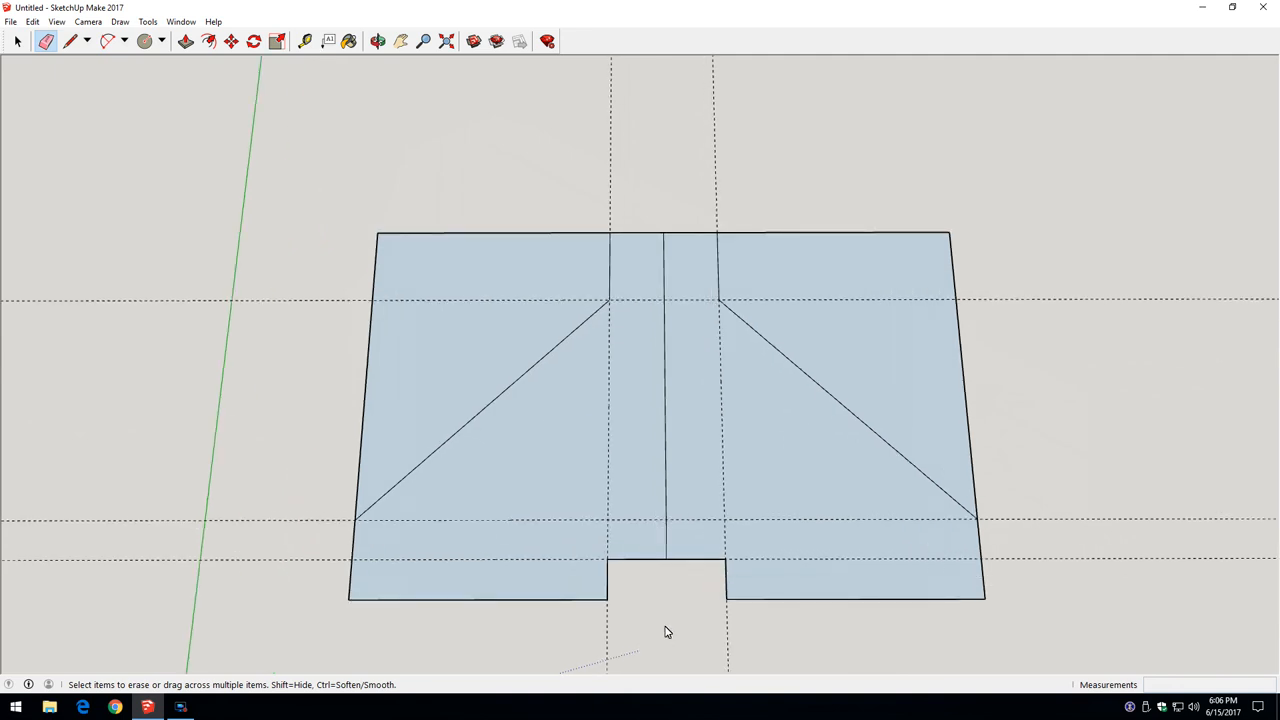
click(68, 44)
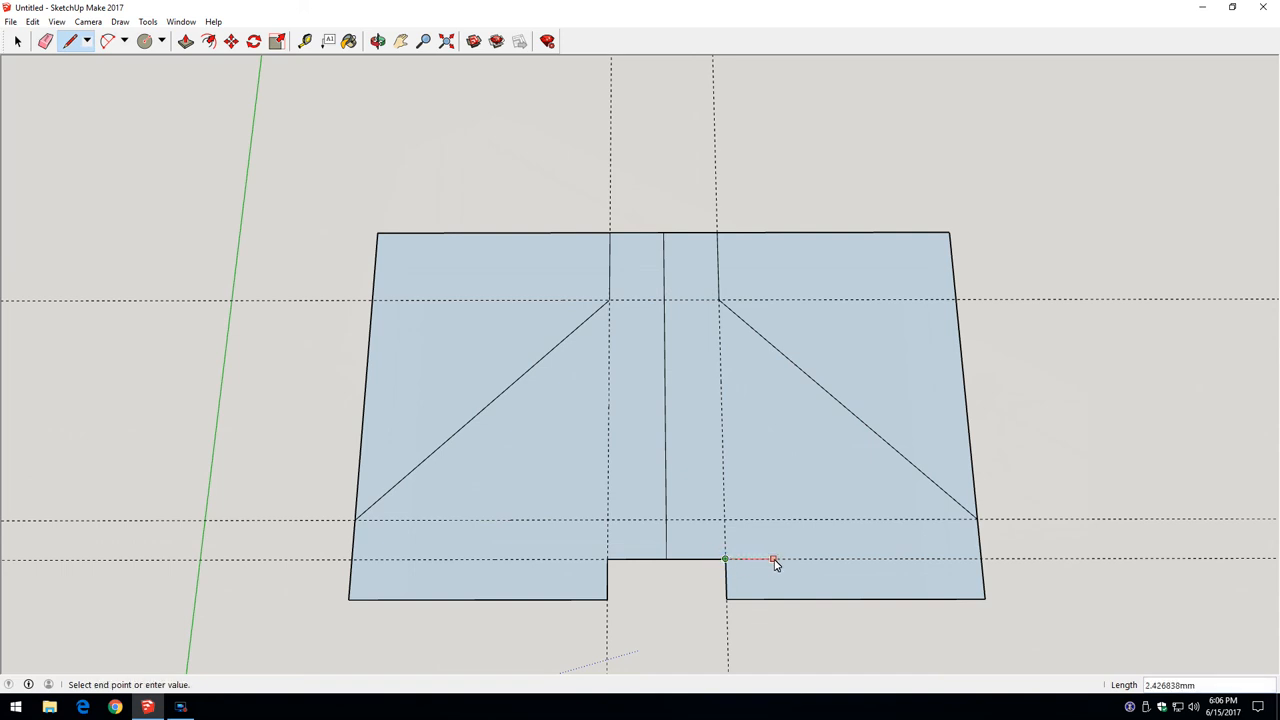
mouse_move(946, 560)
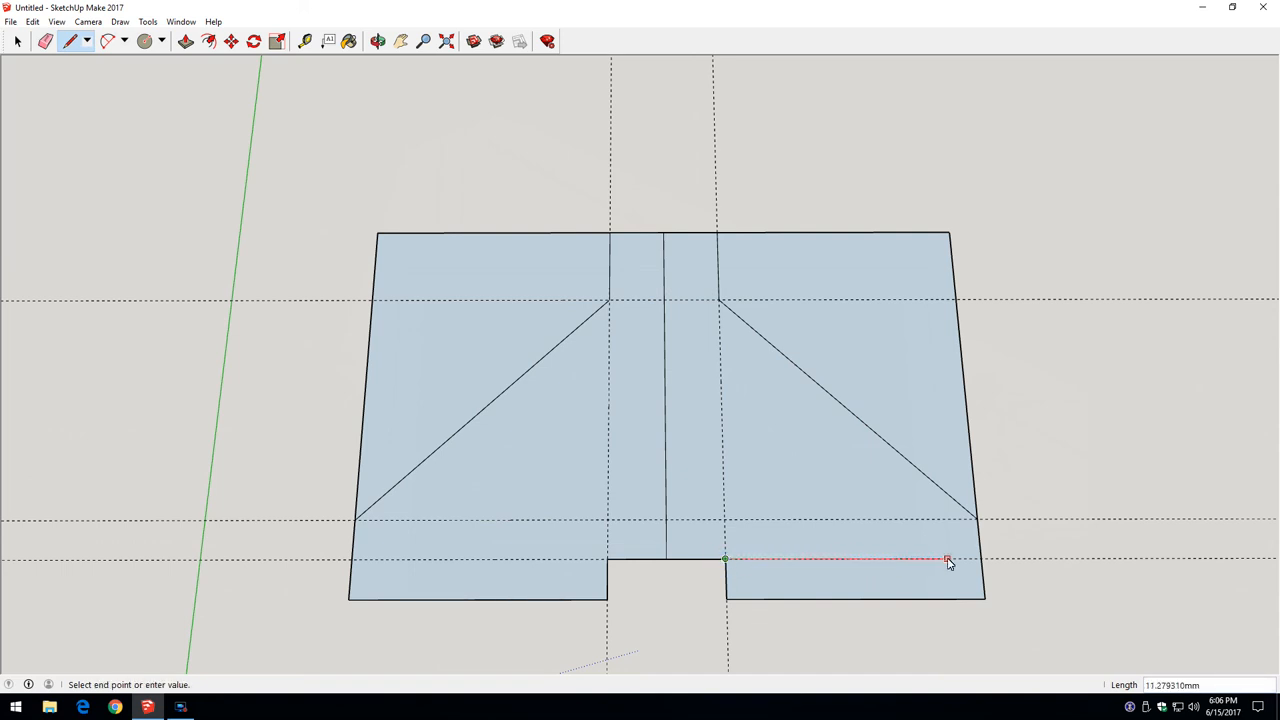
Draw a line along the lower guide to the right edge of the bottom strip
click(981, 592)
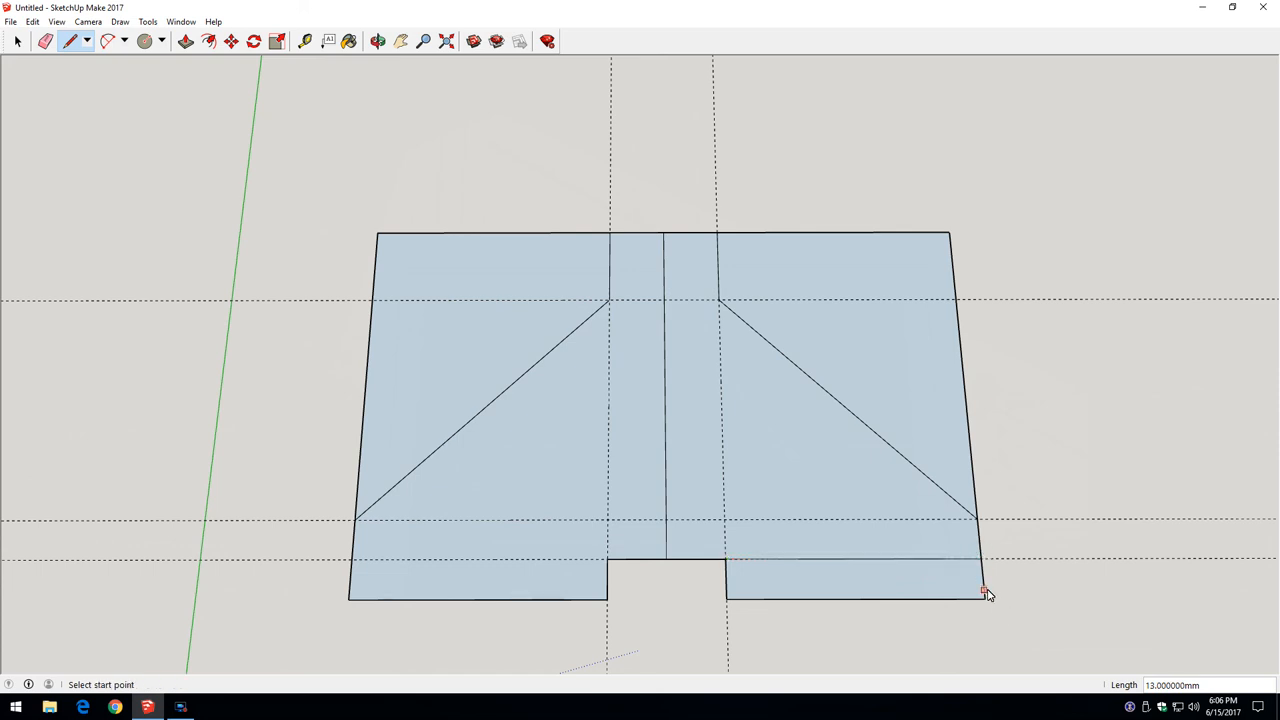
mouse_move(1003, 588)
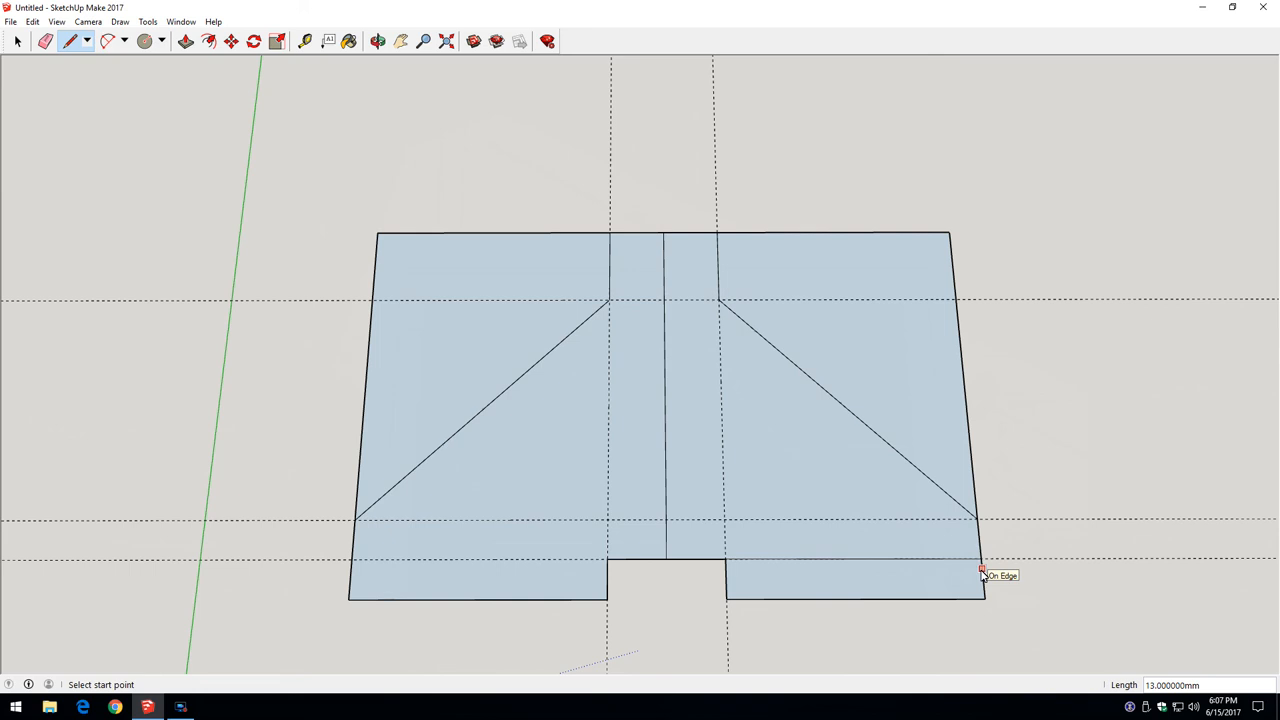
click(305, 42)
text(2)
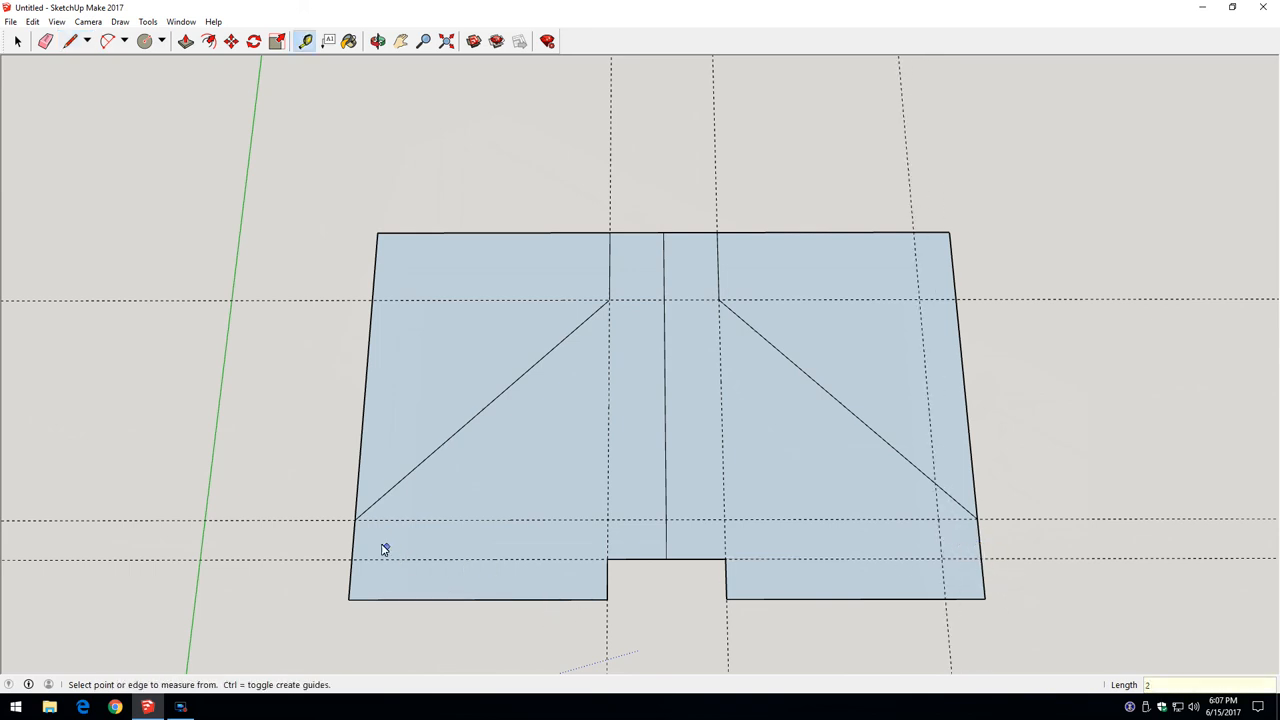
mouse_move(1060, 494)
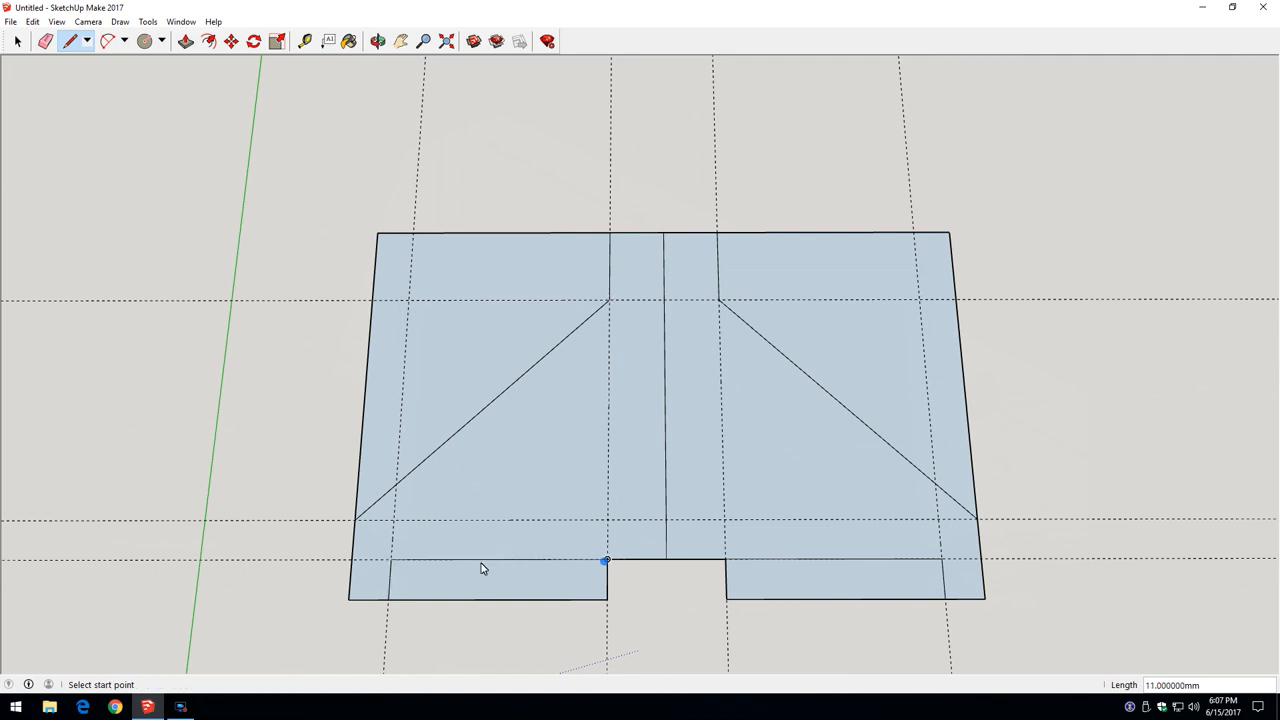
mouse_move(434, 594)
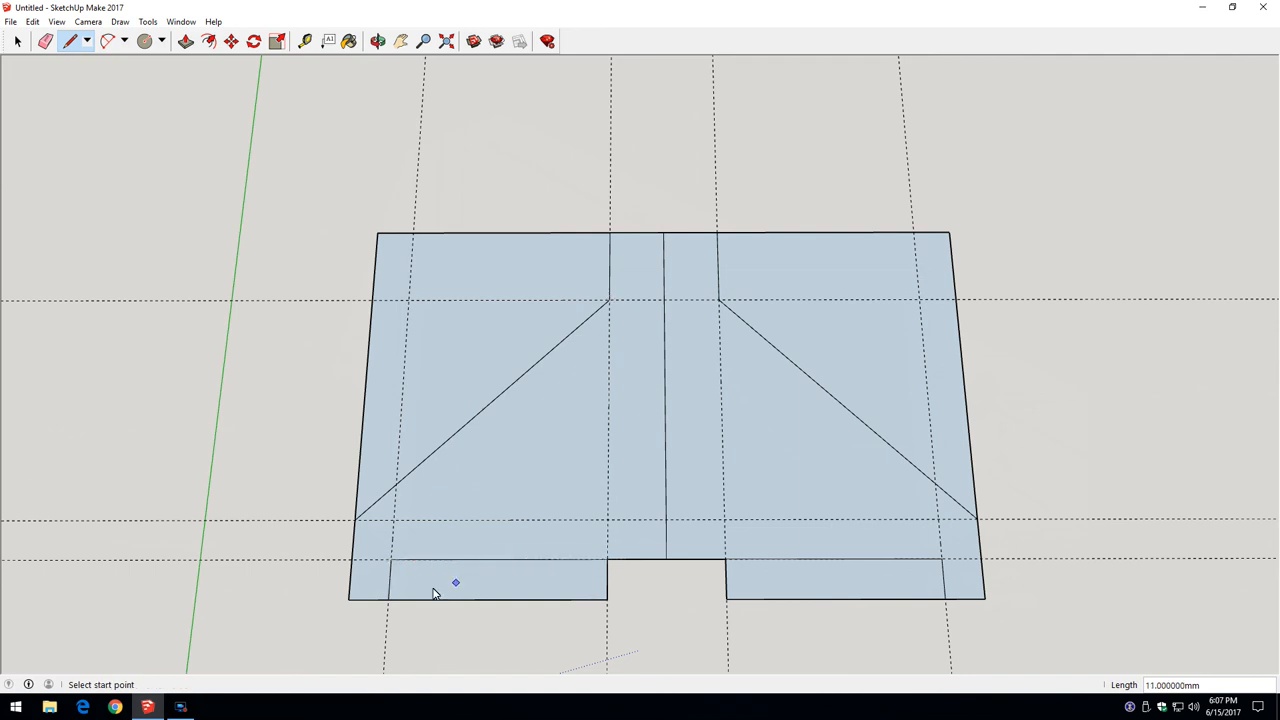
mouse_move(387, 561)
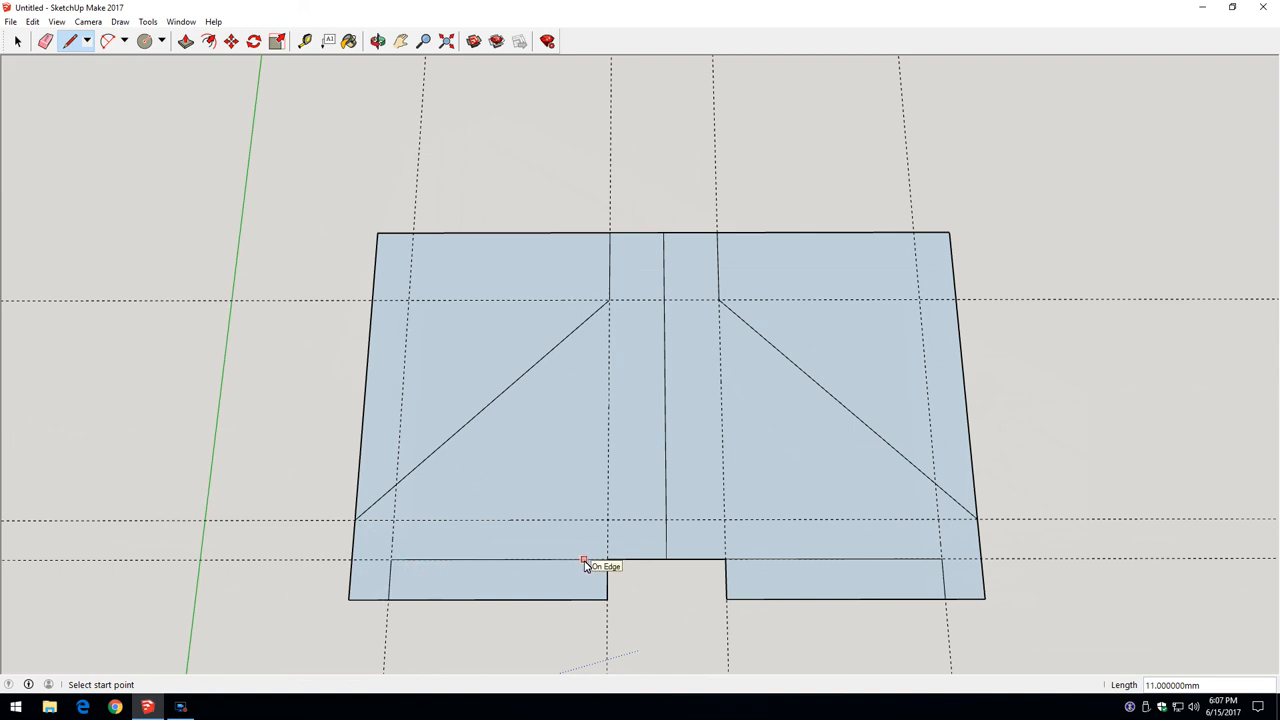
mouse_move(551, 456)
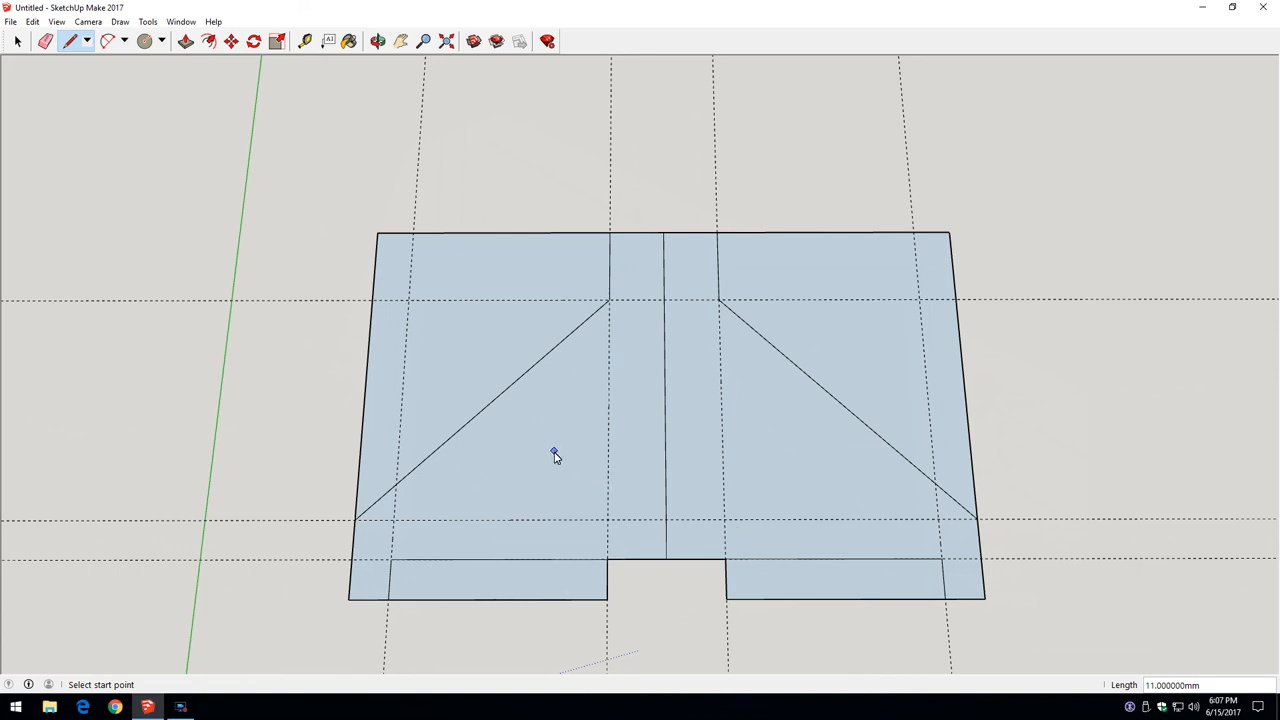
mouse_move(611, 301)
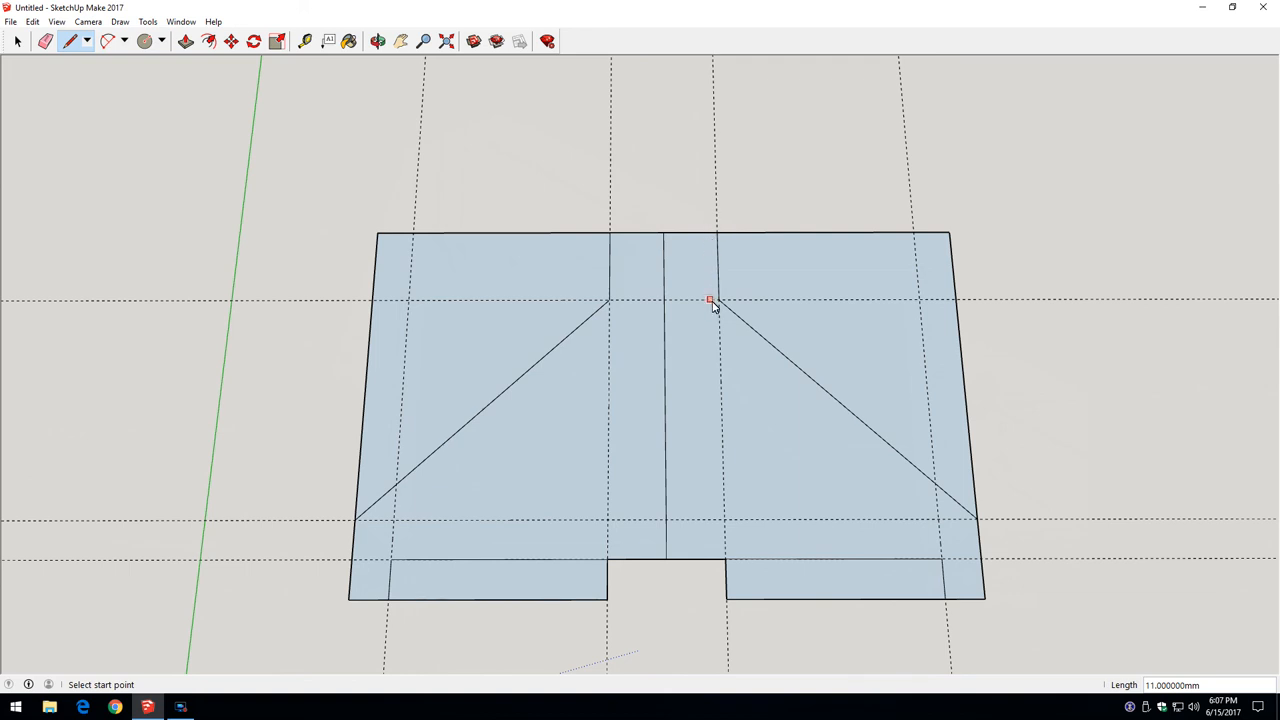
Erase the wing outline's upper-right corner edges above the diagonal
click(46, 44)
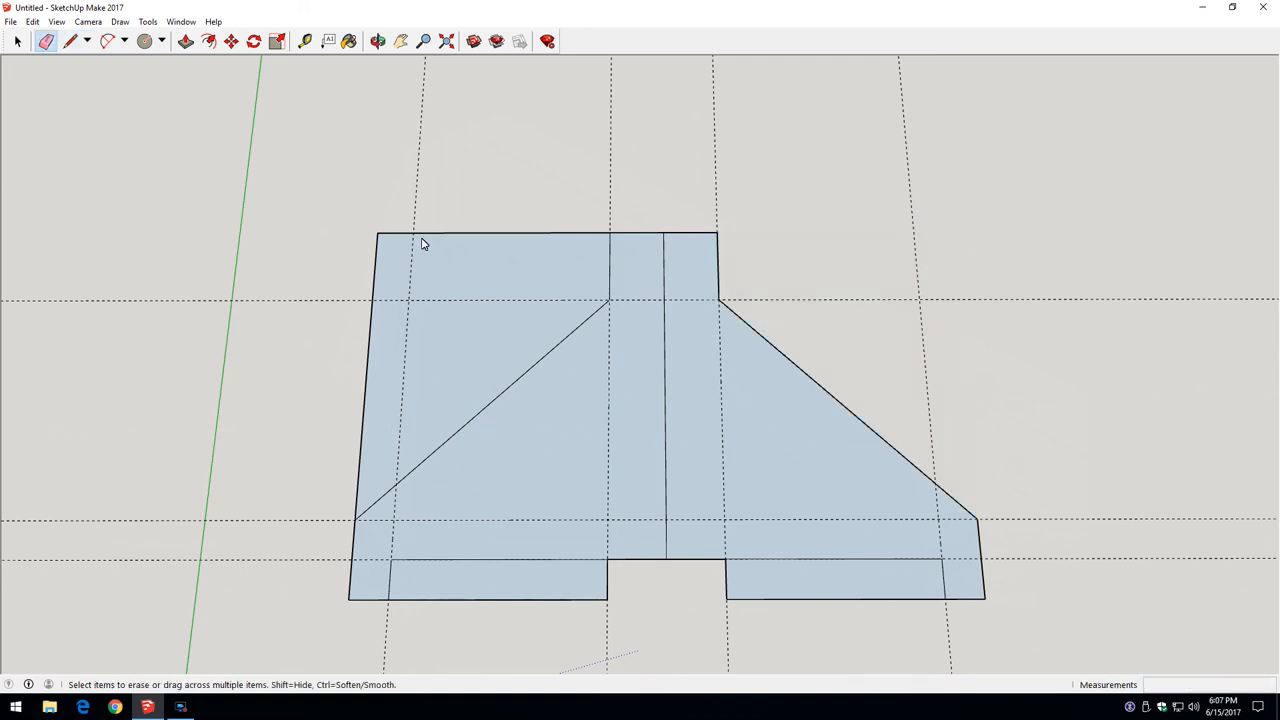
mouse_move(464, 357)
text(2)
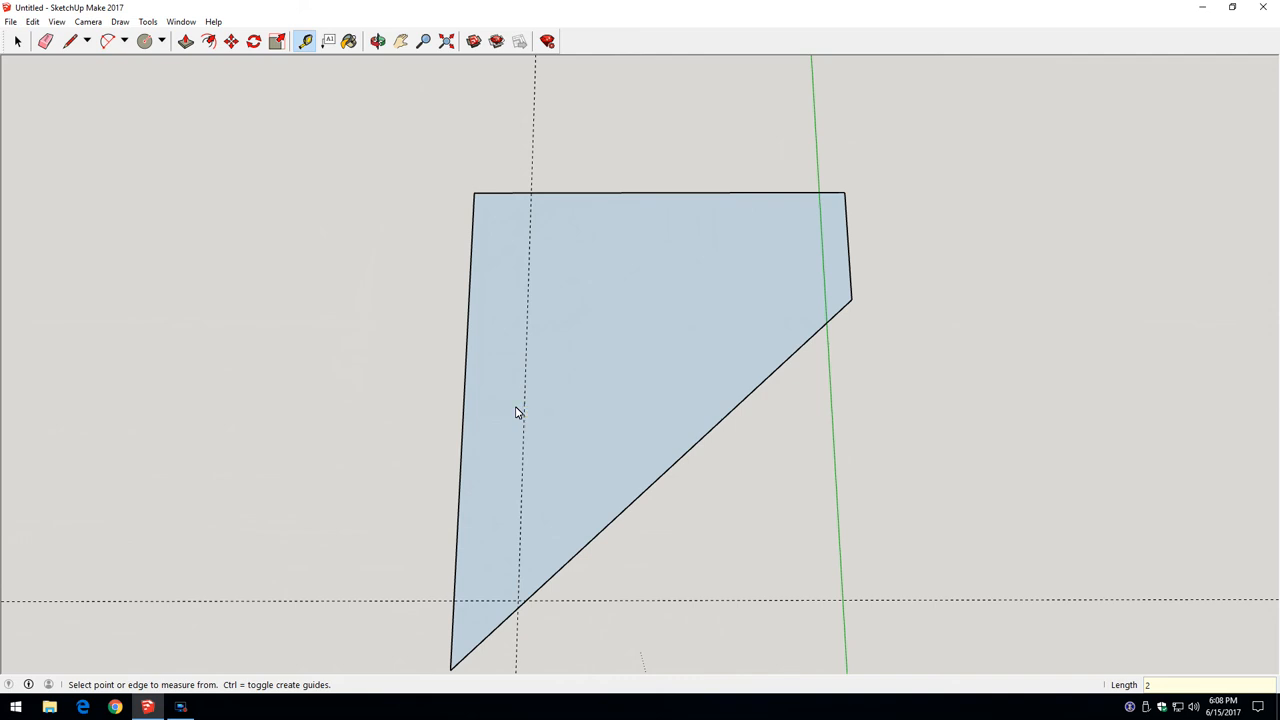
mouse_move(523, 409)
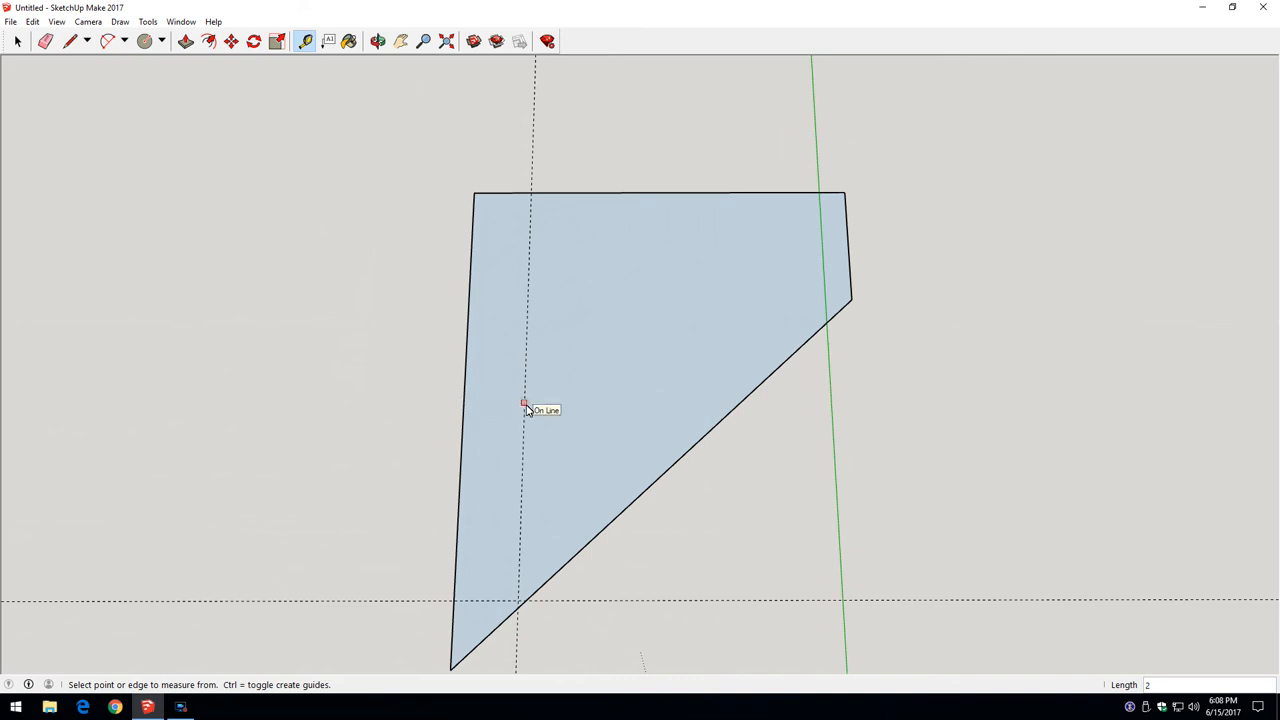
Trace the top-edge guide to the diagonal and add a guide just below the wing's top edge
click(69, 41)
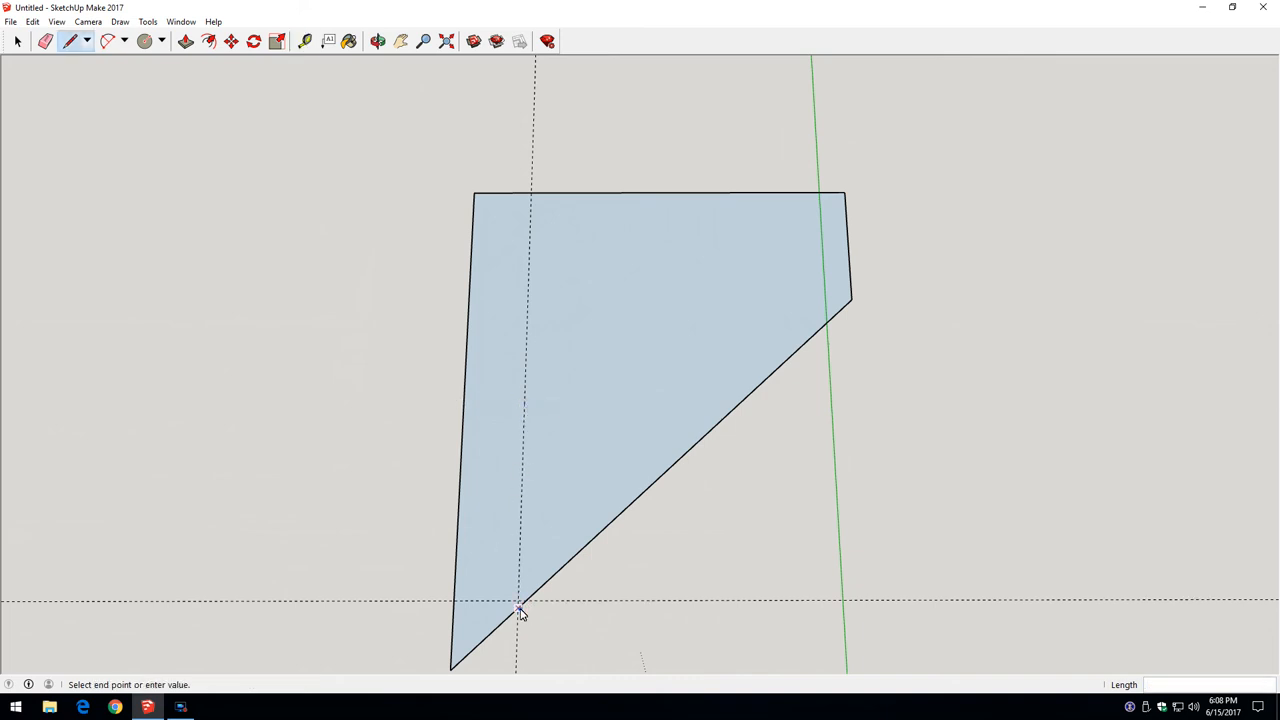
click(520, 612)
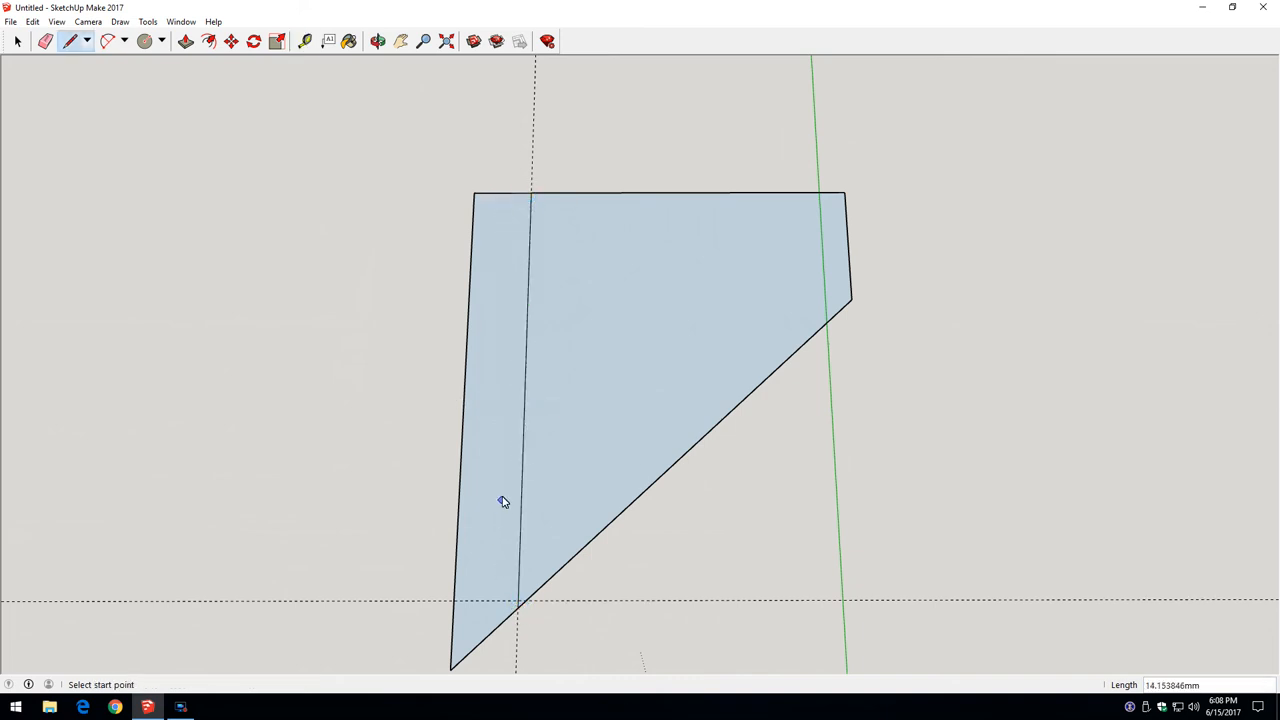
mouse_move(477, 198)
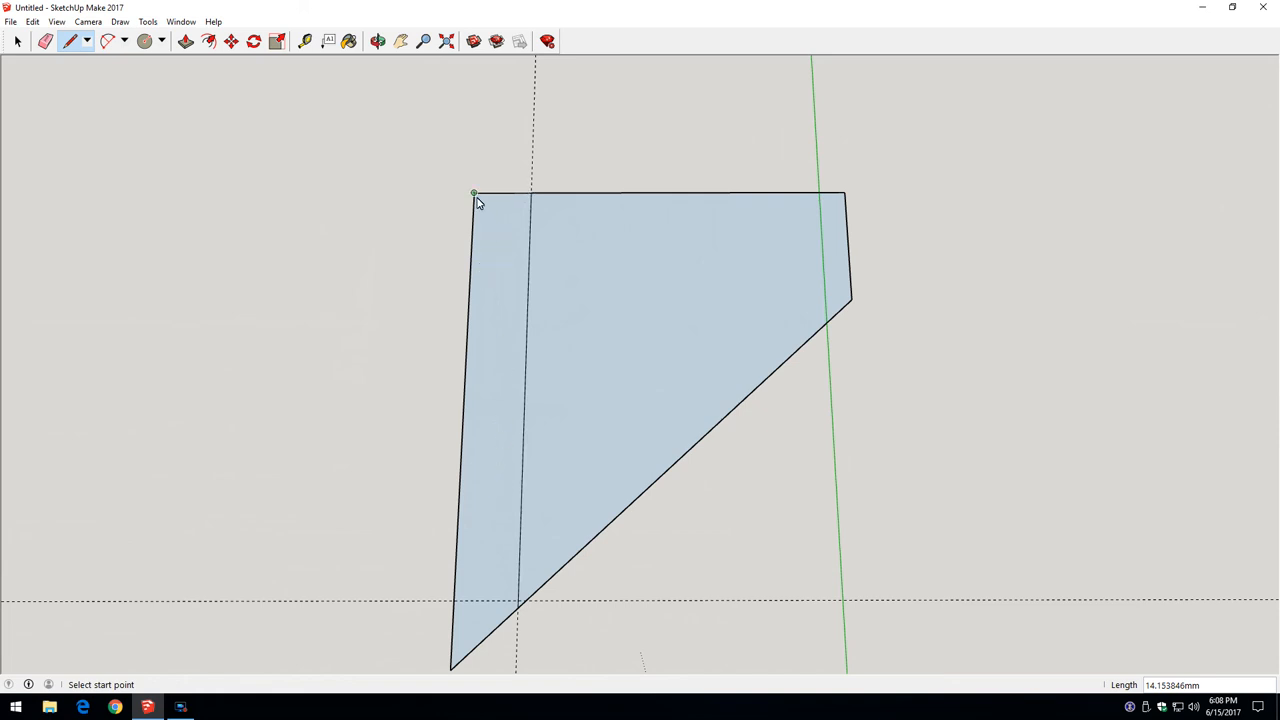
mouse_move(477, 202)
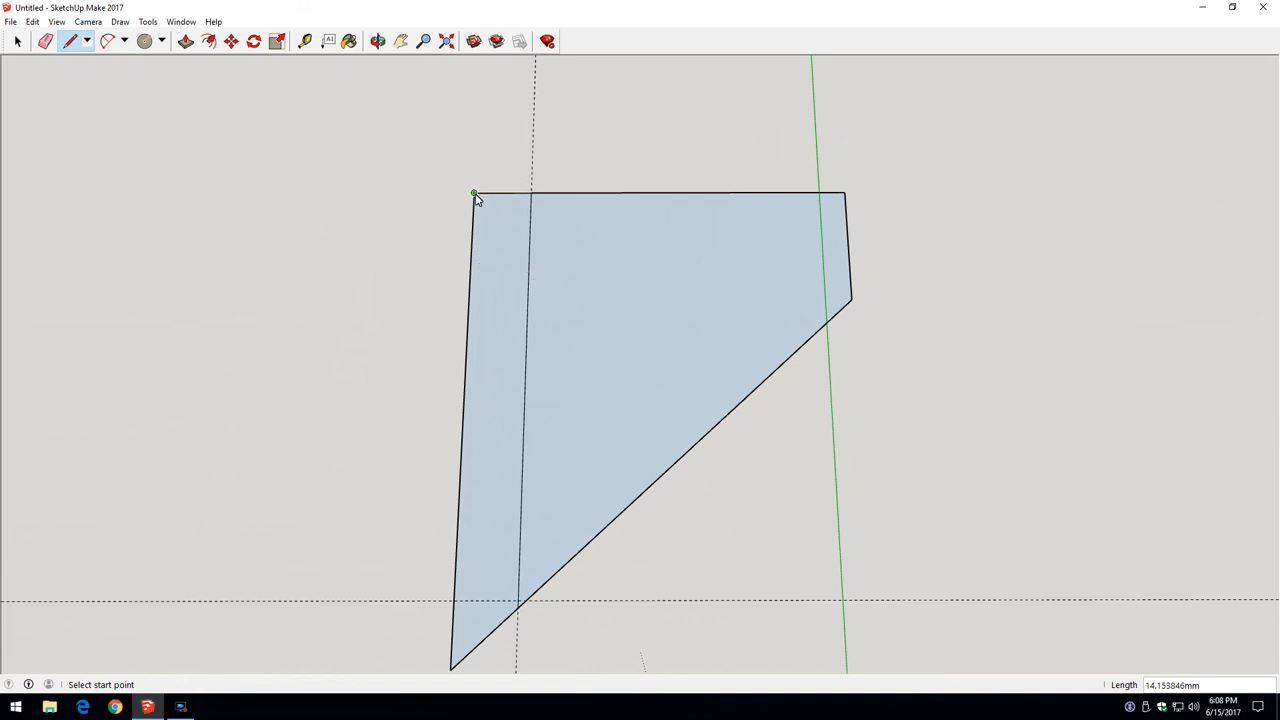
mouse_move(530, 272)
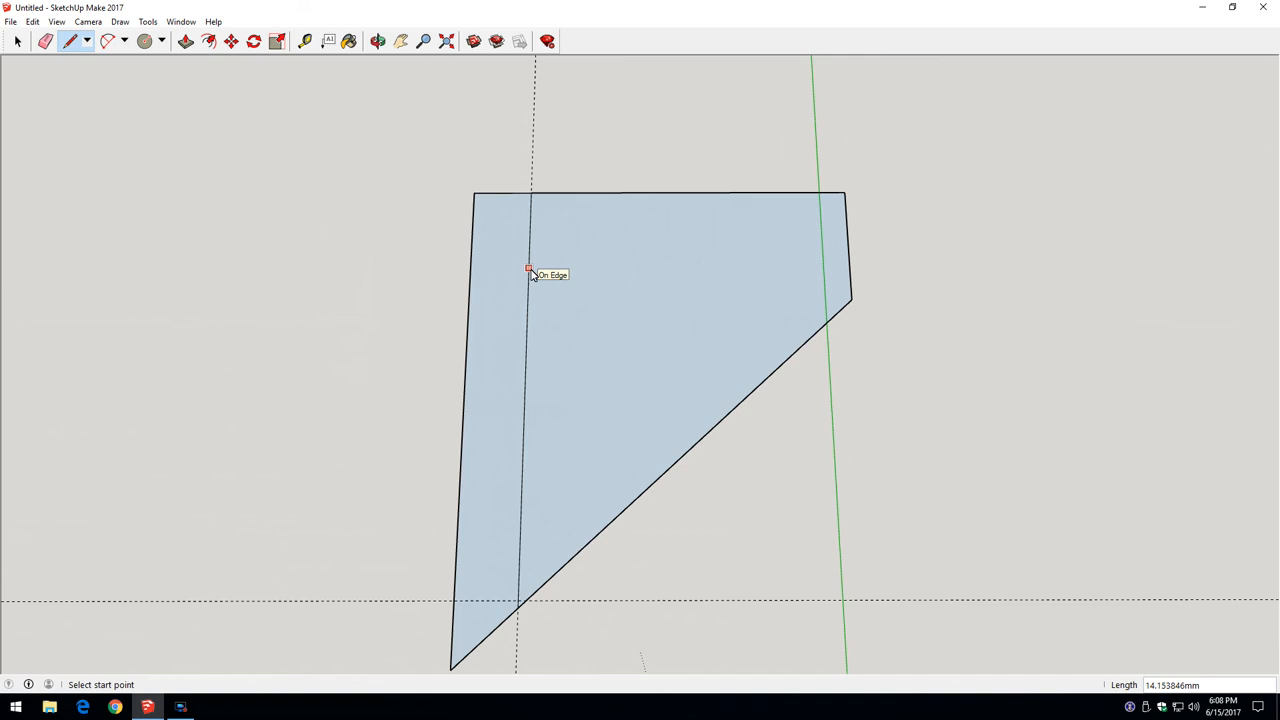
click(303, 42)
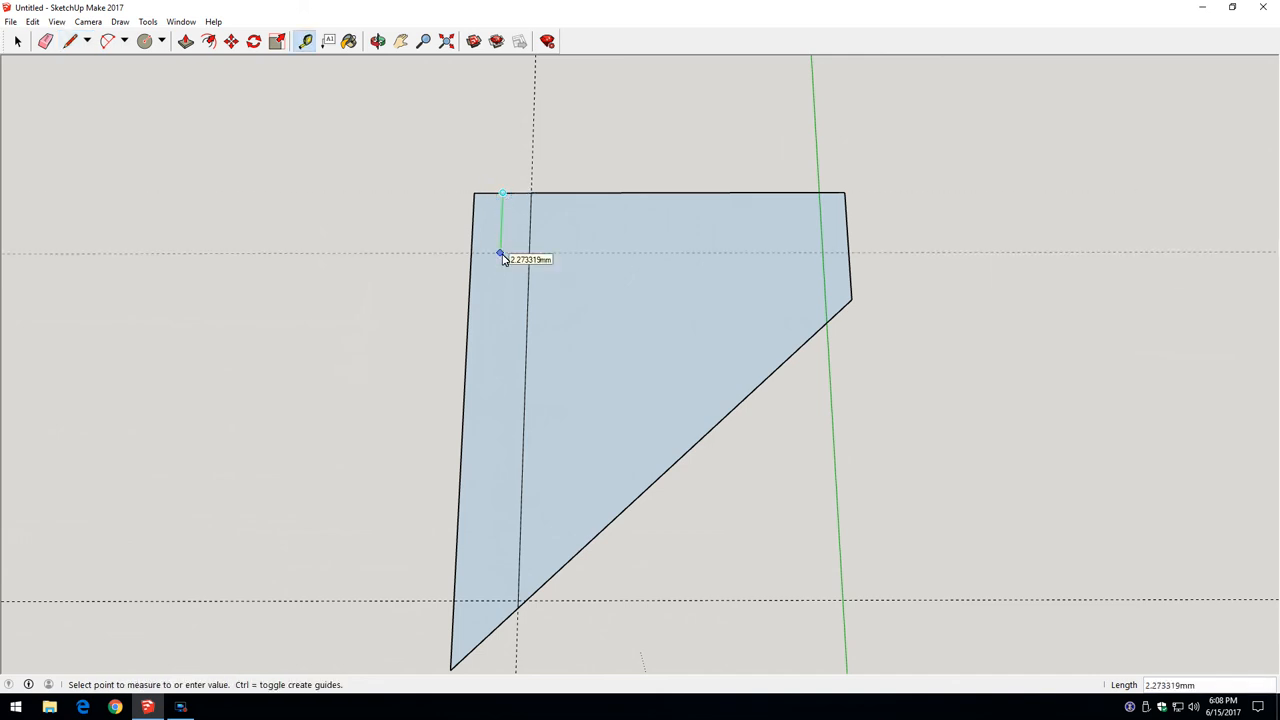
click(70, 44)
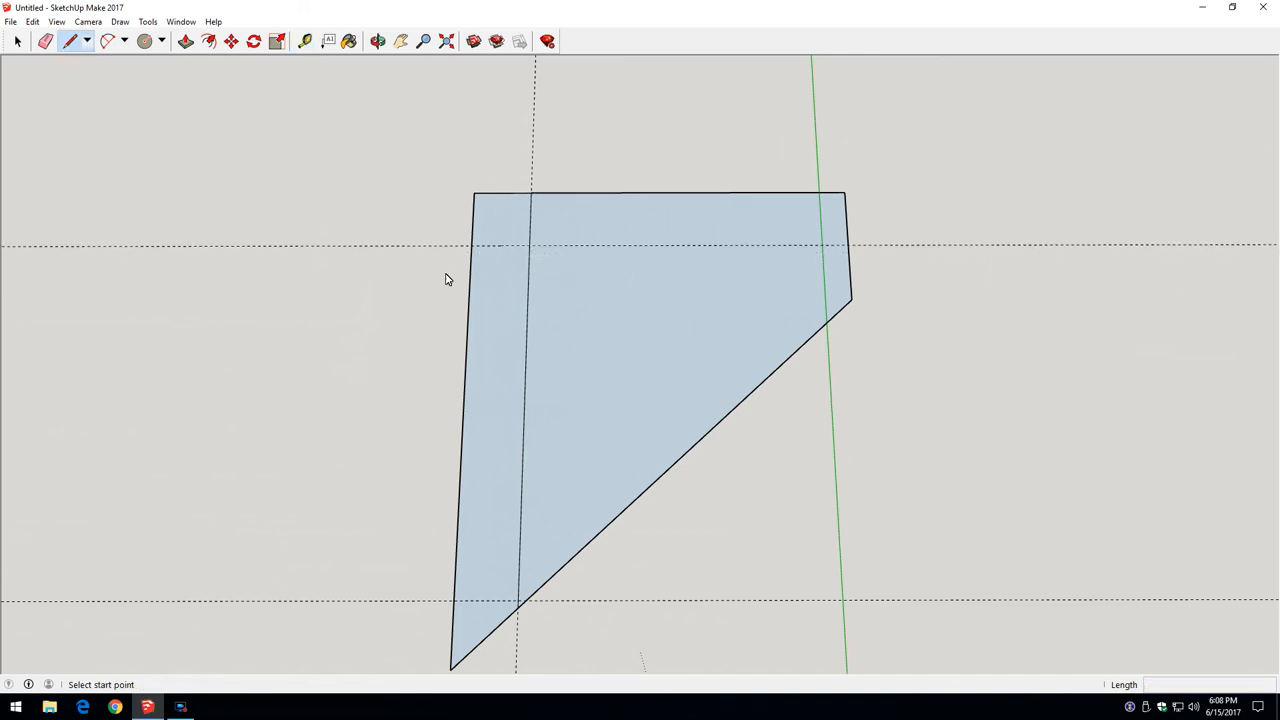
click(474, 192)
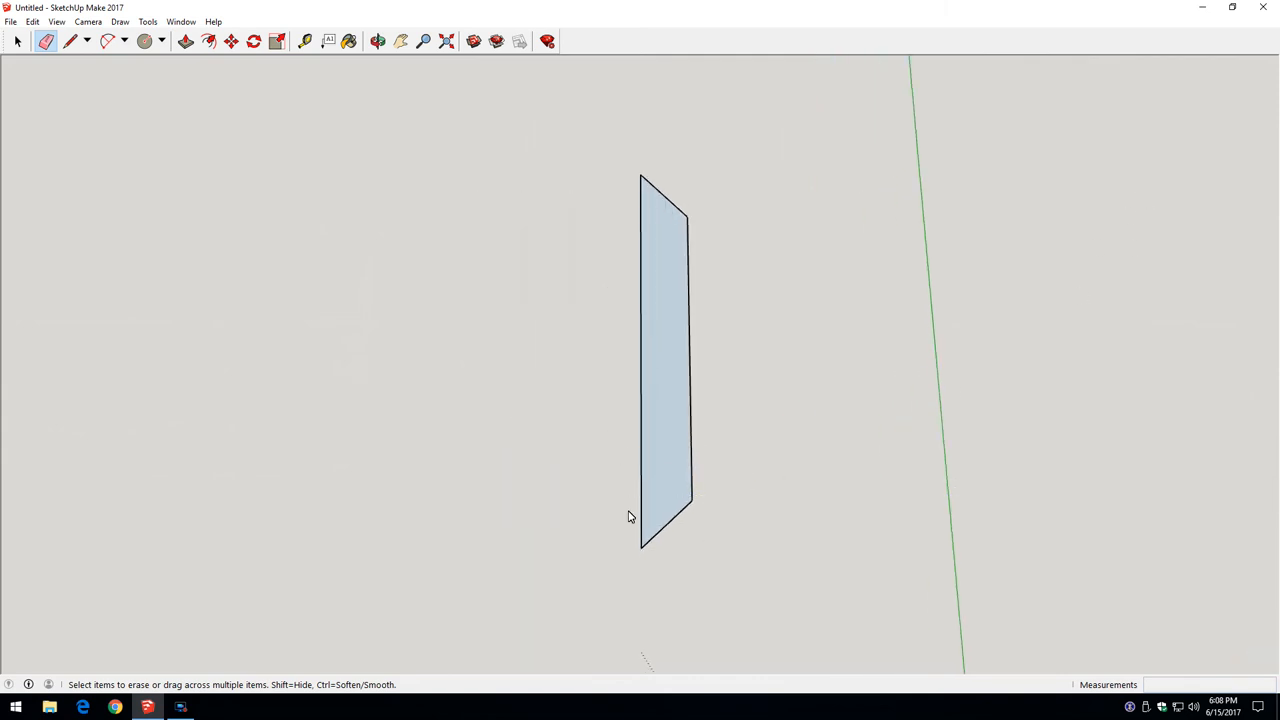
Outline the small servo notch on the sidewall's lower left edge
click(70, 42)
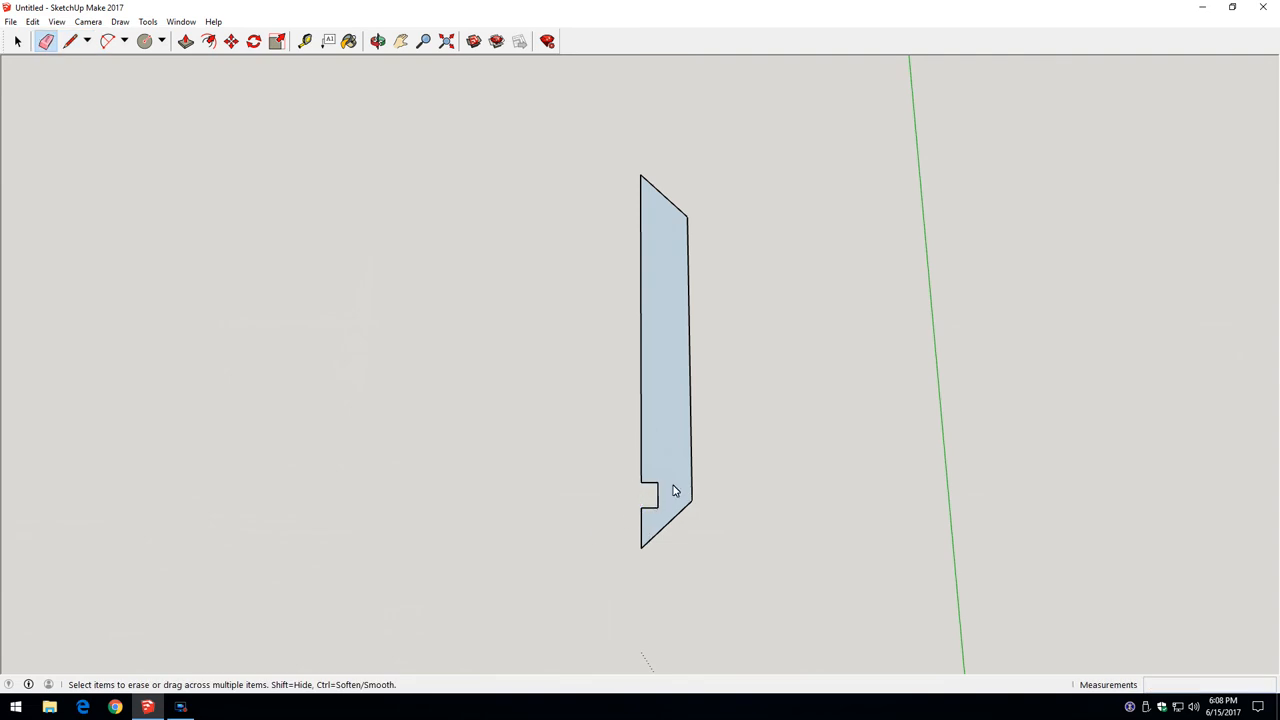
mouse_move(620, 514)
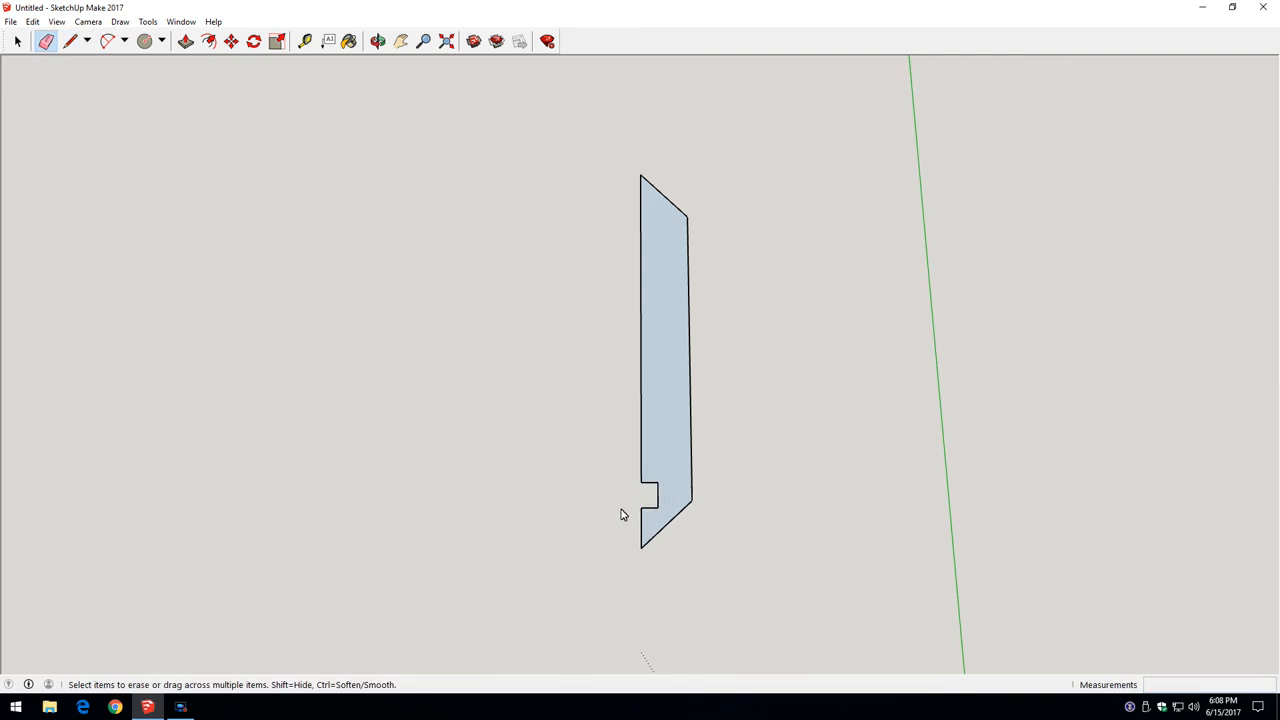
click(650, 497)
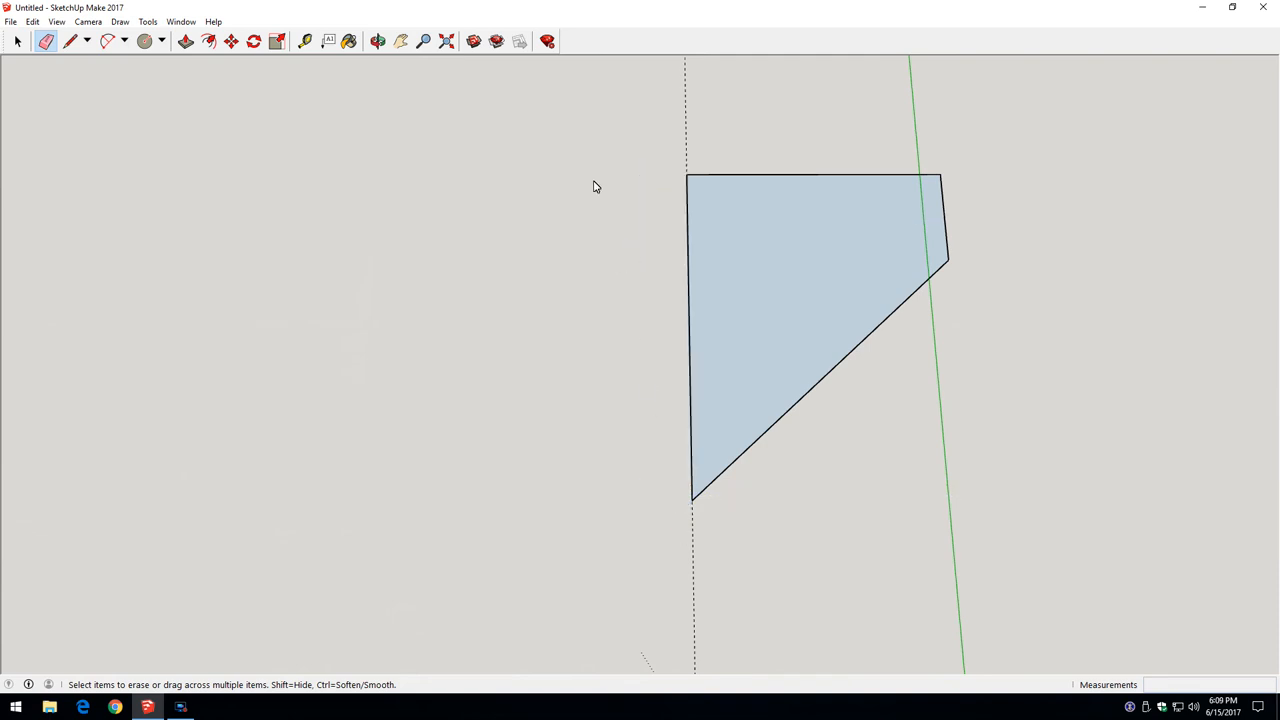
mouse_move(857, 266)
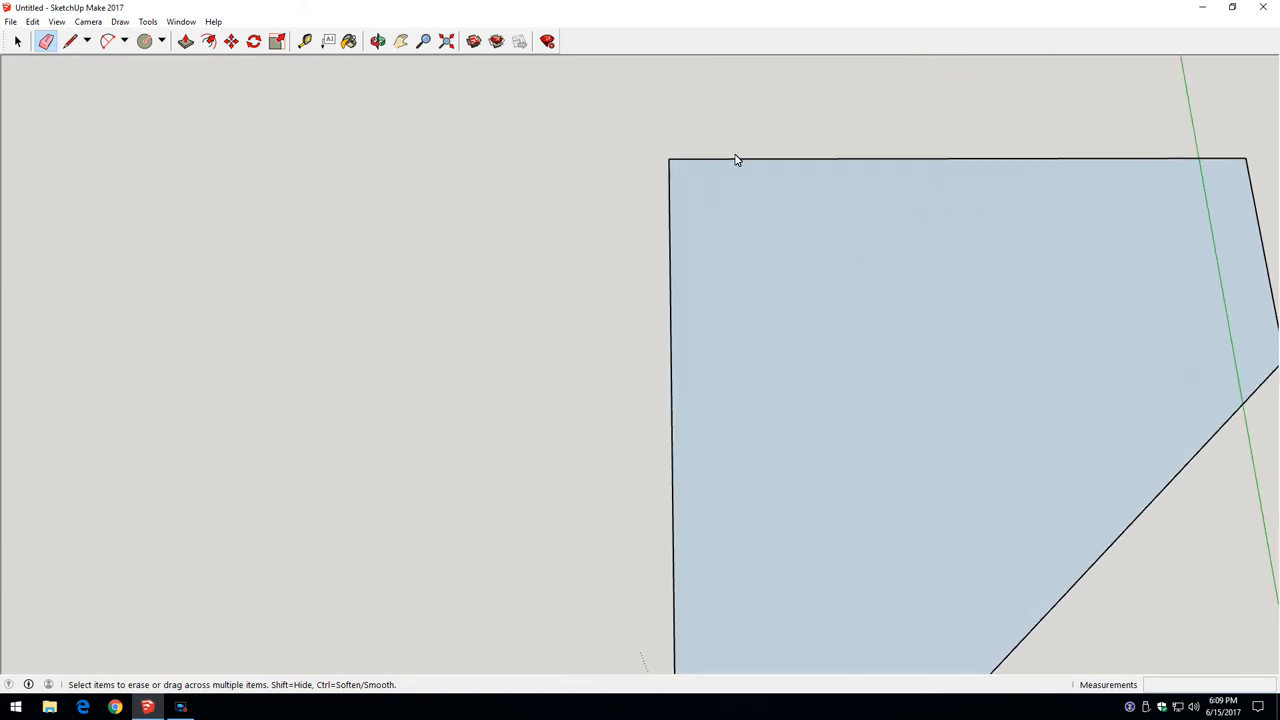
Place a guide slightly inside the angled piece's left edge
click(305, 42)
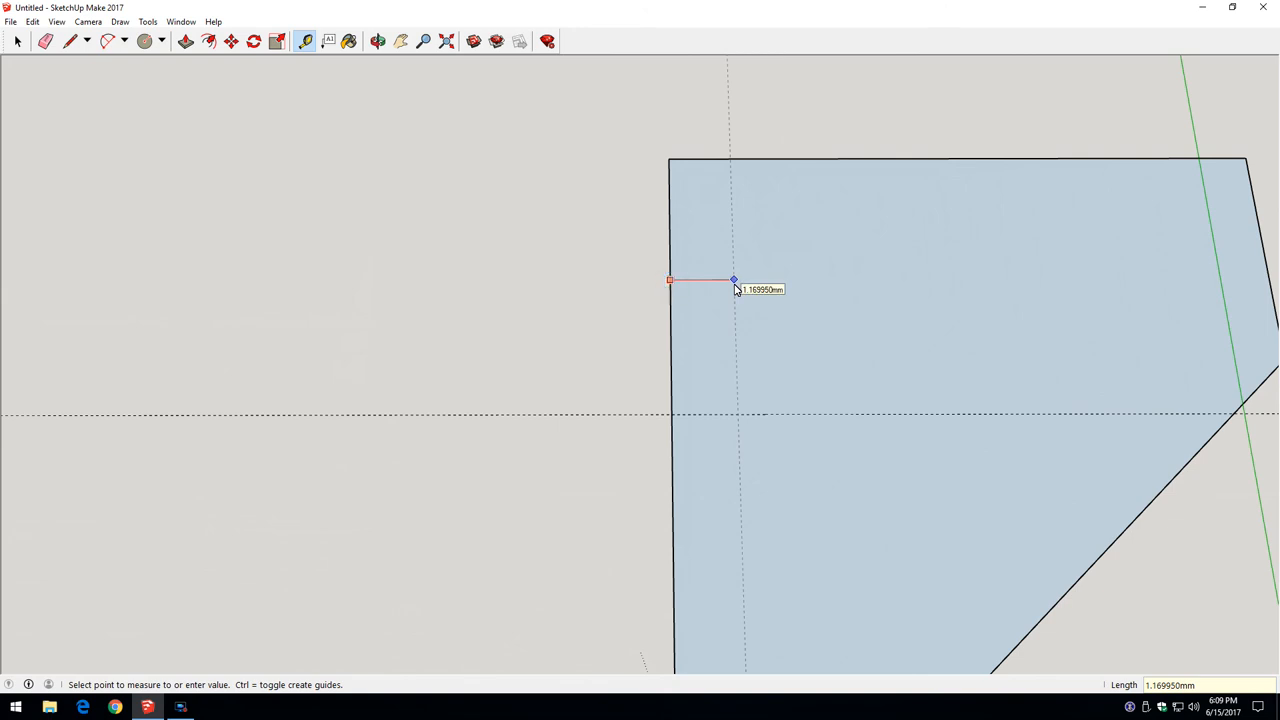
click(70, 41)
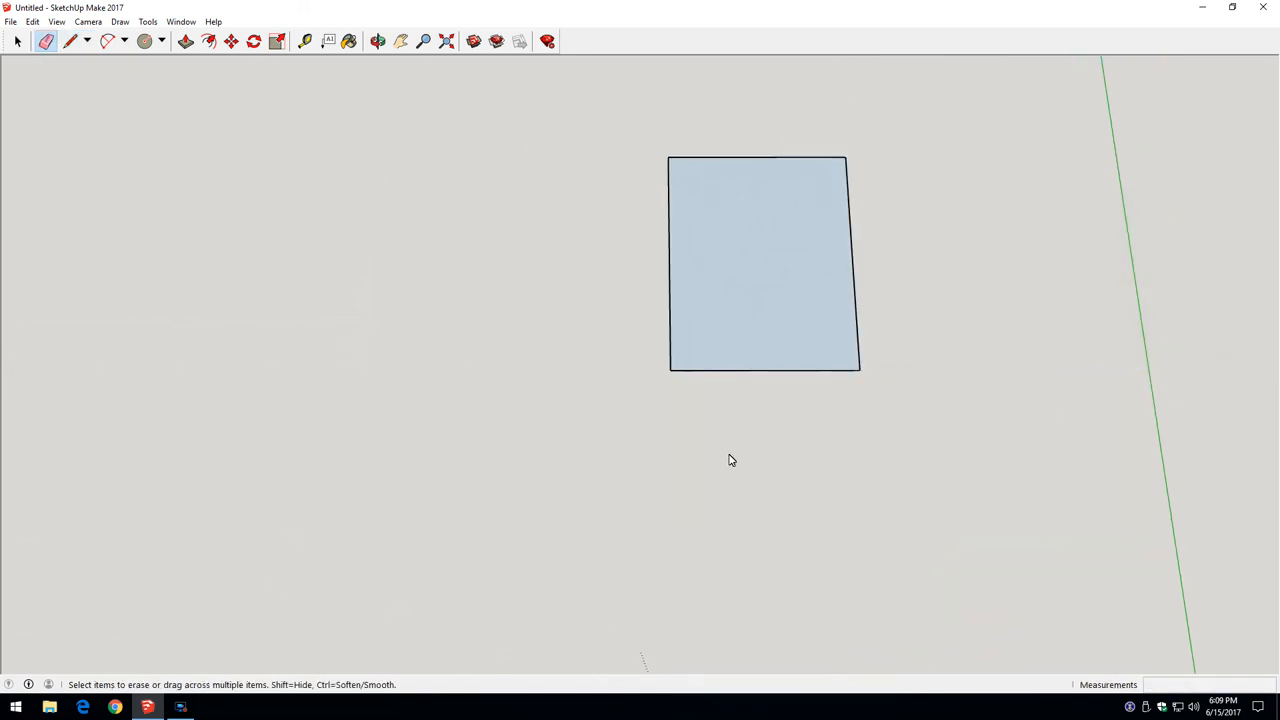
mouse_move(819, 252)
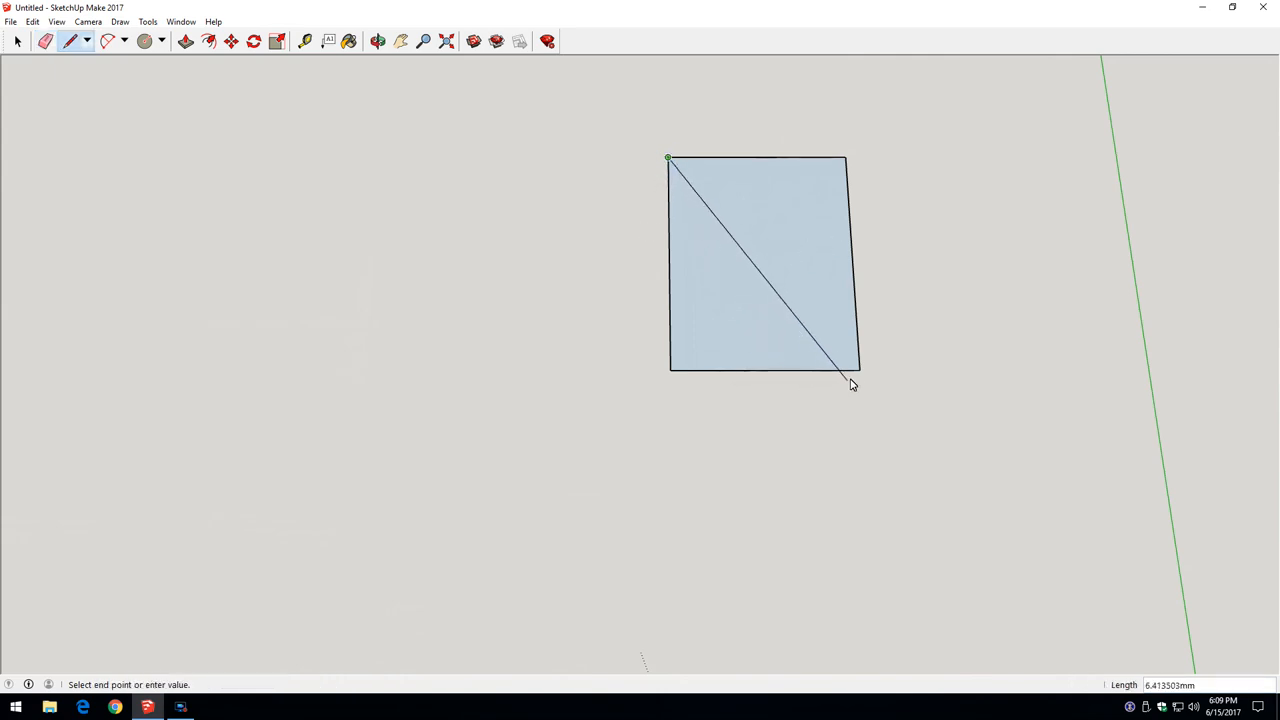
Draw the diagonal across the rectangle, measure guide points near the tips, and start clipping the top-left tip
click(849, 386)
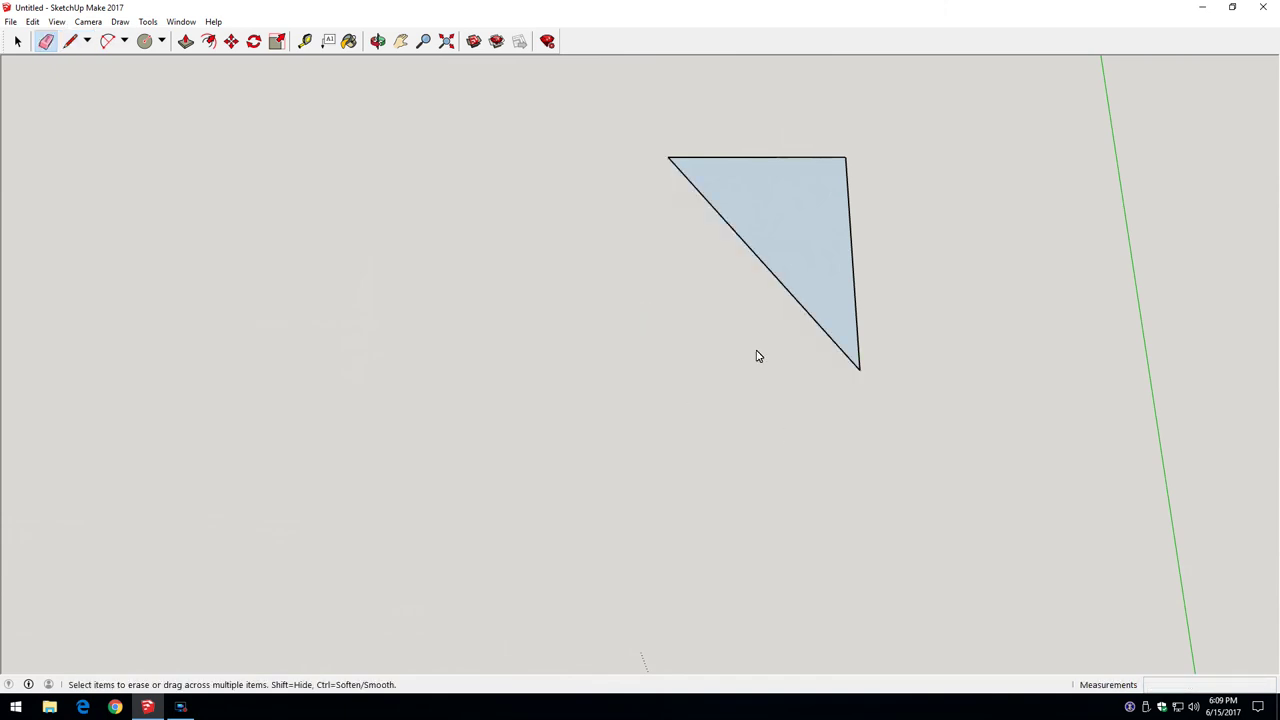
mouse_move(837, 256)
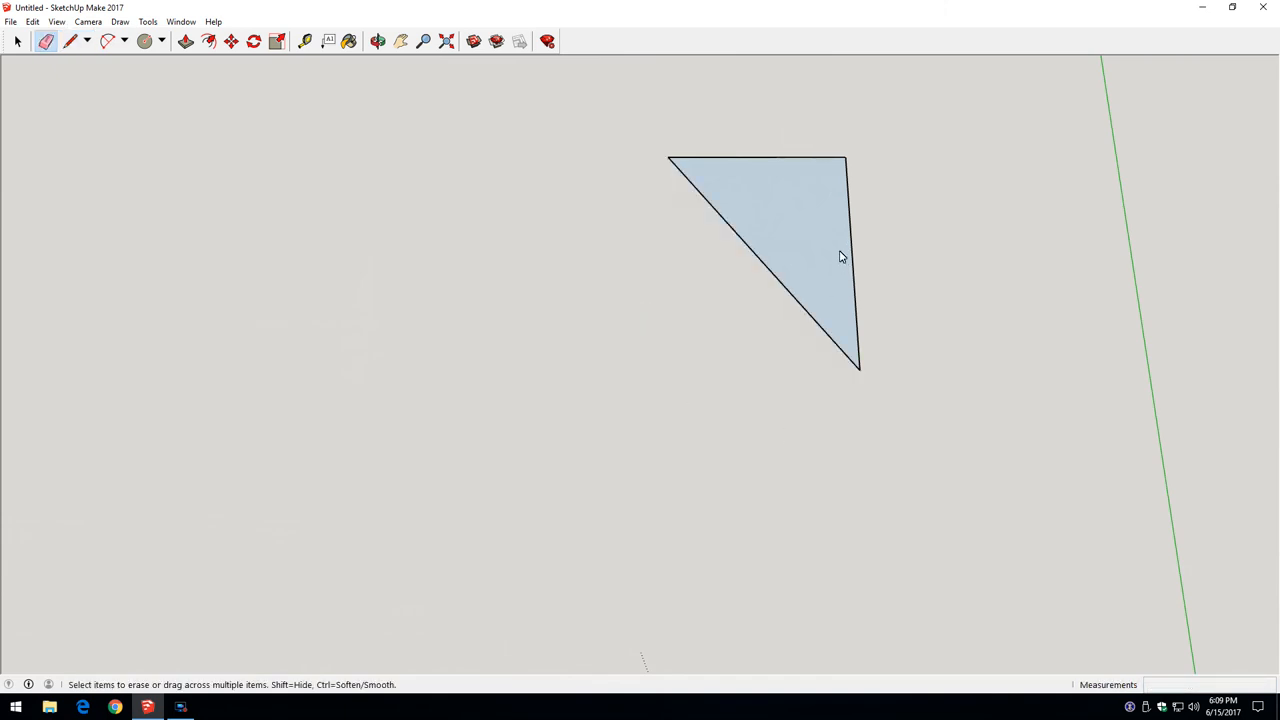
mouse_move(641, 173)
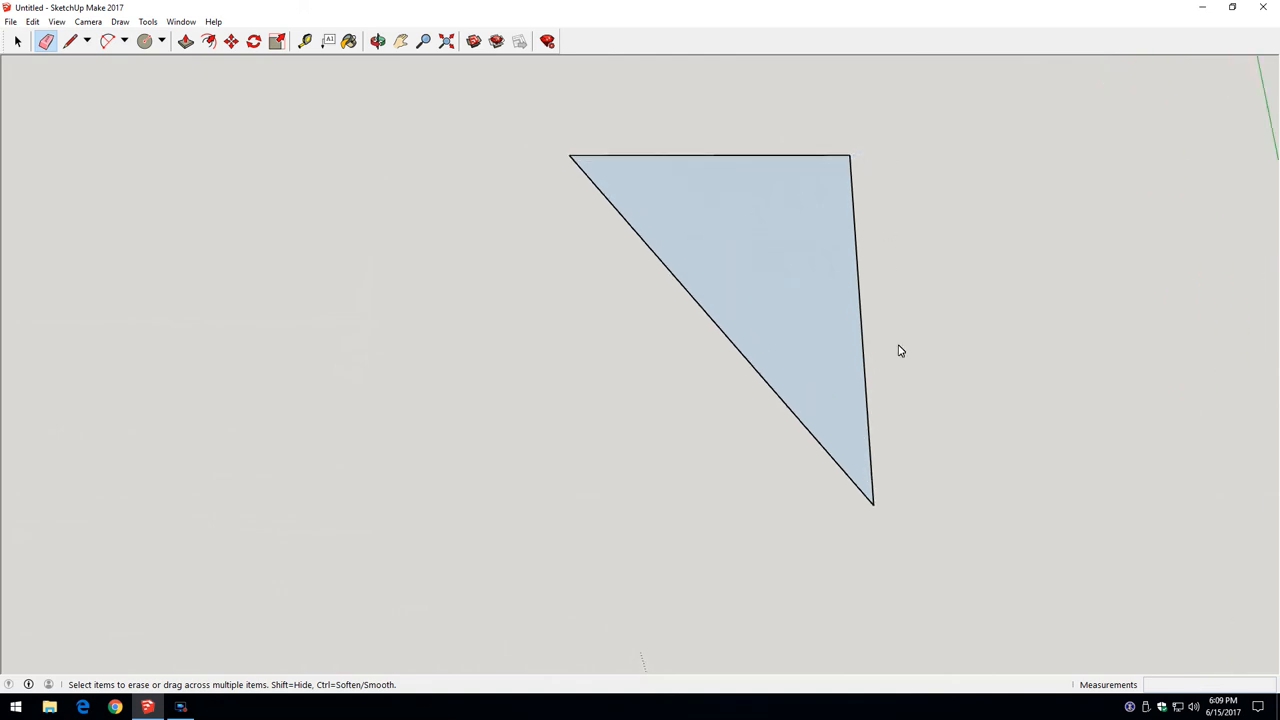
click(306, 41)
text(3)
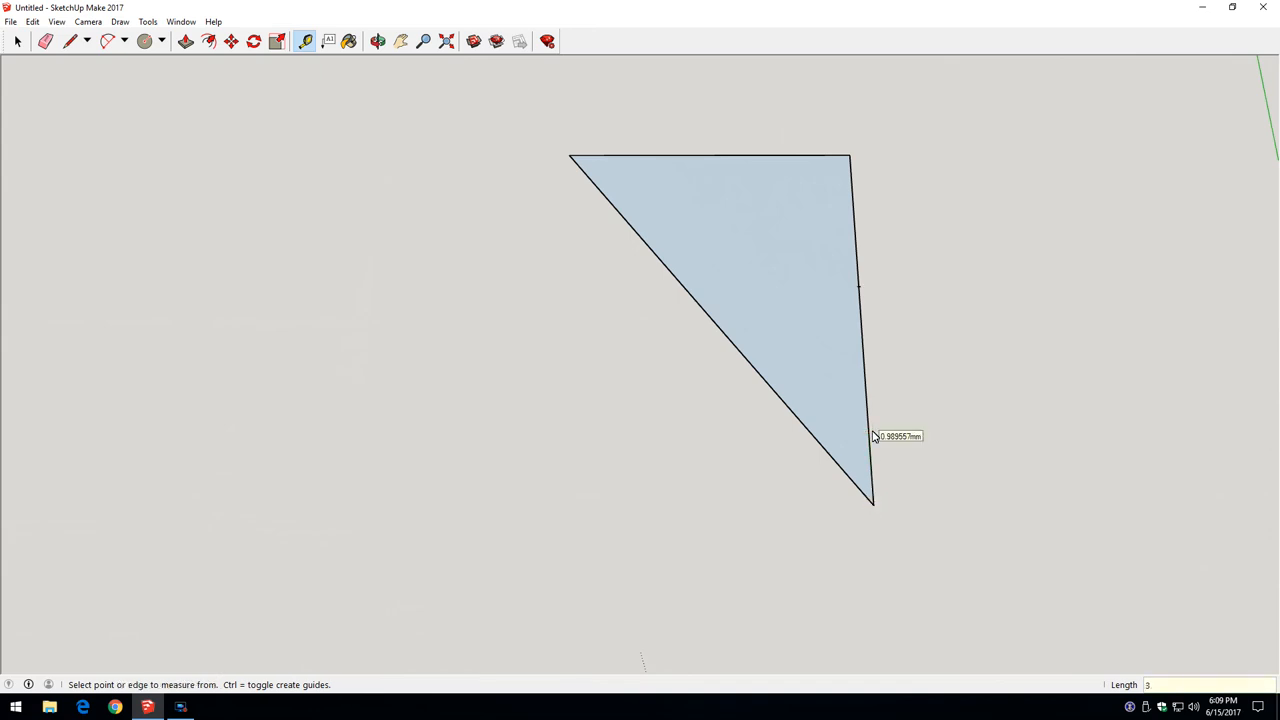
mouse_move(709, 275)
text(1)
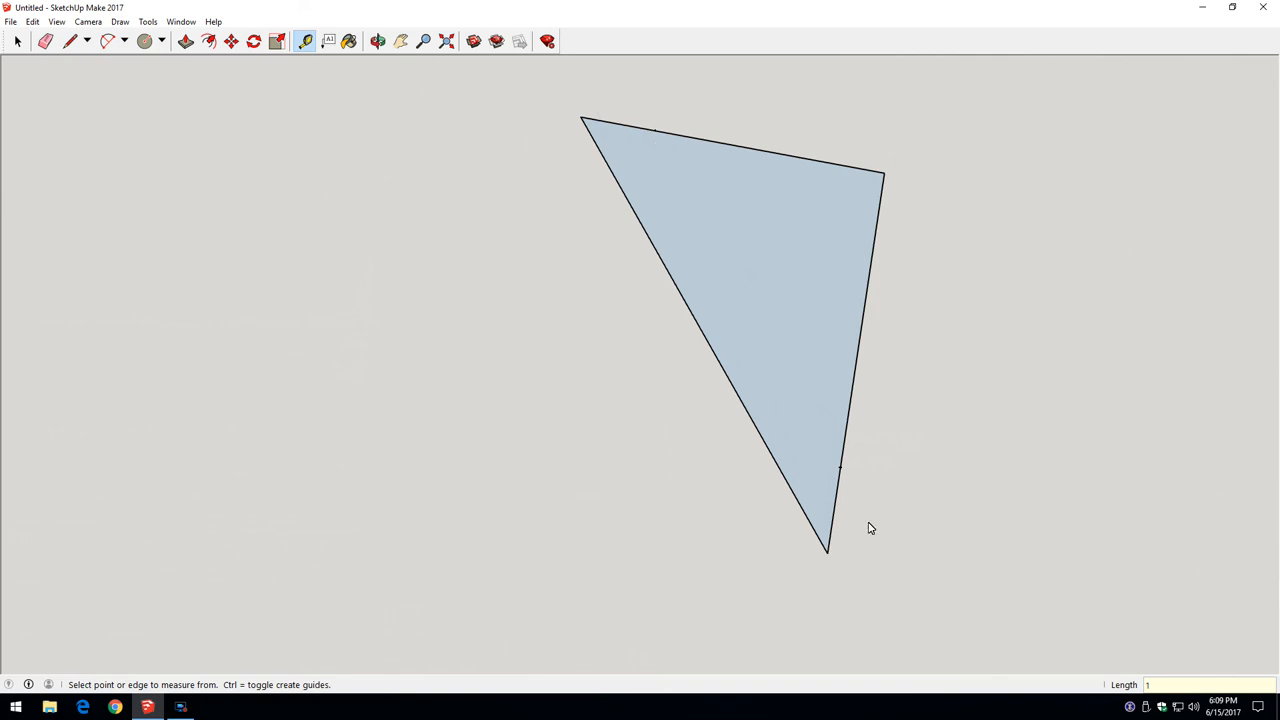
click(69, 42)
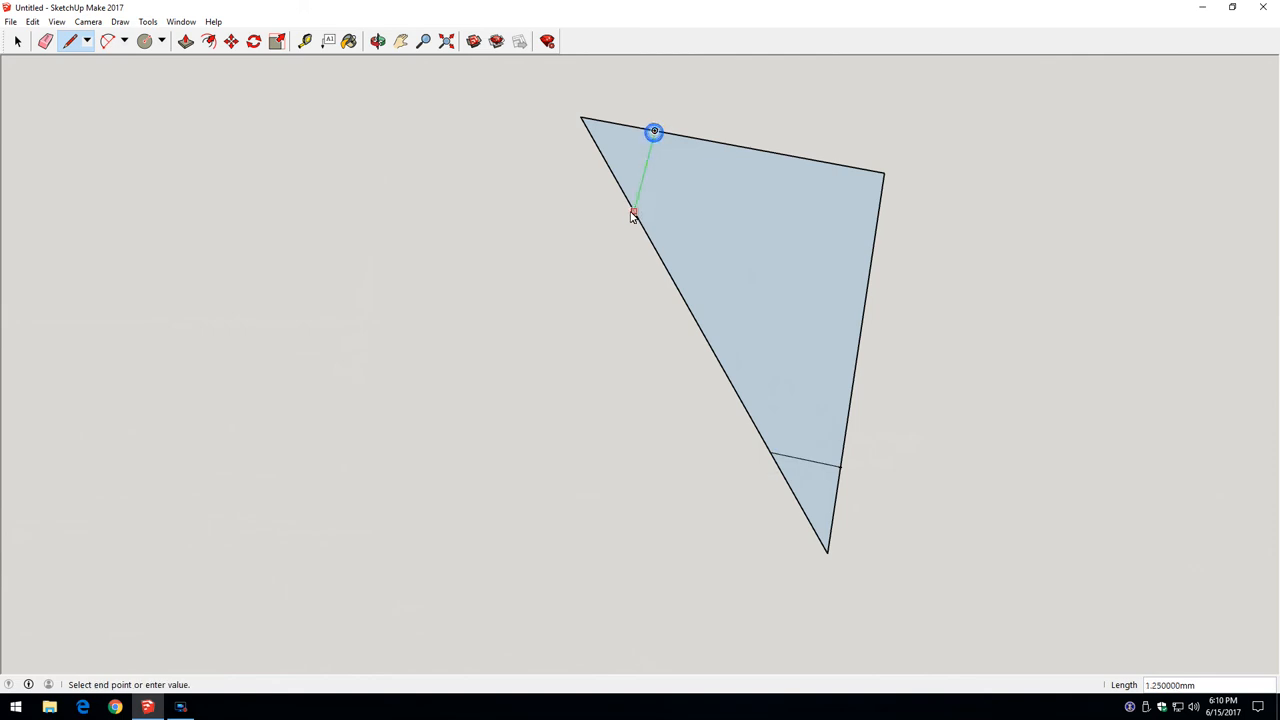
click(47, 43)
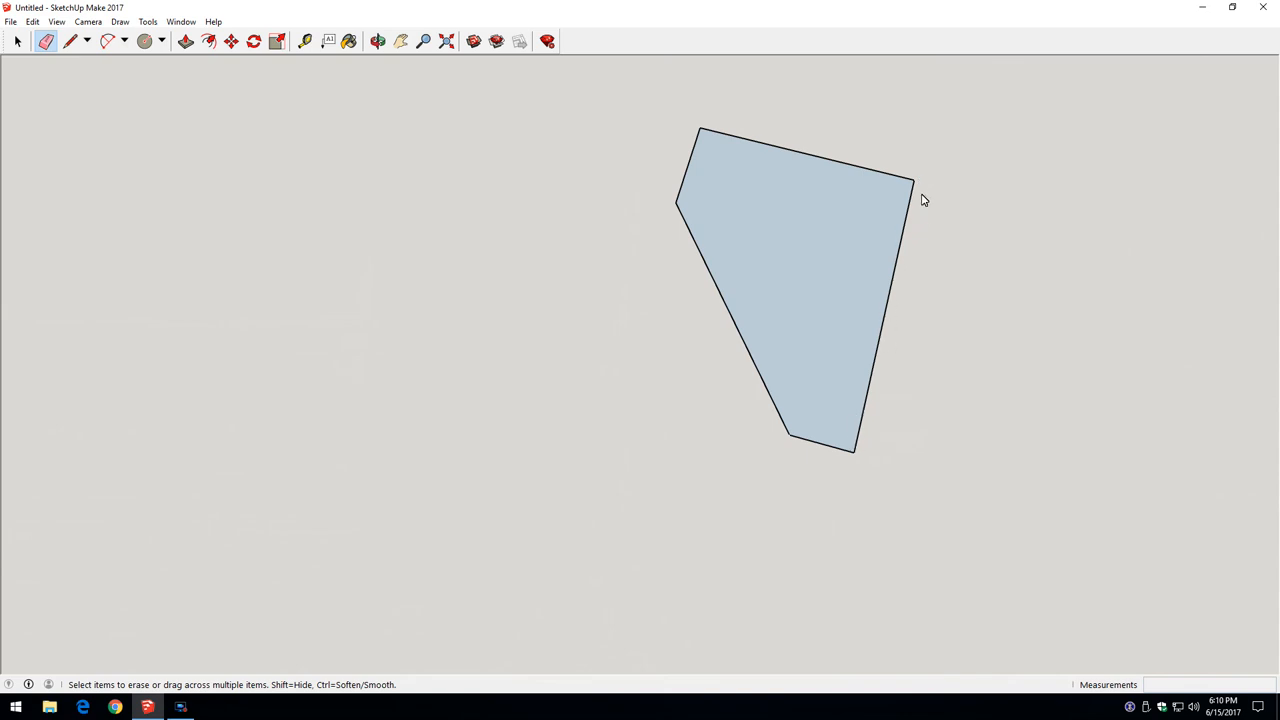
mouse_move(716, 143)
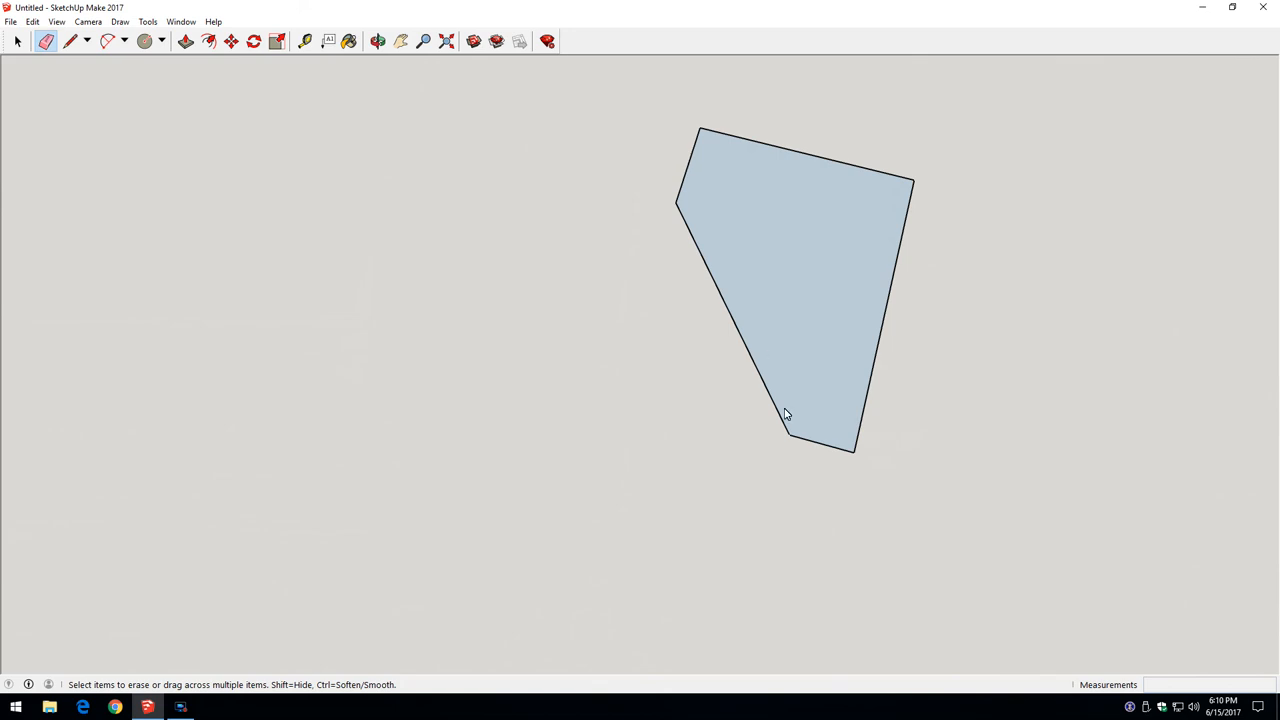
mouse_move(796, 462)
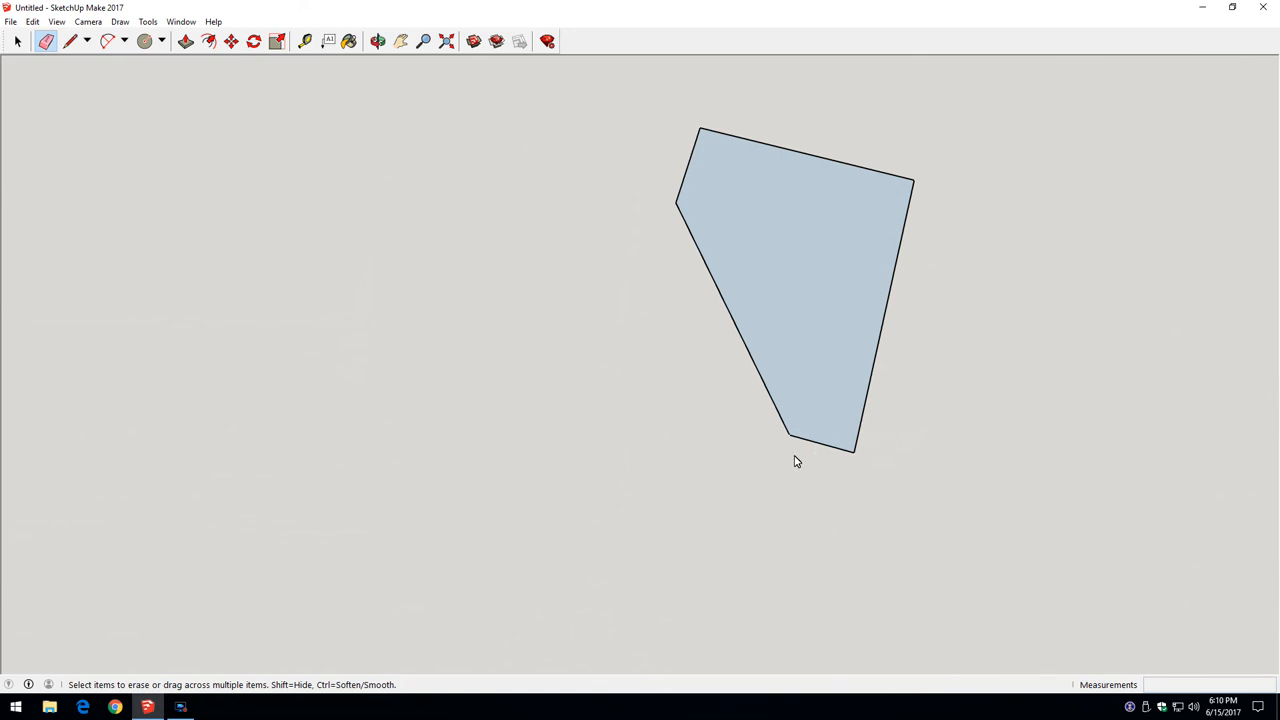
mouse_move(826, 235)
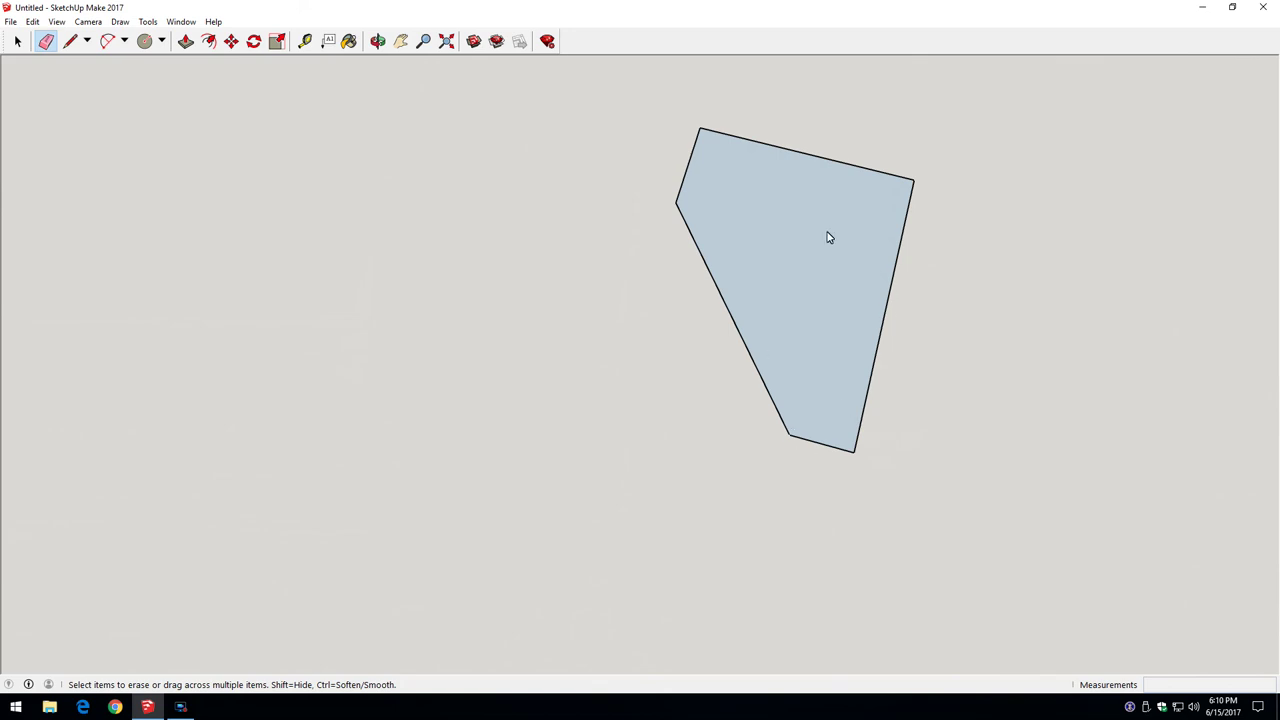
mouse_move(852, 457)
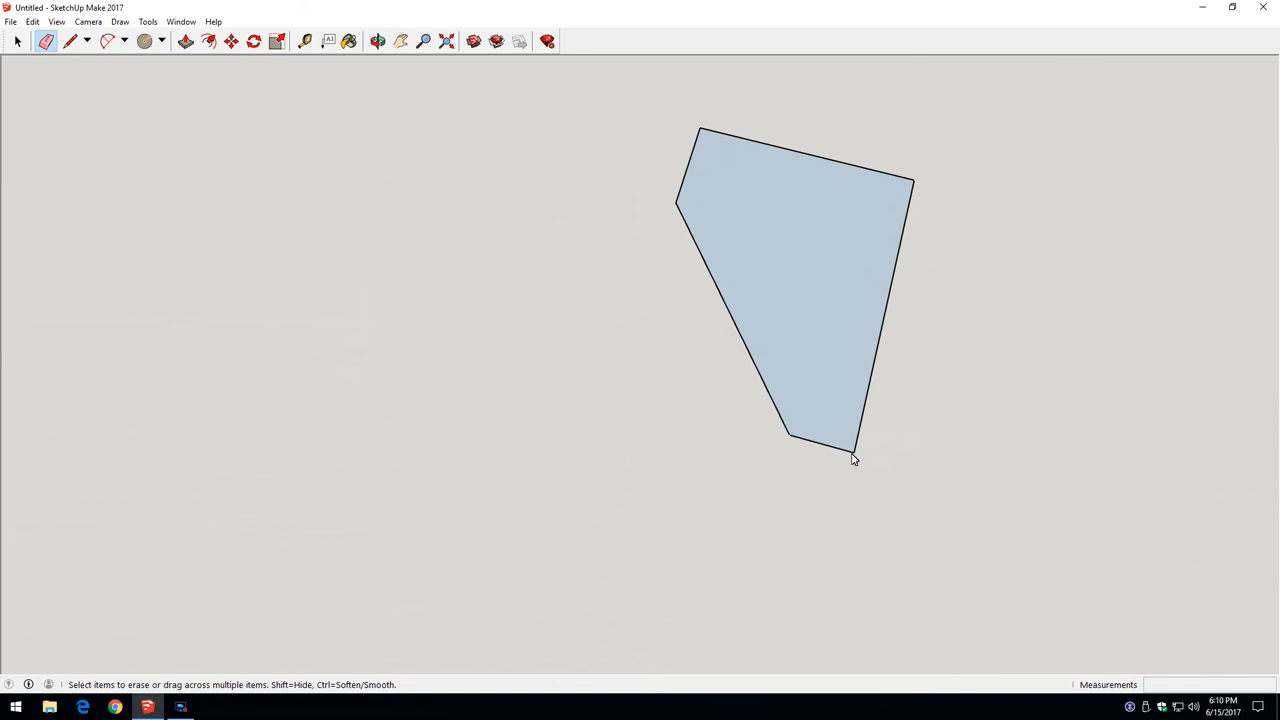
mouse_move(688, 261)
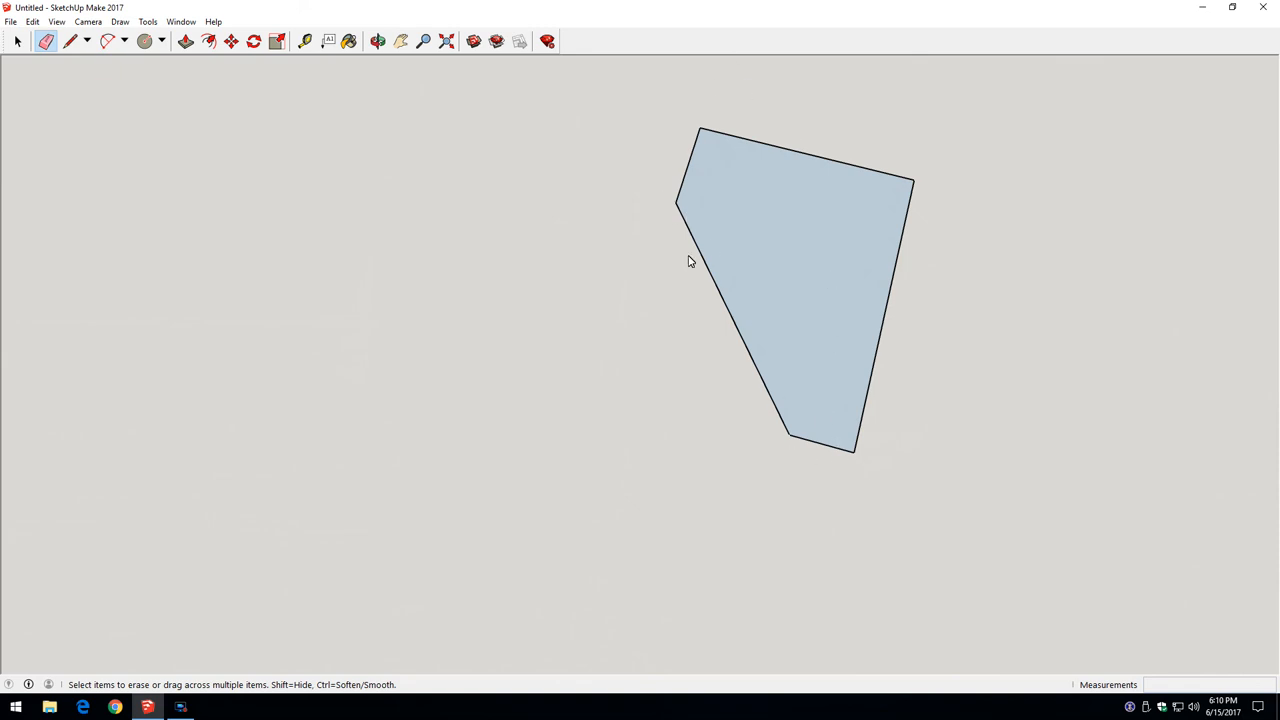